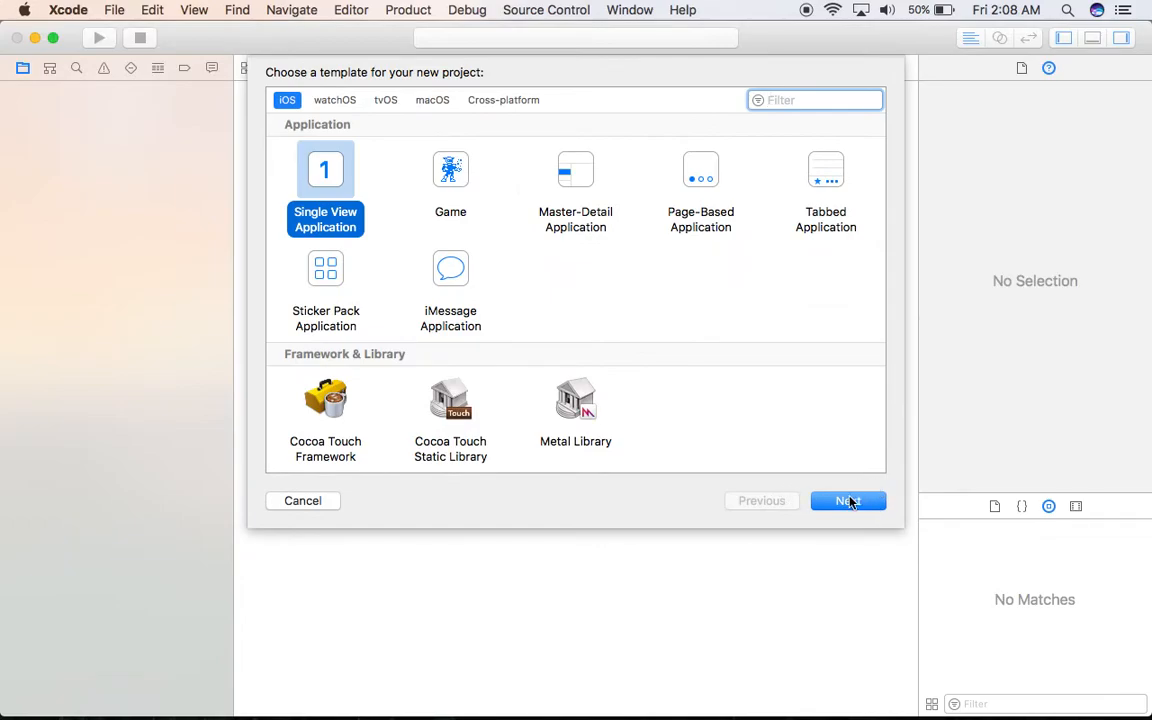
Accept the Single View Application template and name the Swift project 'Table Eureka'.
click(848, 500)
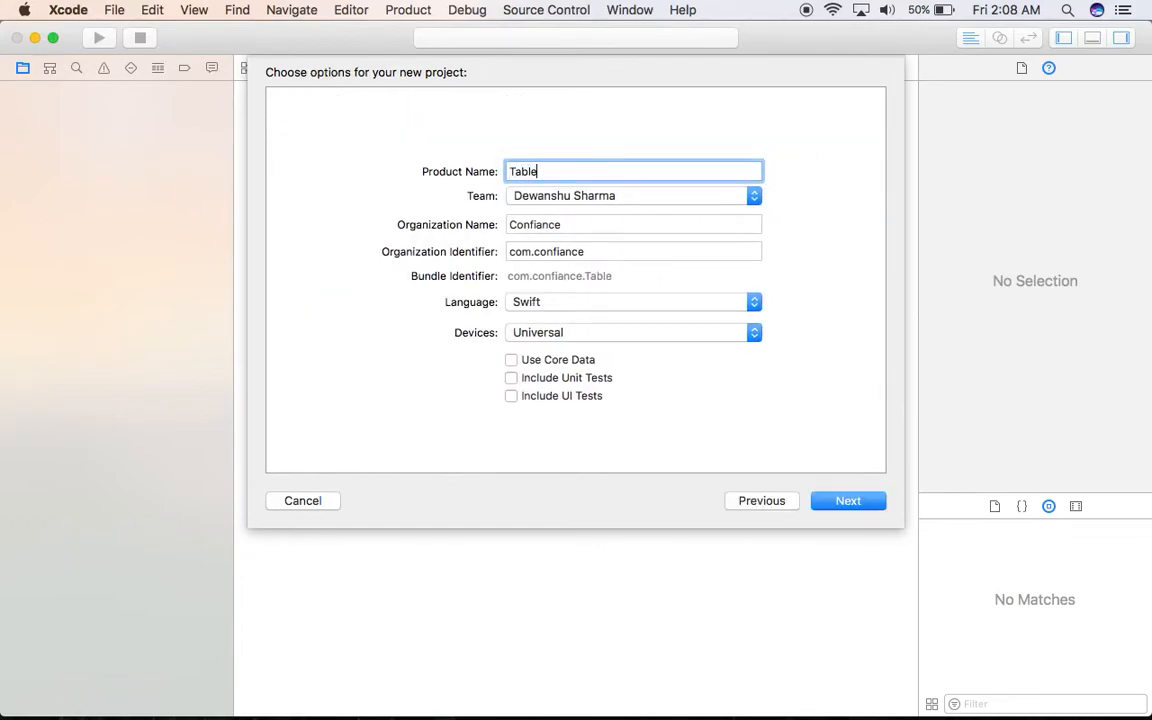
text(Eureka)
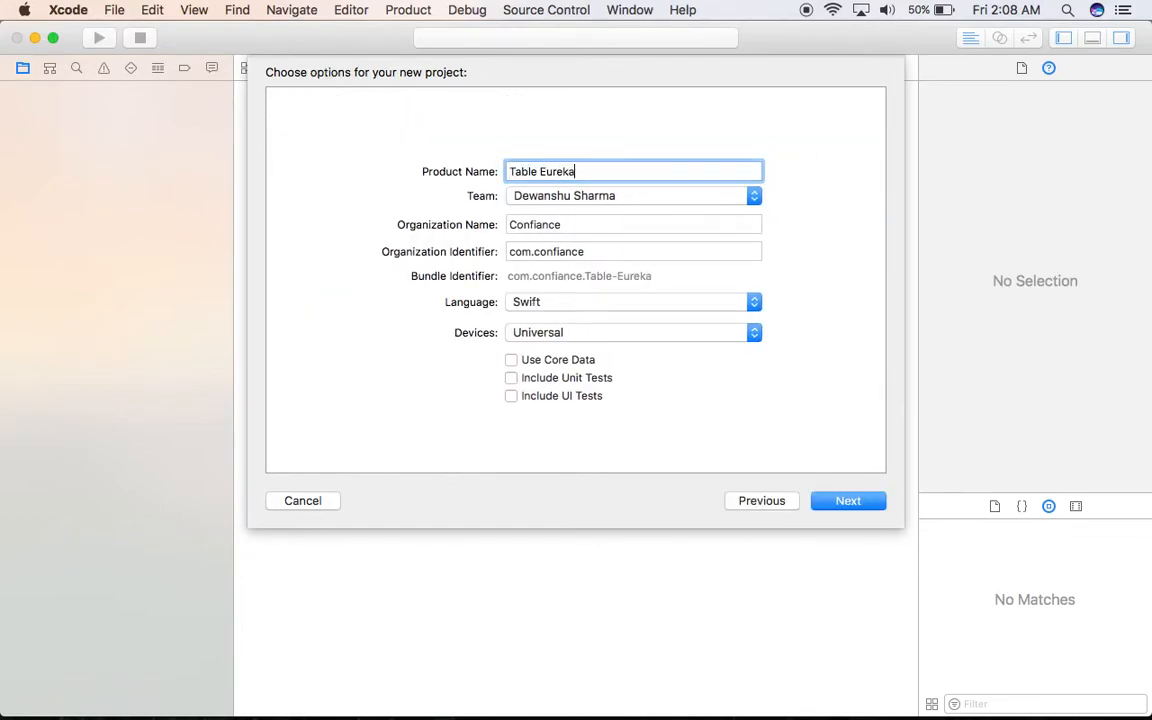
click(848, 500)
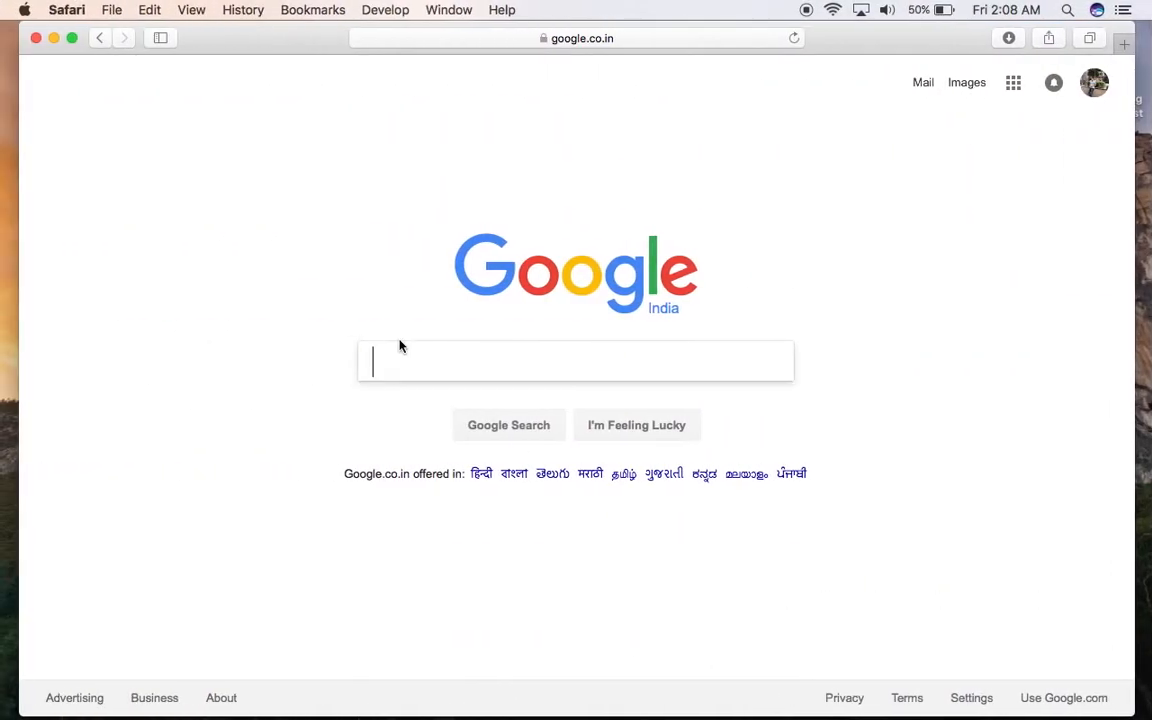
Search for 'eureka', reach the xmartlabs/Eureka GitHub repo and scroll its README.
text(eureka ios)
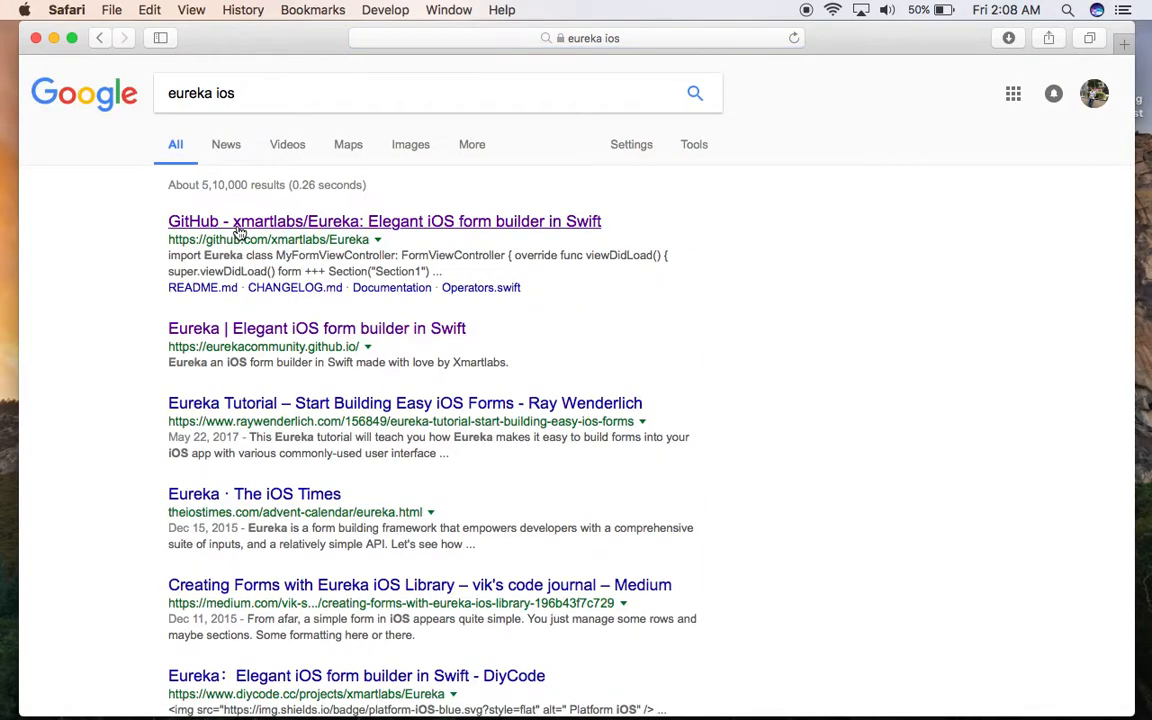
click(384, 220)
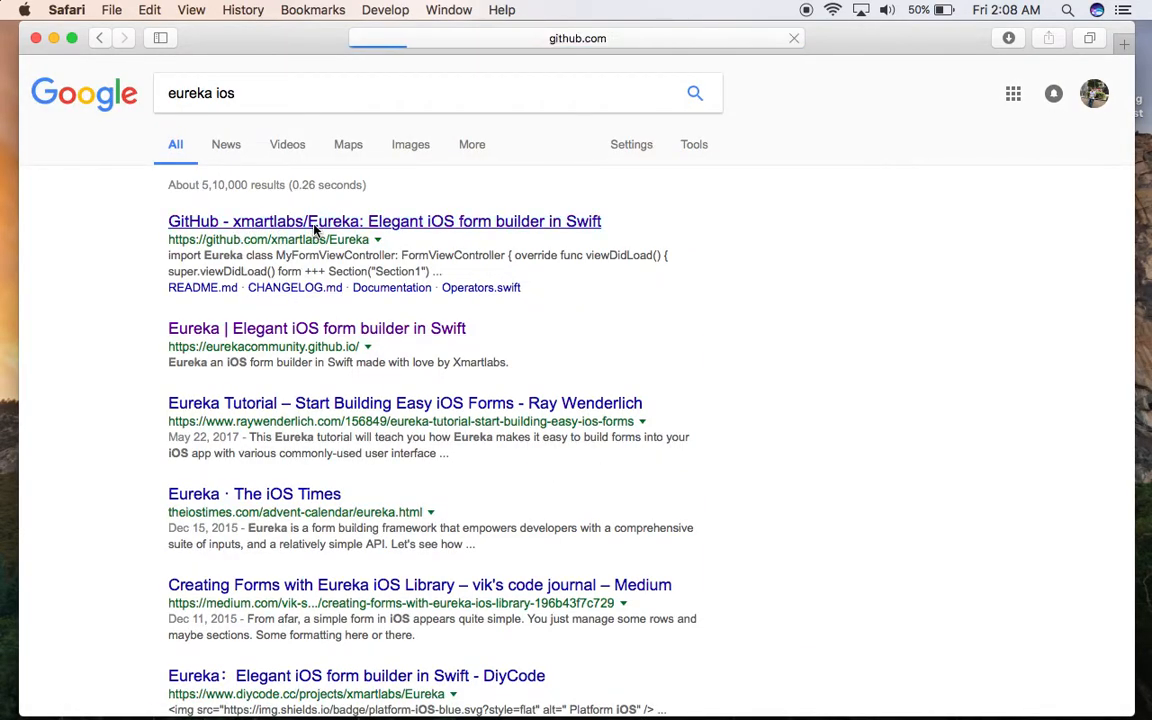
click(384, 220)
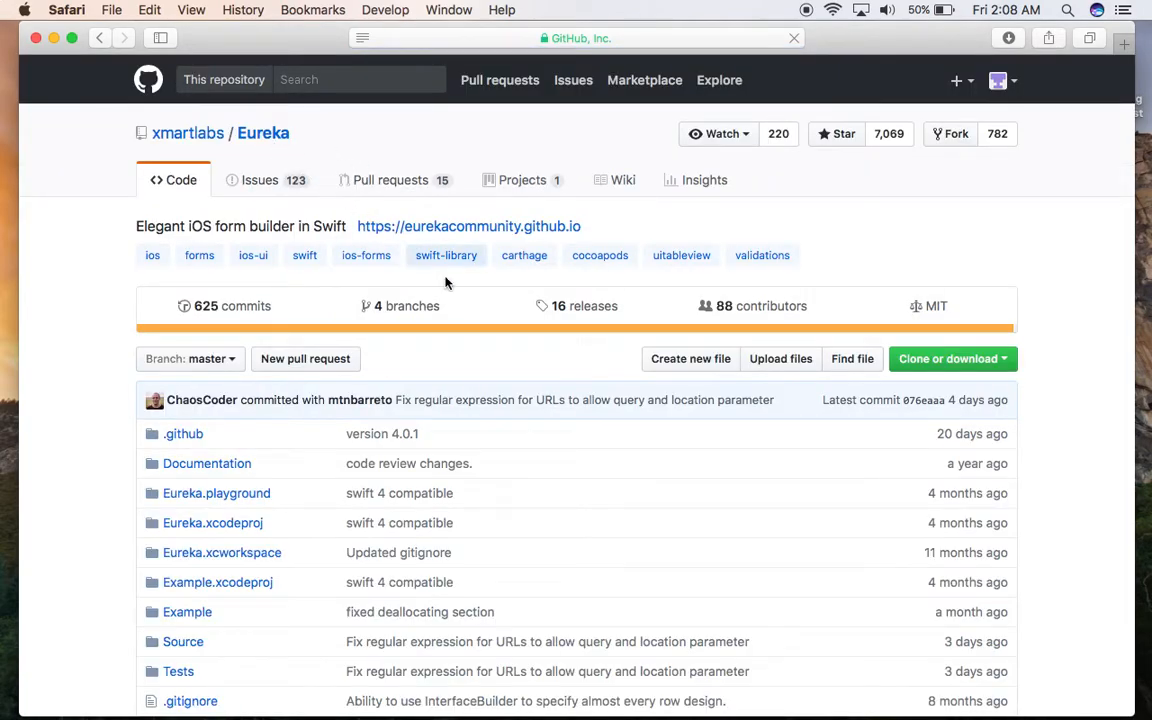
scroll(down, 3)
text(pod)
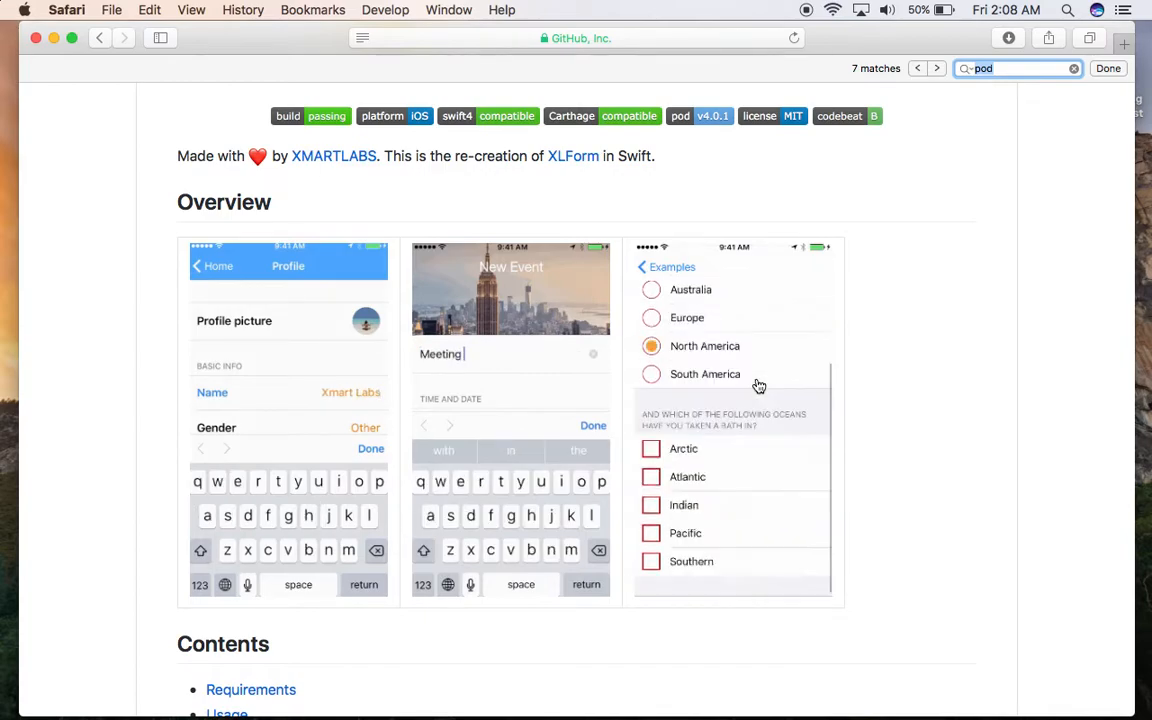
scroll(down, 3)
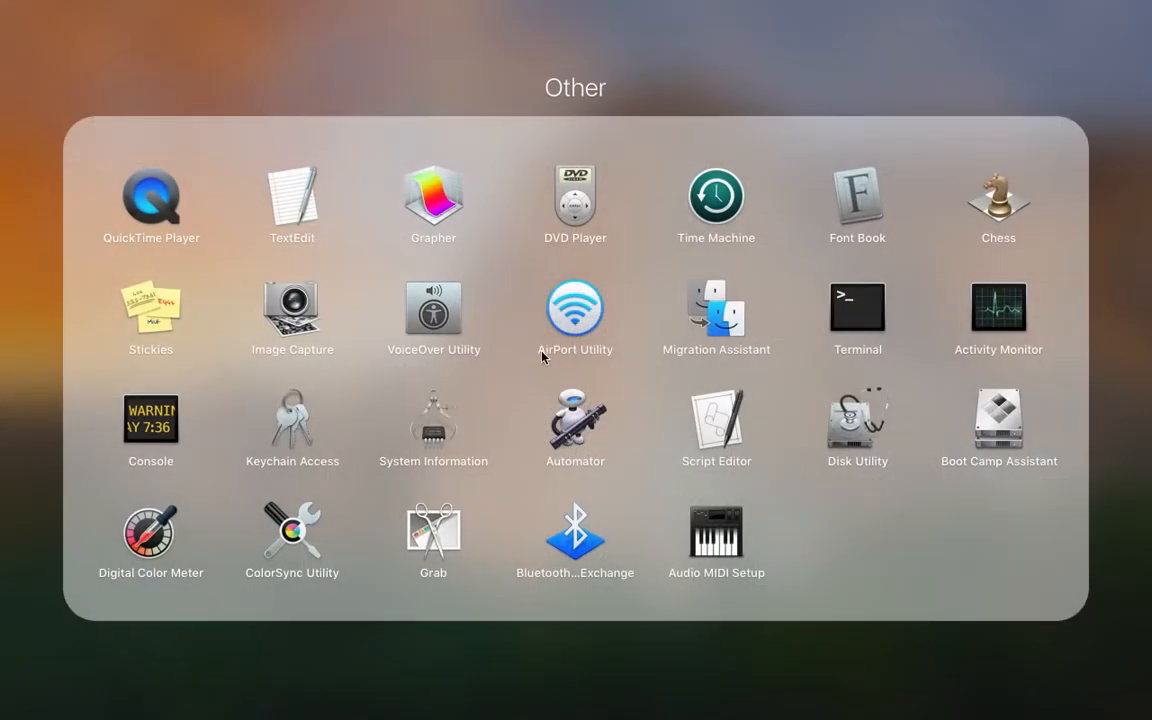
Launch Terminal, cd into Desktop/Table Eureka with Tab completion and run pod init.
click(856, 310)
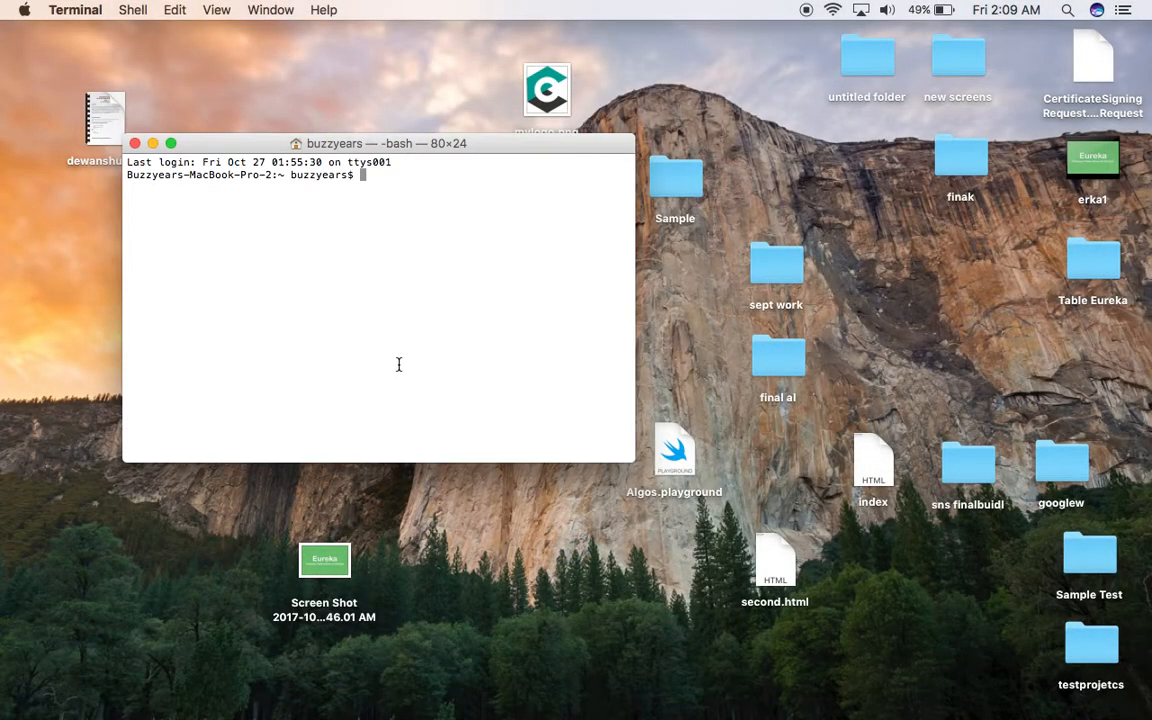
text(cd Des)
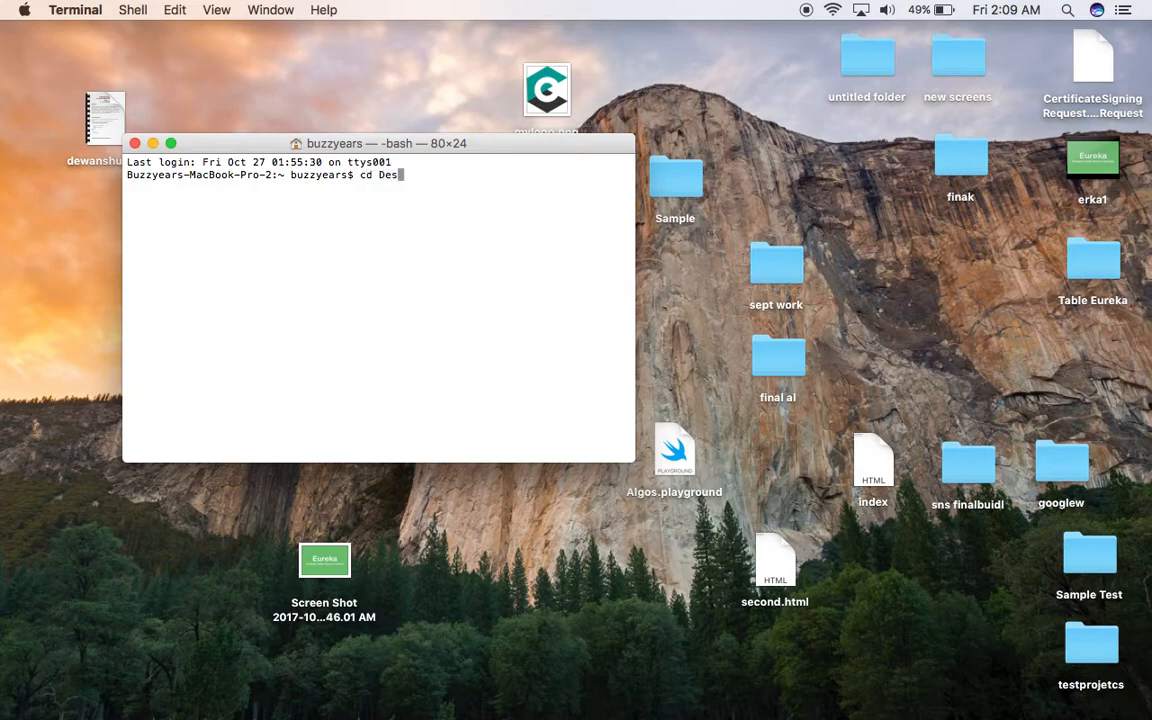
key(Tab)
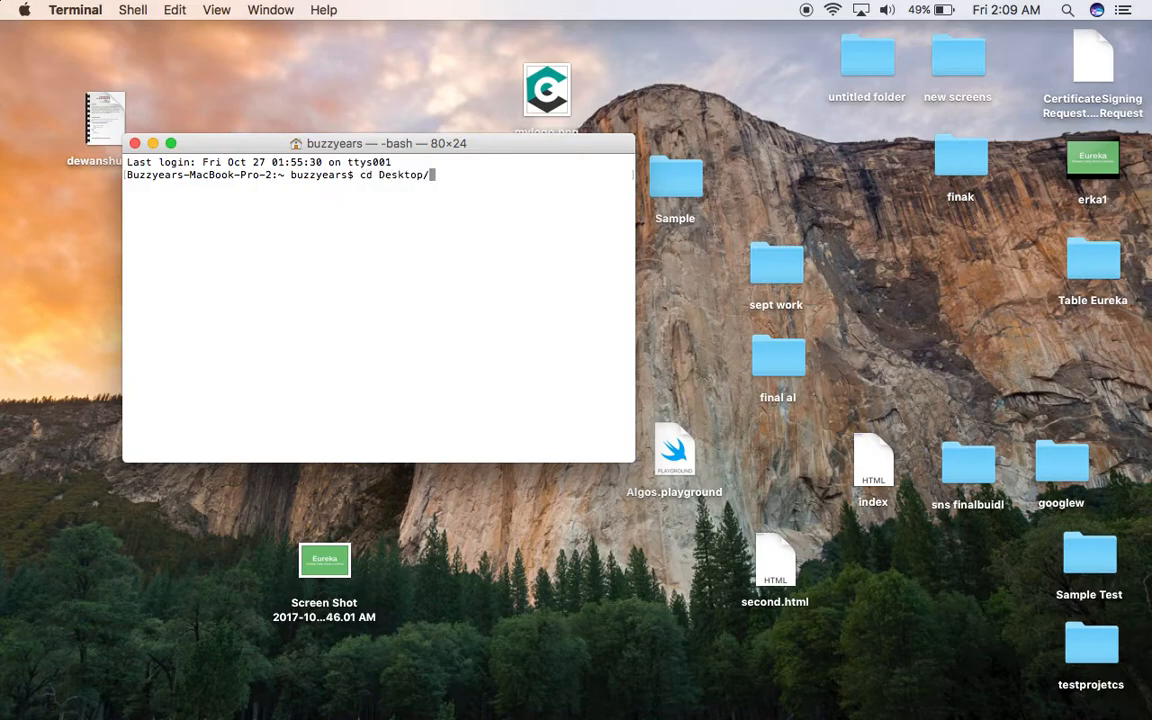
text(Table\ Eureka/)
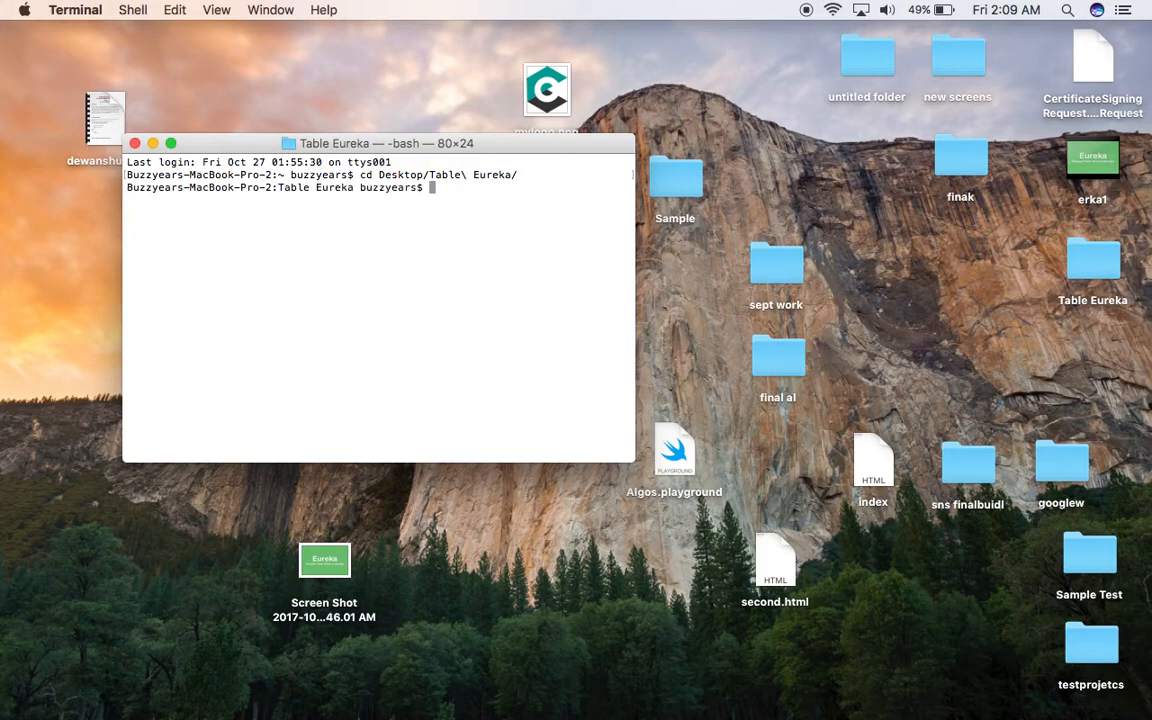
text(cd)
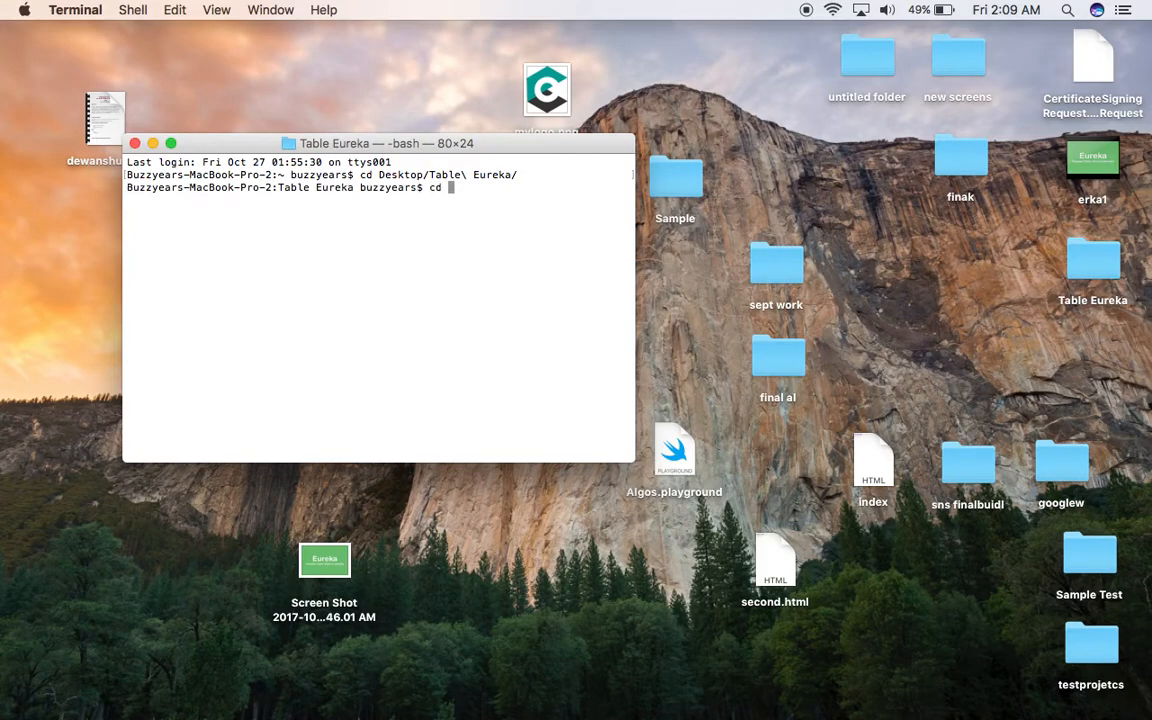
text(pod init)
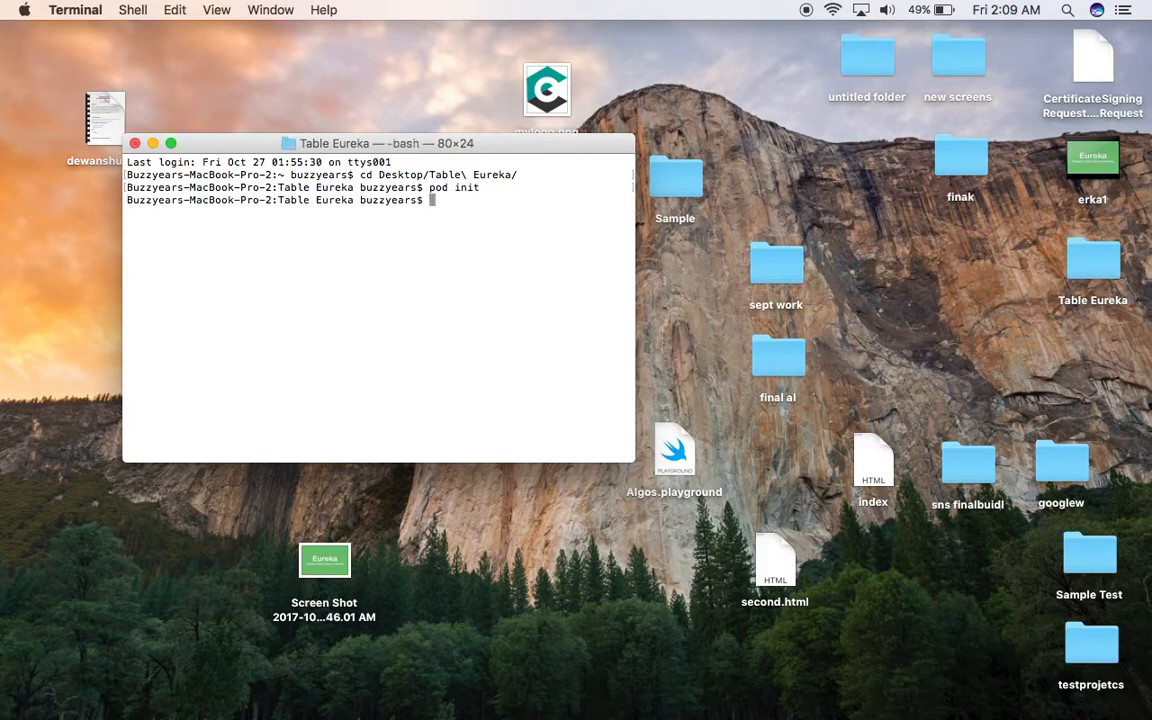
click(1092, 260)
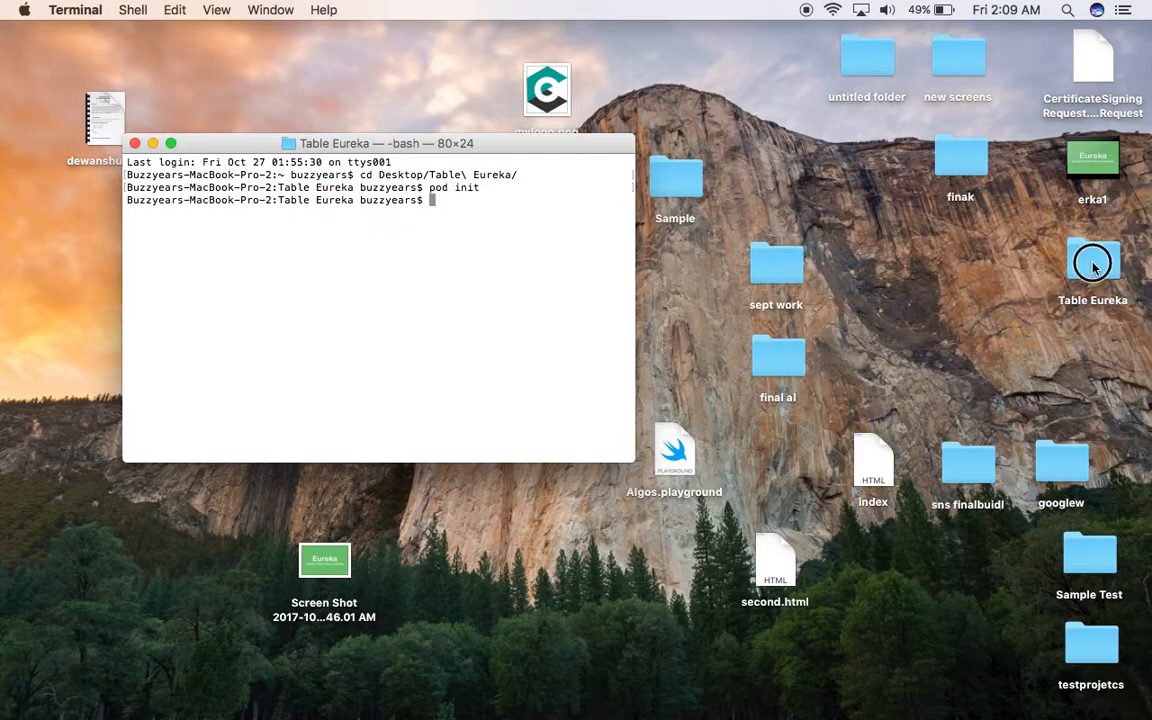
Open the generated Podfile in TextEdit and add the line pod 'Eureka'.
double_click(1092, 260)
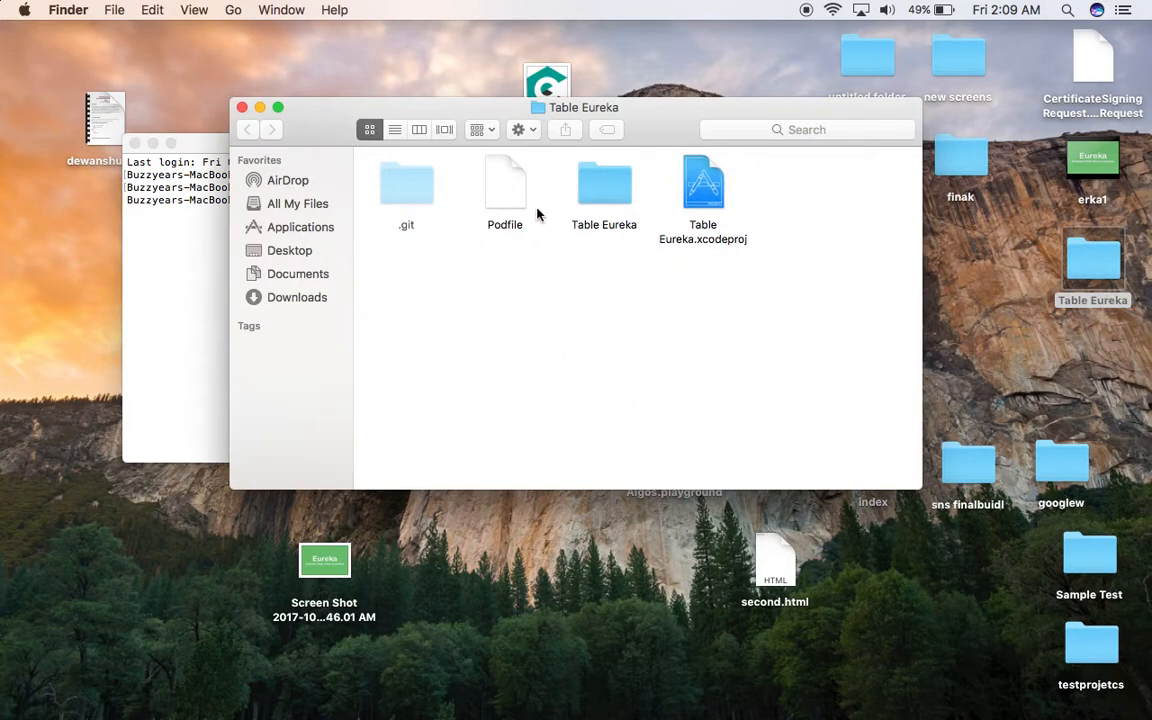
double_click(504, 184)
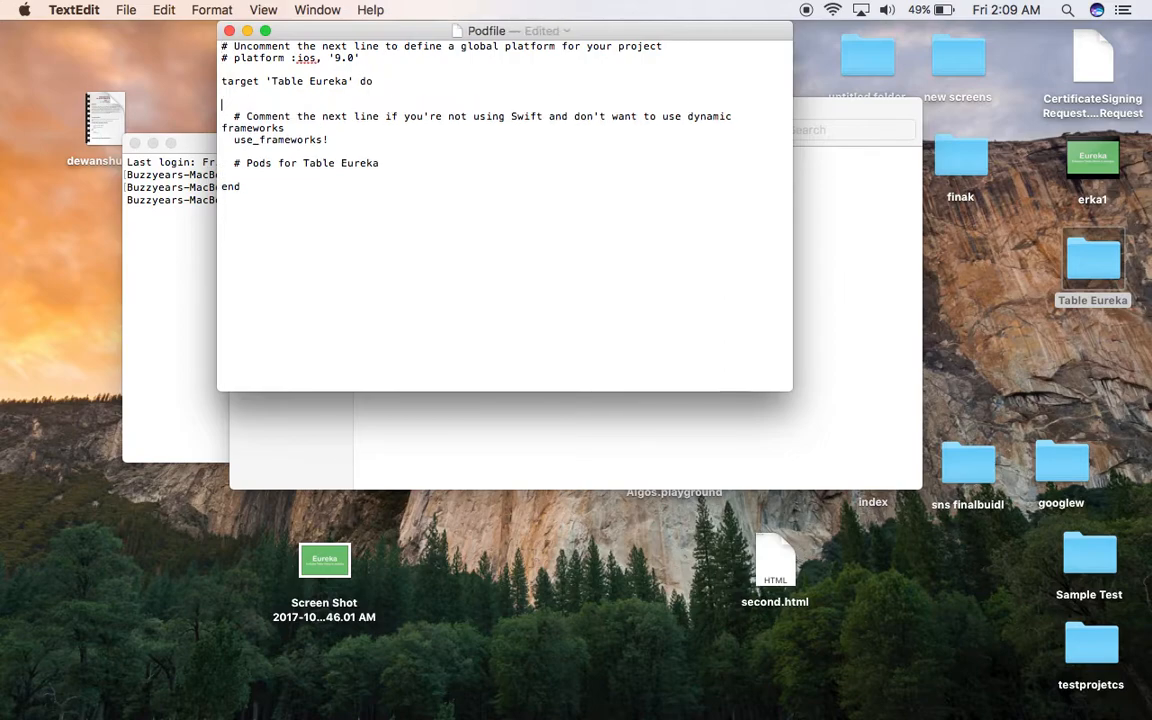
text(pod 'Eureka')
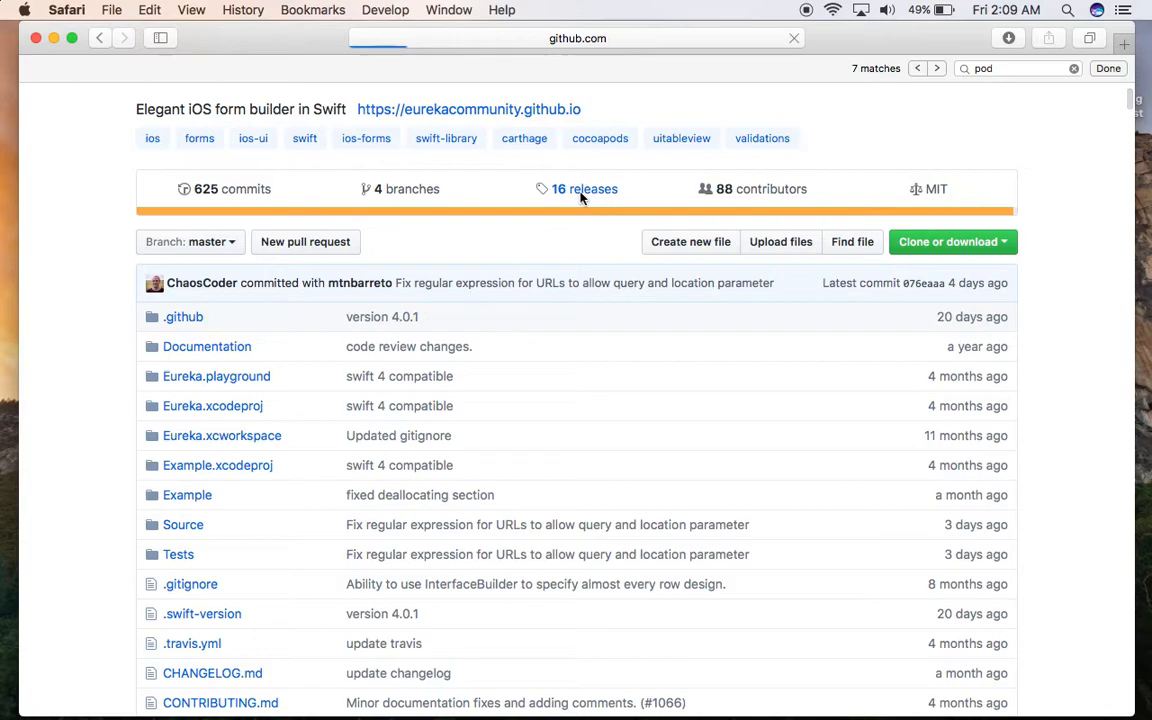
Browse Eureka's Releases, select version 3.1.0 and append it to the Podfile pod line.
click(584, 188)
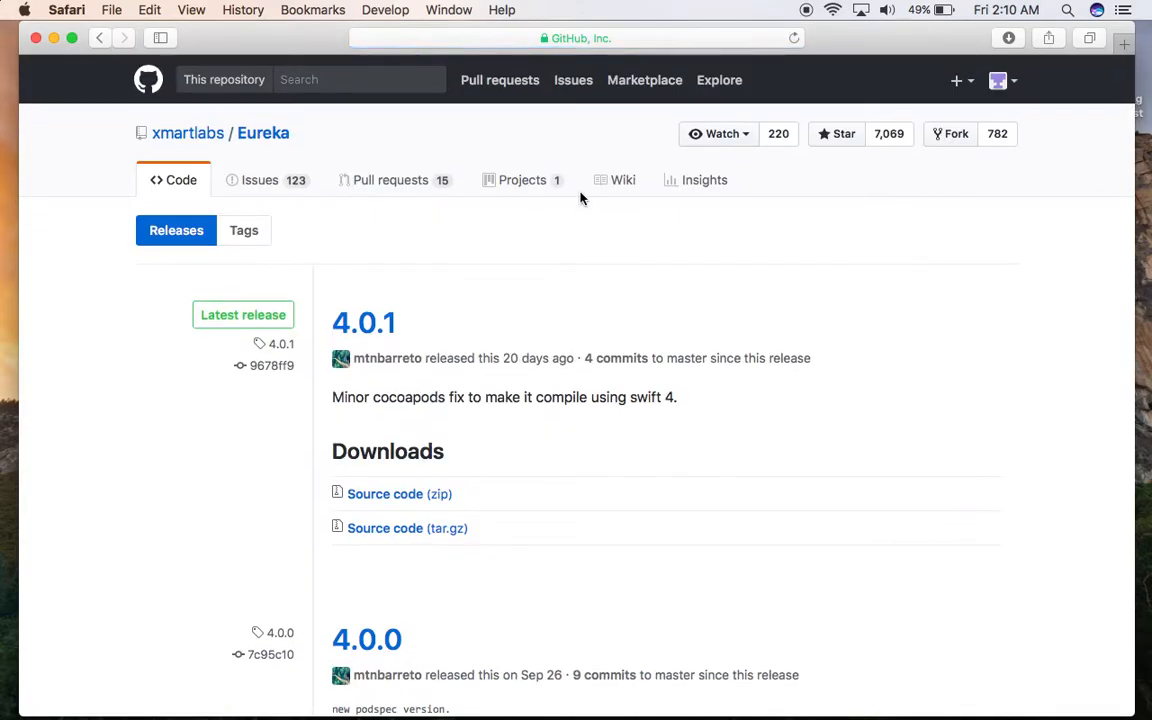
scroll(down, 3)
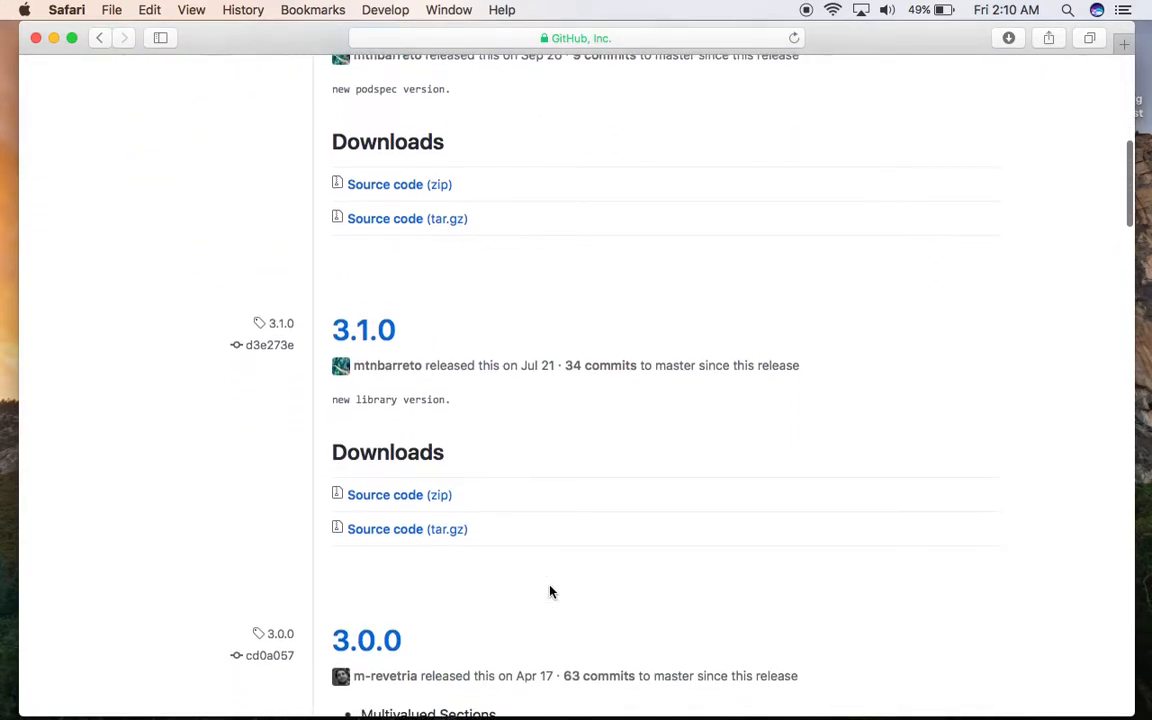
scroll(down, 3)
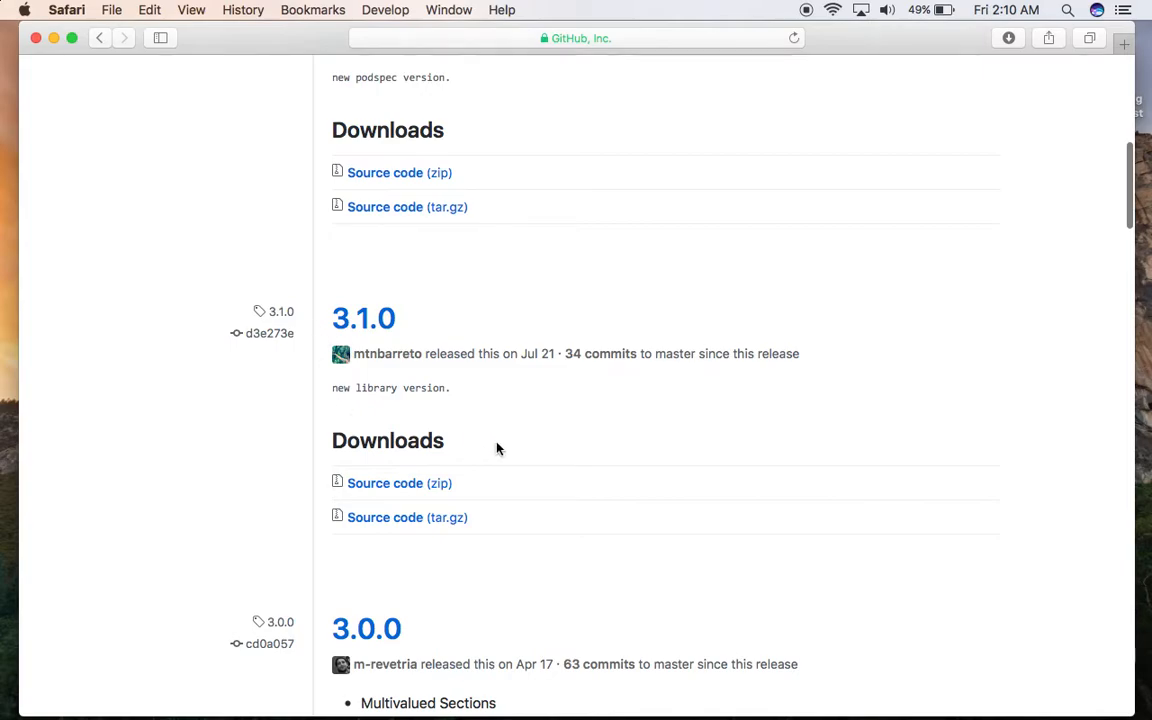
mouse_move(332, 324)
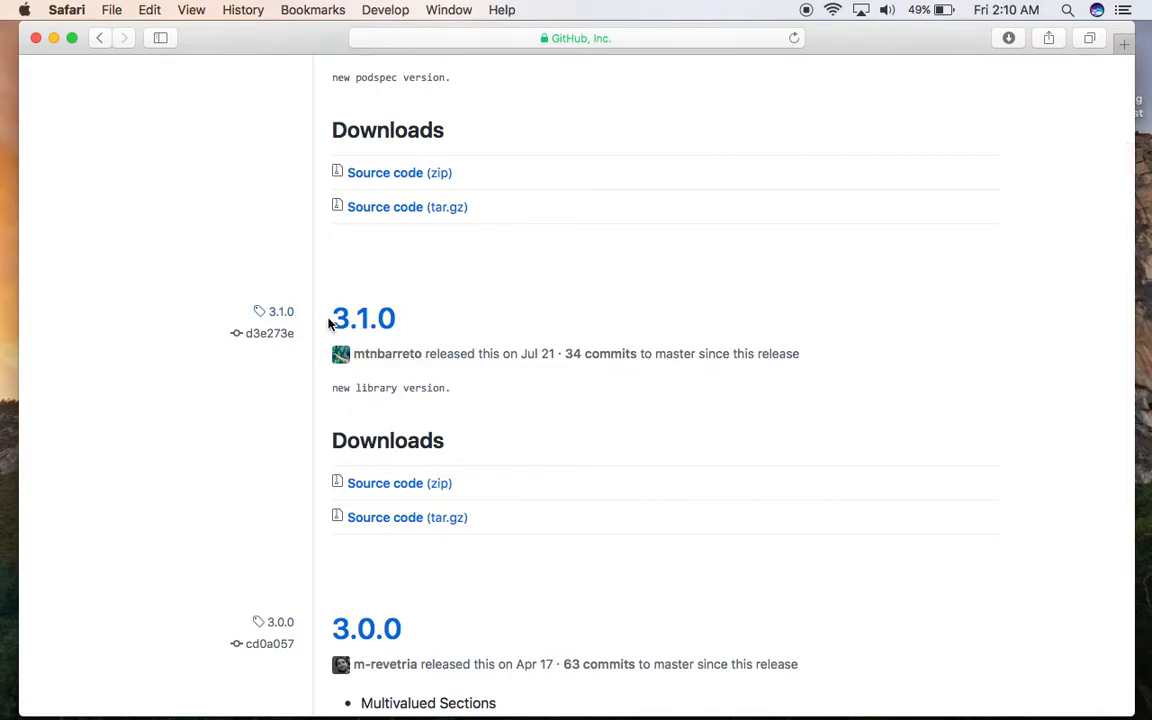
double_click(280, 312)
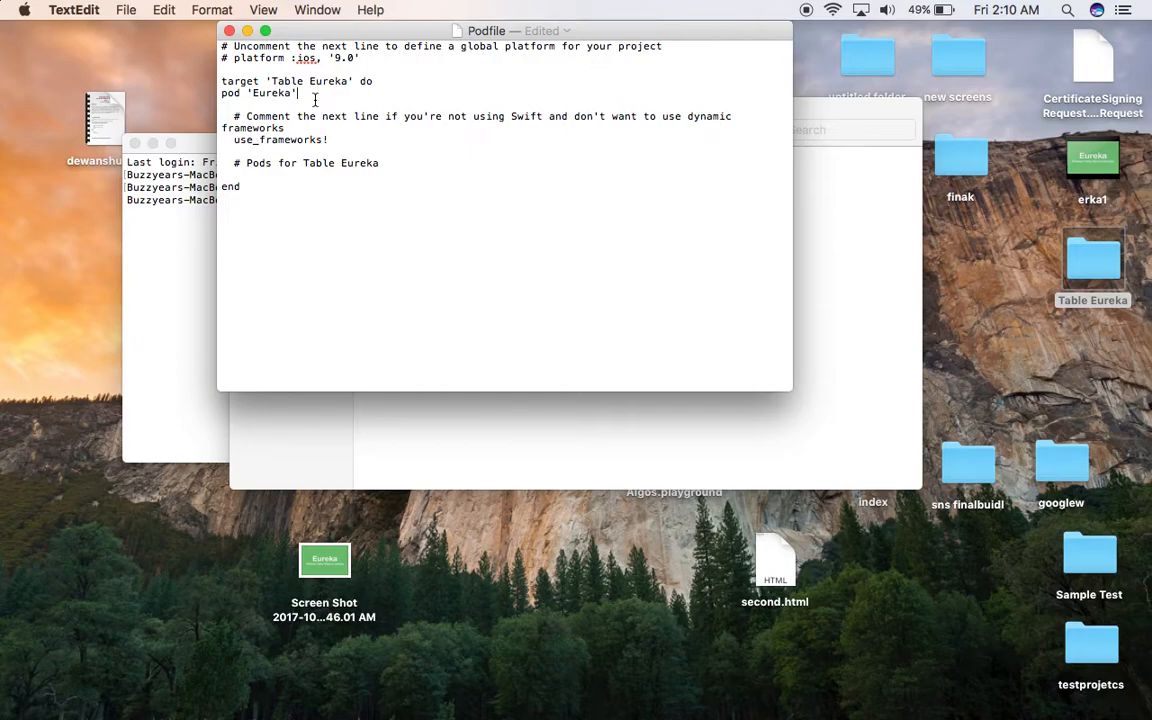
text(,)
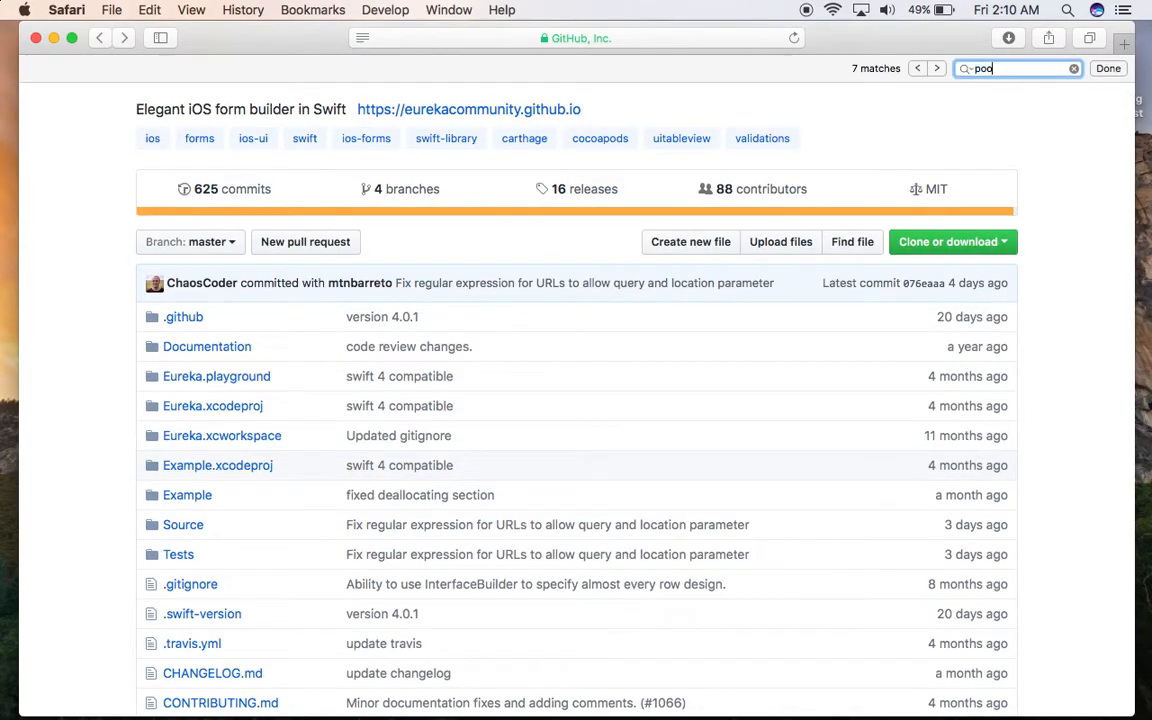
Jump through the README's pod mentions to the CocoaPods Installation section.
click(936, 68)
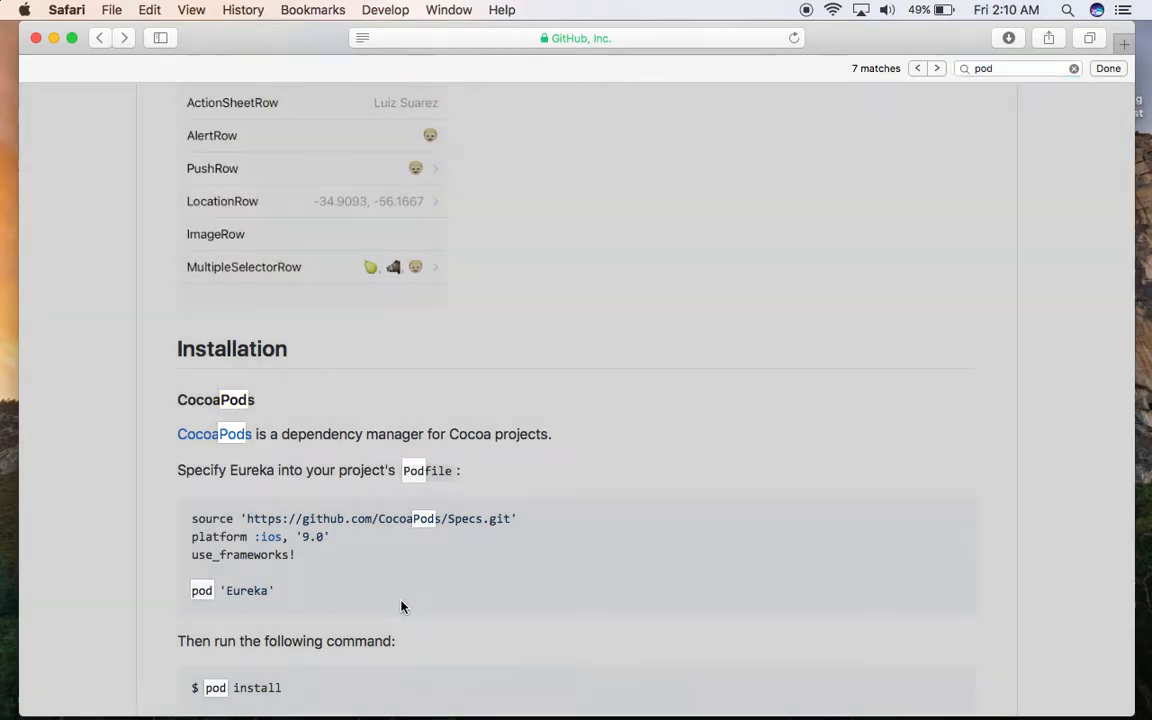
scroll(down, 3)
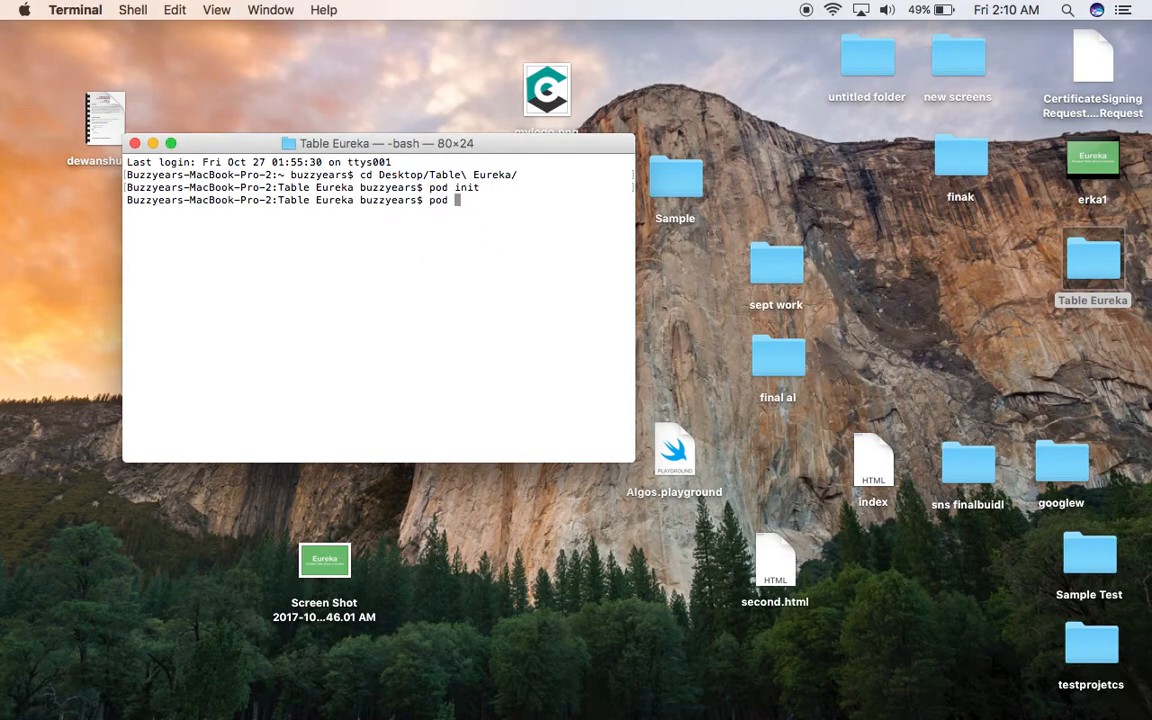
Run pod install to install Eureka 3.1.0 and generate the Table Eureka workspace.
text(ins)
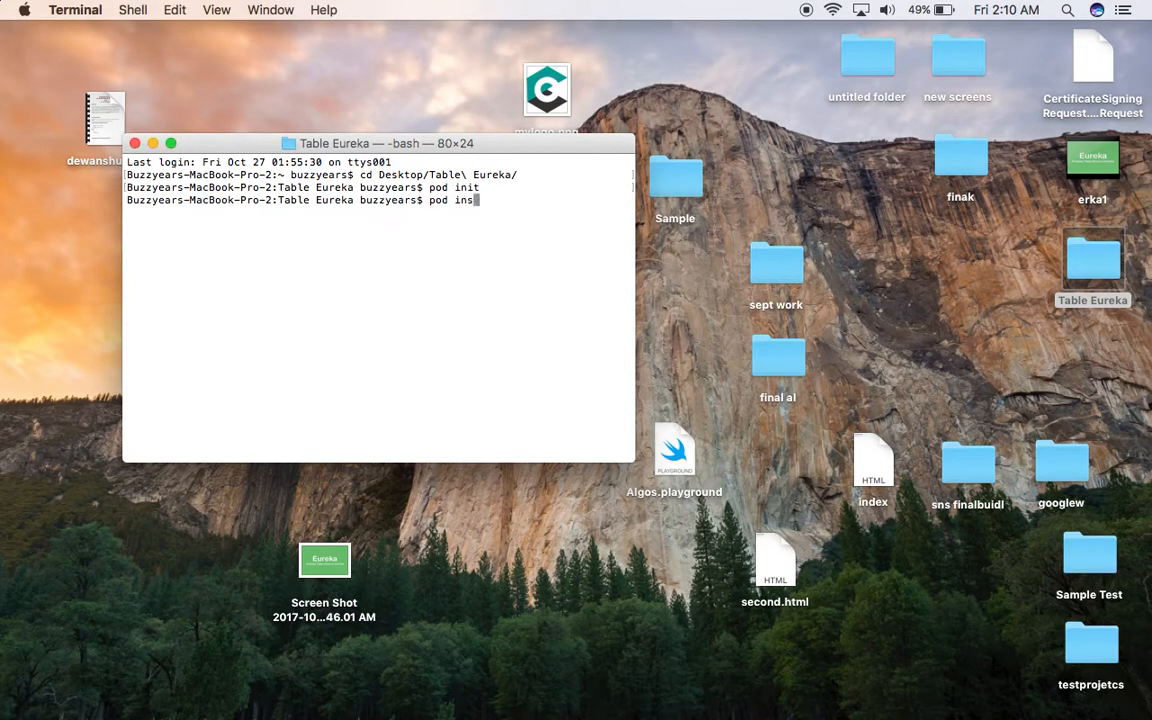
text(tall)
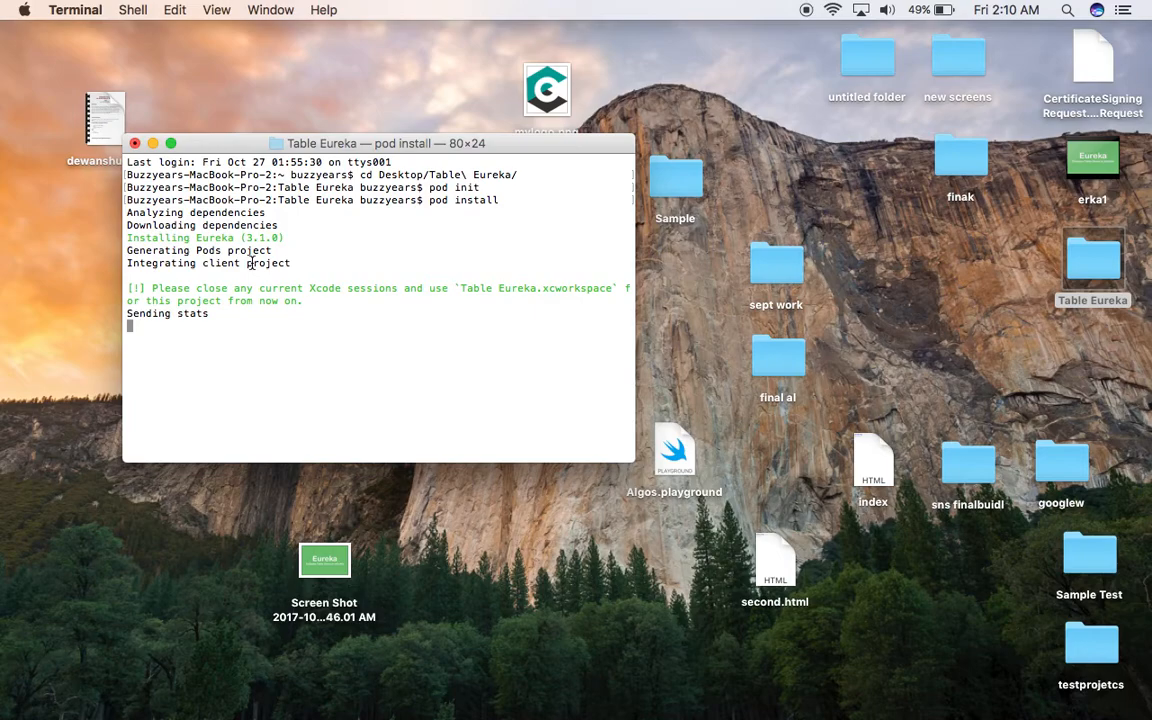
mouse_move(264, 222)
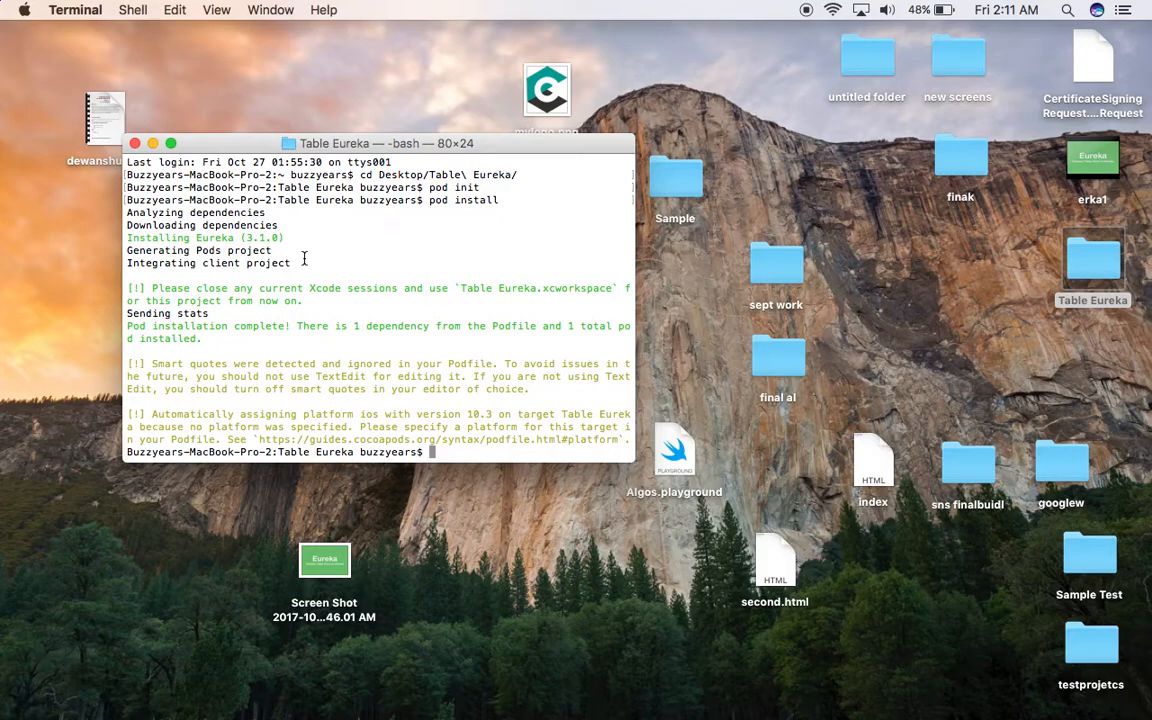
mouse_move(170, 164)
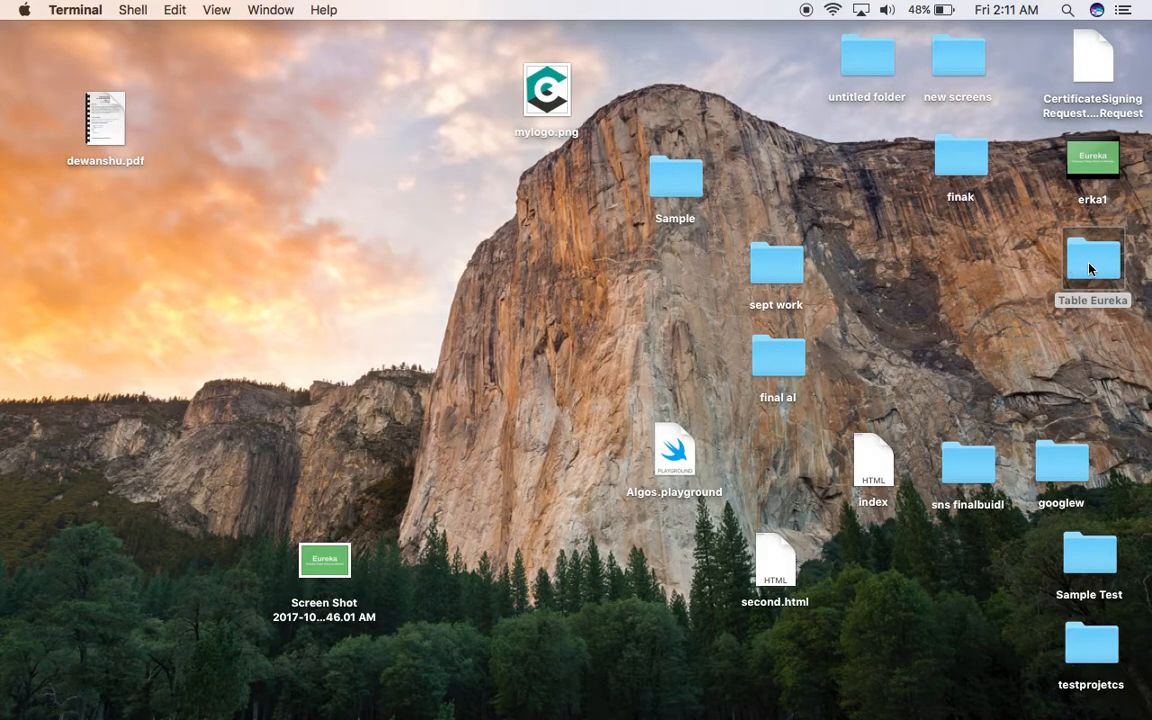
Reopen the Podfile from the Table Eureka folder, then close it to leave Finder showing.
double_click(1092, 258)
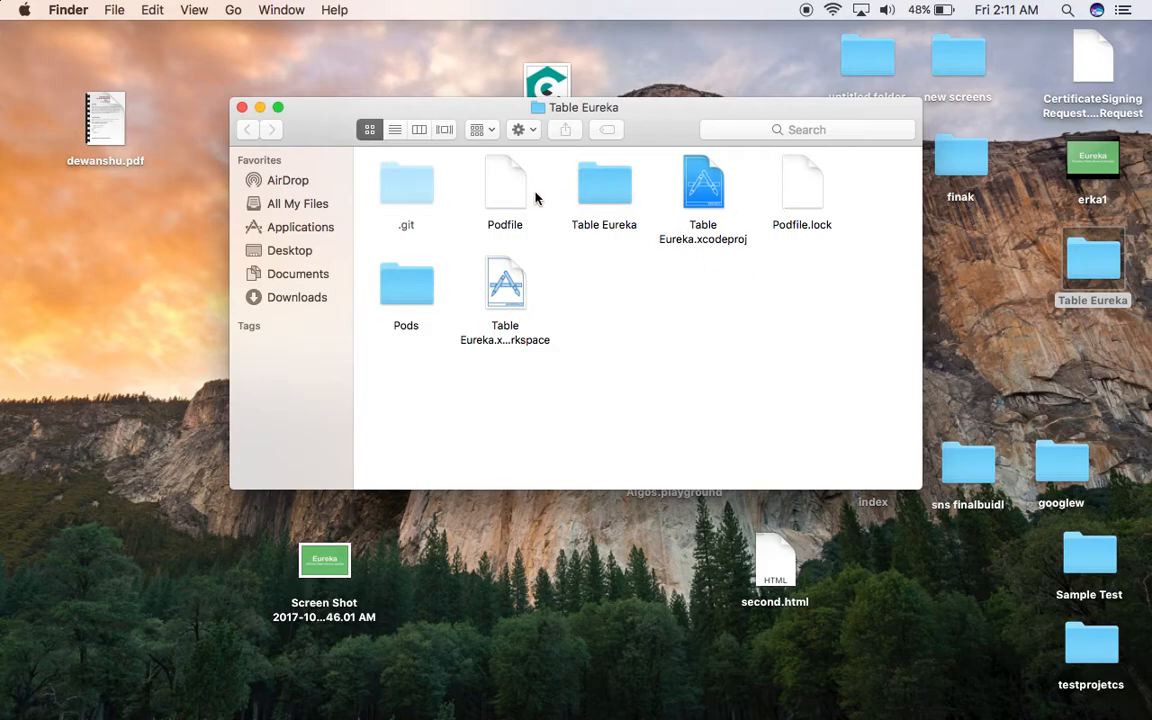
double_click(504, 184)
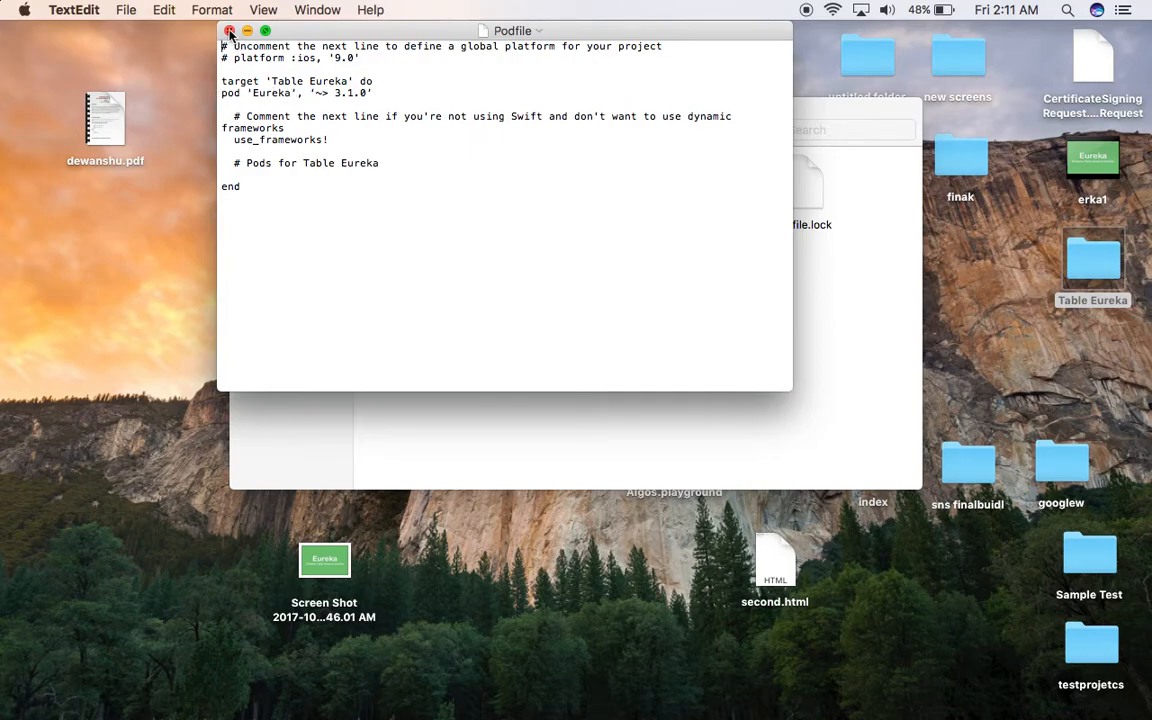
click(228, 32)
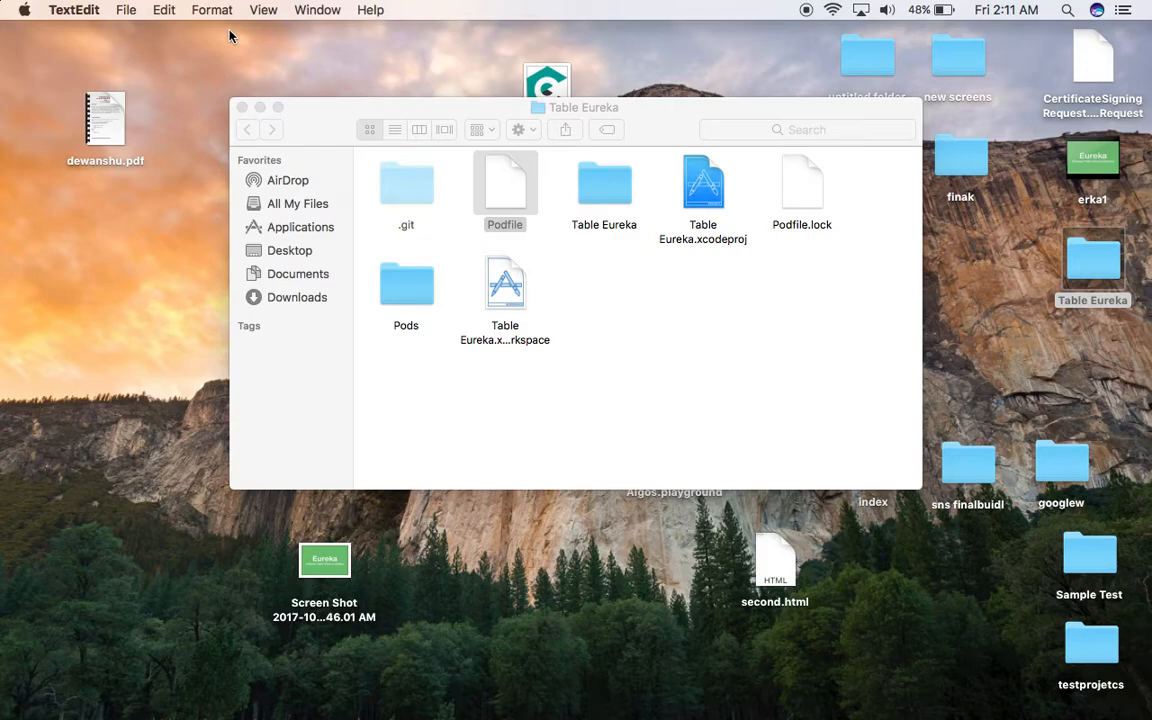
mouse_move(532, 298)
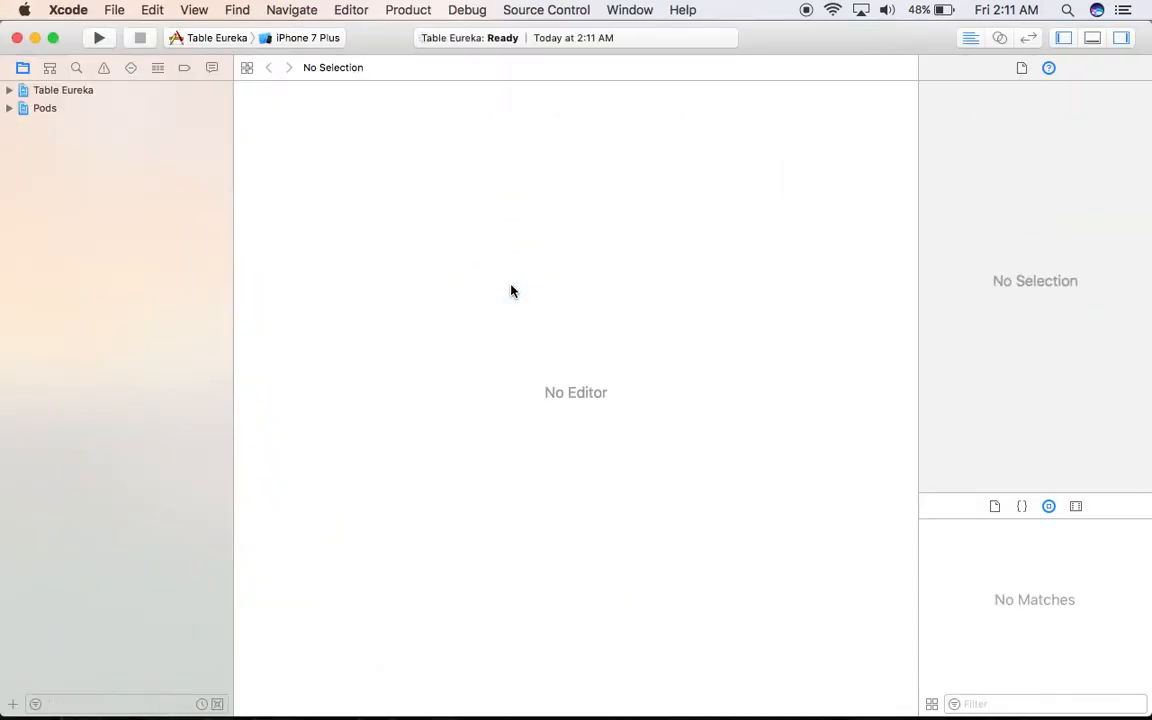
In Main.storyboard add a Navigation Controller and remove its generated table view controller.
click(8, 90)
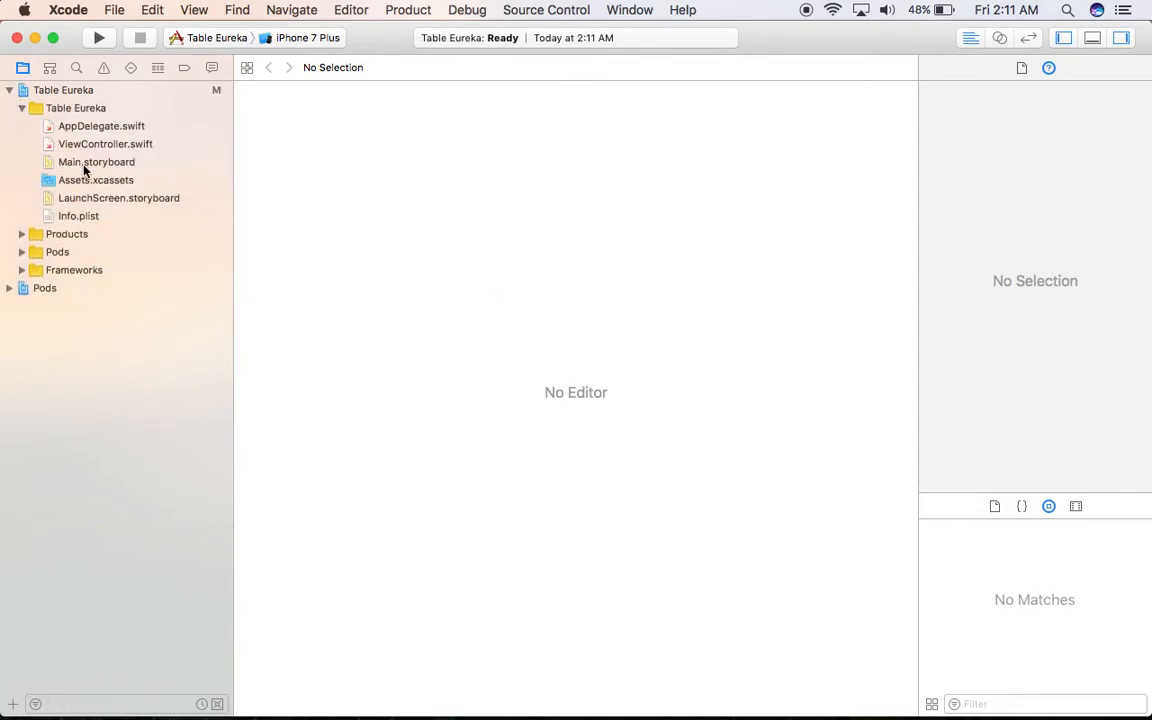
click(96, 162)
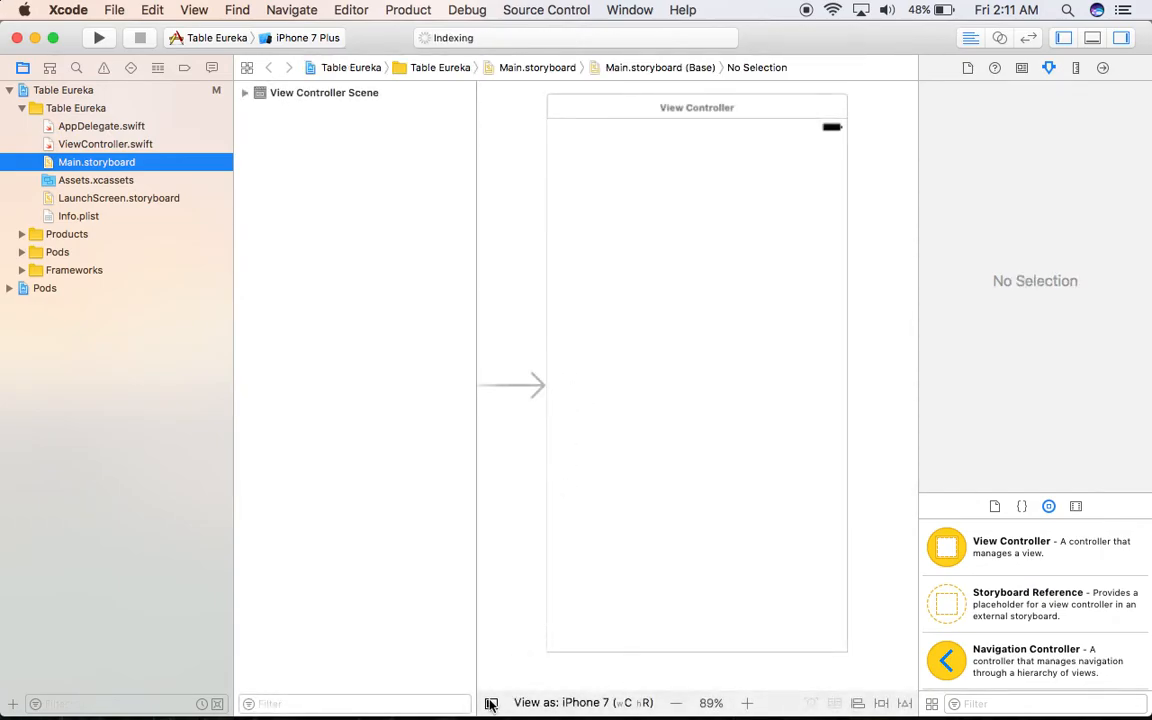
click(676, 704)
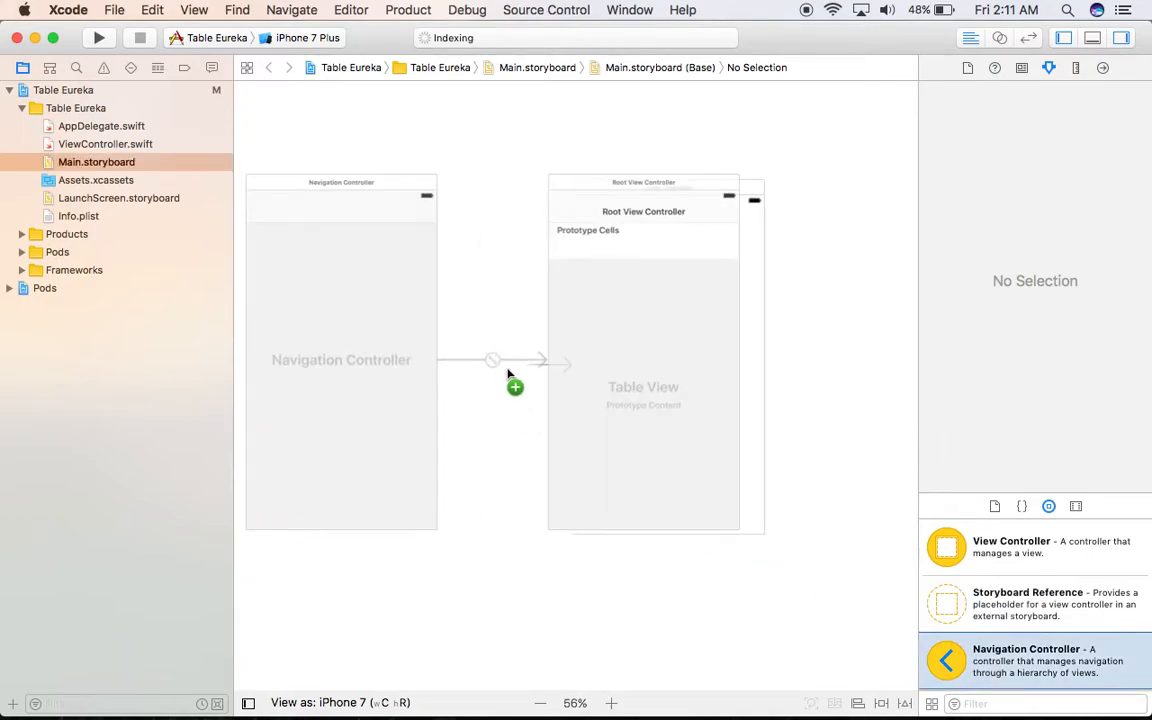
click(492, 360)
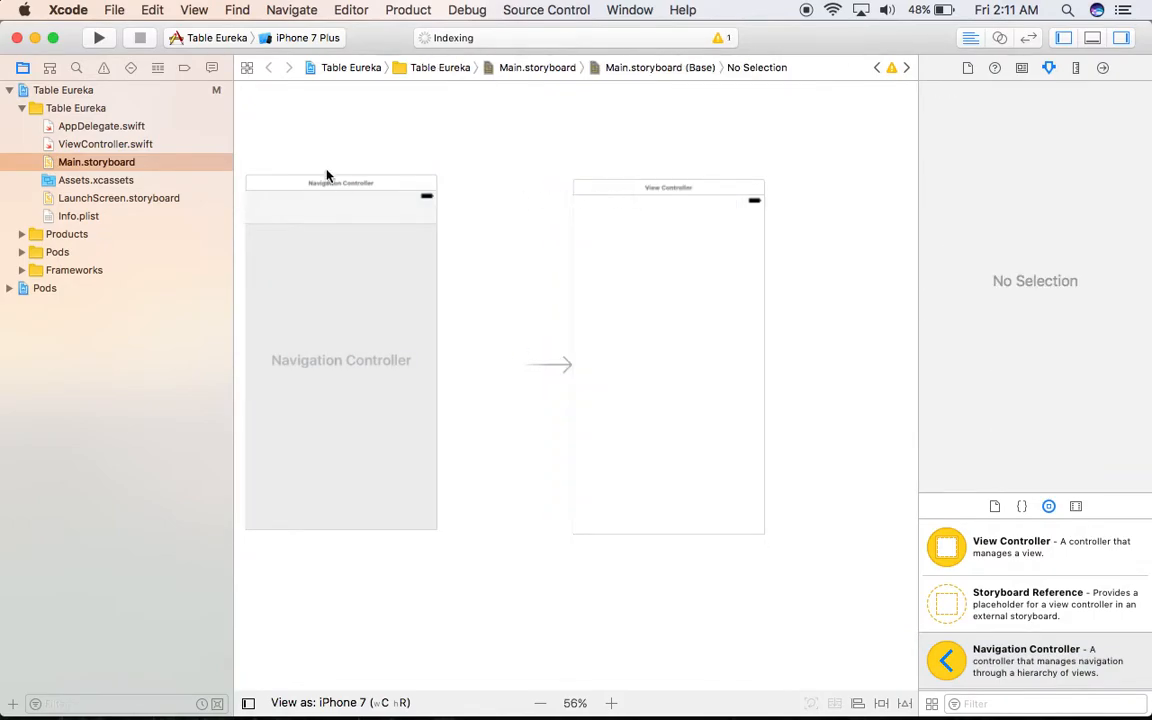
Connect the Navigation Controller's root segue to the View Controller.
click(340, 182)
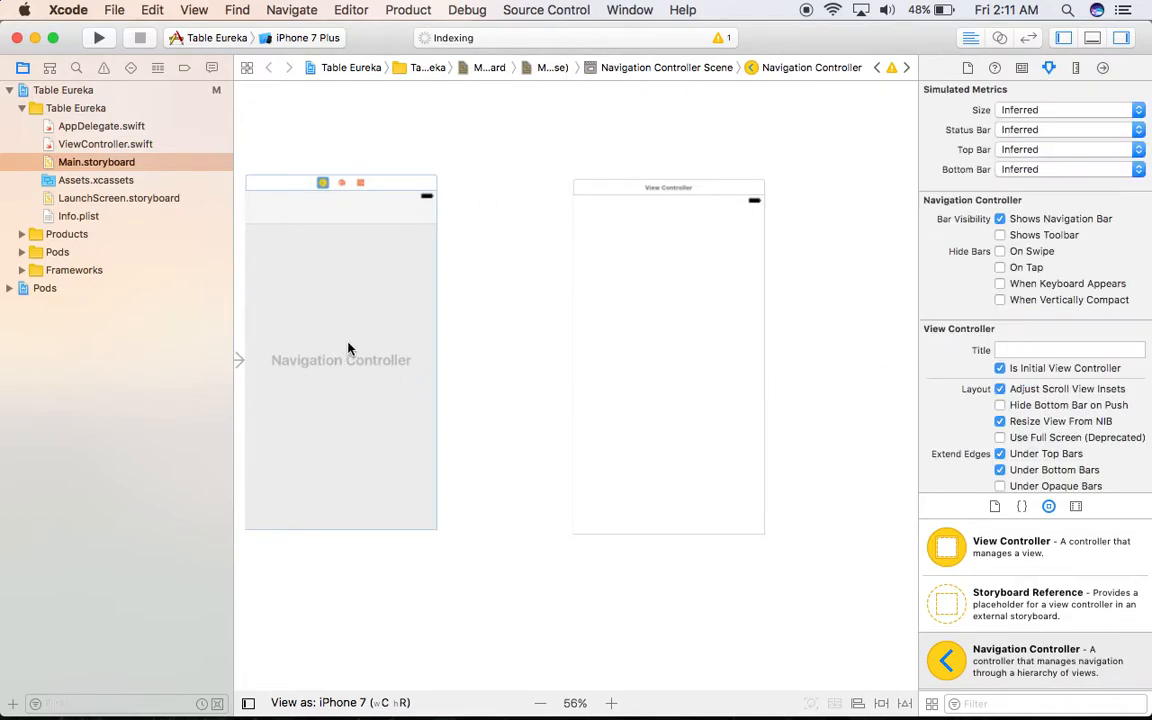
drag(364, 360, 628, 344)
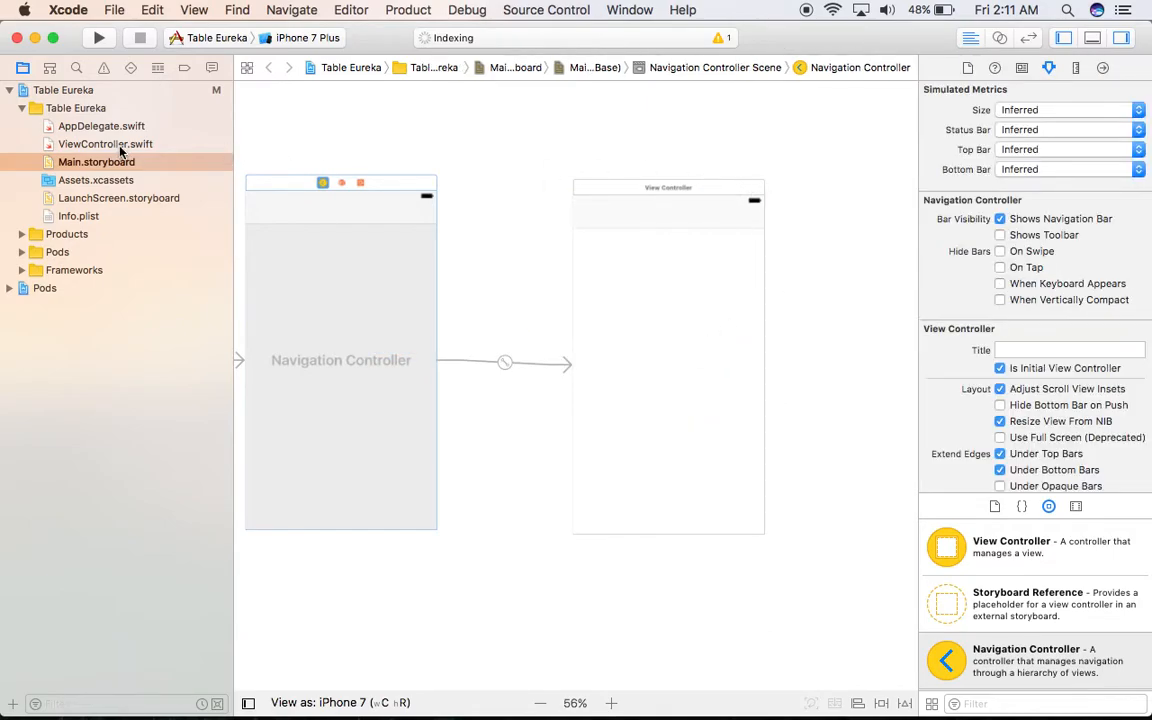
click(104, 144)
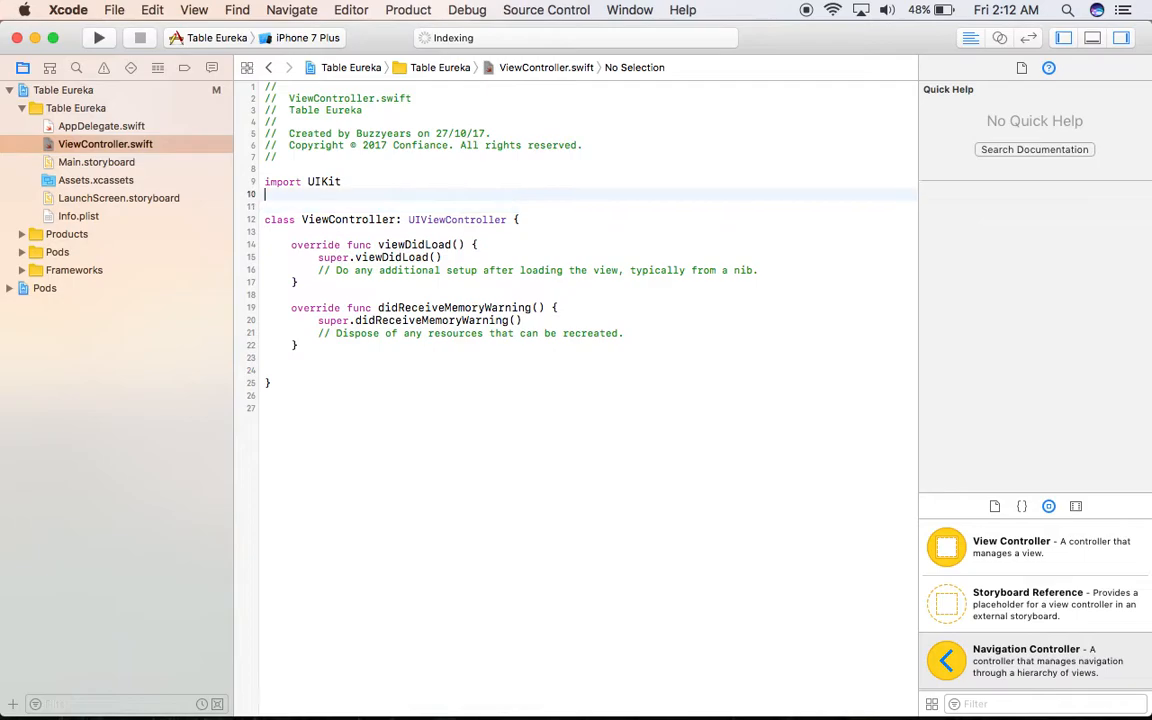
Add 'import Eureka' and change ViewController's superclass to FormViewController.
text(import)
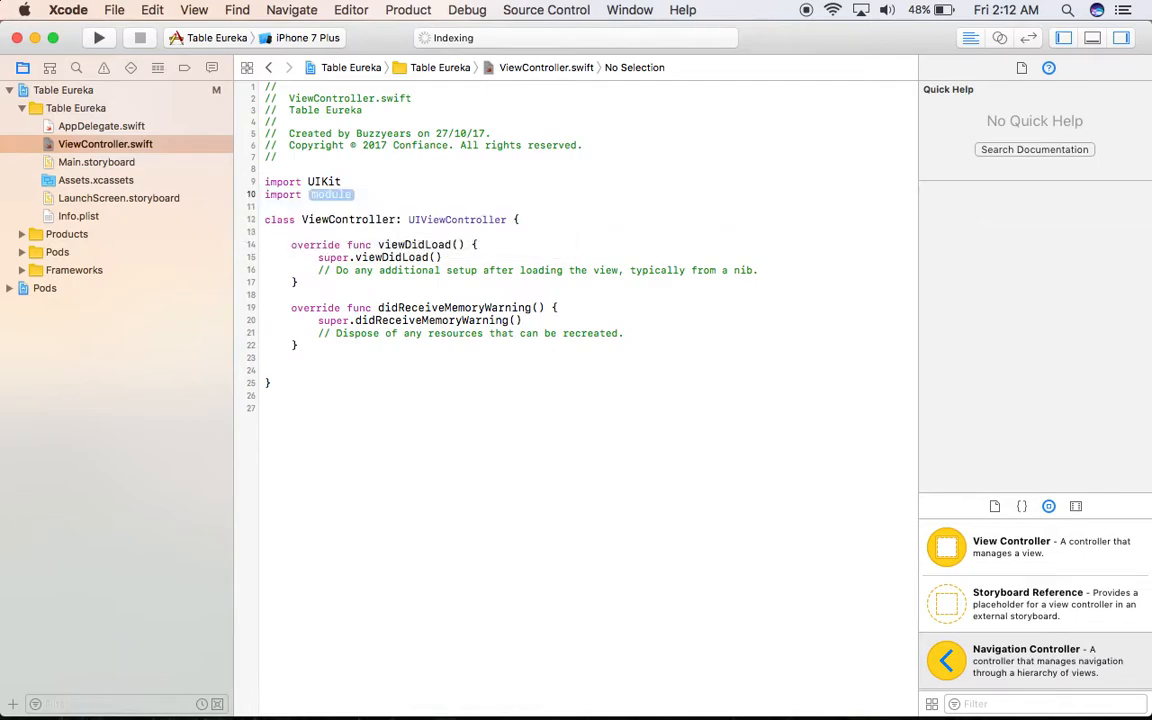
text(Eureka)
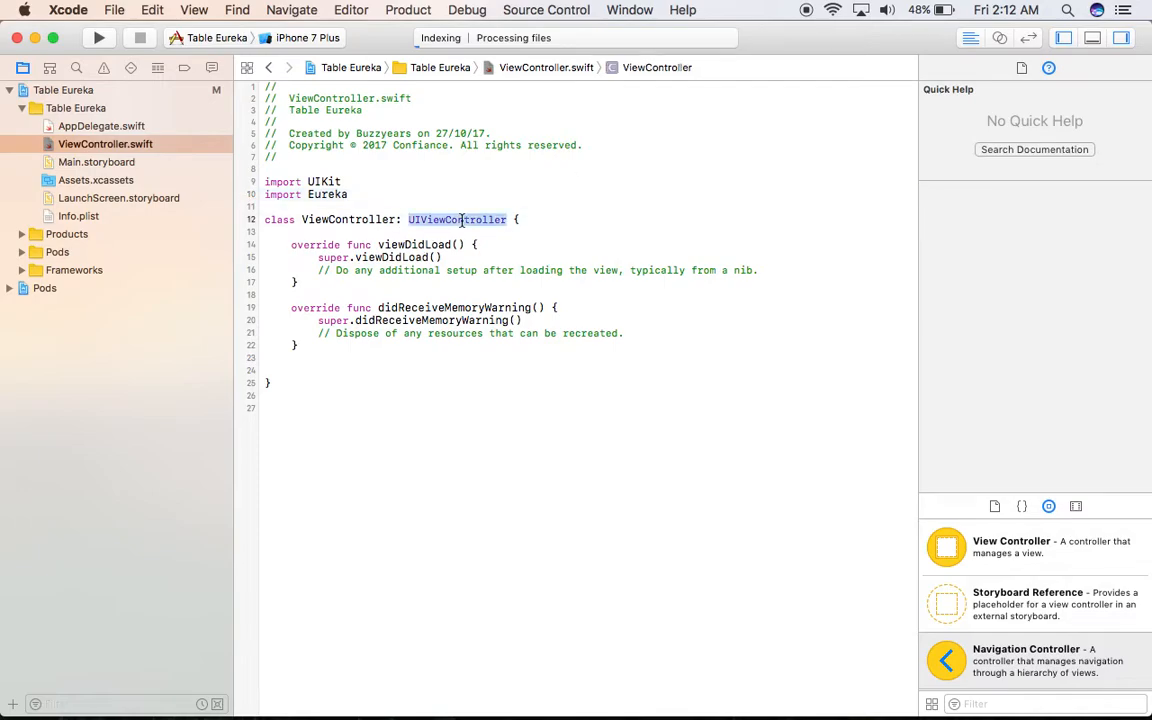
text(F)
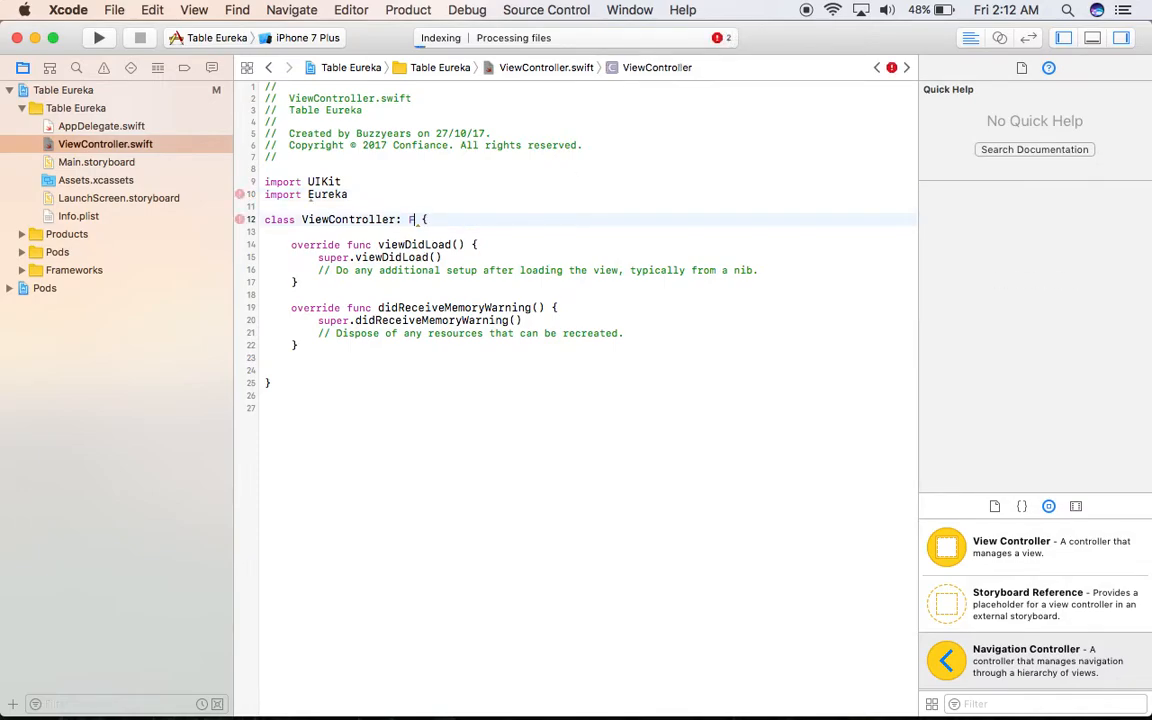
text(or)
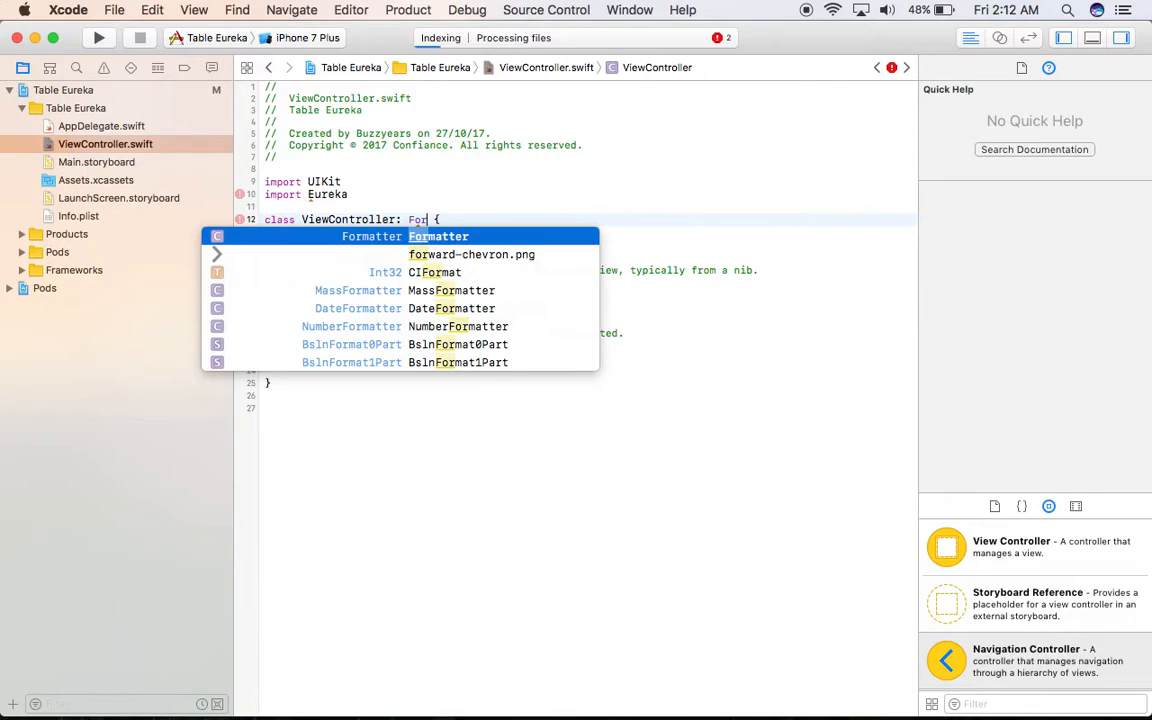
text(mViewController)
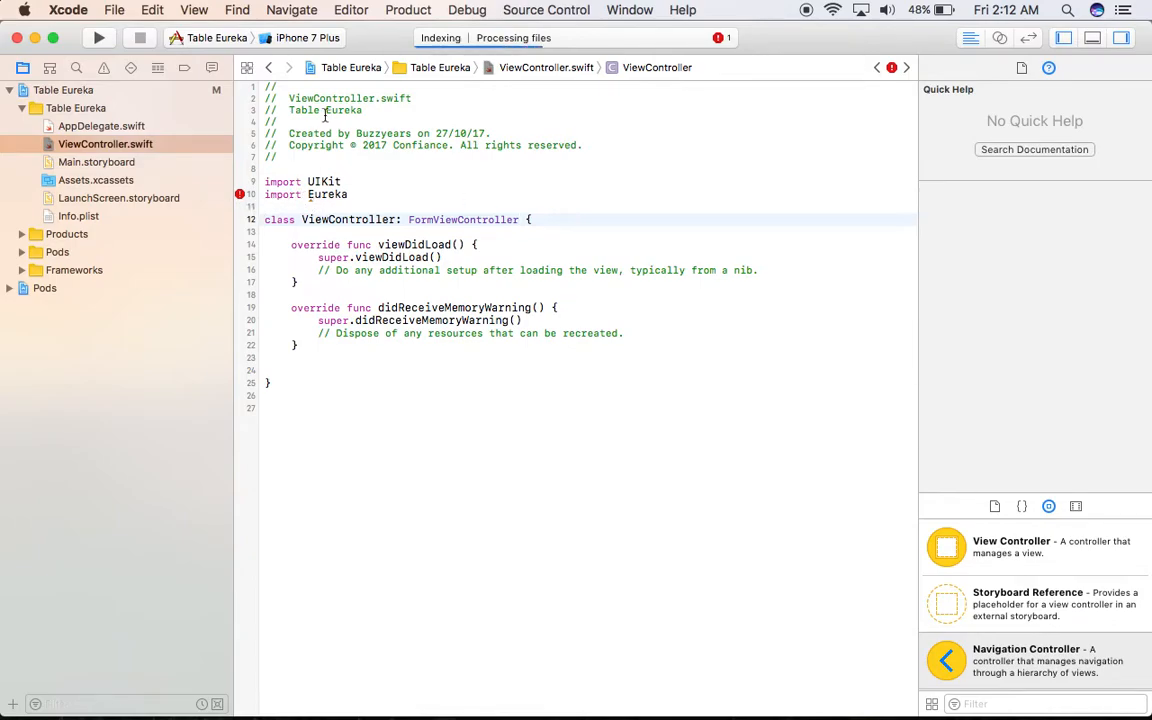
click(308, 38)
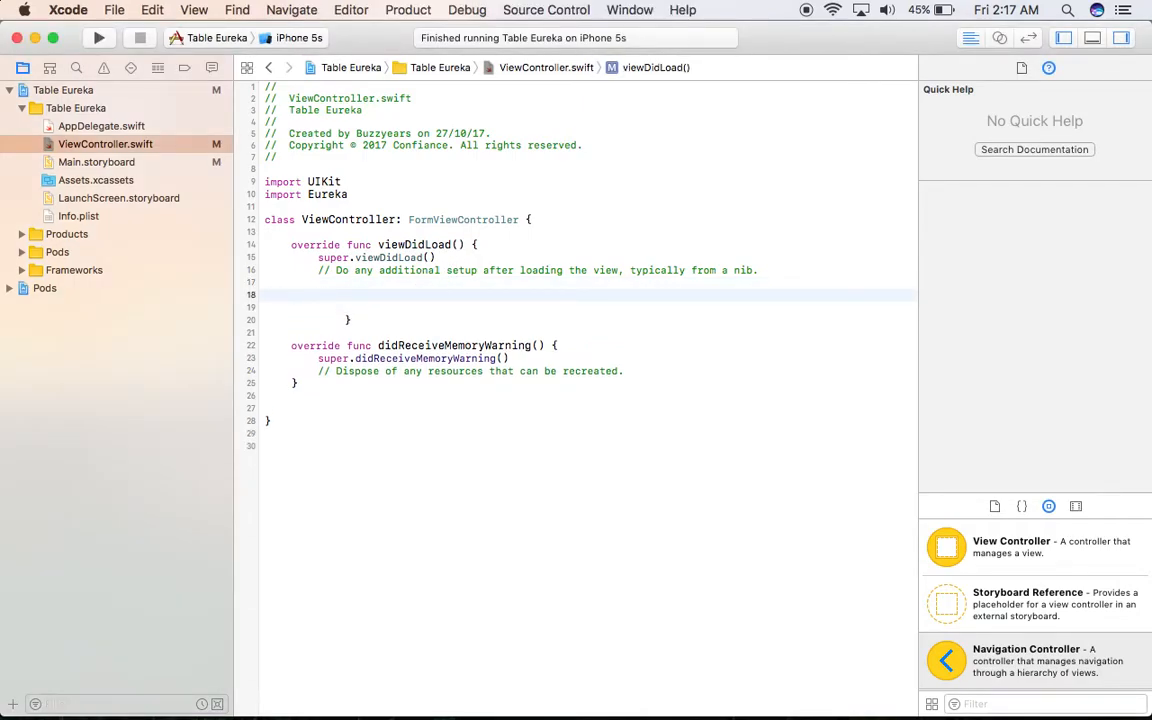
text(s)
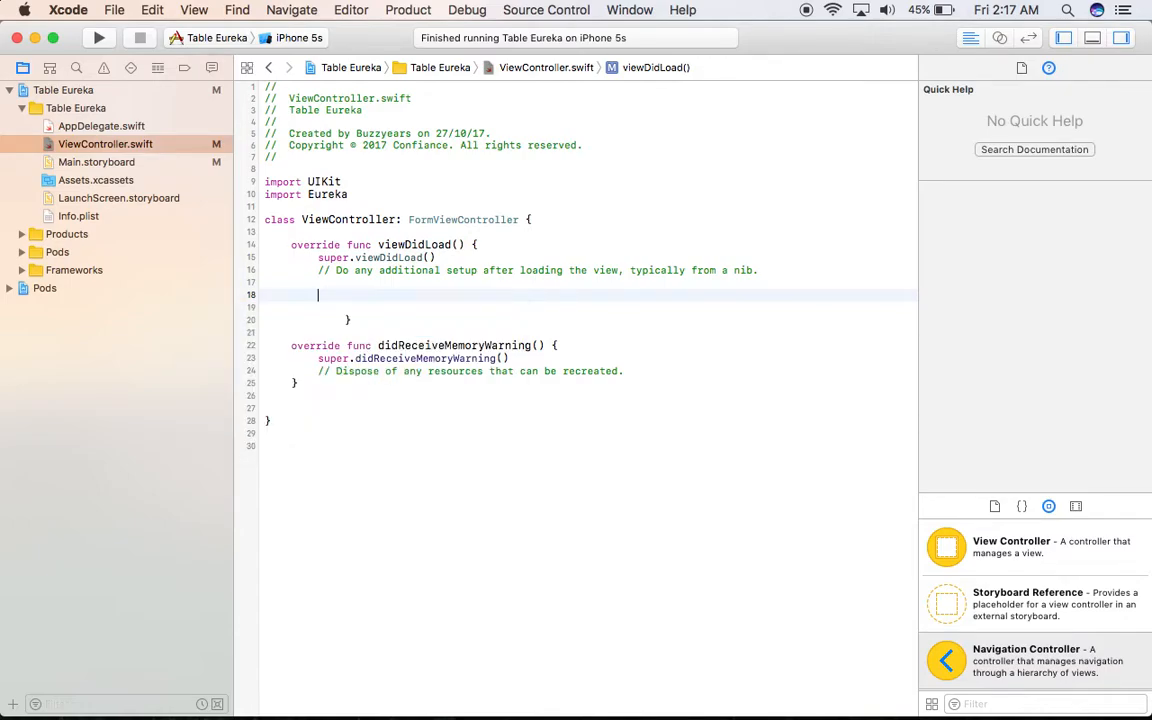
Write form +++ Section("Personal Info") in viewDidLoad and start a new line below.
text(form +++)
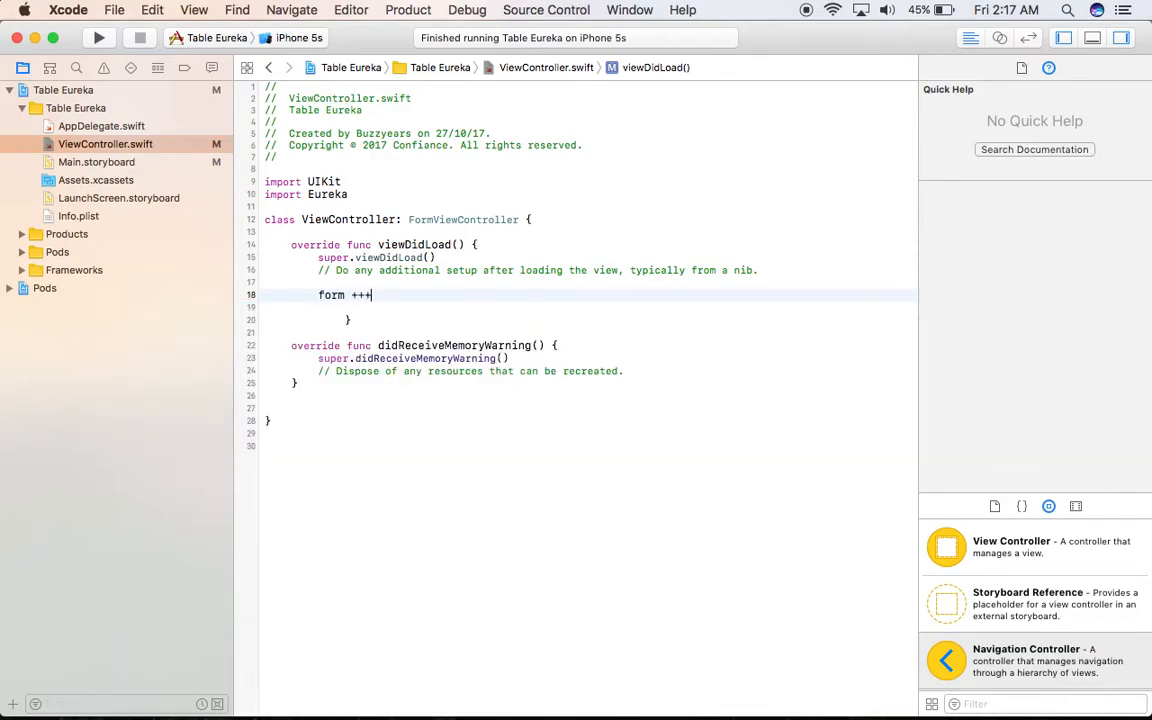
text(Se)
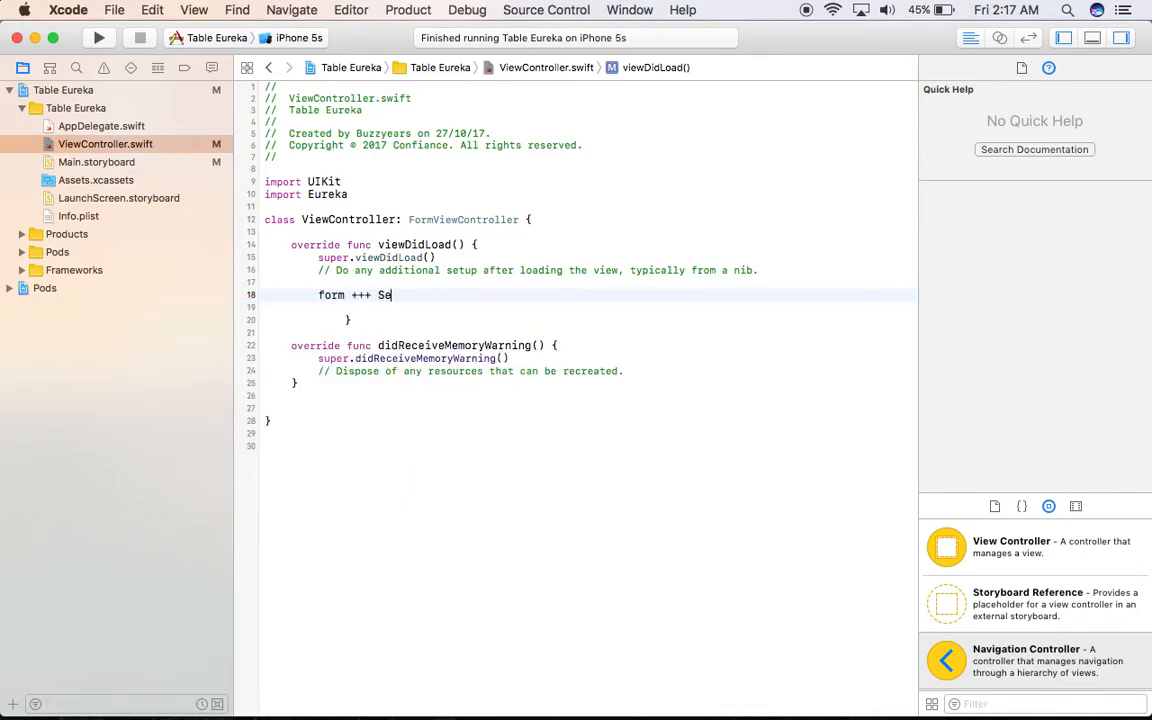
text(ction(")
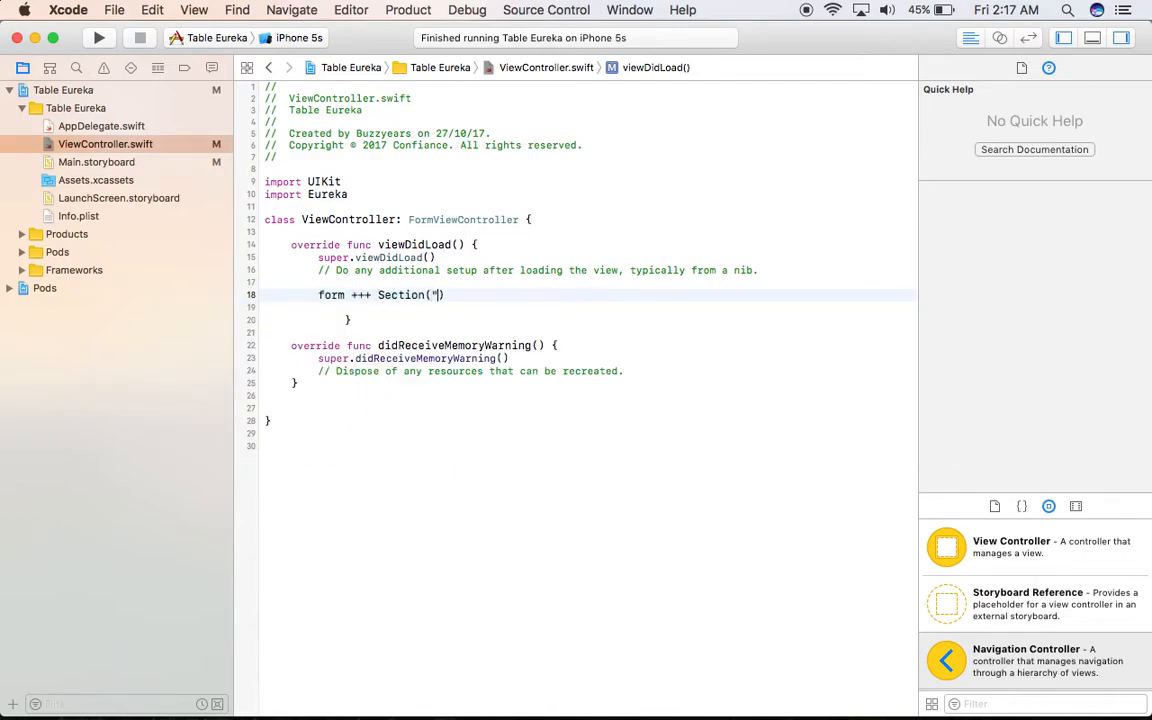
text(Personal Info")
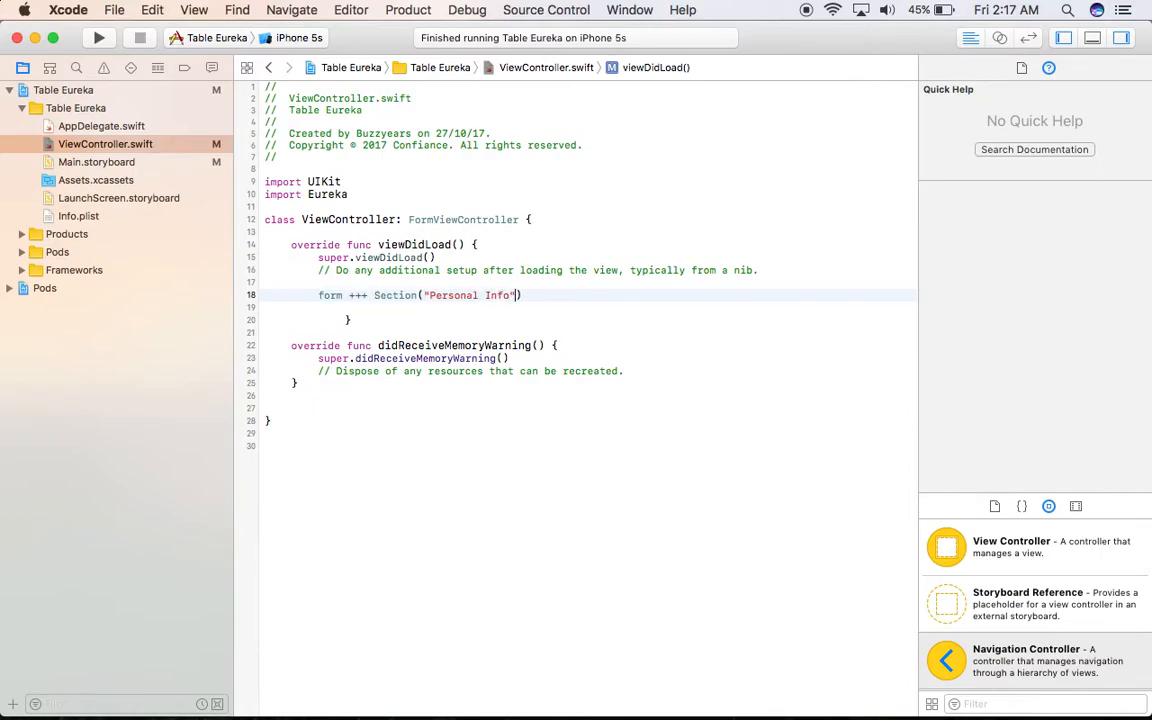
key(return)
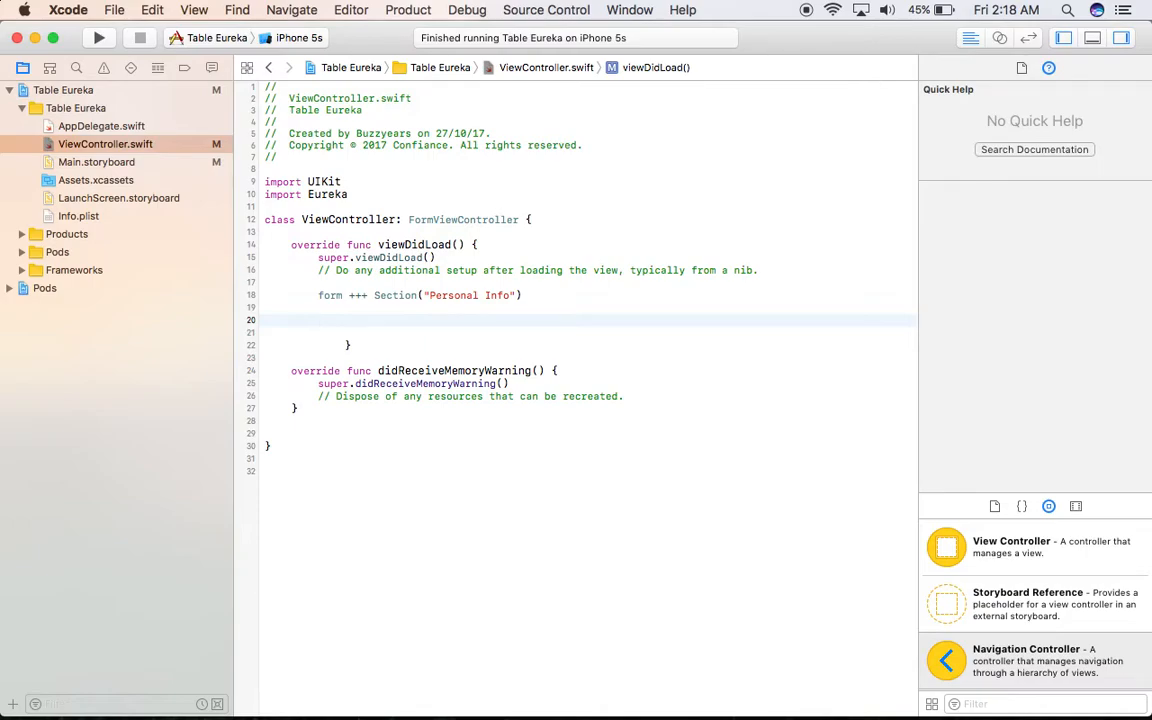
Add a TextRow titled Username with a Username placeholder to the section.
text(<<<)
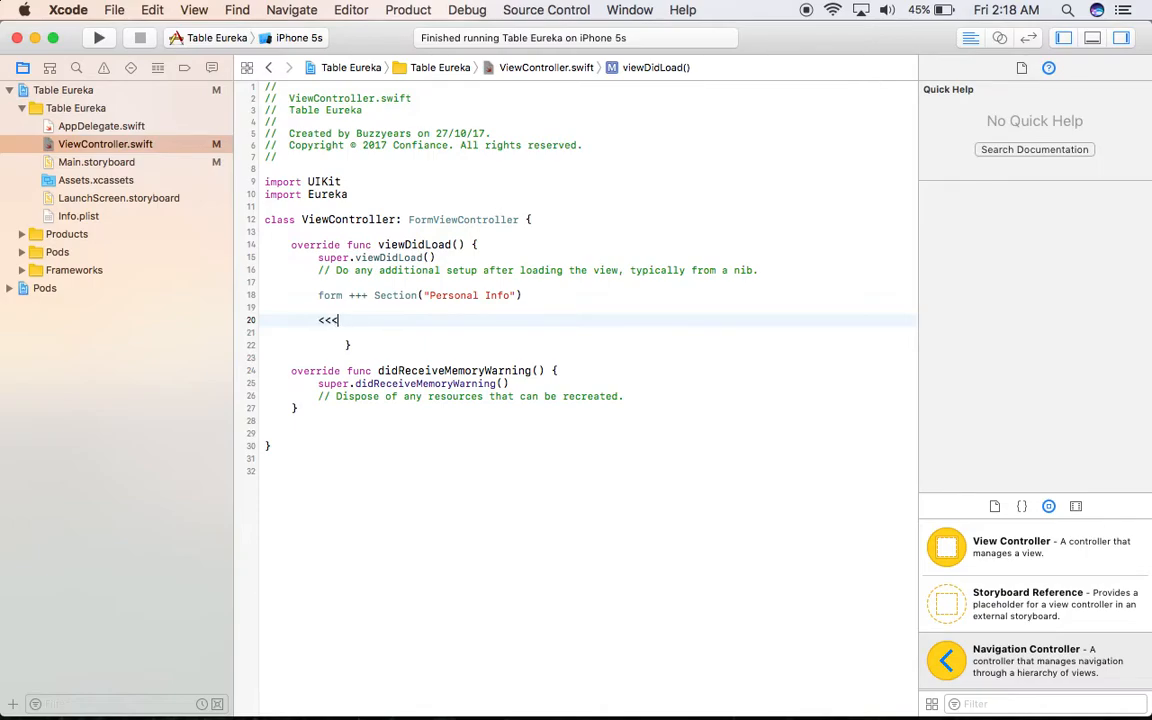
text(T)
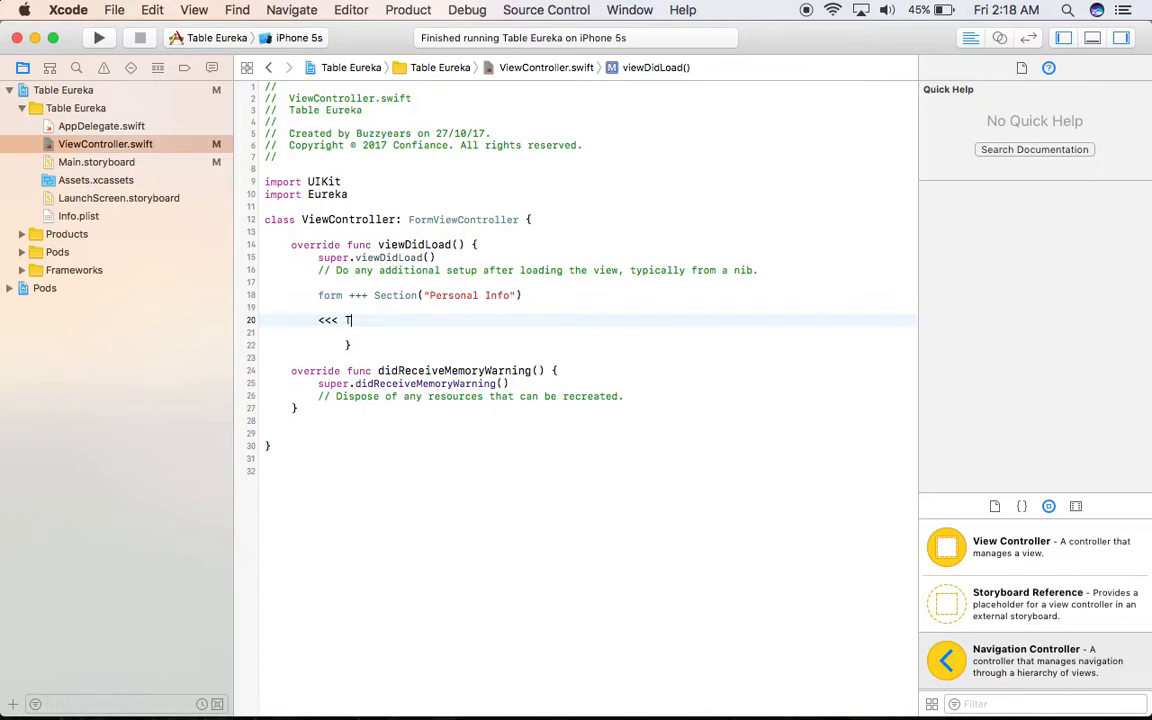
text(extRow)
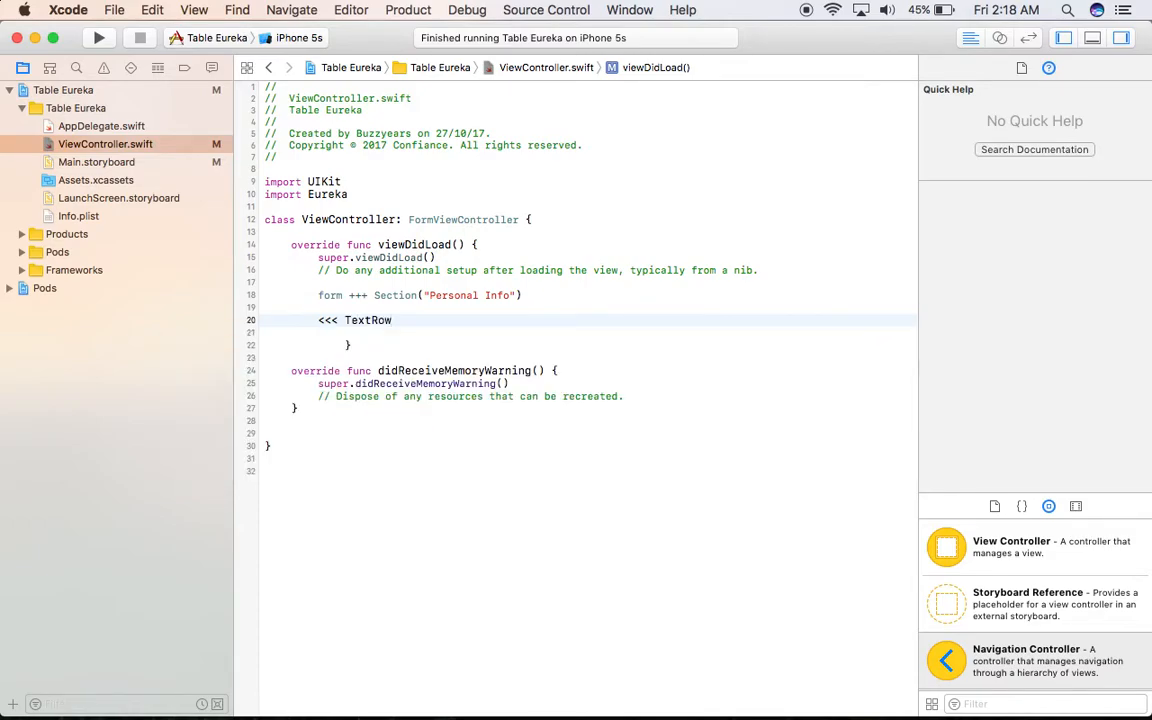
text((){)
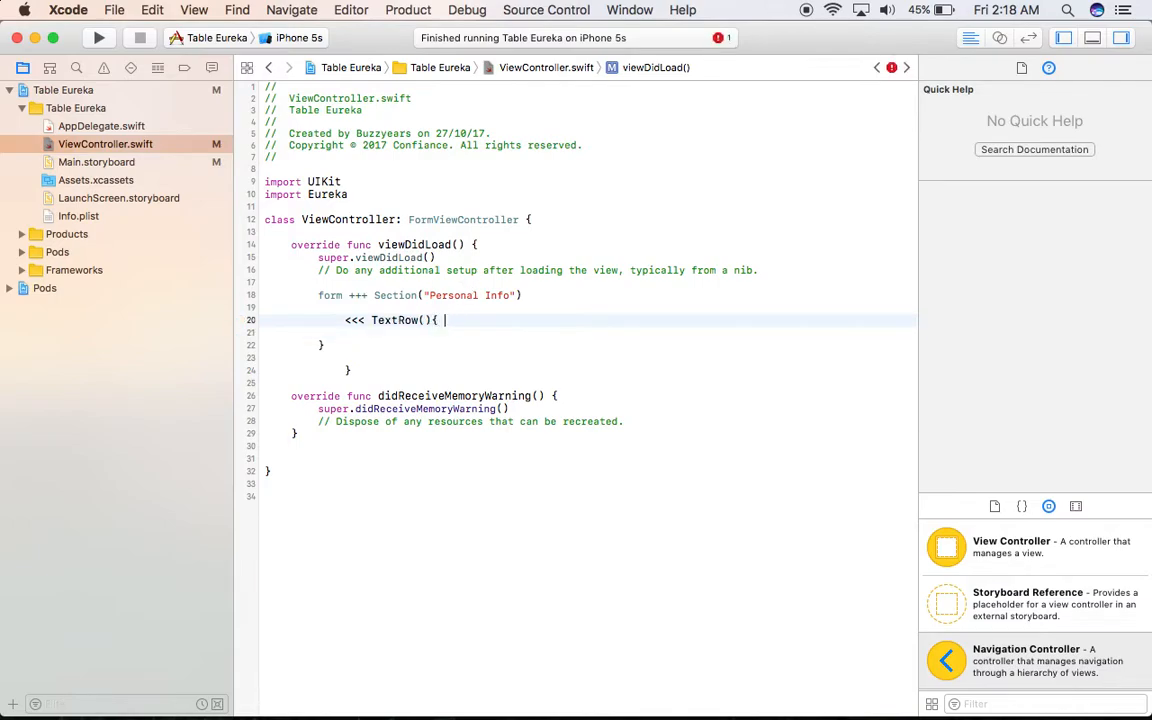
text(row in)
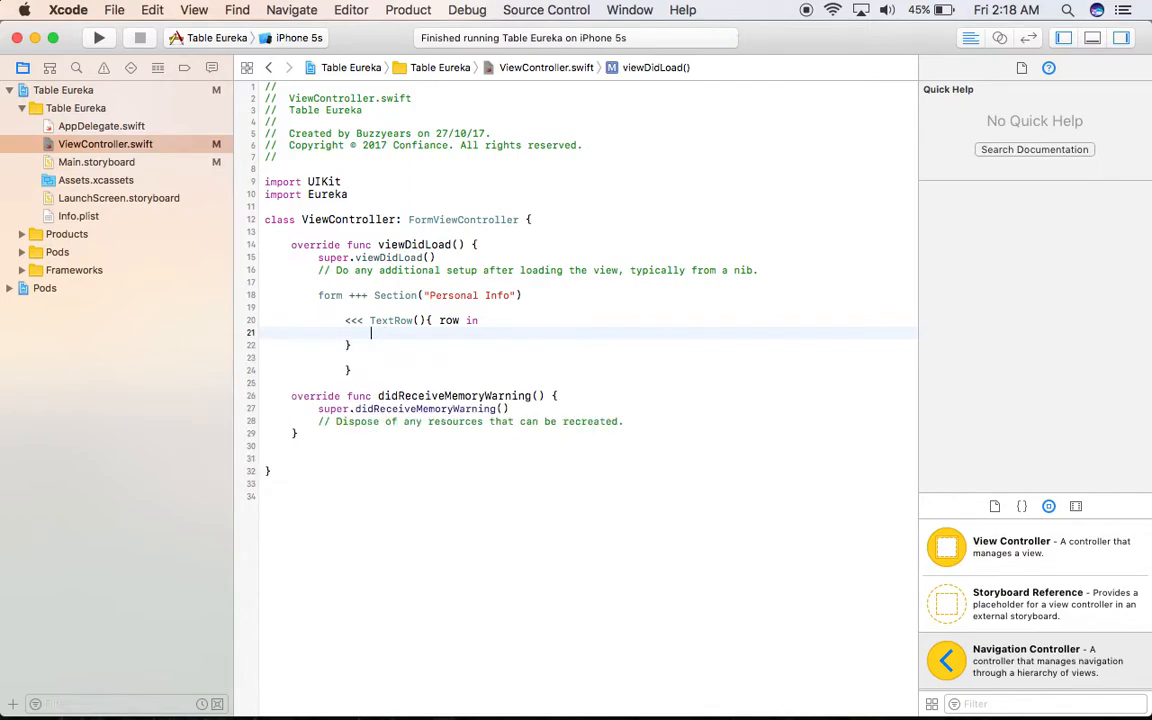
text(row.)
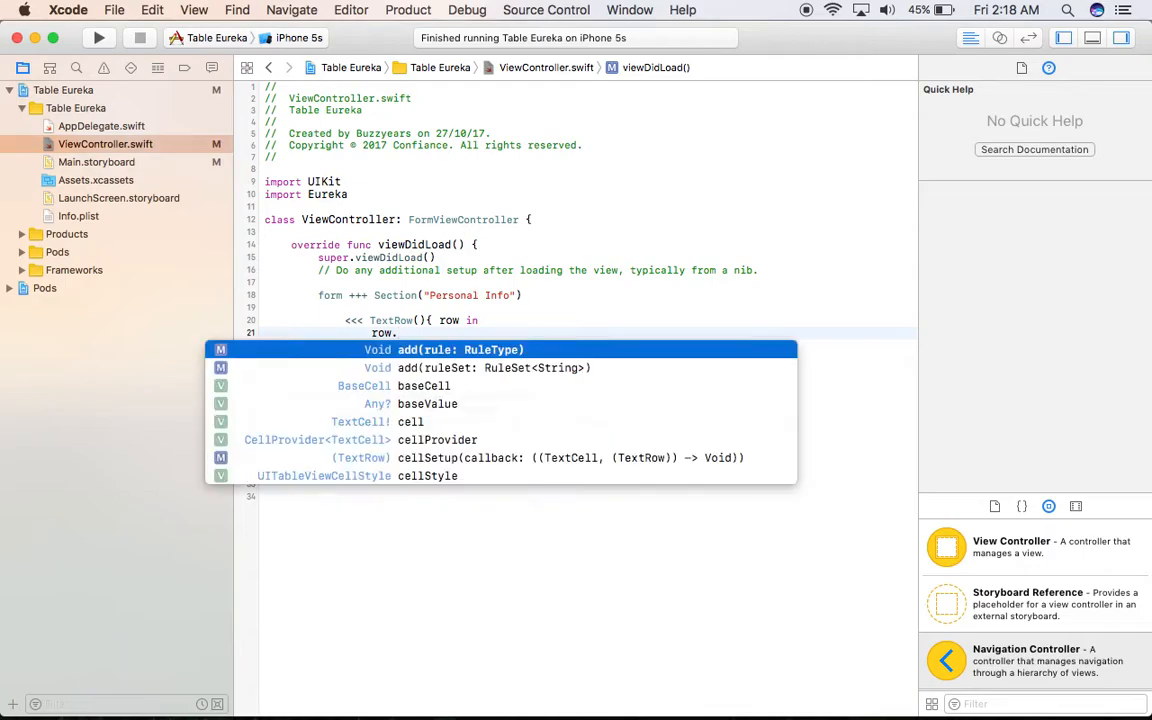
text(title = ")
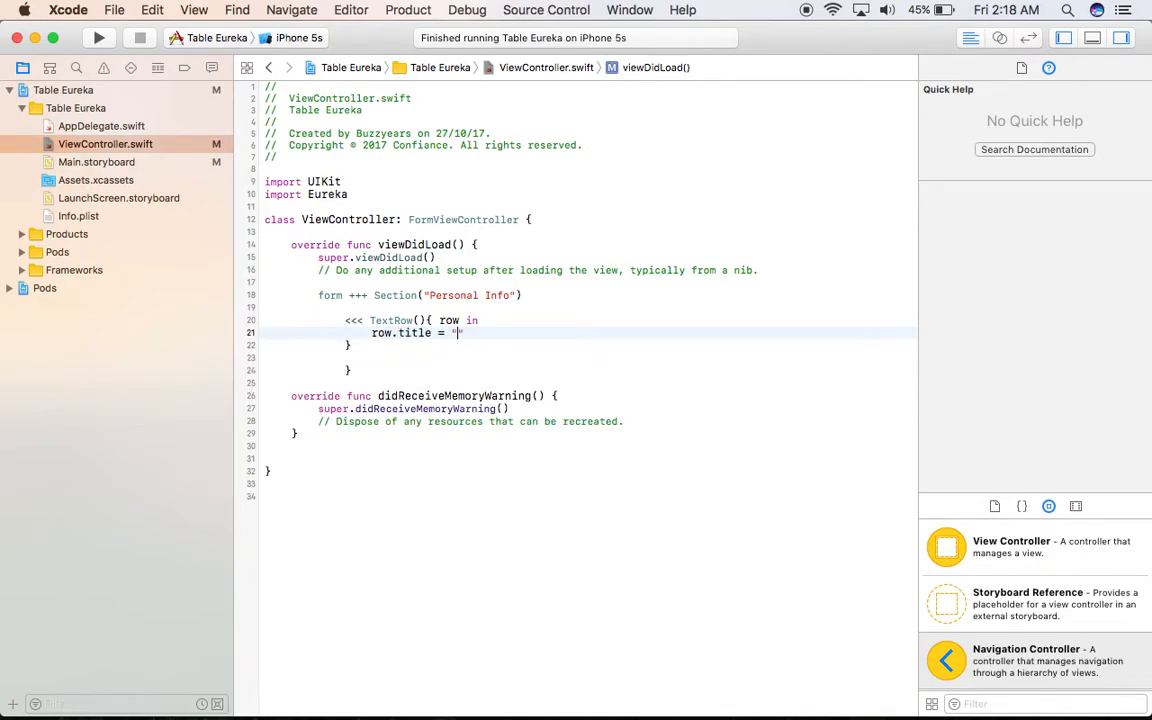
text(U)
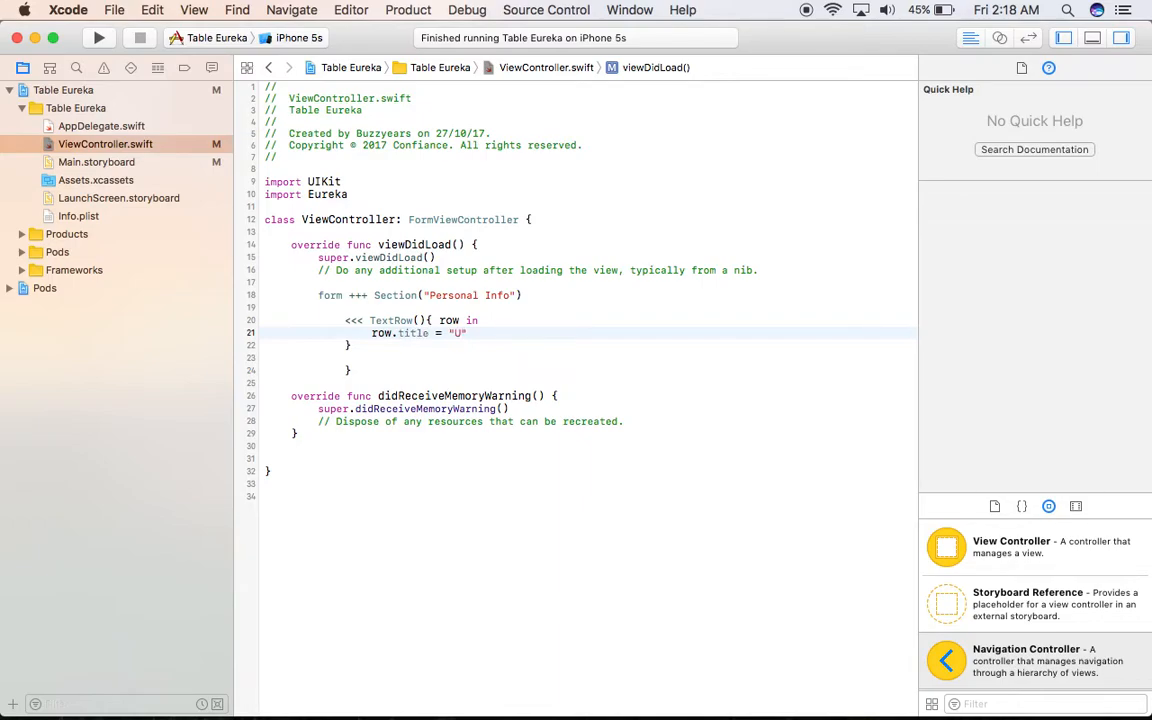
text(sername)
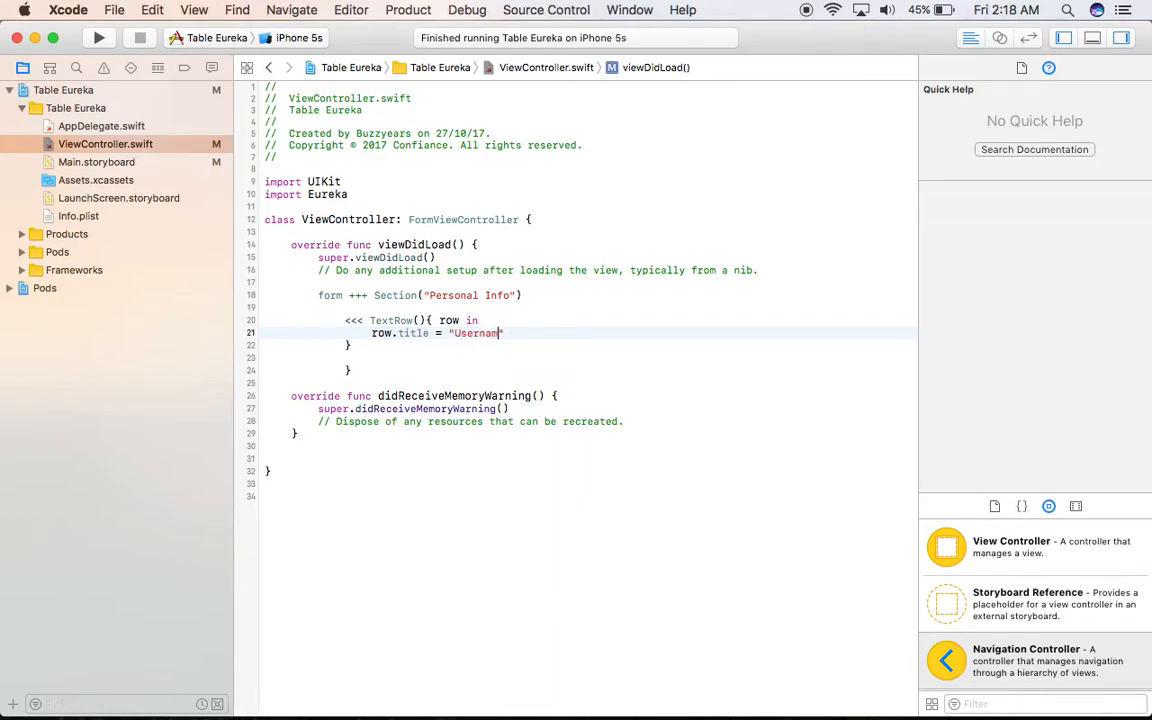
key(return)
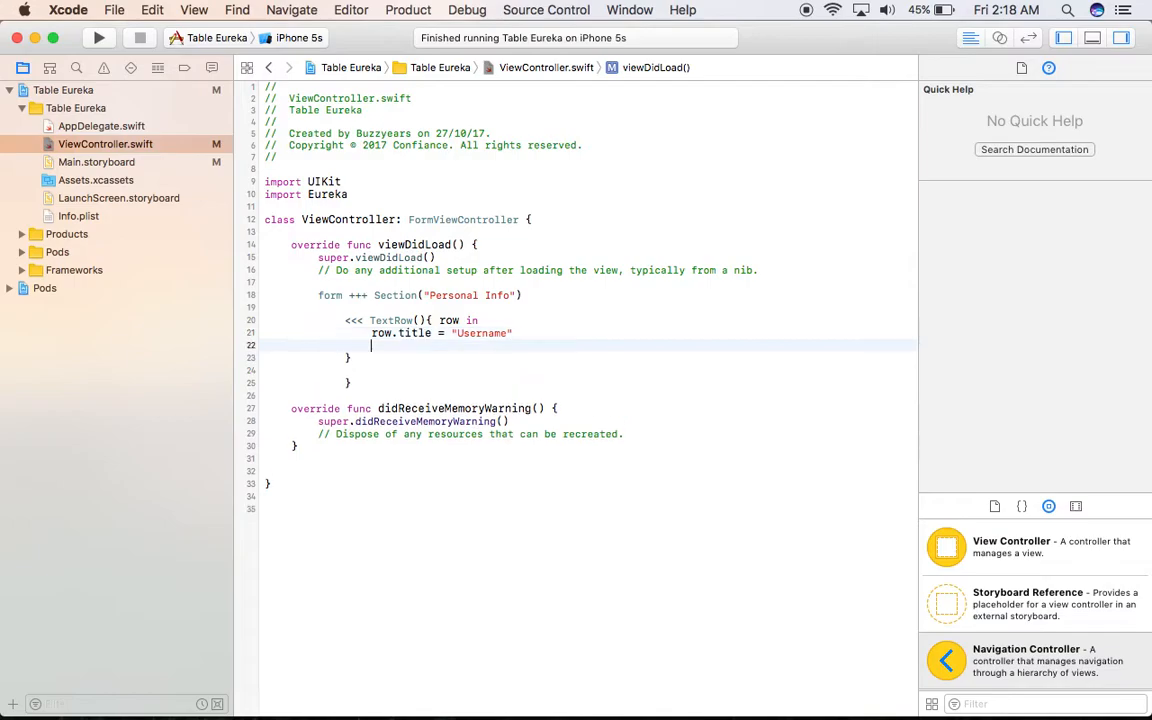
text(row)
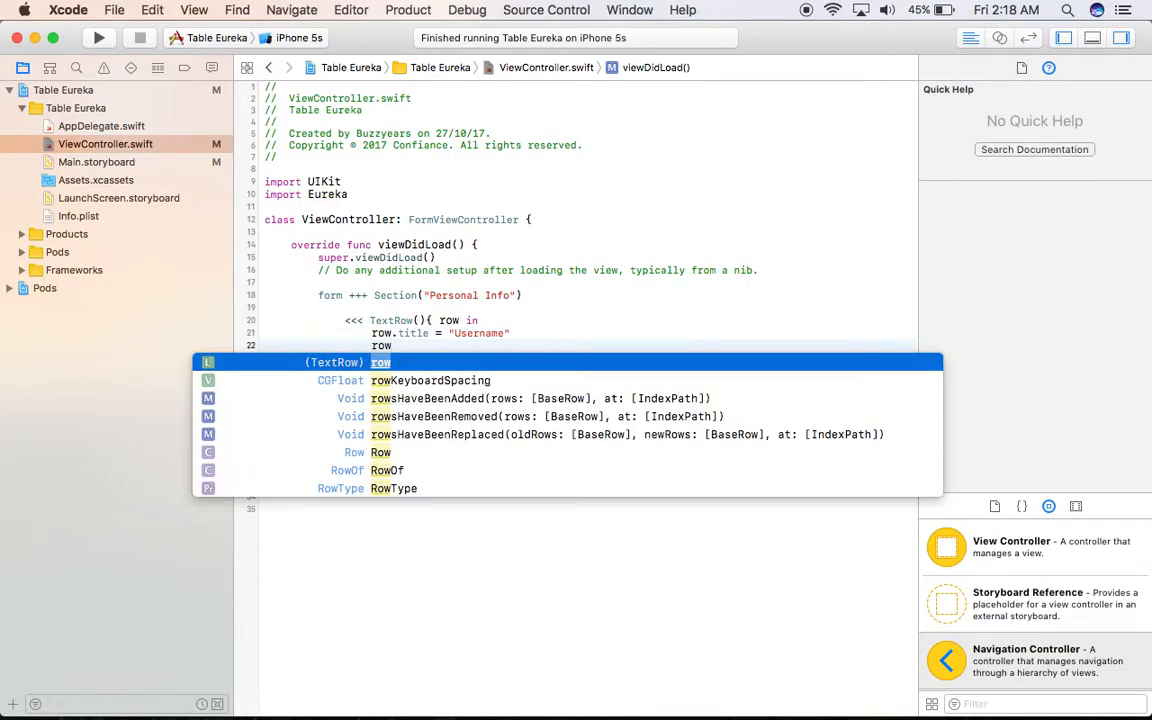
text(.placeholder =)
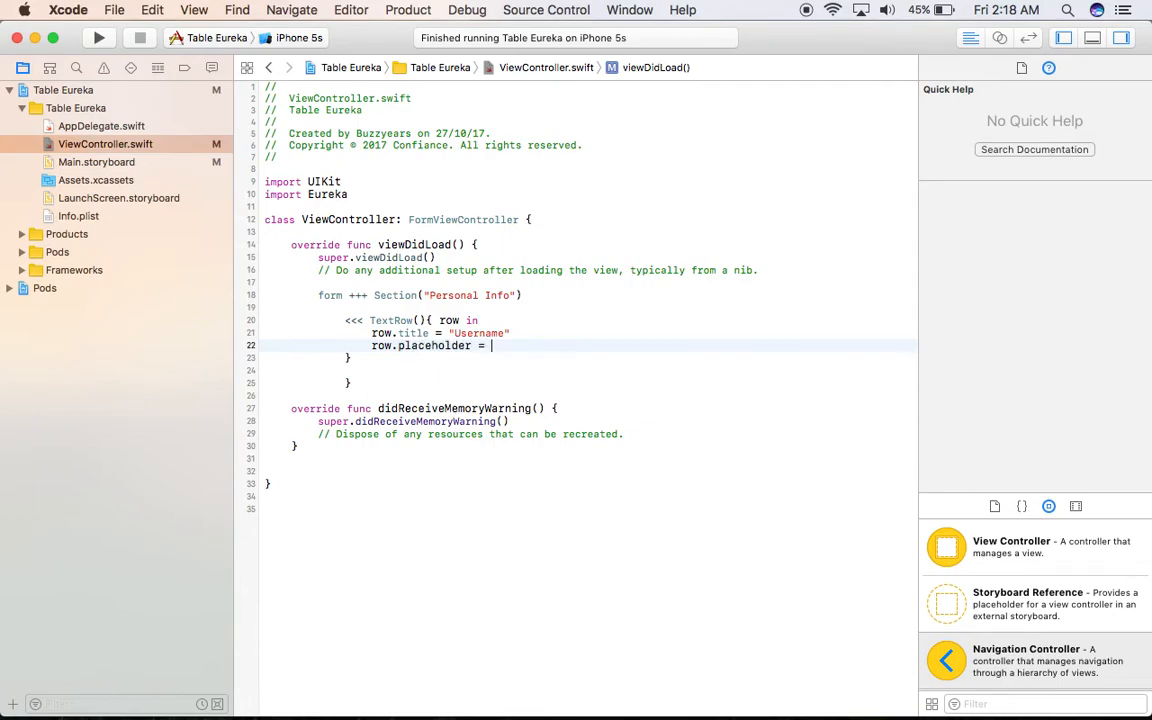
text(Userna,e")
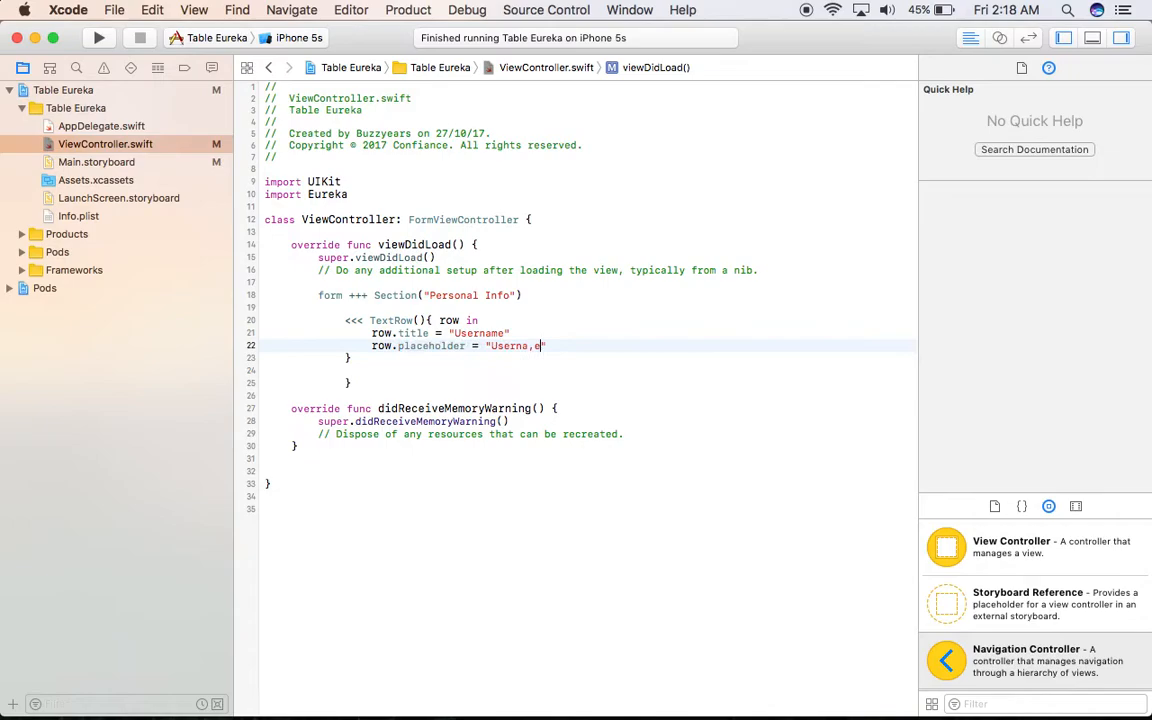
text(Username)
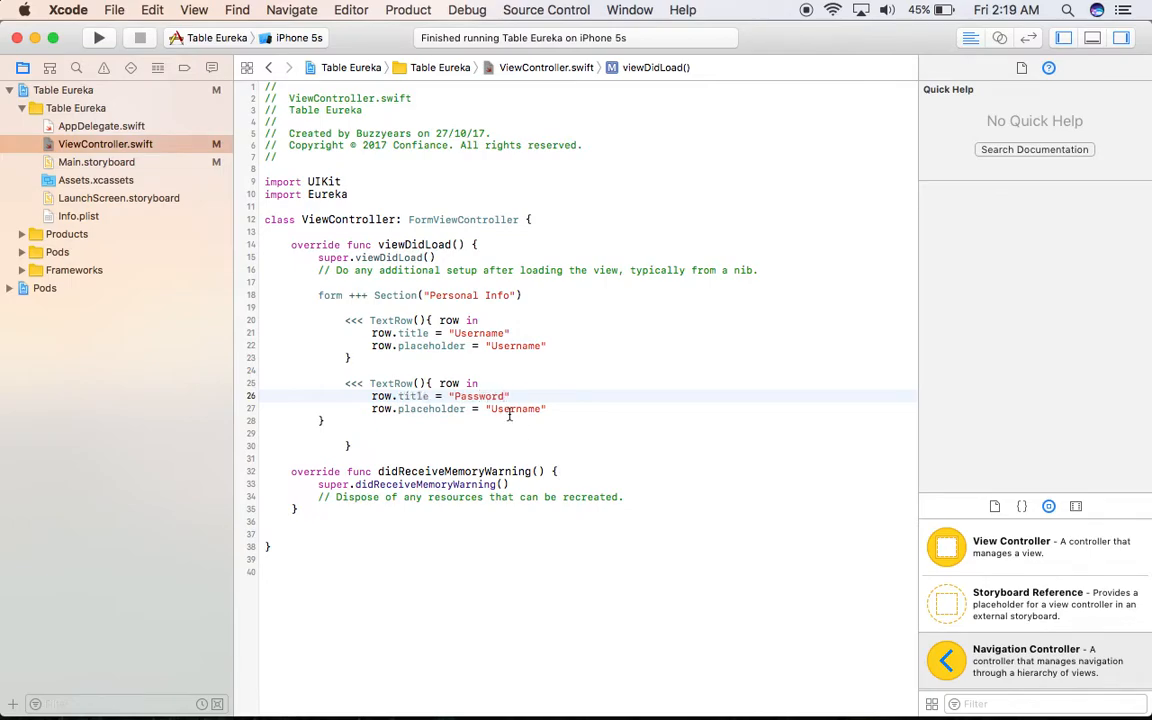
Add a second TextRow titled Password with a matching placeholder.
text(Password)
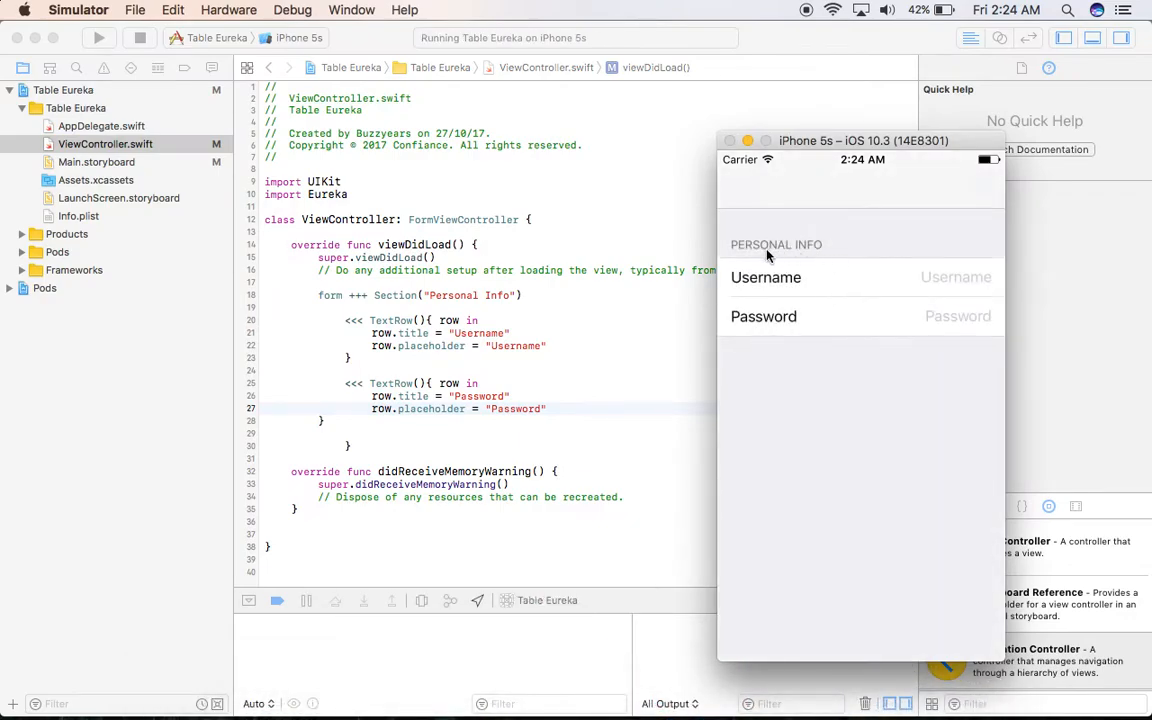
mouse_move(504, 308)
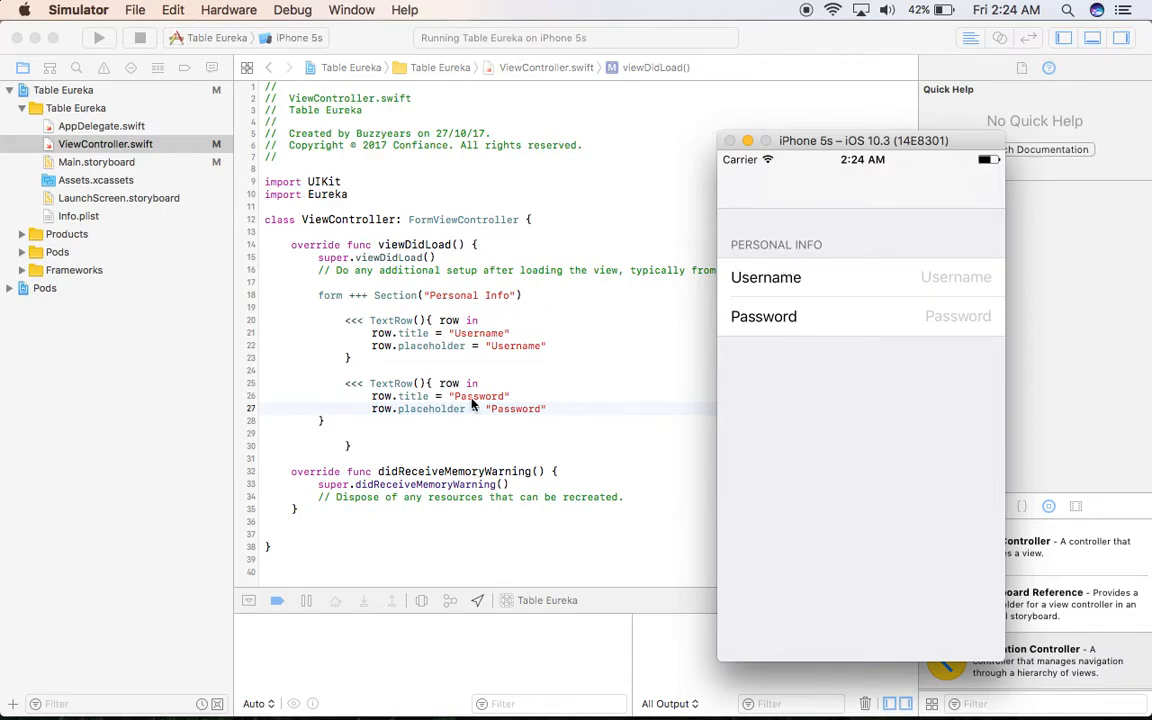
mouse_move(508, 384)
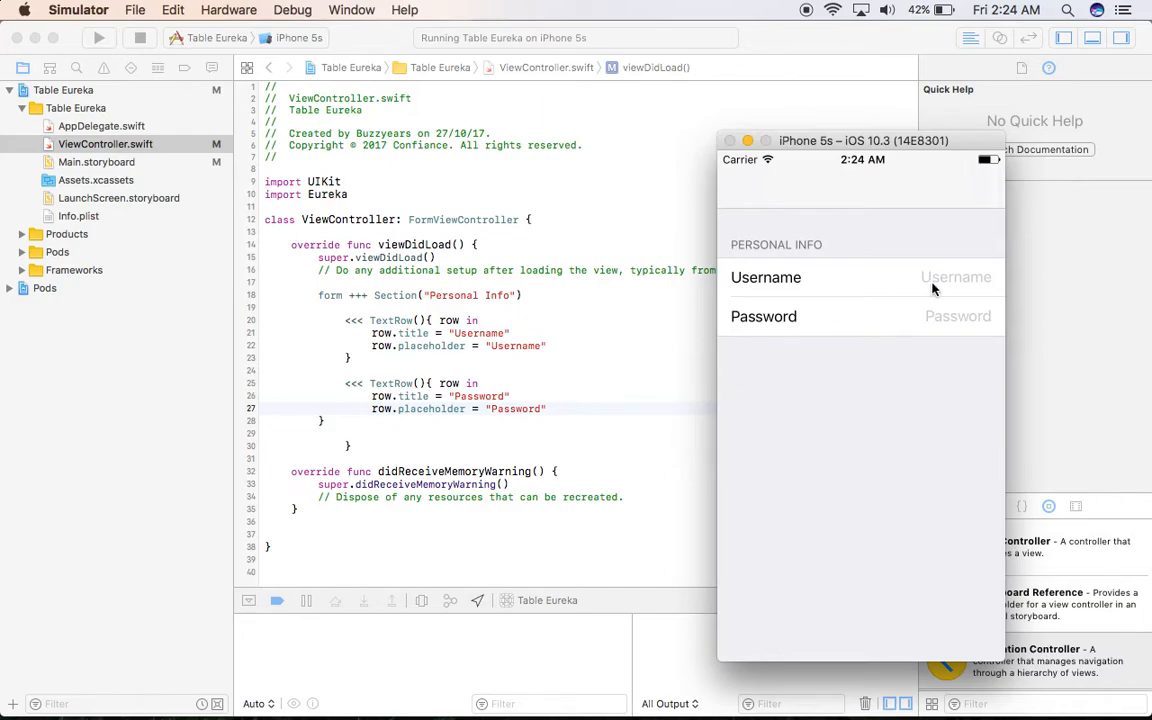
click(956, 276)
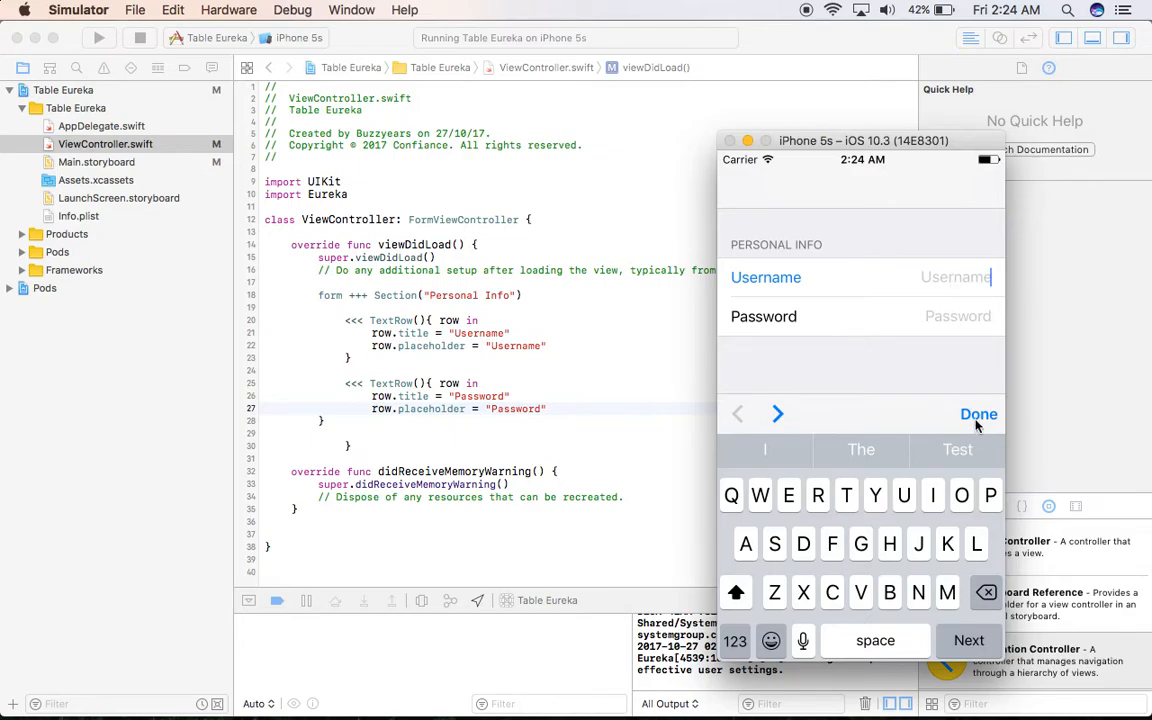
click(978, 414)
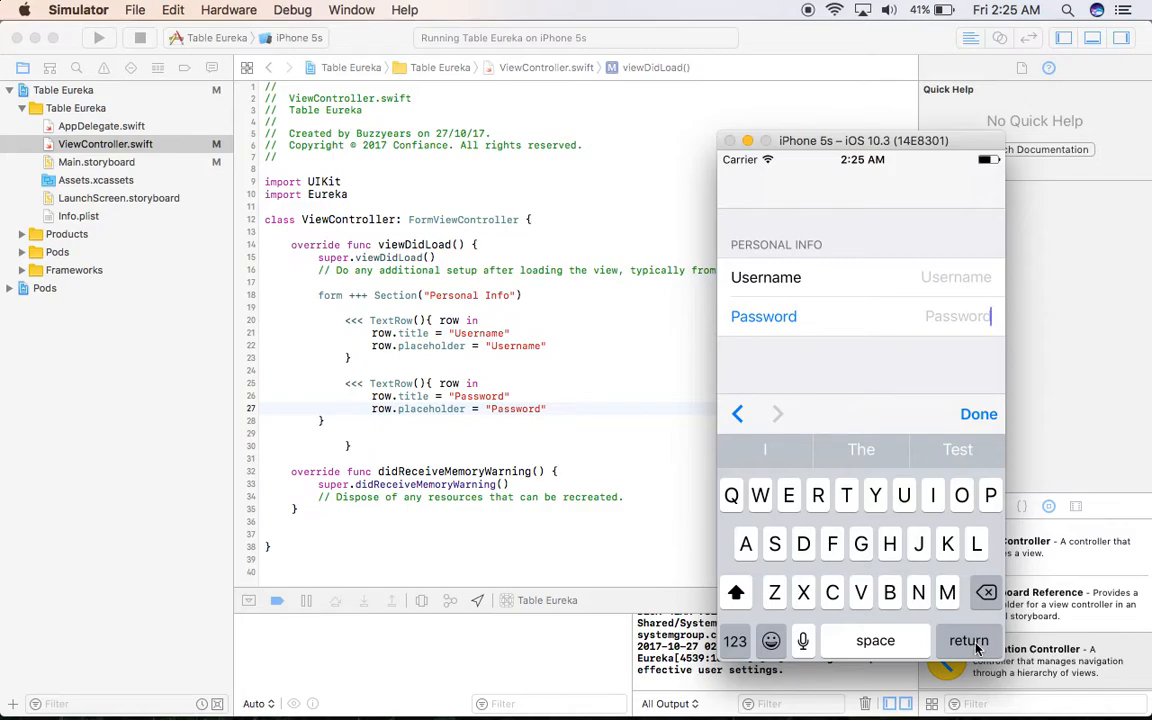
mouse_move(924, 360)
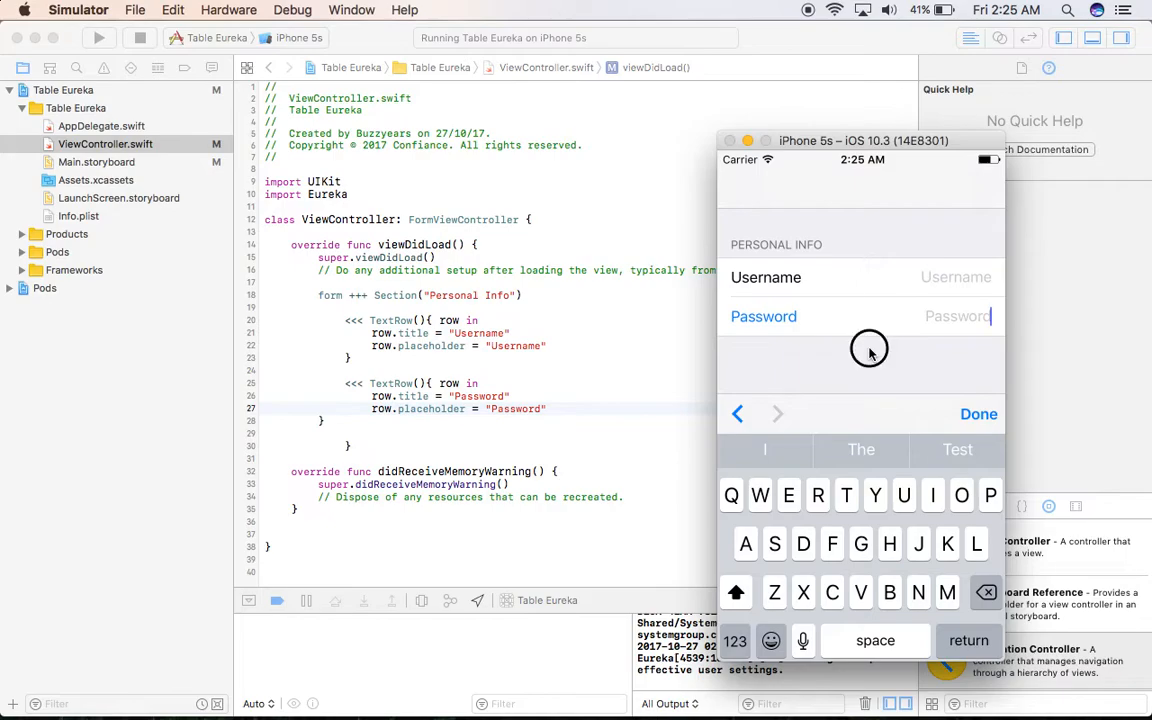
click(978, 414)
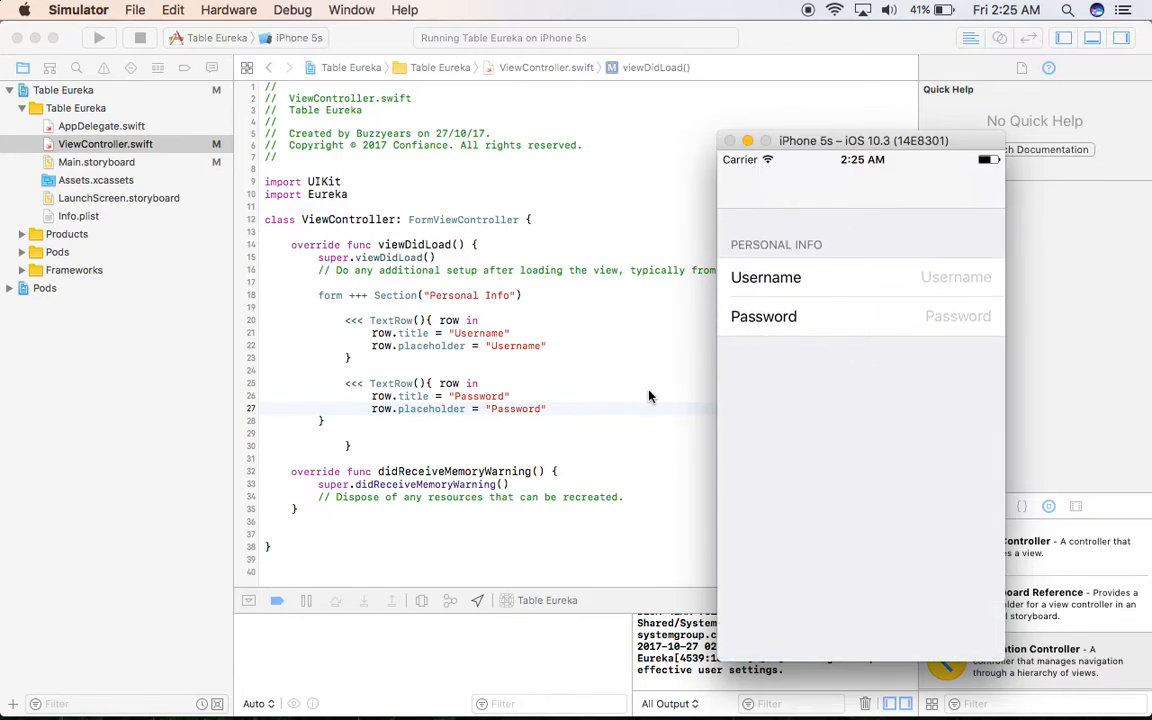
click(648, 390)
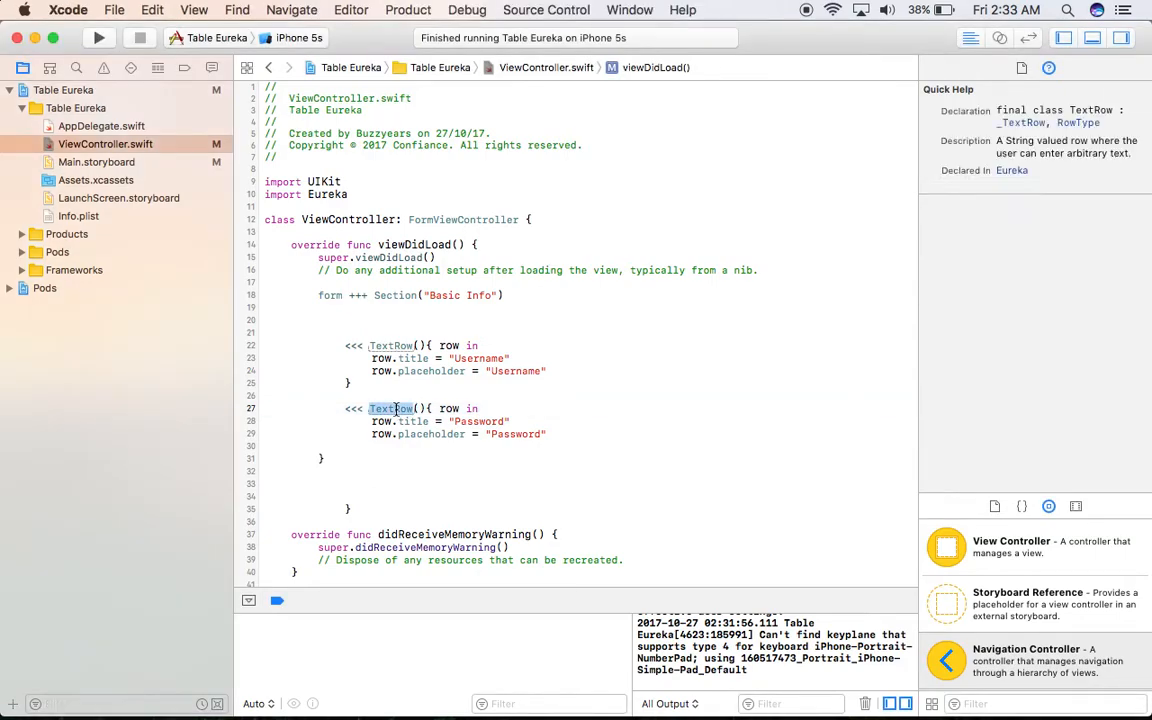
Make the Password entry a PasswordRow and append an IntRow for Age.
text(P)
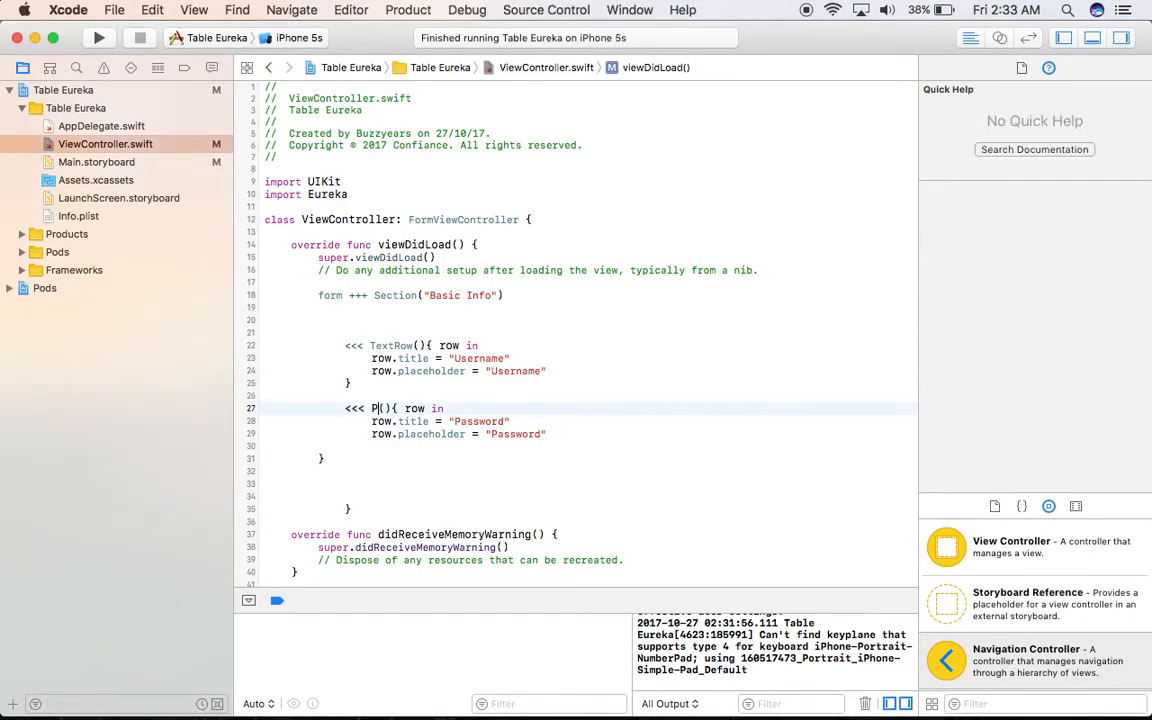
text(asswordRow)
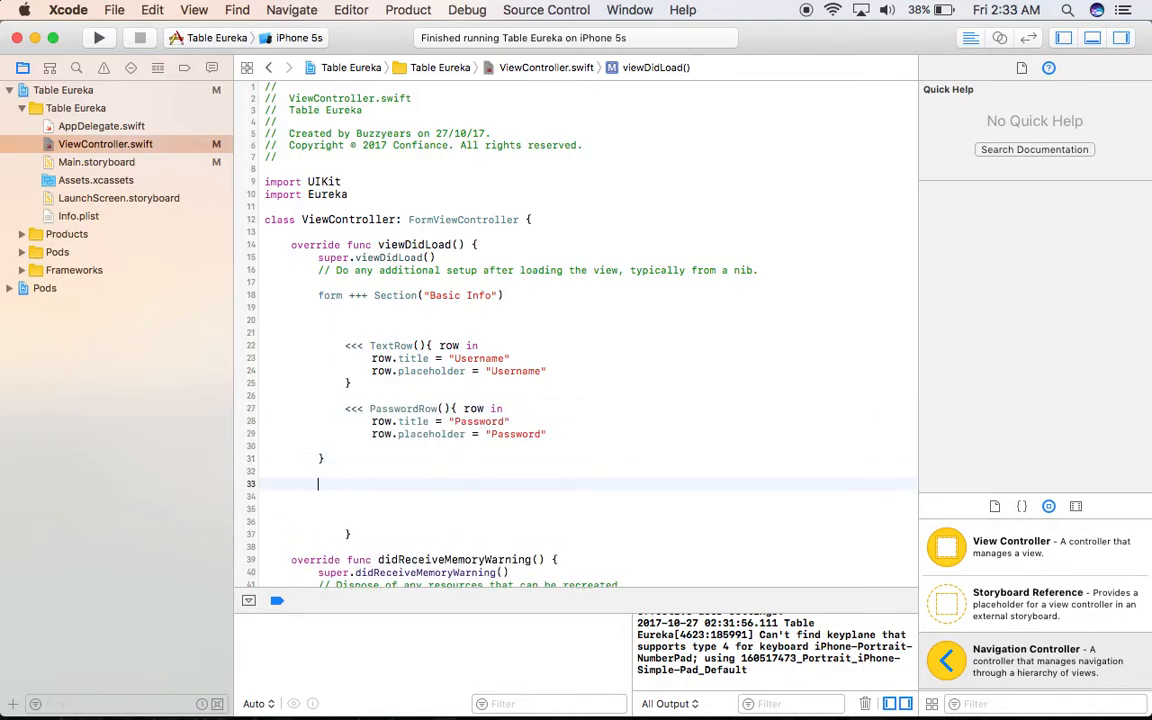
text(<<< I)
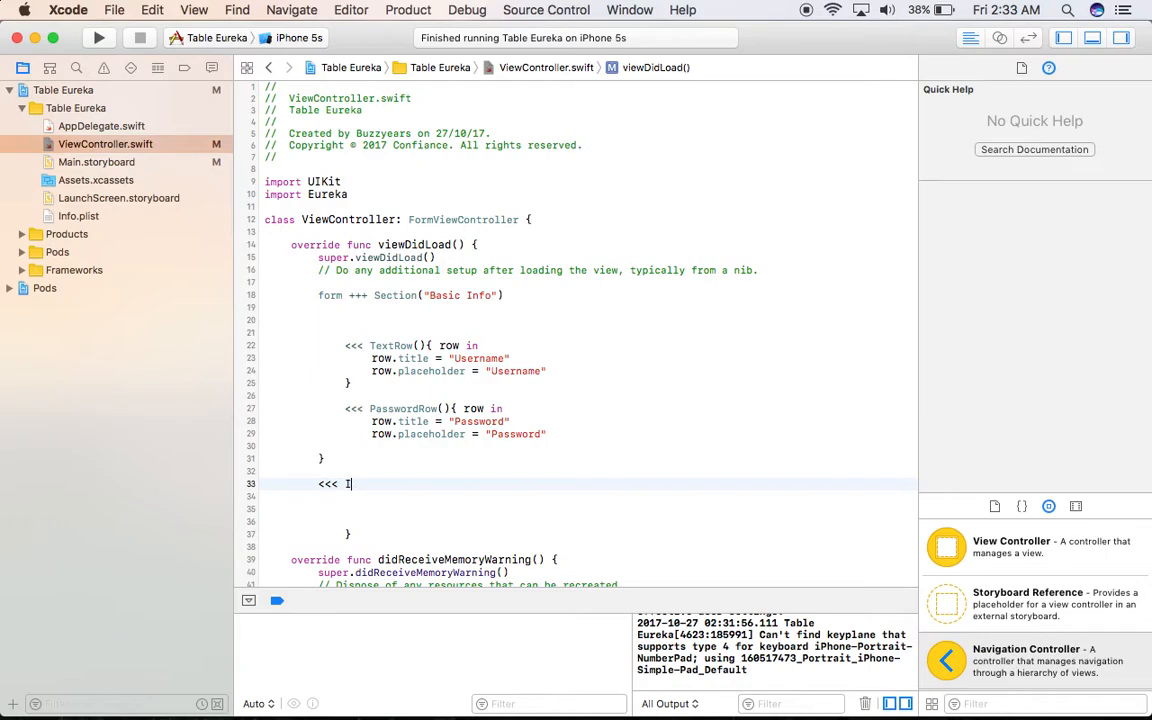
text(ntRow)
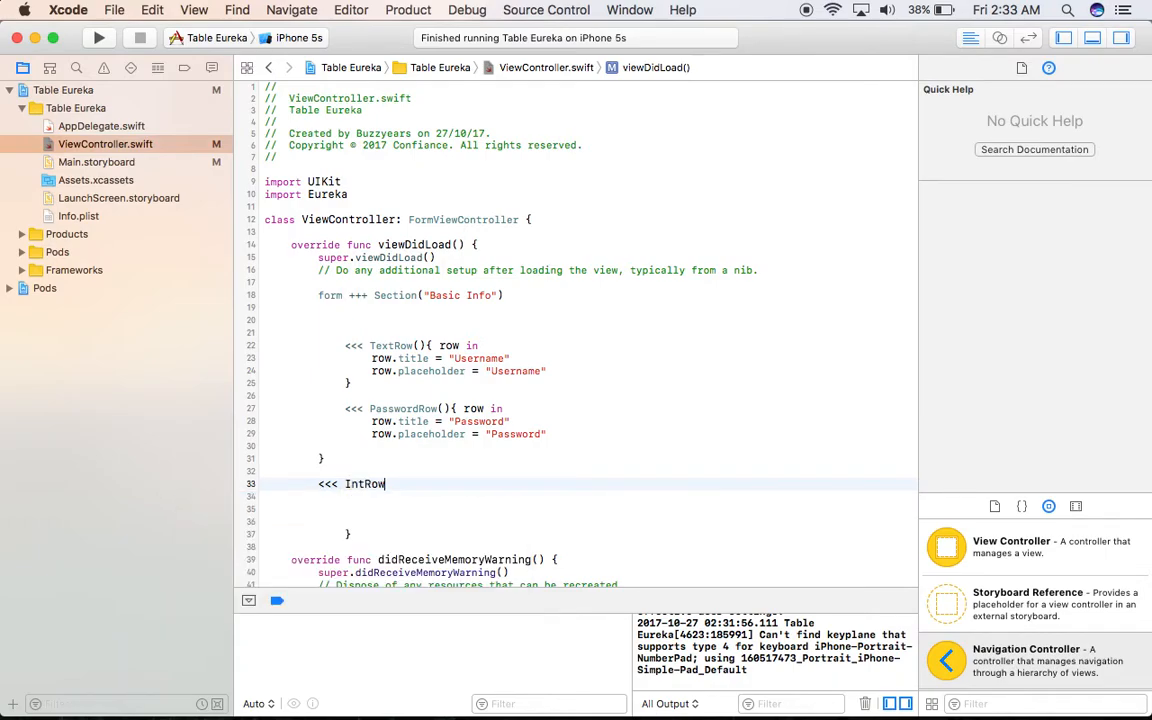
text((){ row in)
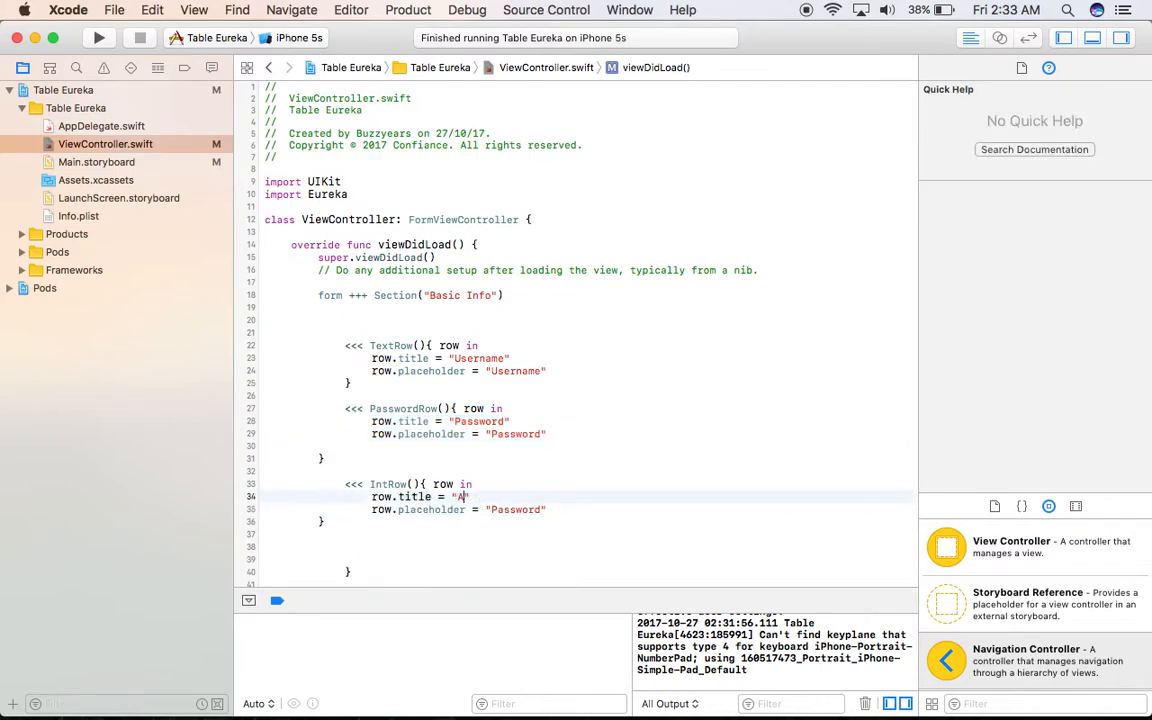
text(Agd)
click(588, 546)
text(+++ Section()
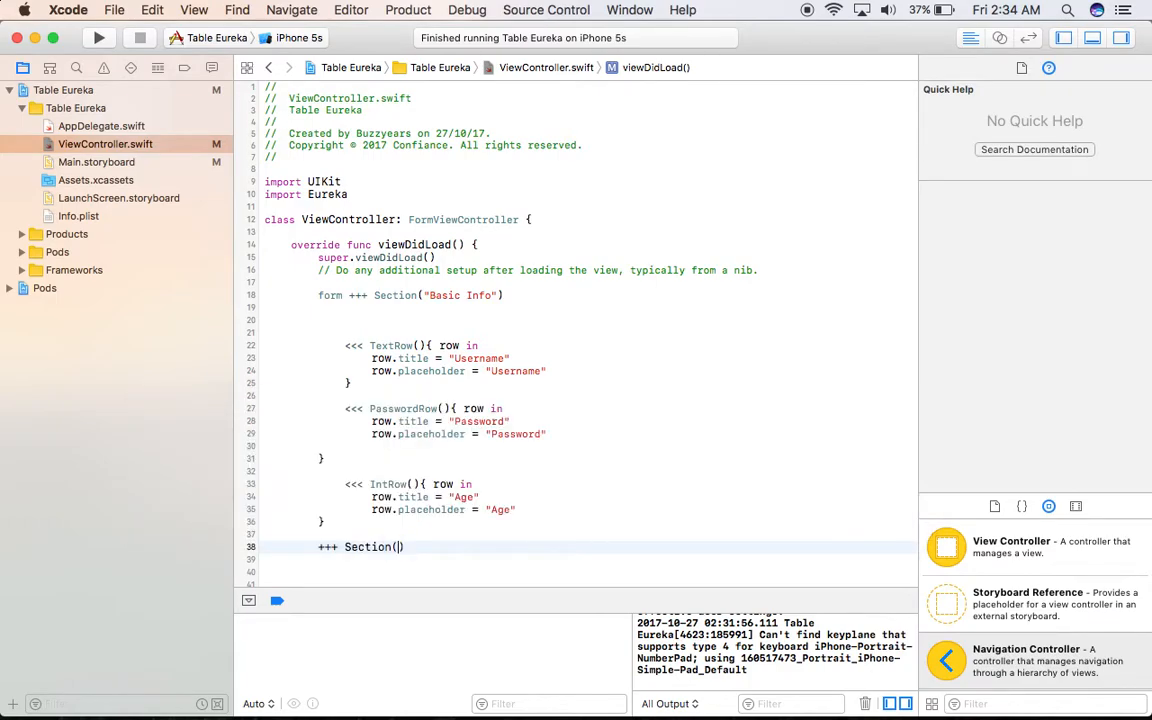
Add a Personal Info section with a DateRow titled Date of Birth, then build and run.
text(Per)
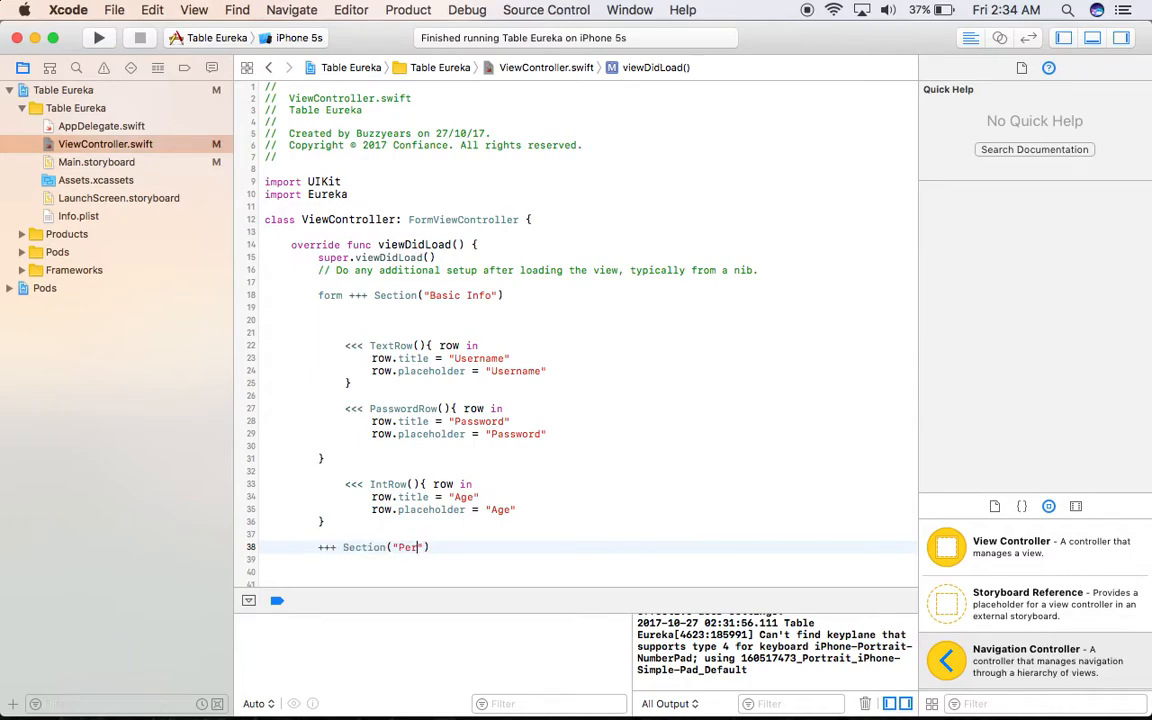
text(s)
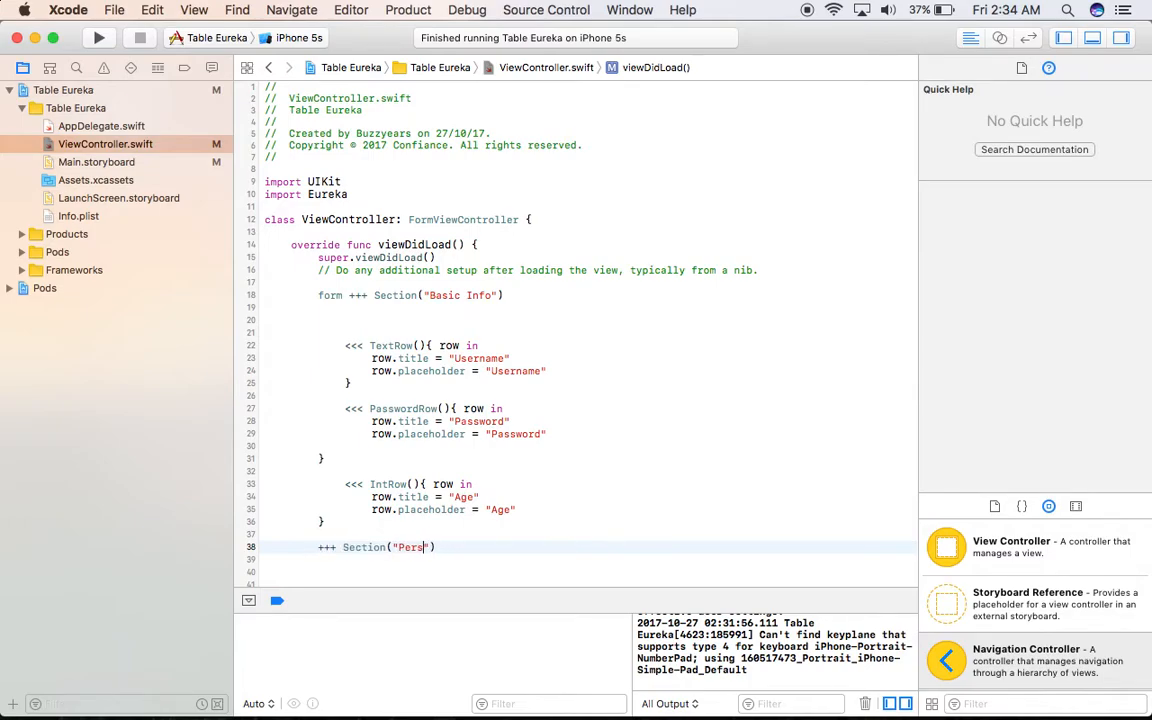
text(onal Info)
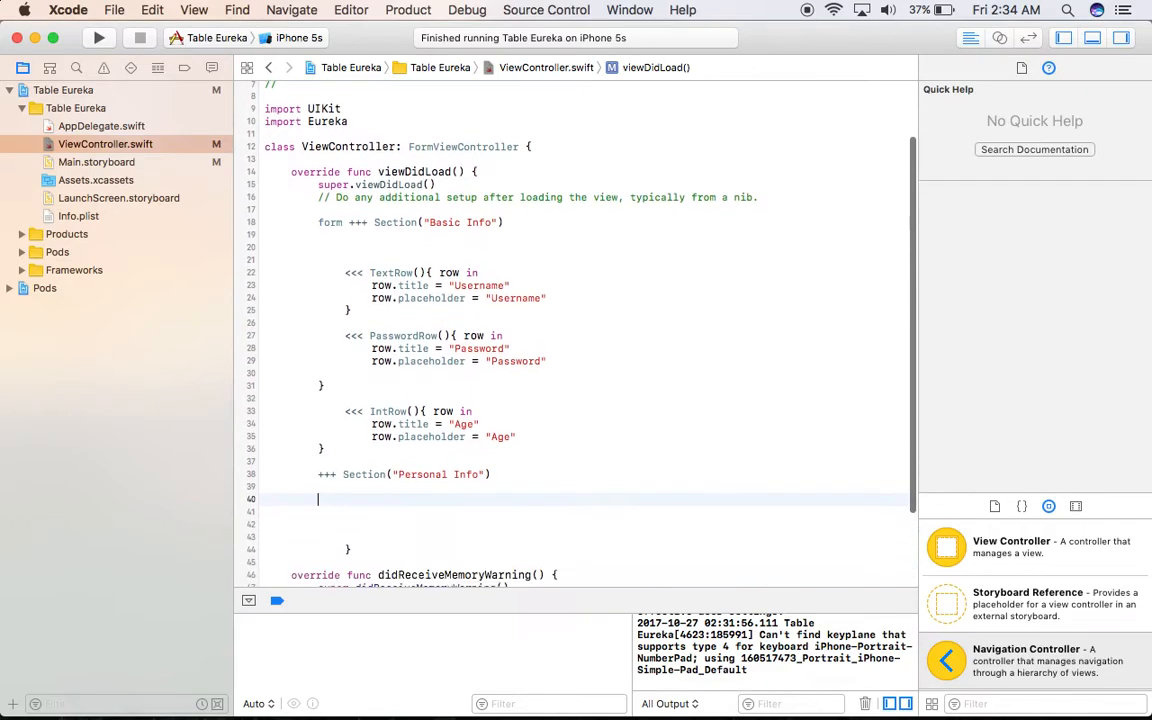
text(<)
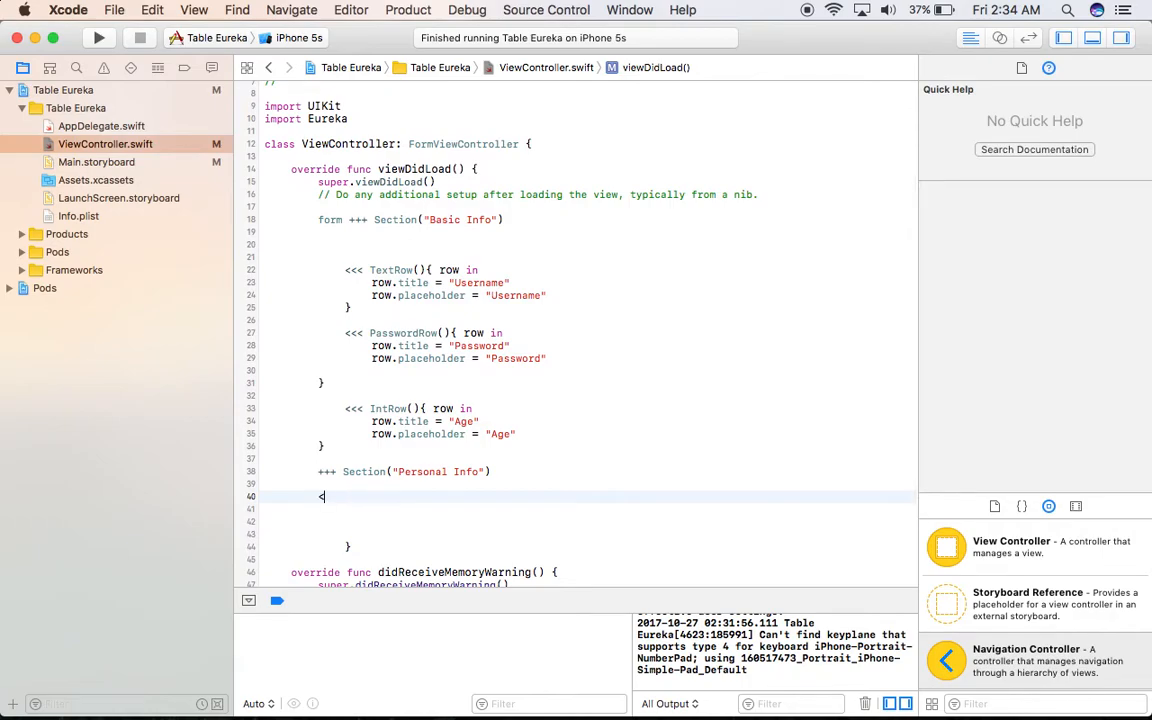
text(<<< D)
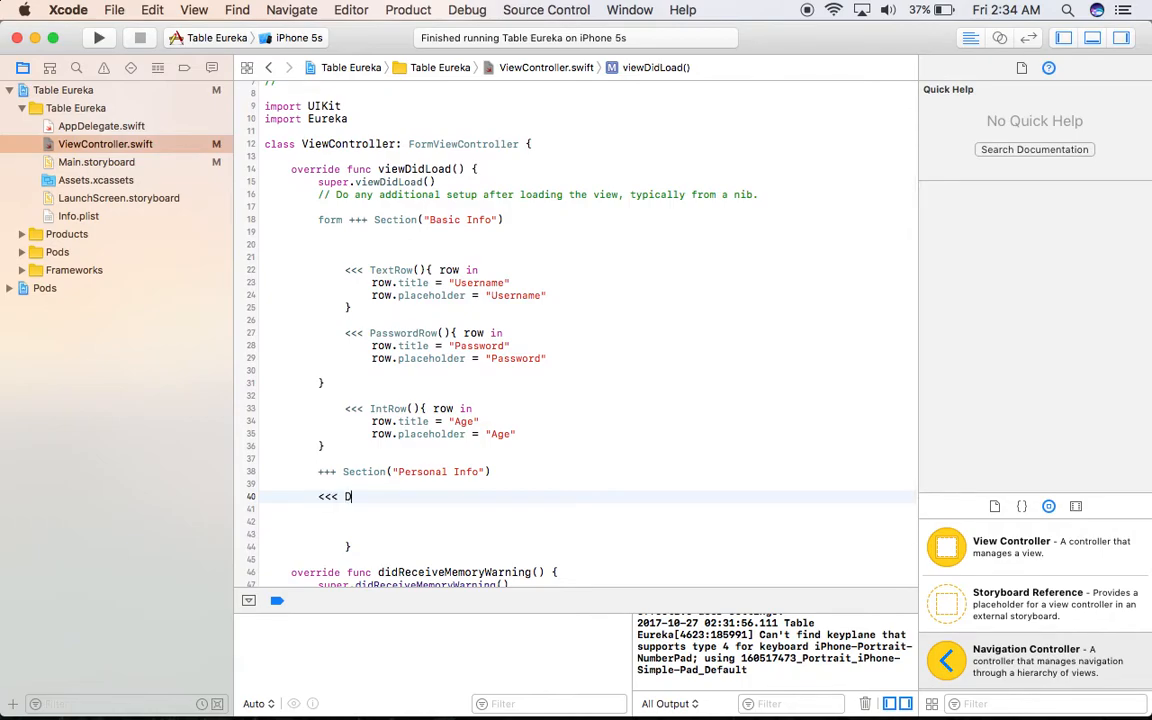
text(ateRow)
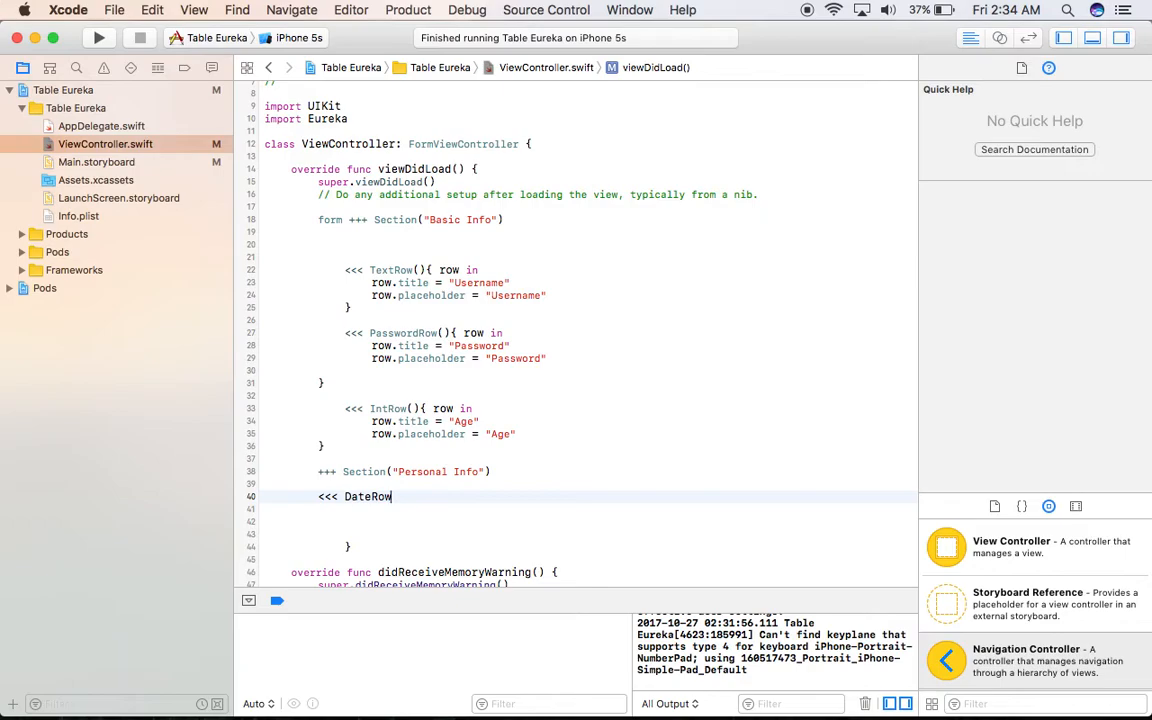
text((){ row in)
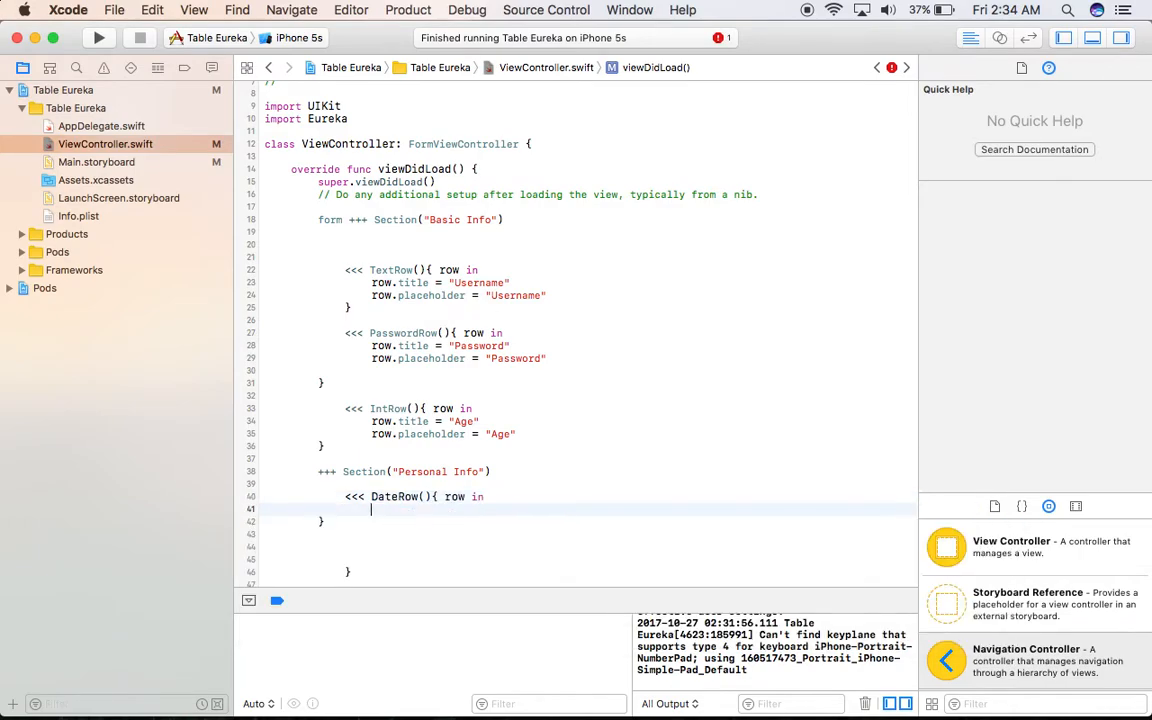
text(row.title = ")
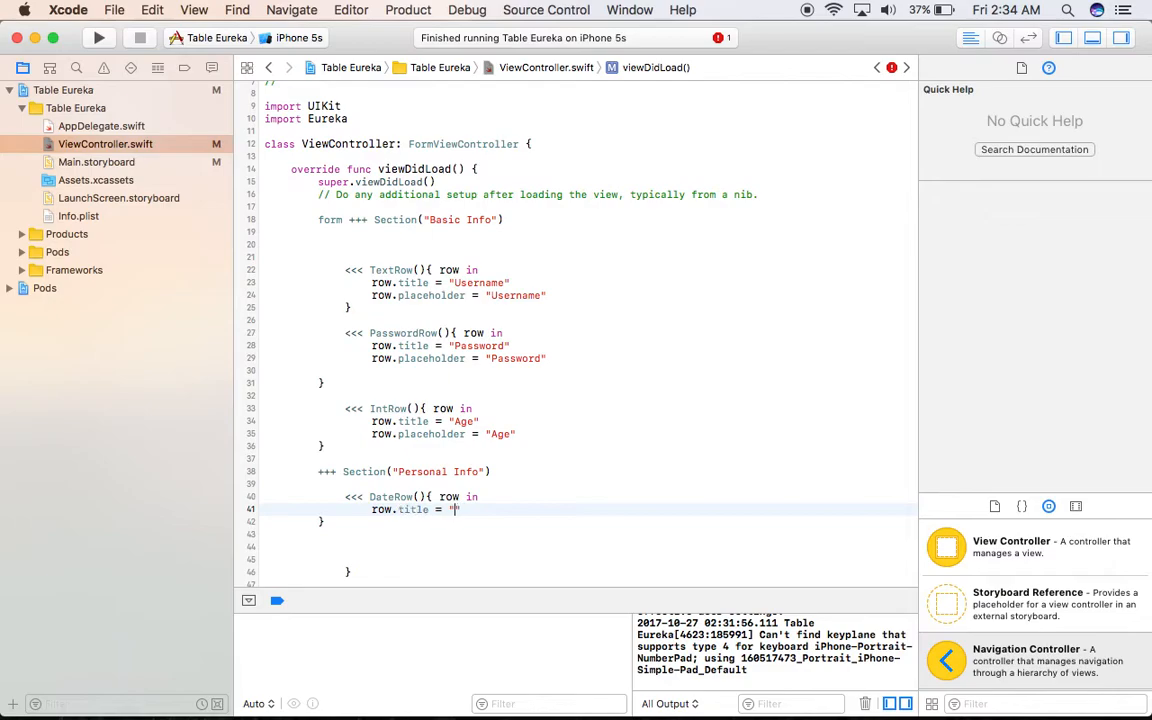
text(Date of)
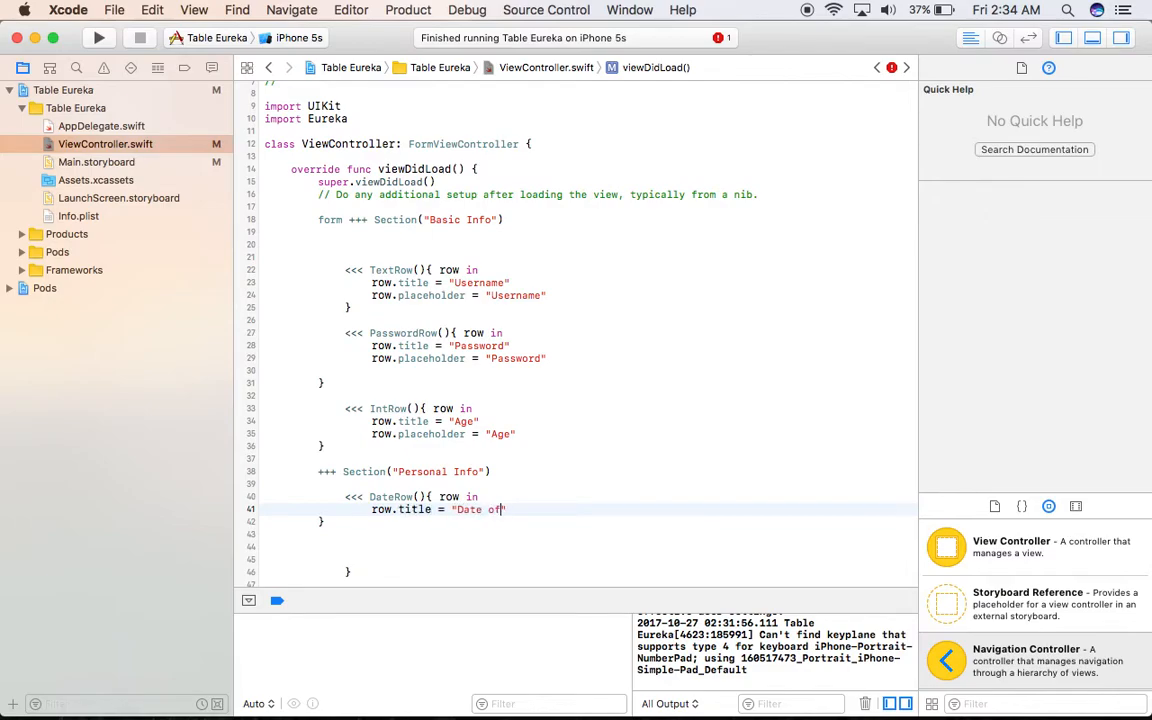
text(Birth")
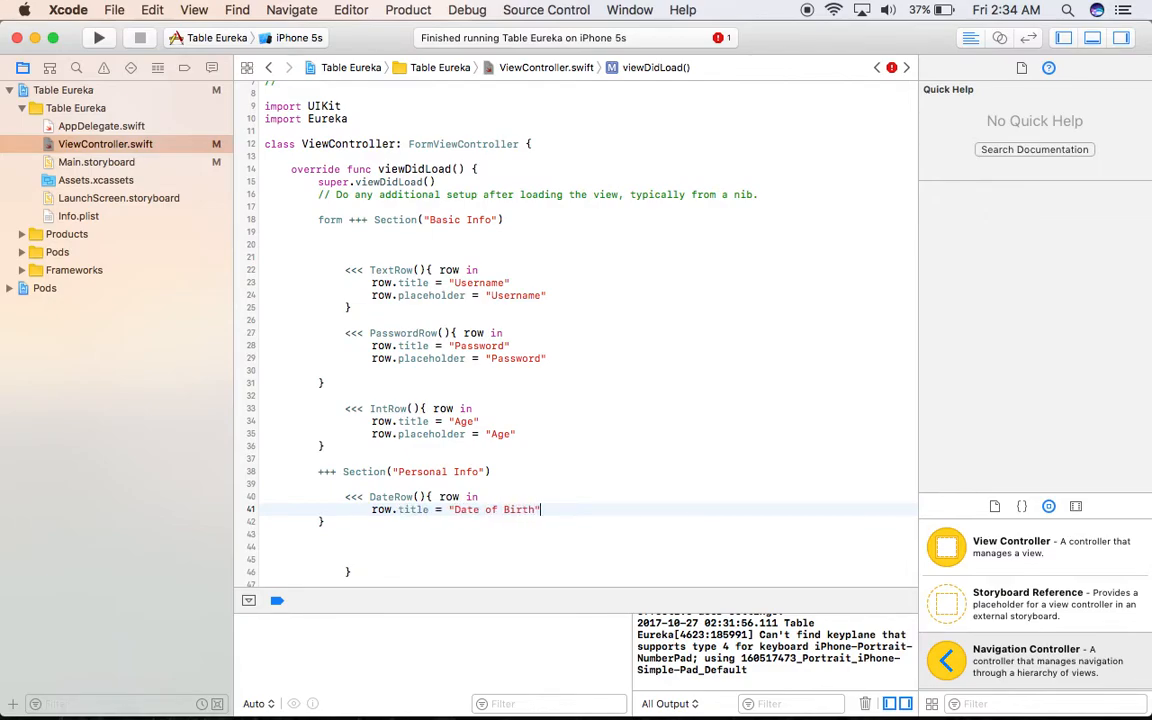
click(98, 38)
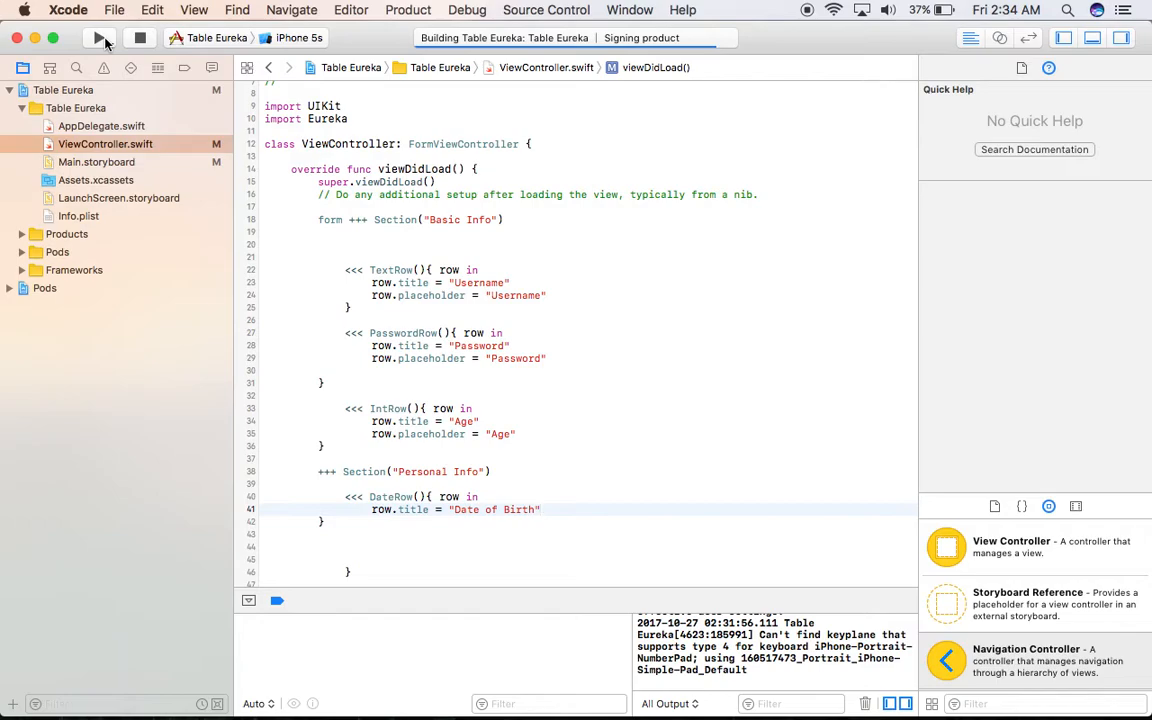
Run the app and enter Ggg as the username with a password.
click(100, 38)
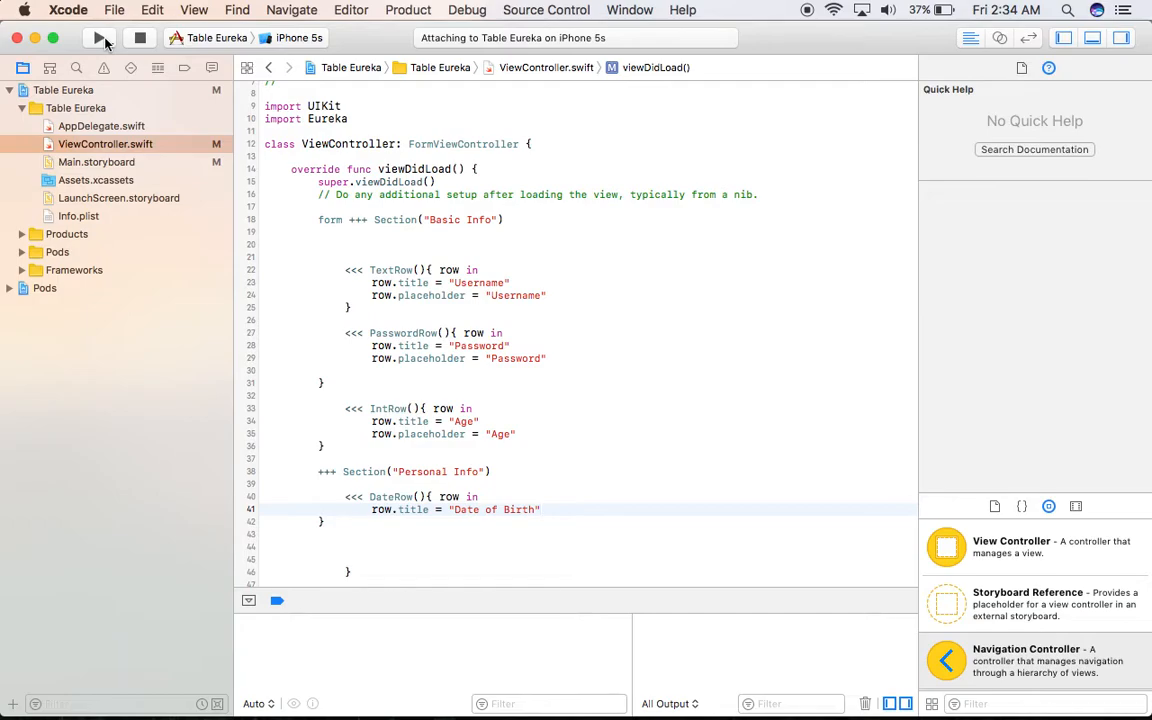
click(100, 38)
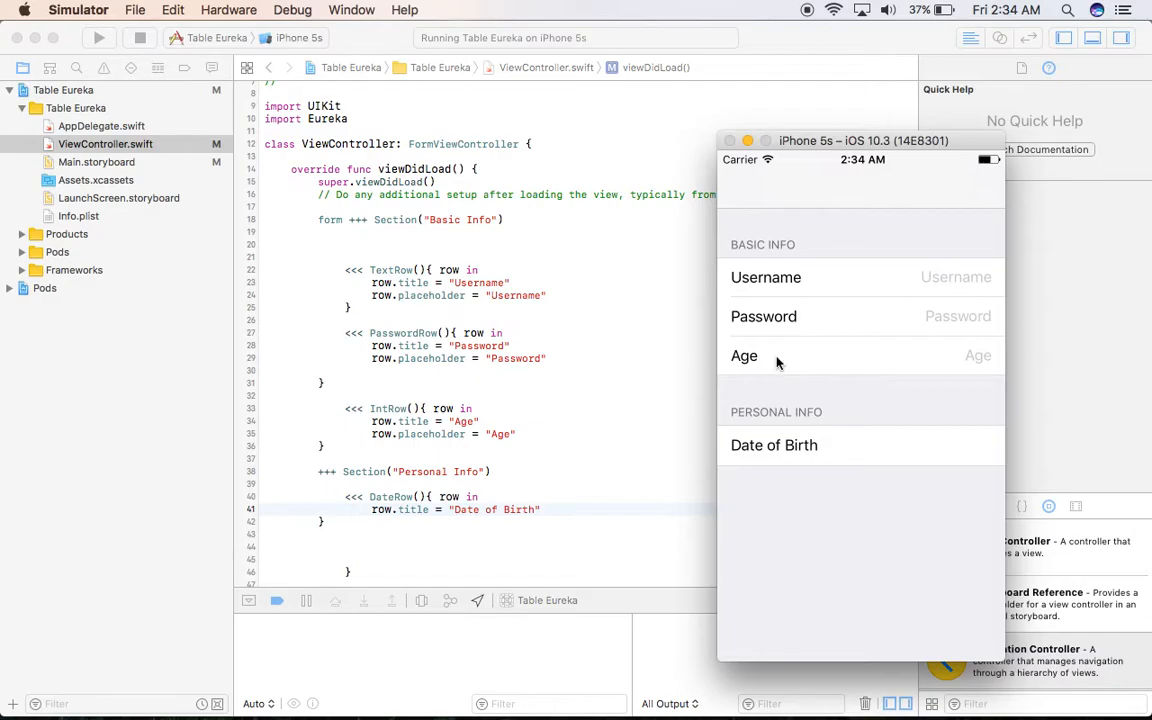
mouse_move(820, 356)
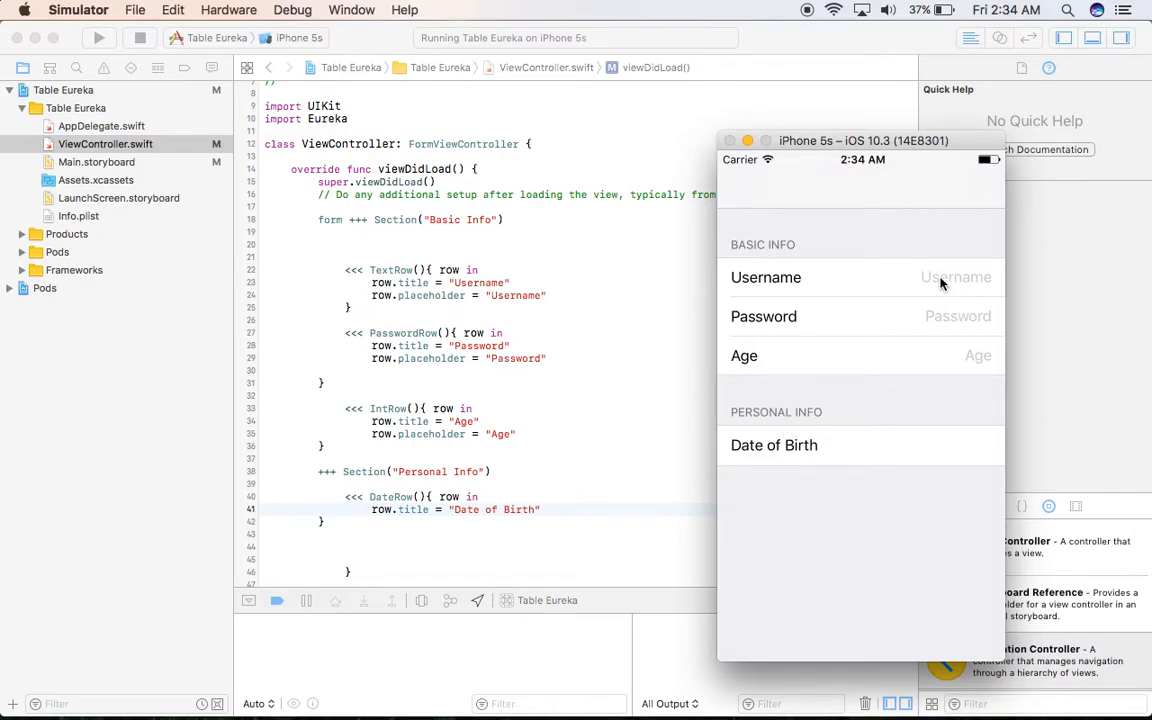
text(Ggg)
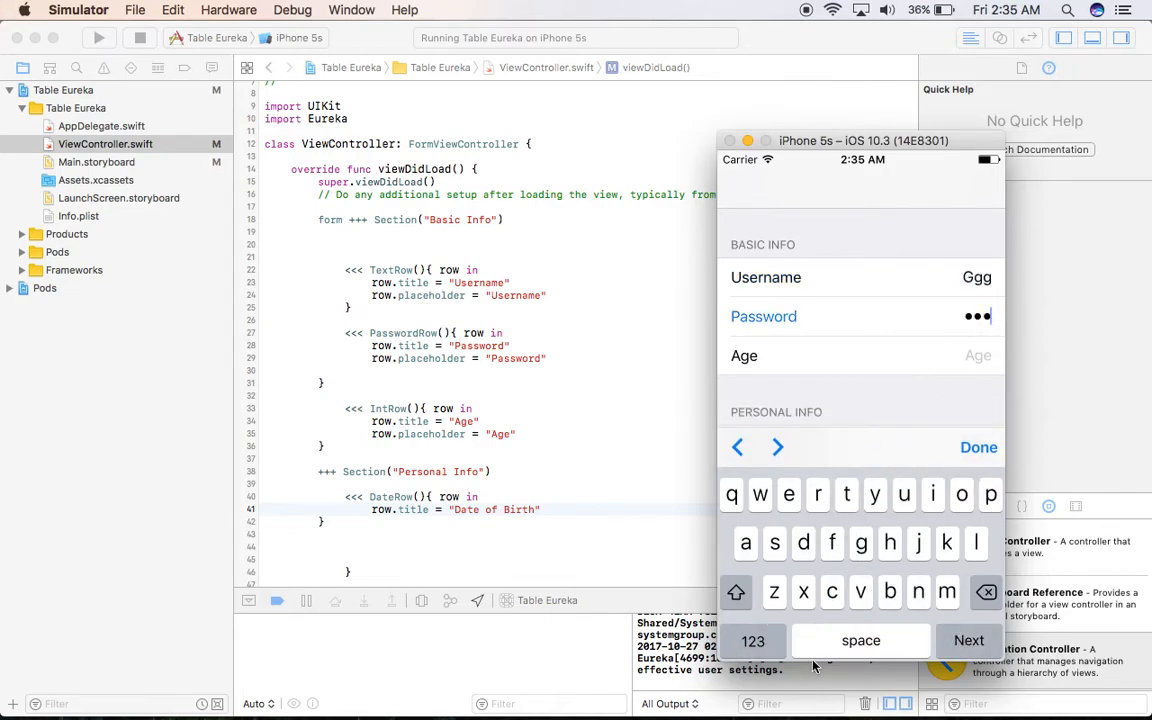
Enter 88 as the age, dismiss the keyboard and tap Date of Birth.
click(860, 356)
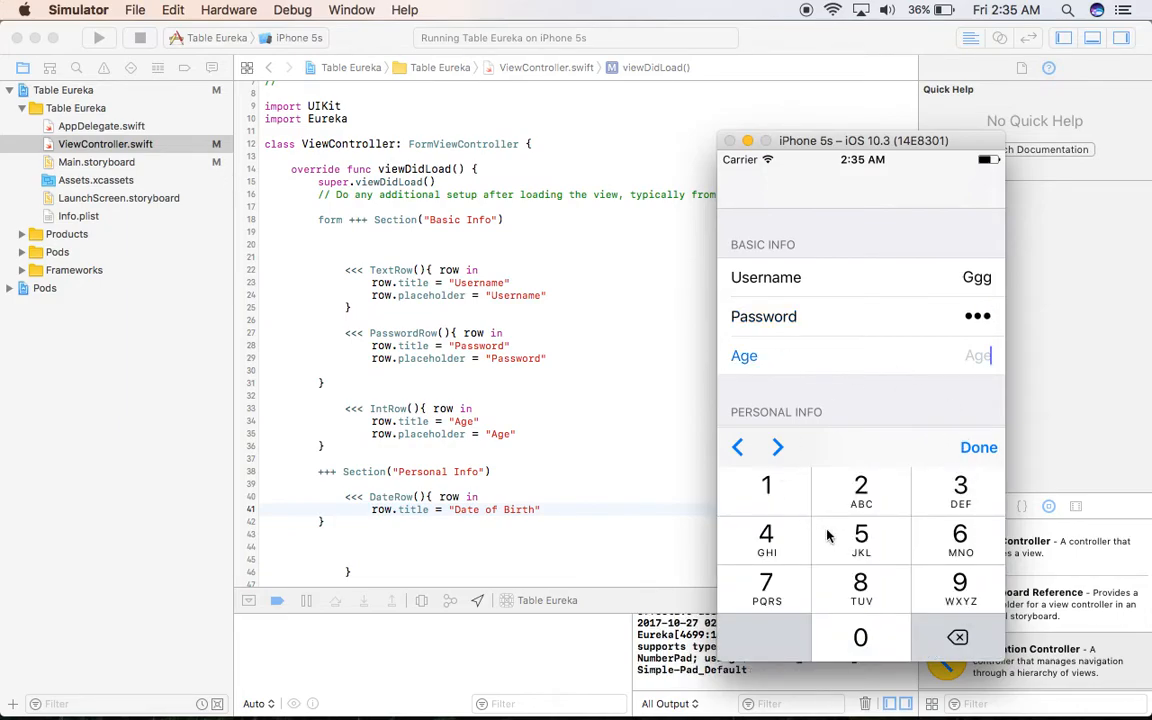
mouse_move(884, 584)
text(88)
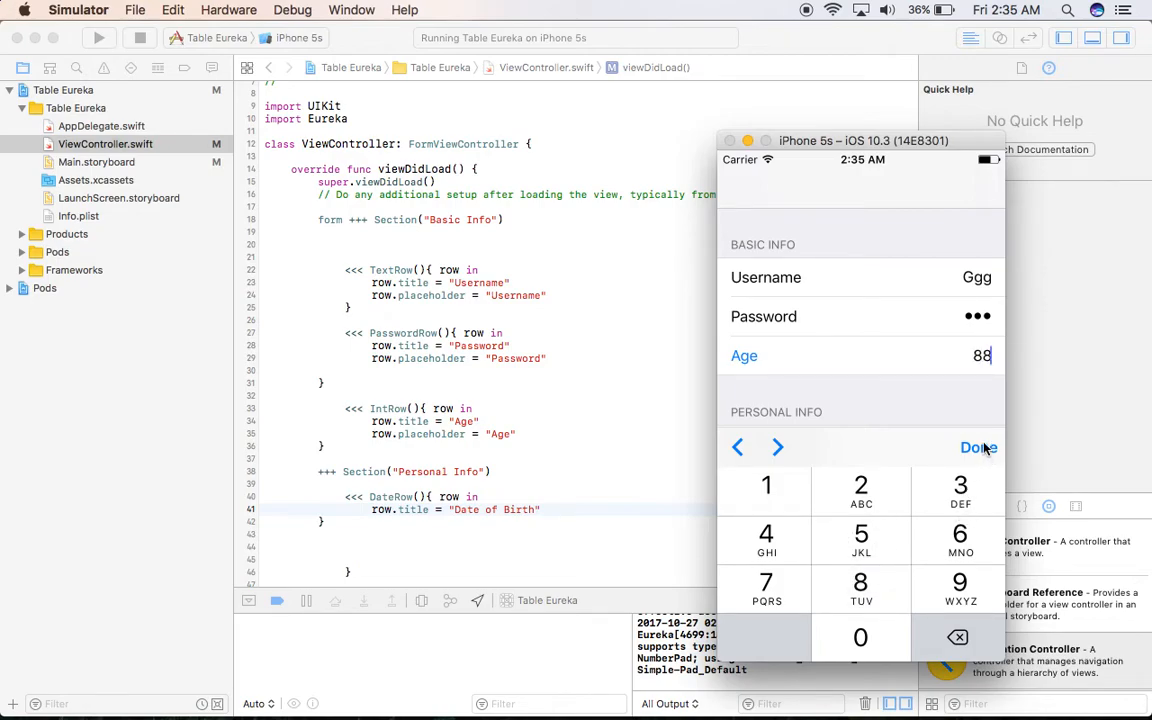
click(978, 448)
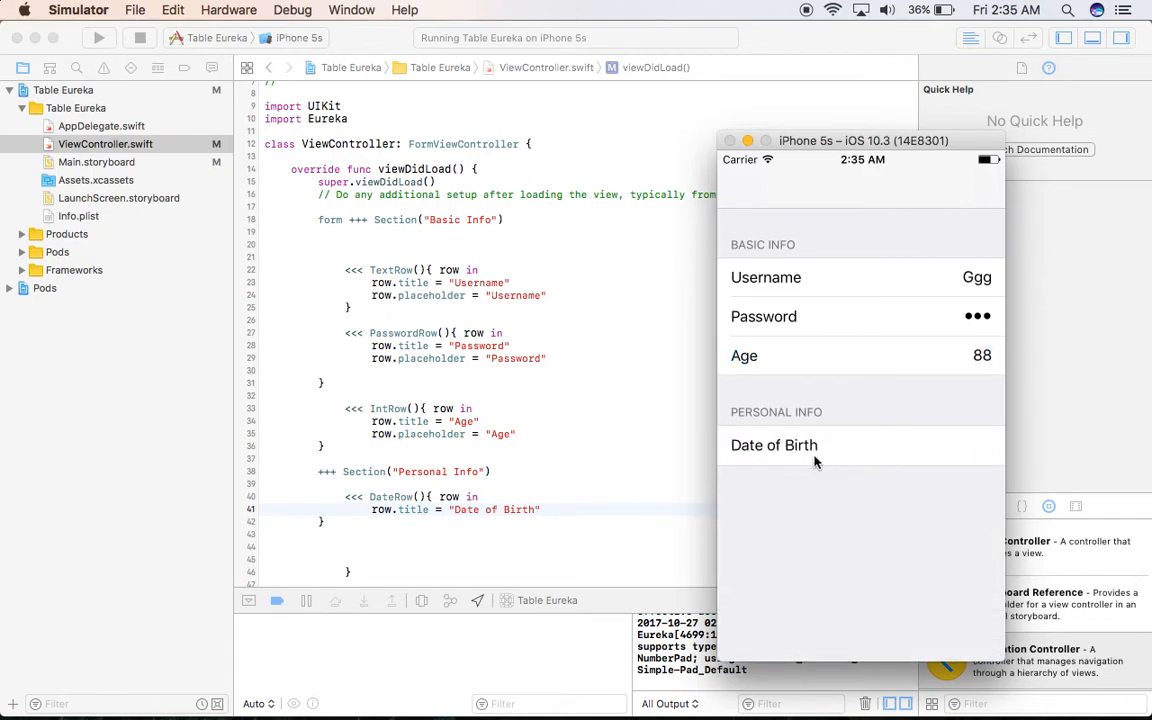
click(774, 444)
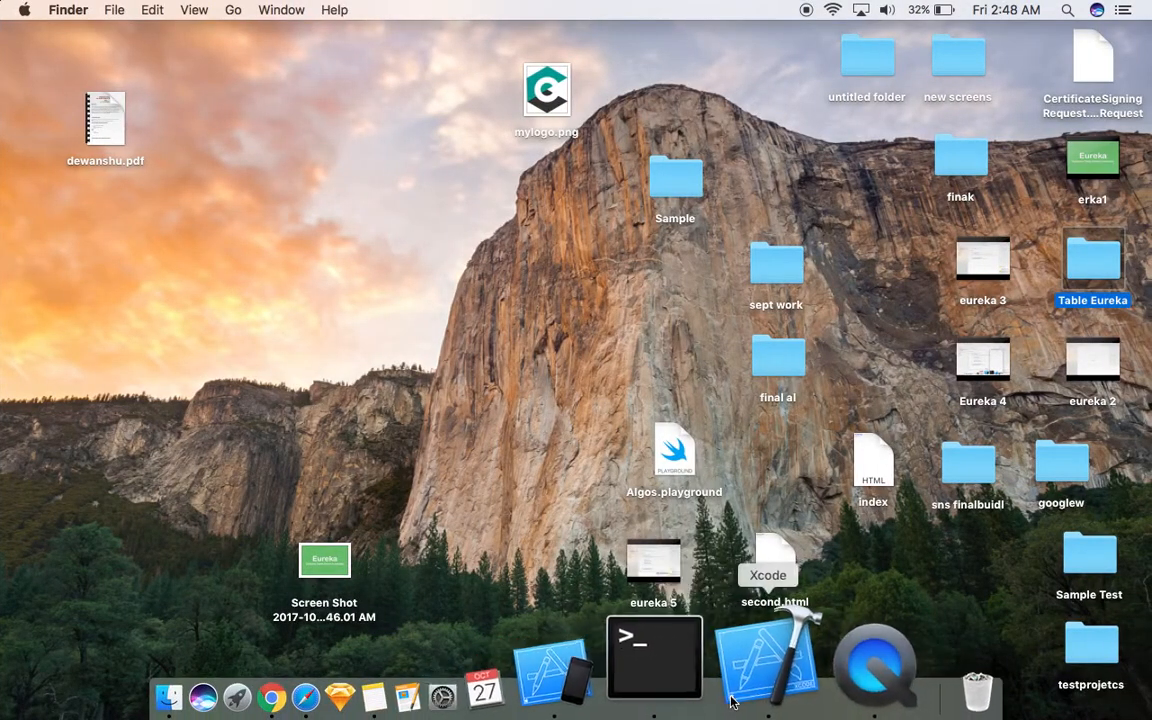
Browse the Eureka Example project's ViewController.swift down to the PushRow samples.
click(768, 660)
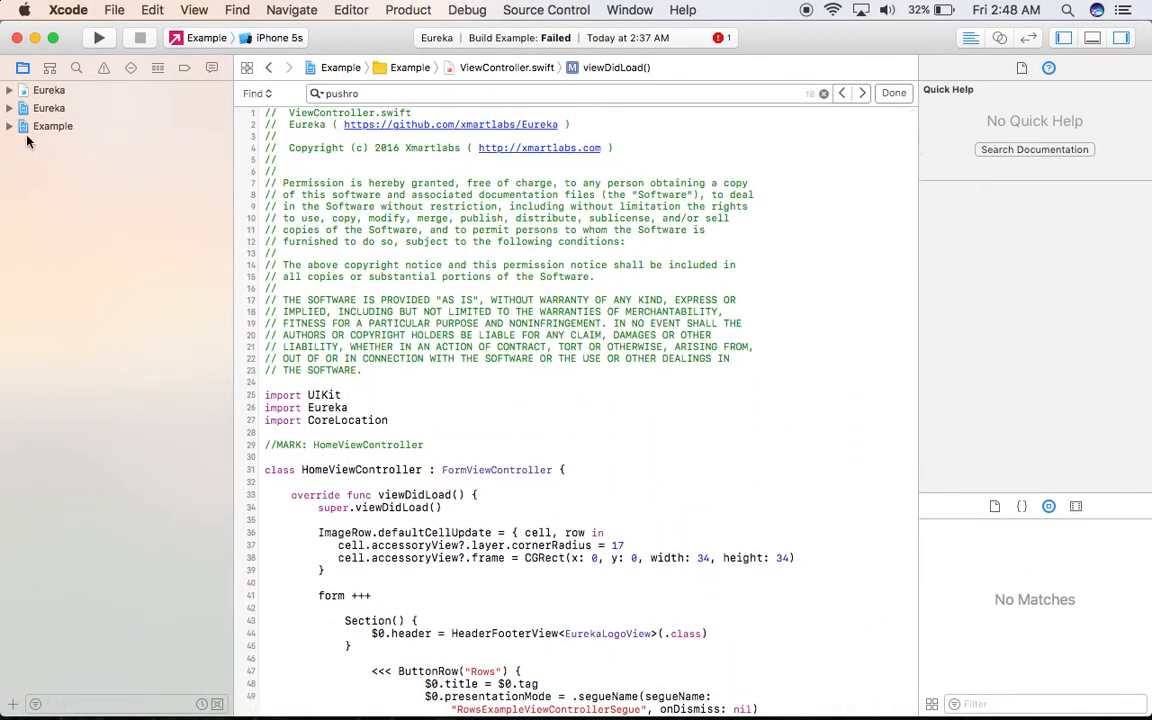
click(10, 124)
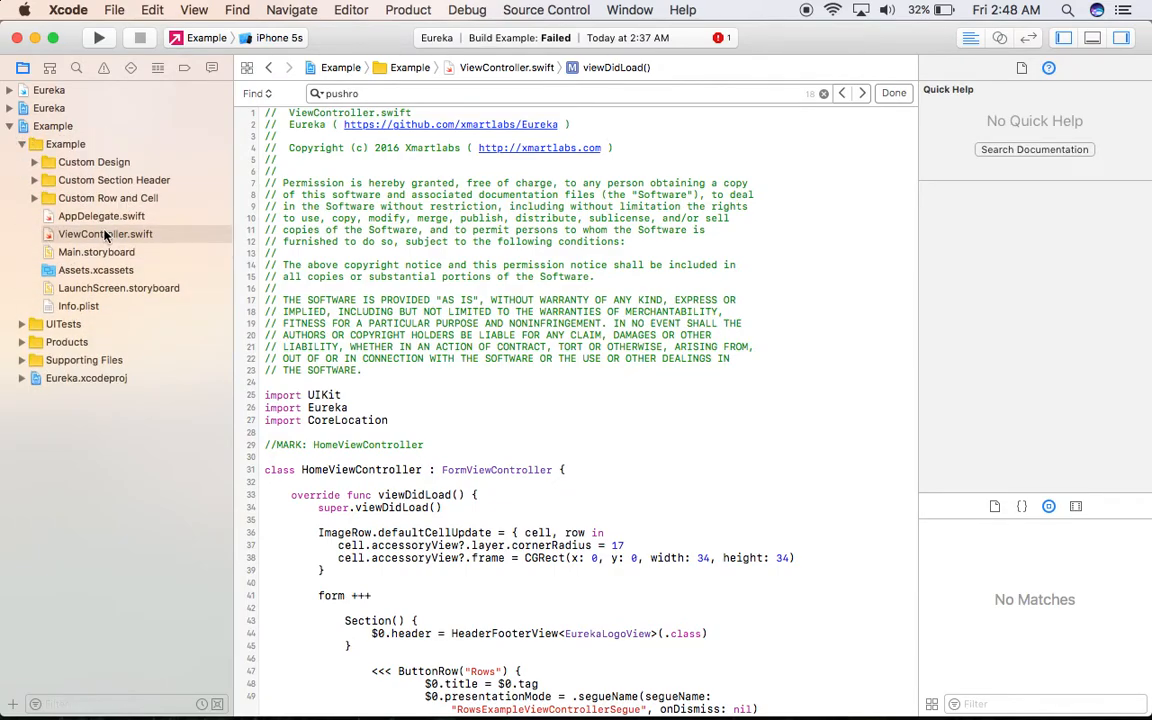
scroll(down, 3)
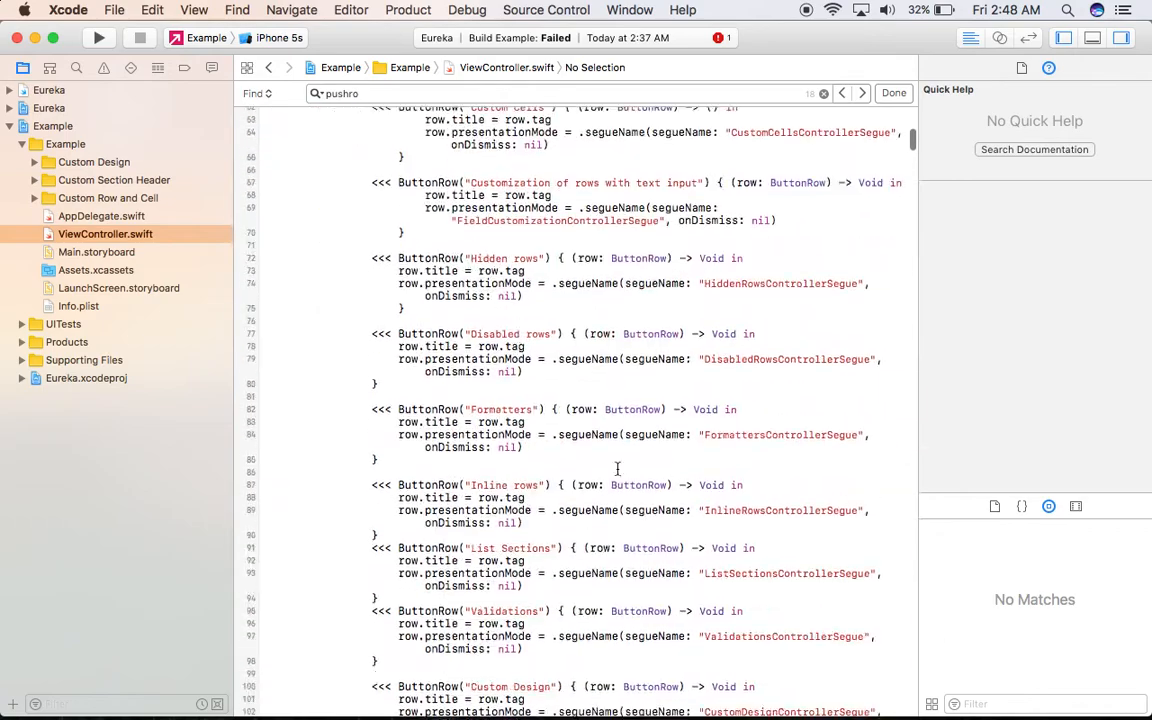
scroll(down, 3)
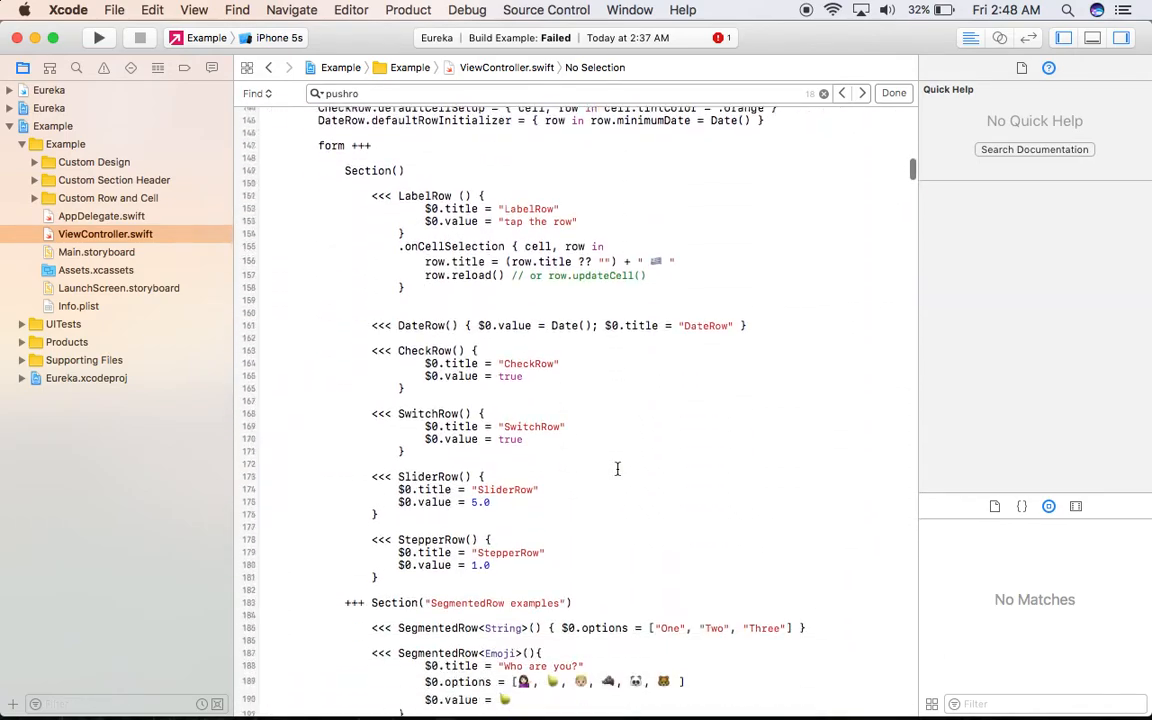
scroll(down, 3)
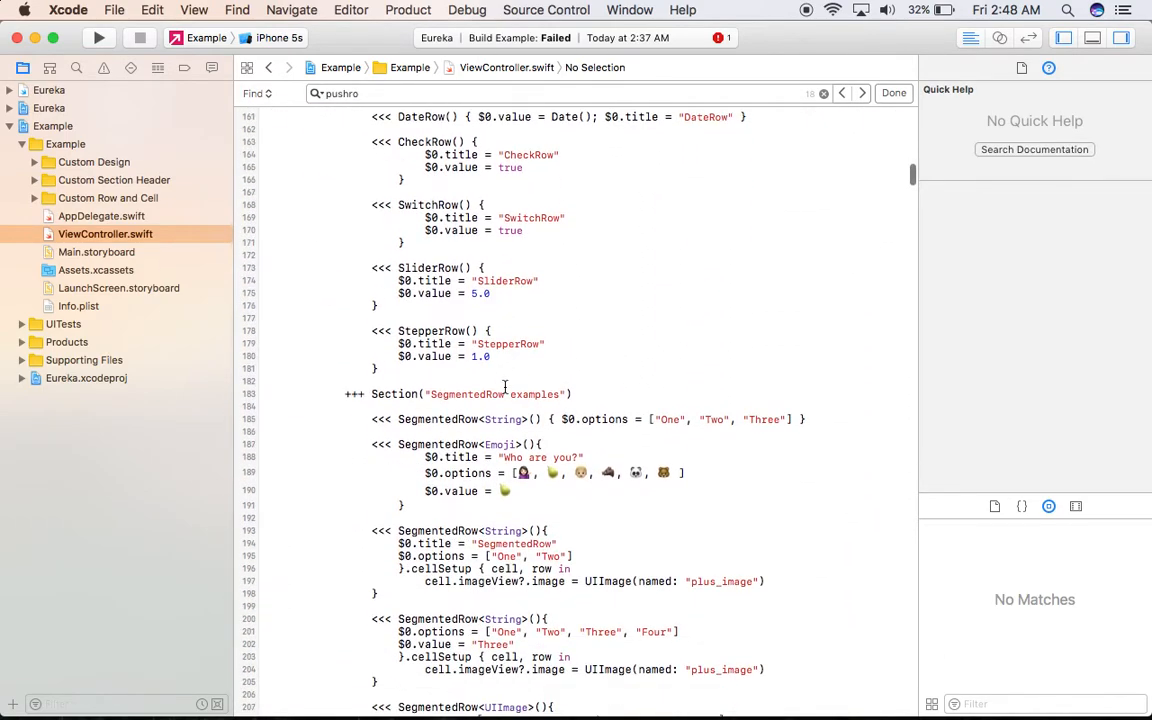
scroll(down, 3)
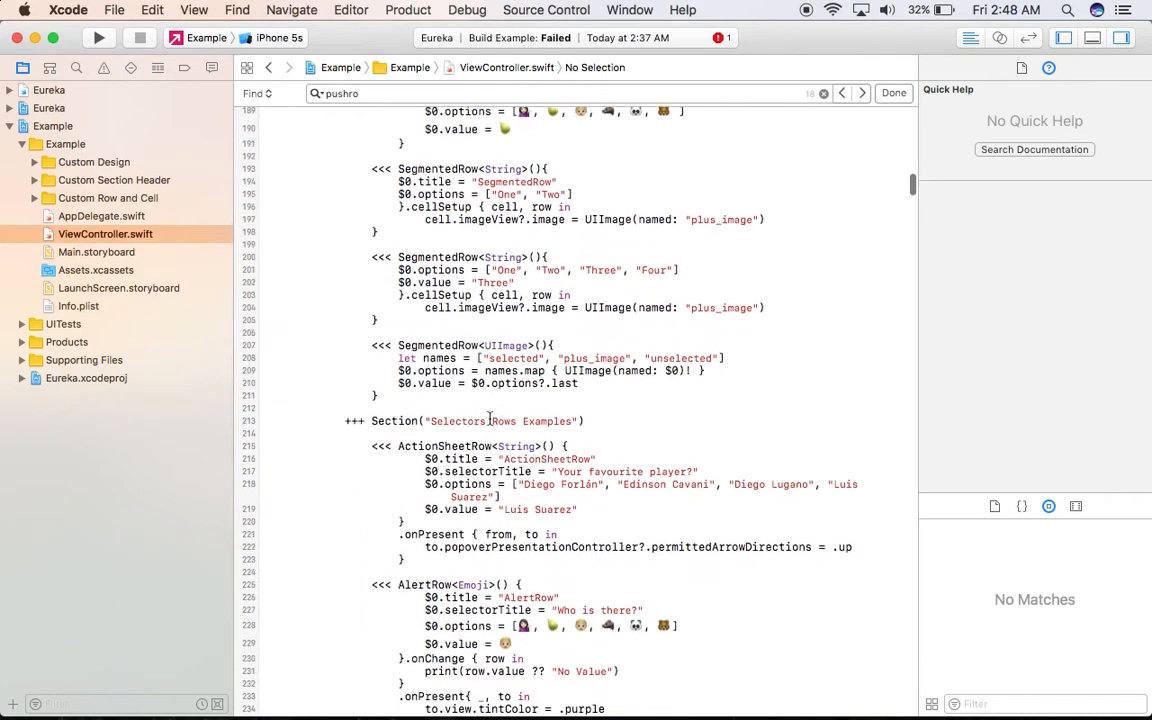
scroll(down, 3)
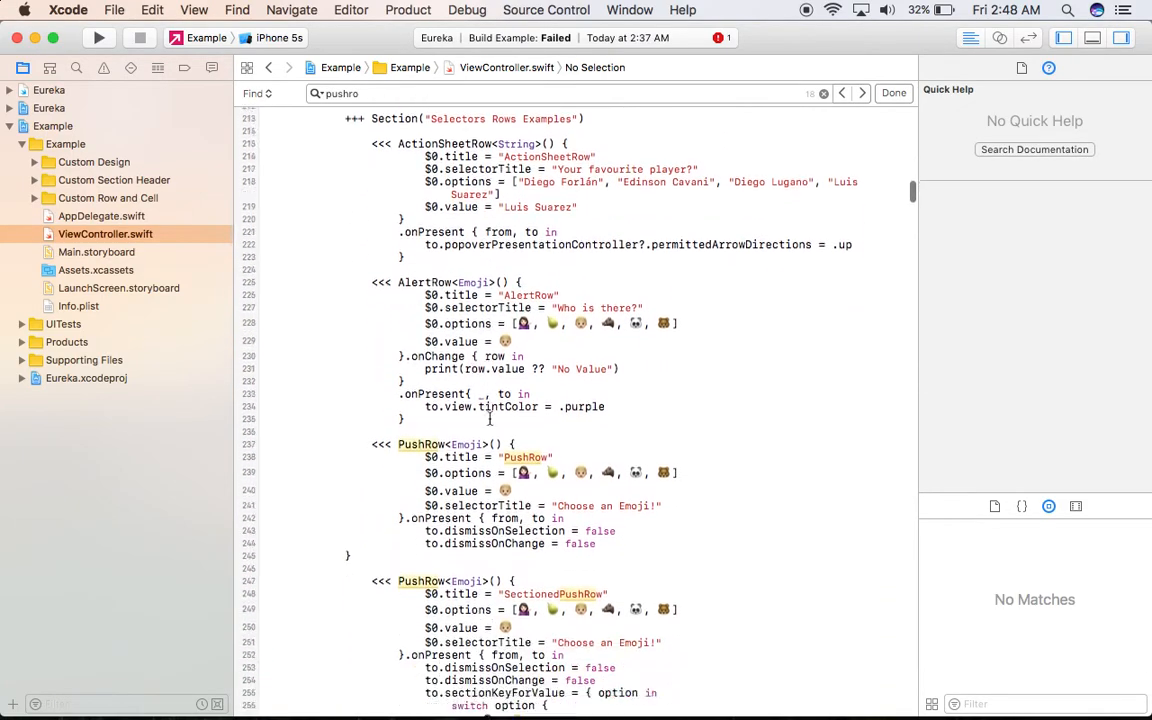
scroll(down, 3)
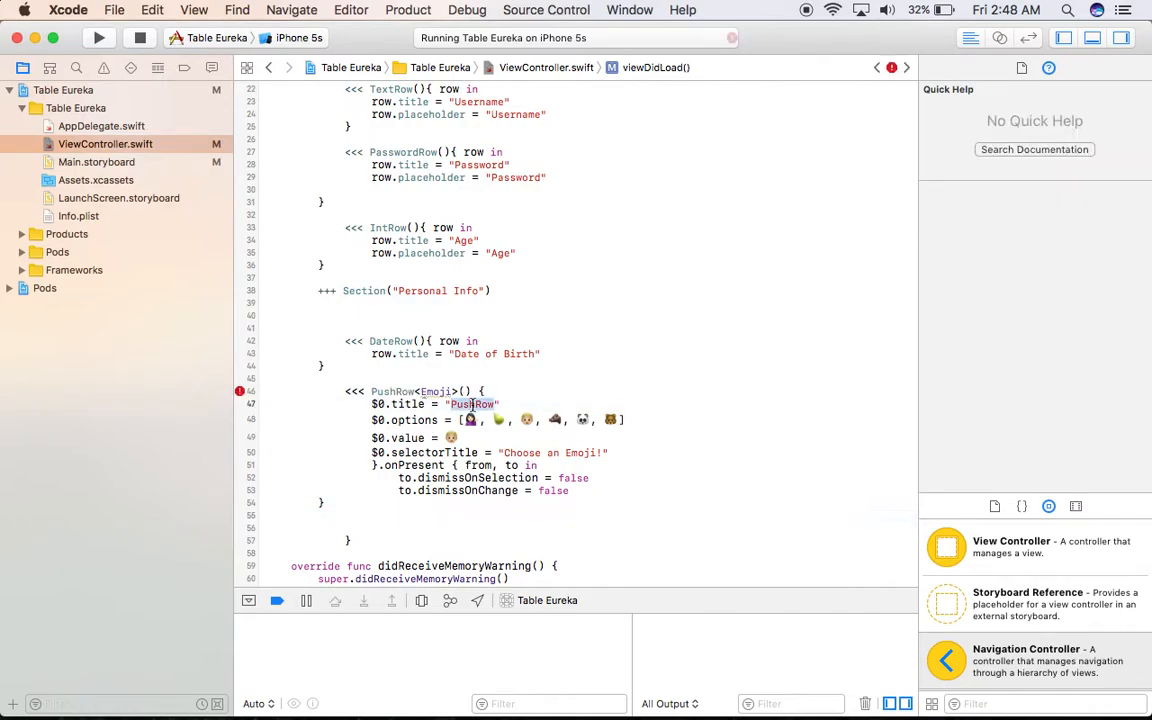
Make the PushRow a Gender String row with Male/Female/Other, empty value and dismissOnSelection true.
text(Gender)
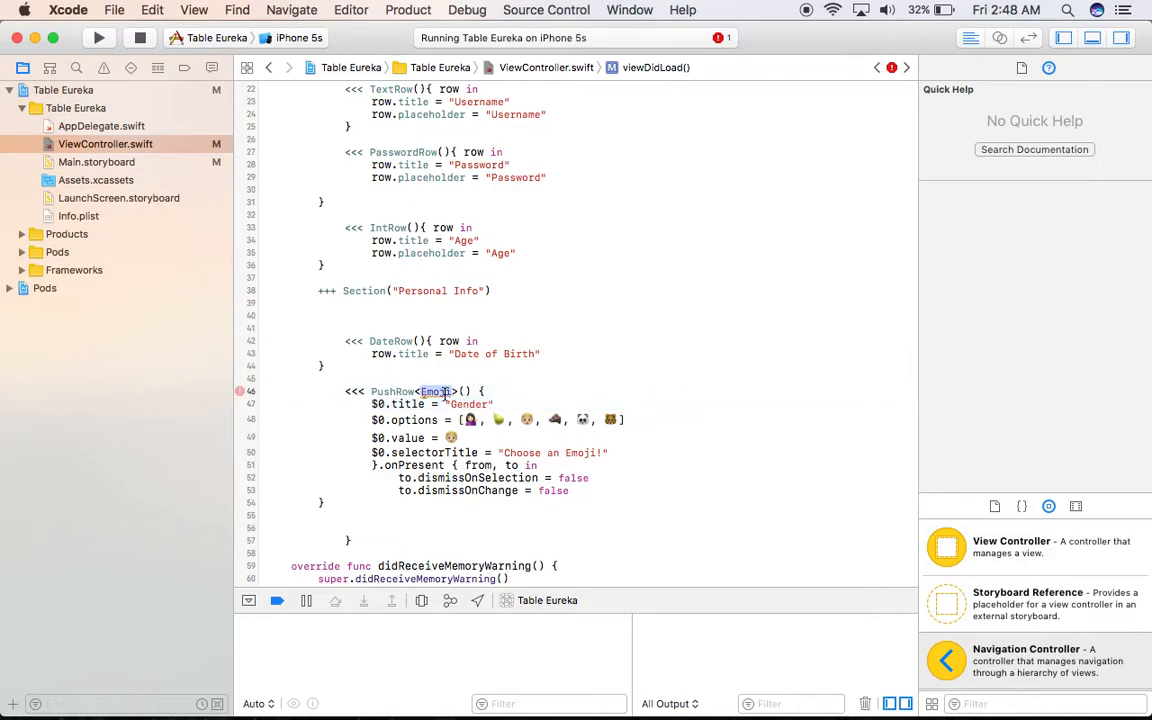
text(String)
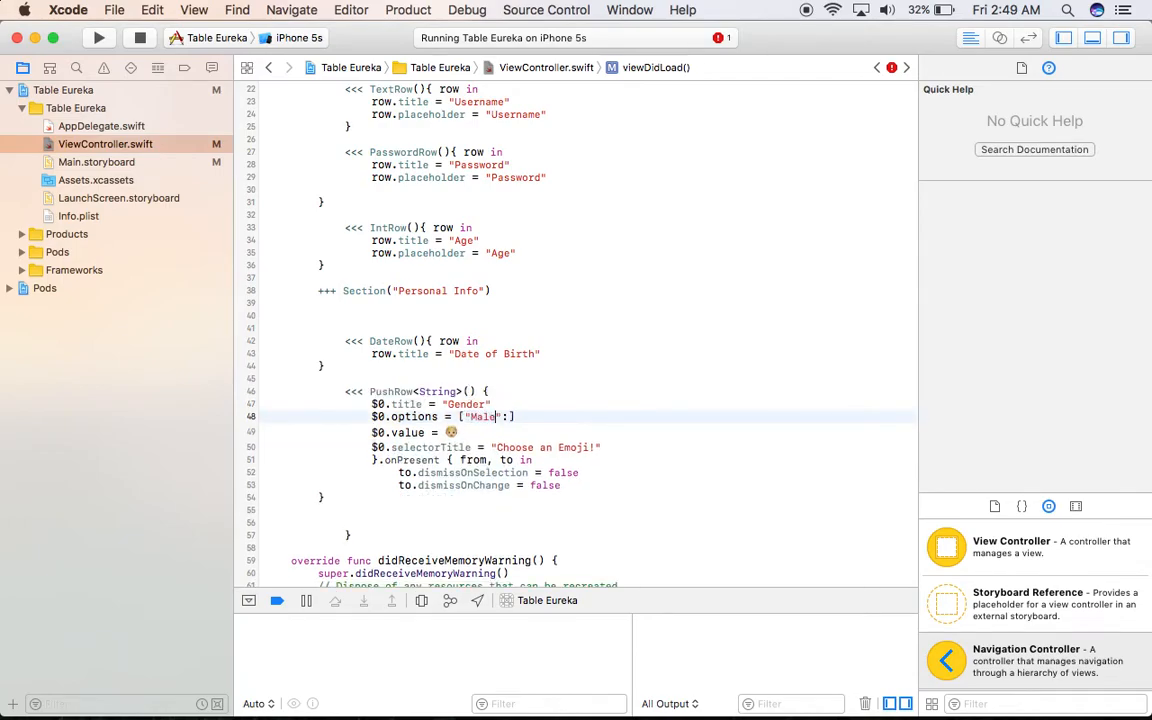
text(,"Female)
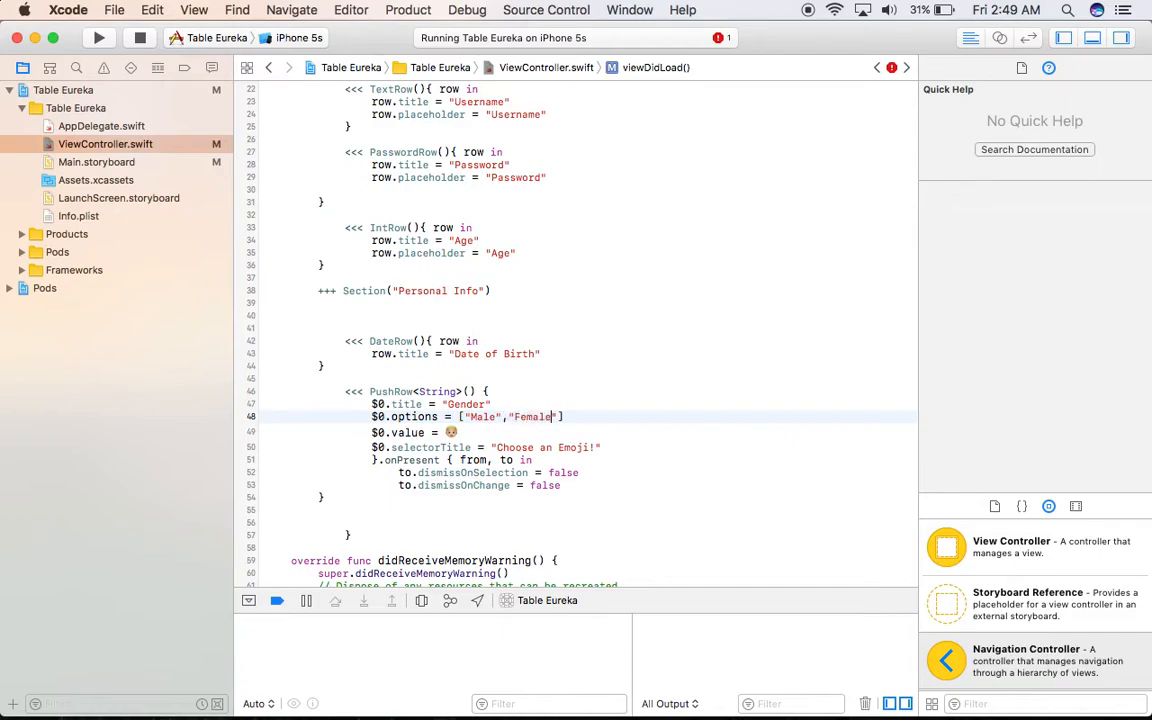
text(","Other)
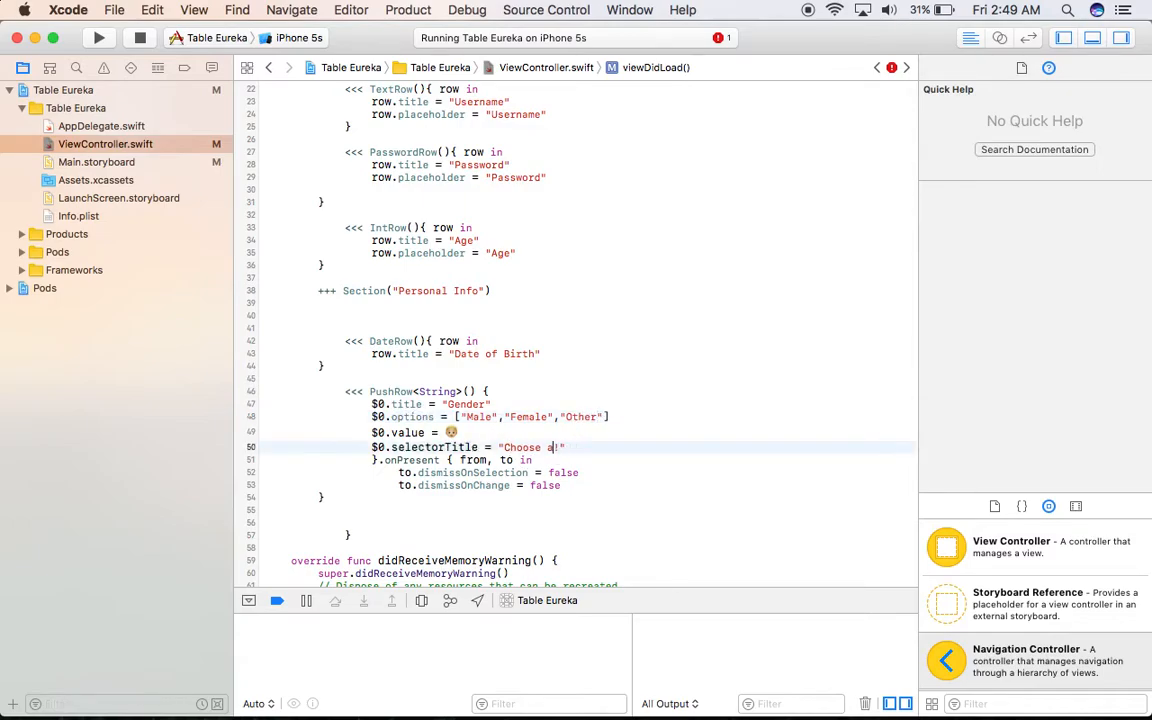
text(Gender!)
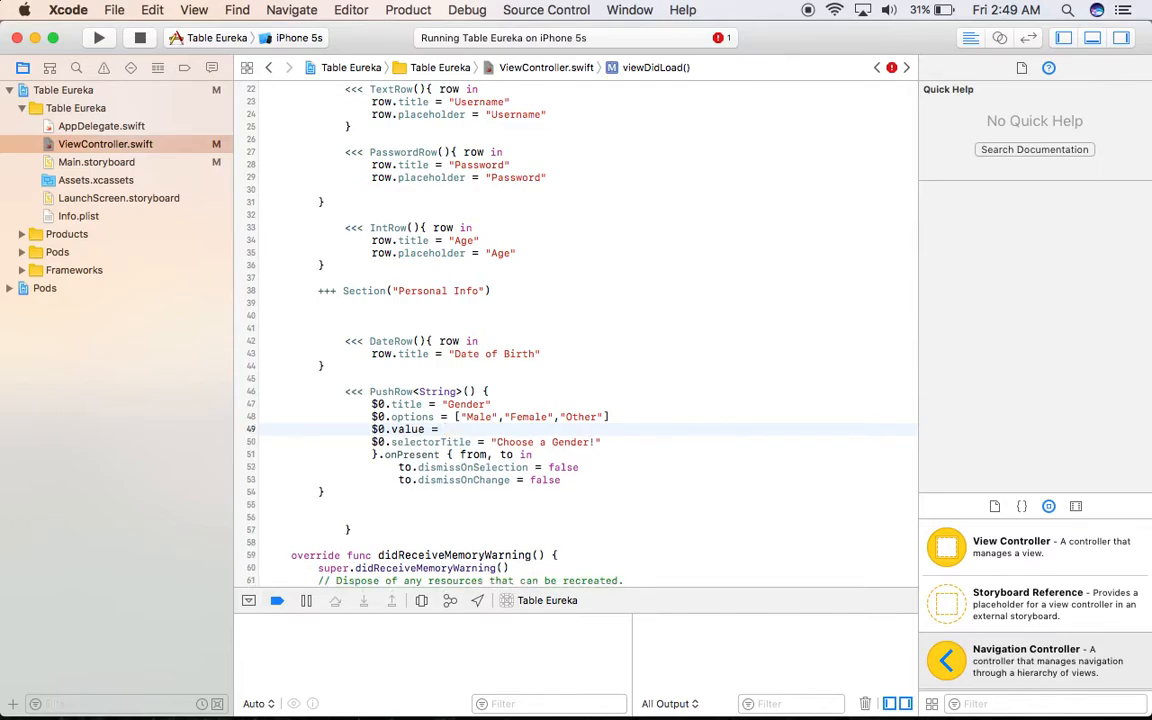
text("")
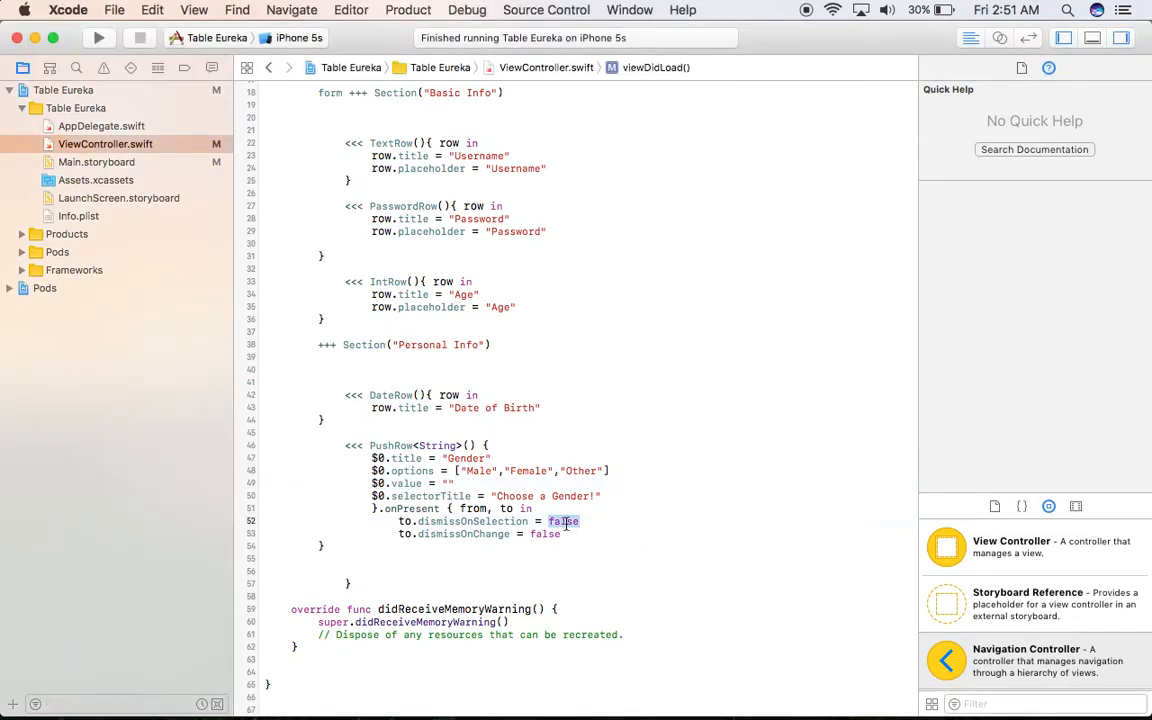
text(T)
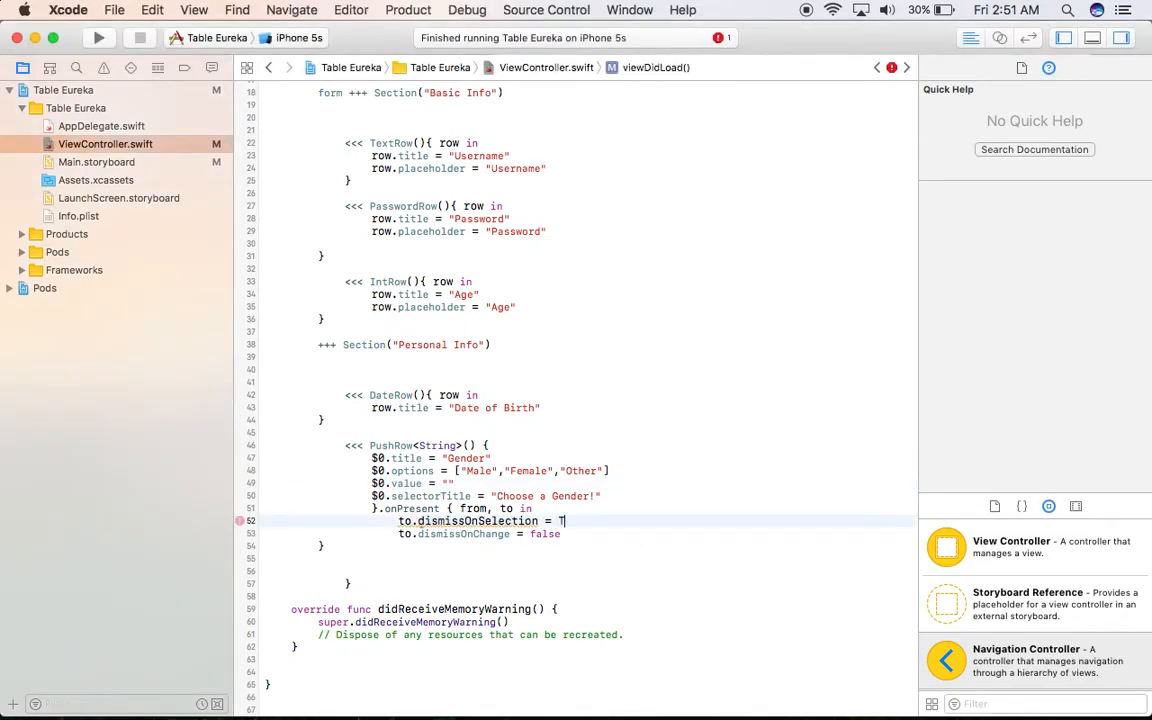
text(rue)
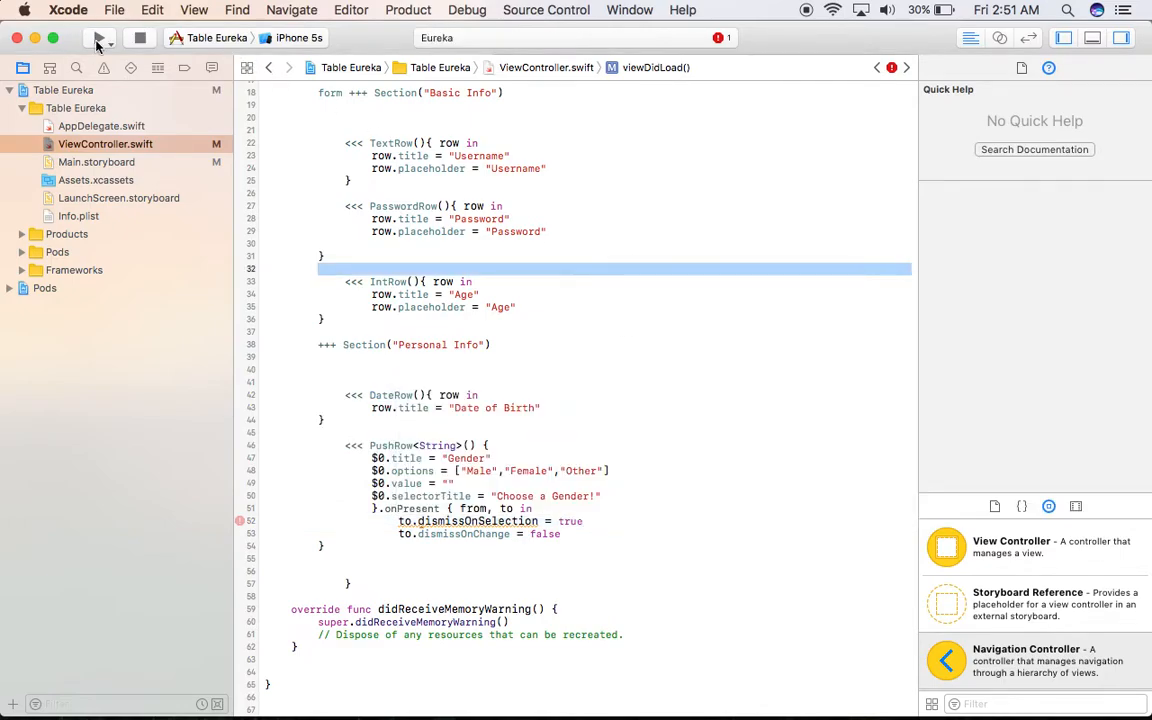
Build and run the updated app in the Simulator.
click(100, 36)
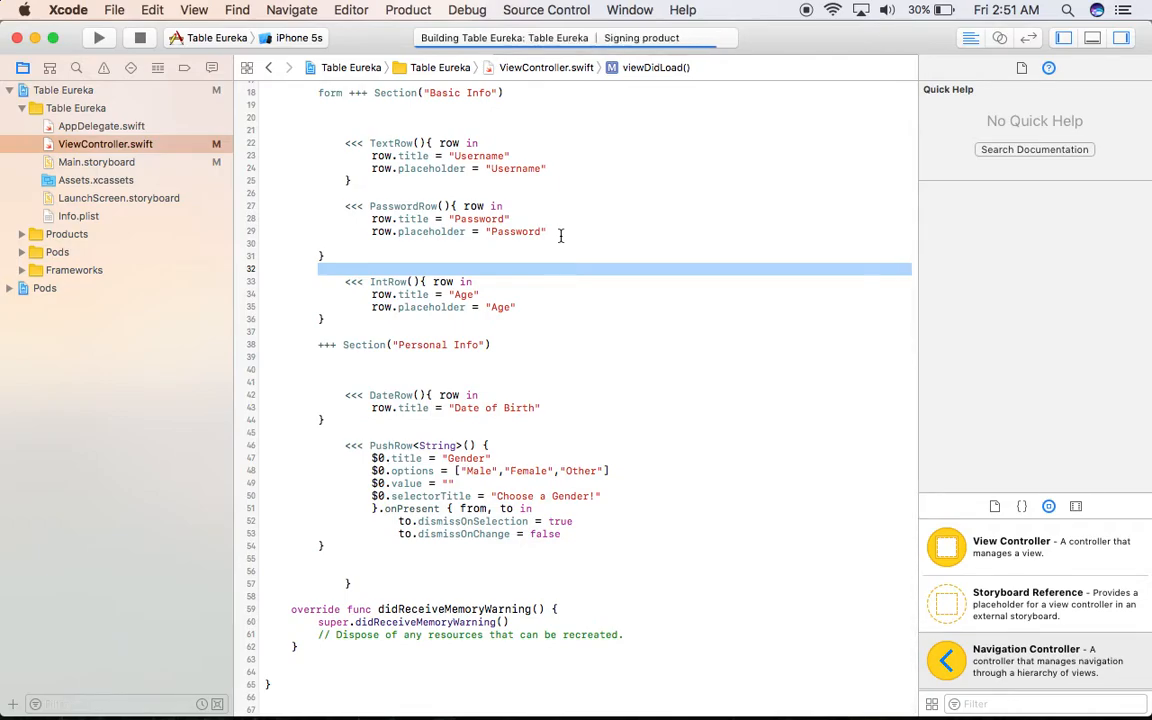
click(98, 36)
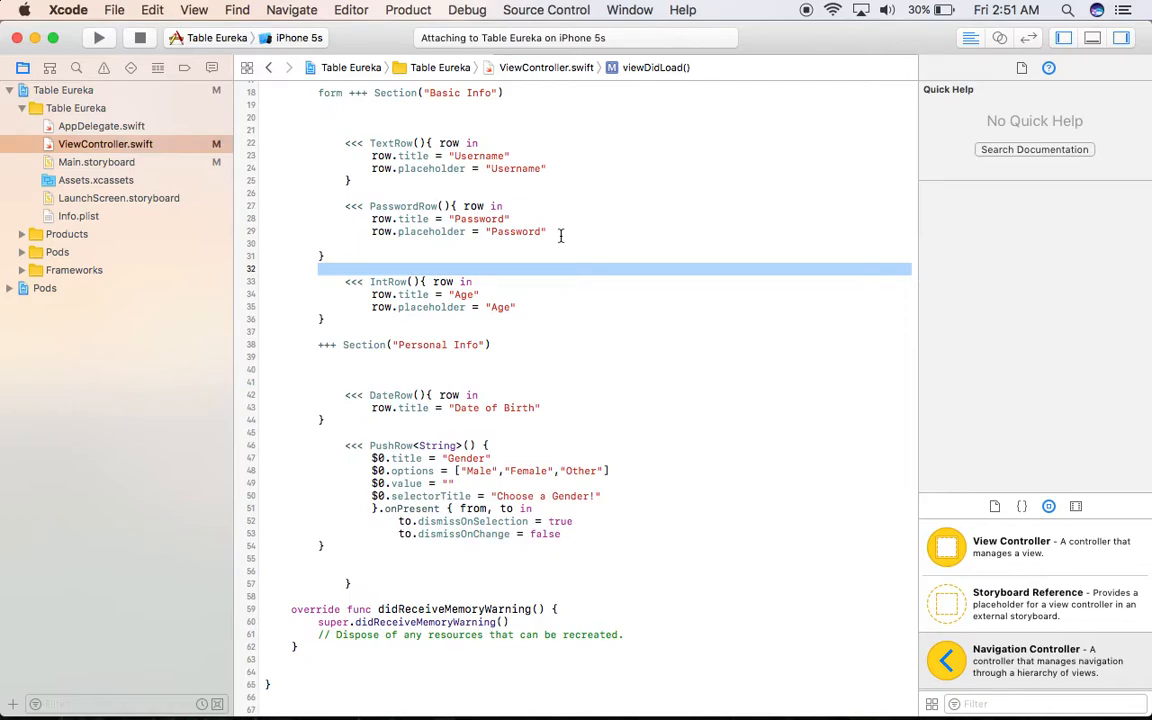
click(98, 36)
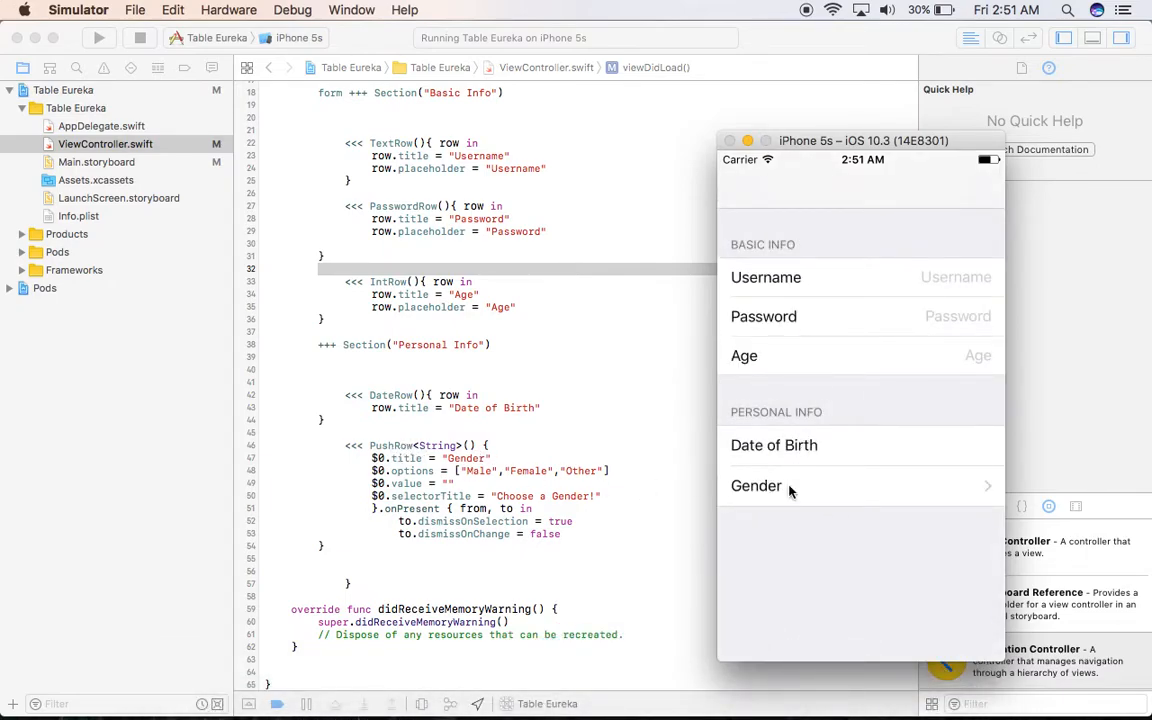
Pick Female from the Gender list, then reopen it and pick Male.
click(756, 486)
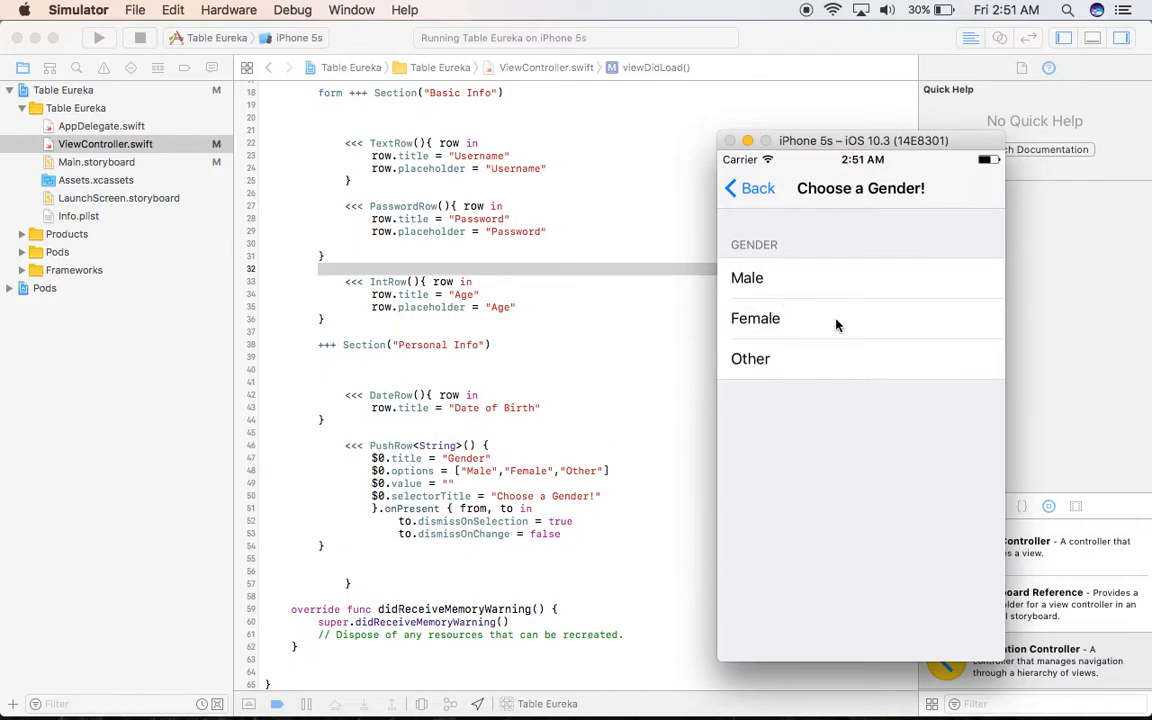
click(756, 318)
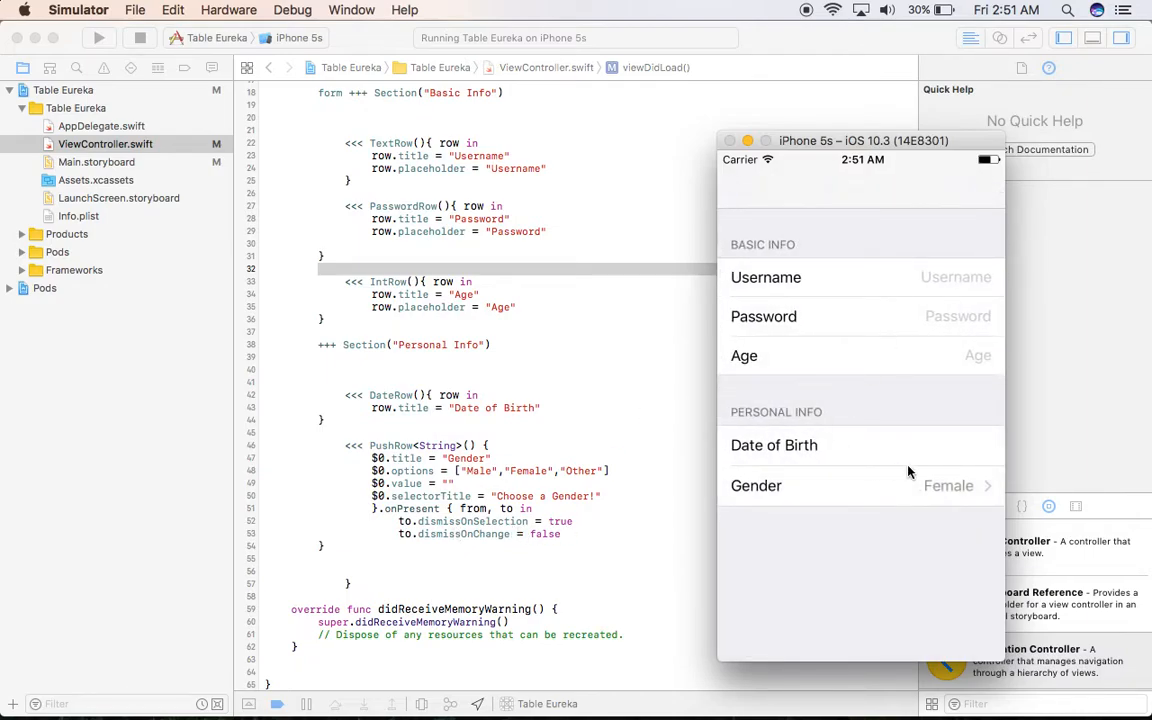
click(860, 486)
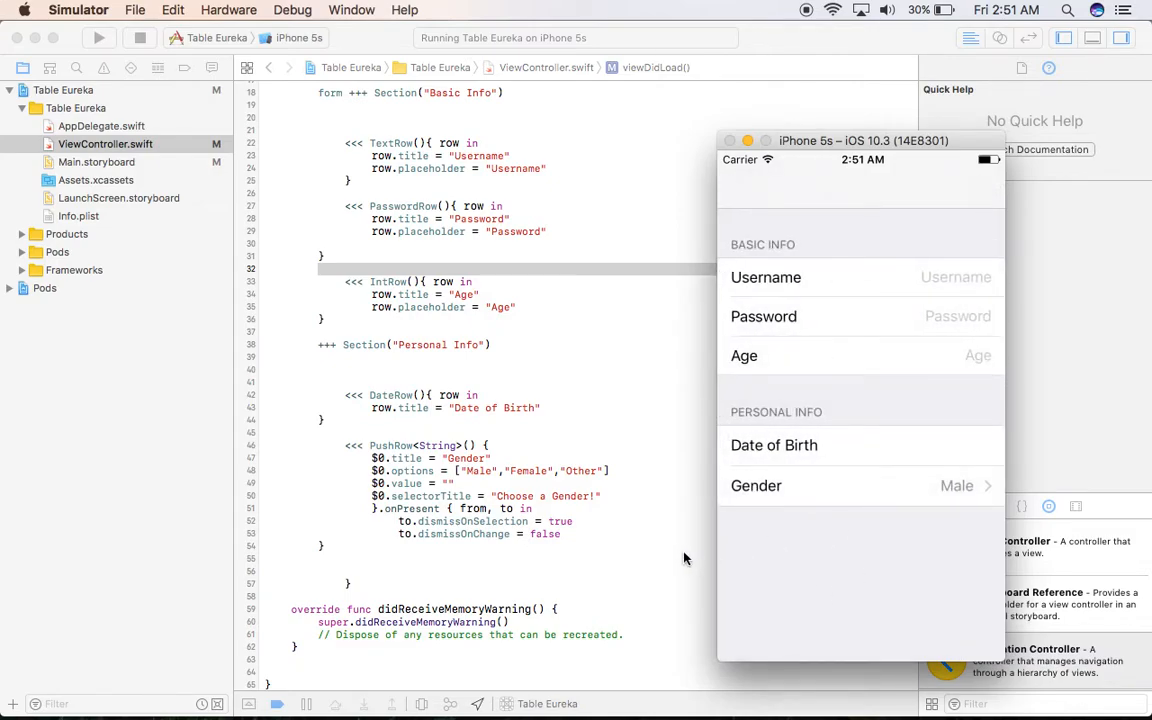
click(860, 486)
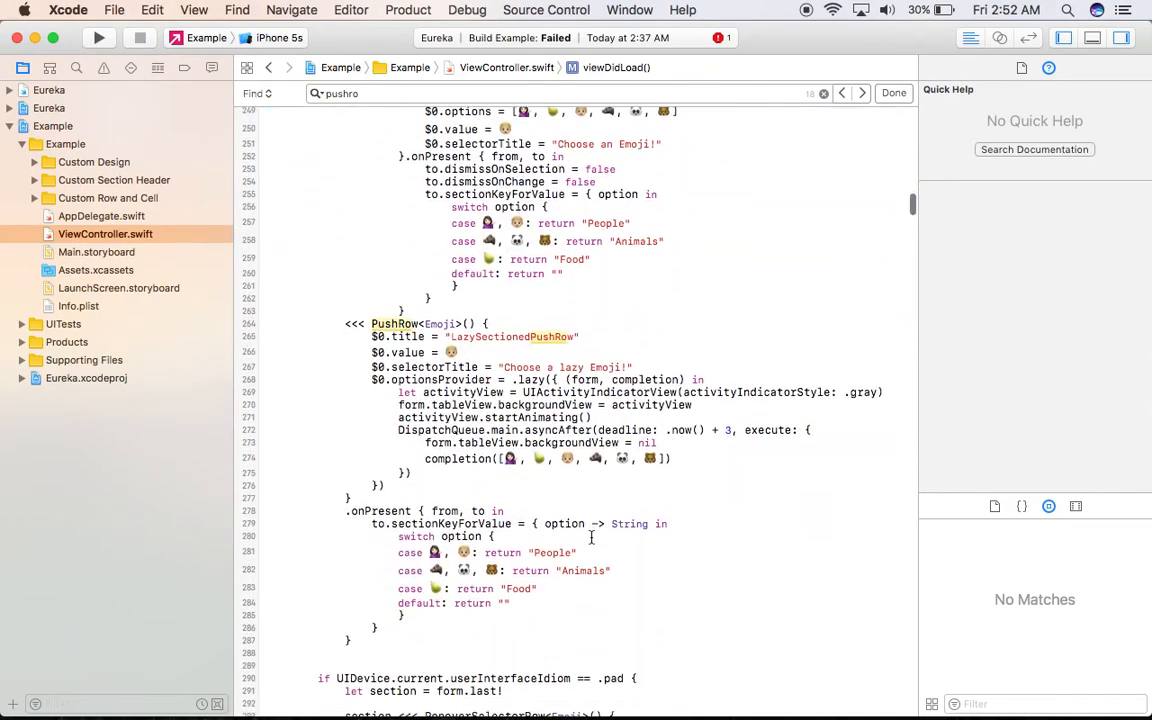
Scroll through Eureka's LocationRow, ImageRow and MultipleSelectorRow examples, then return to Table Eureka.
scroll(down, 3)
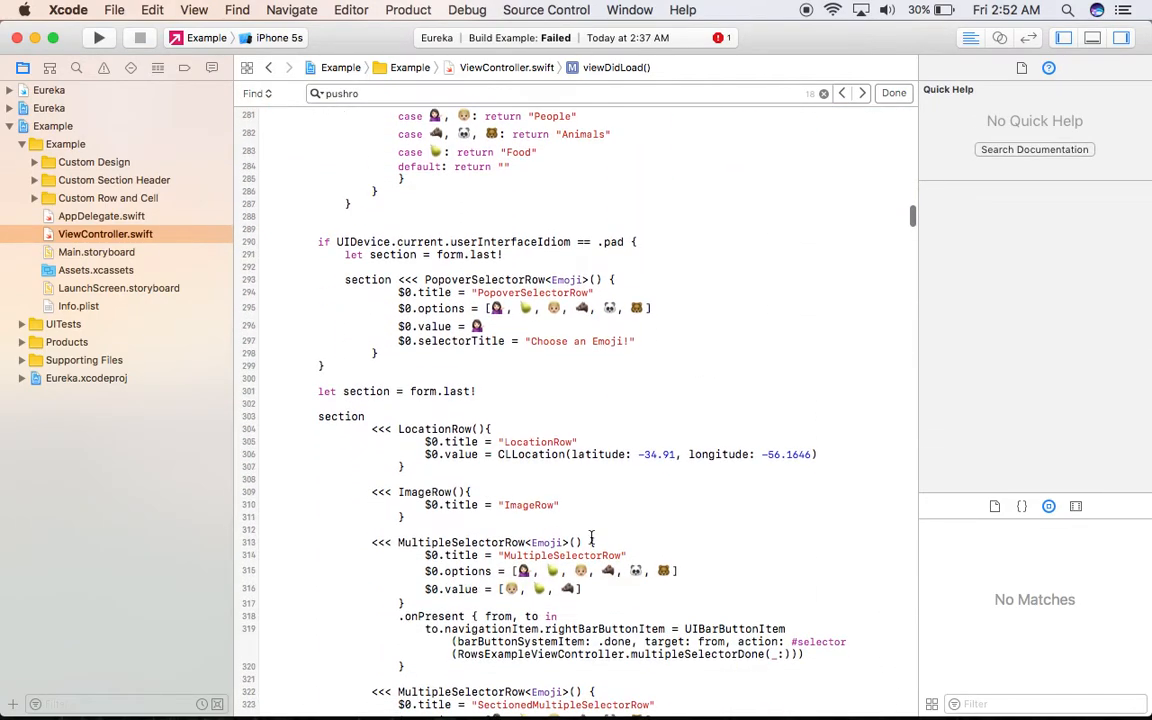
scroll(down, 3)
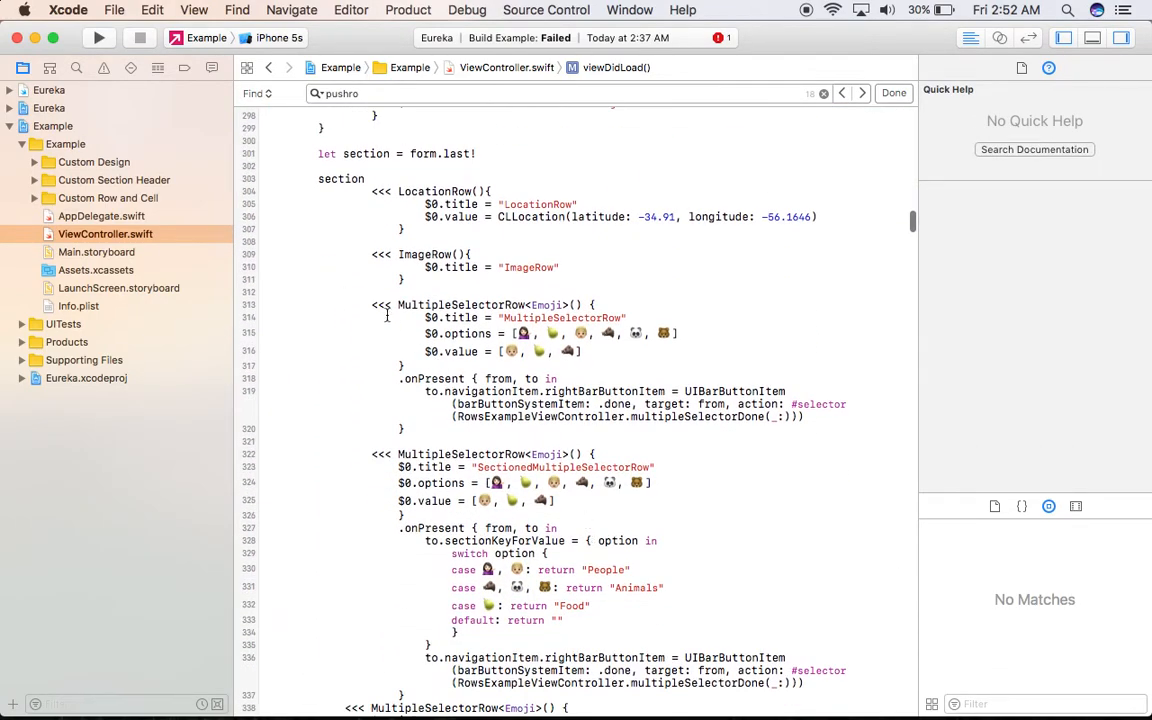
drag(376, 304, 444, 428)
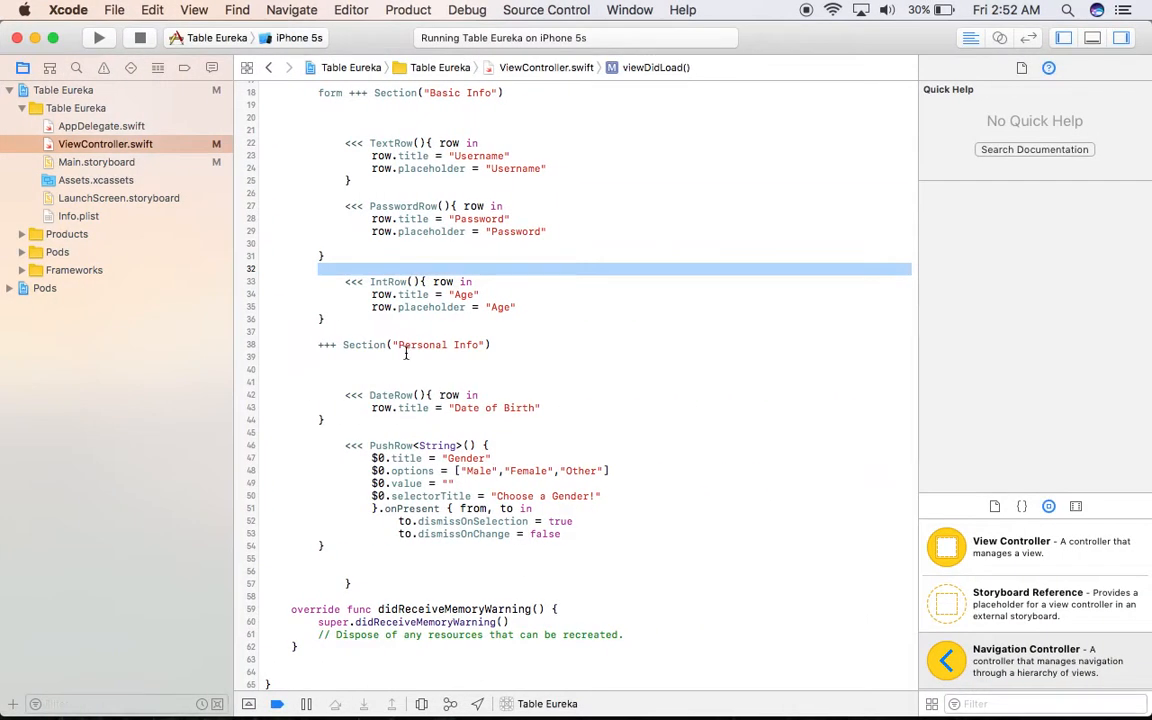
scroll(down, 3)
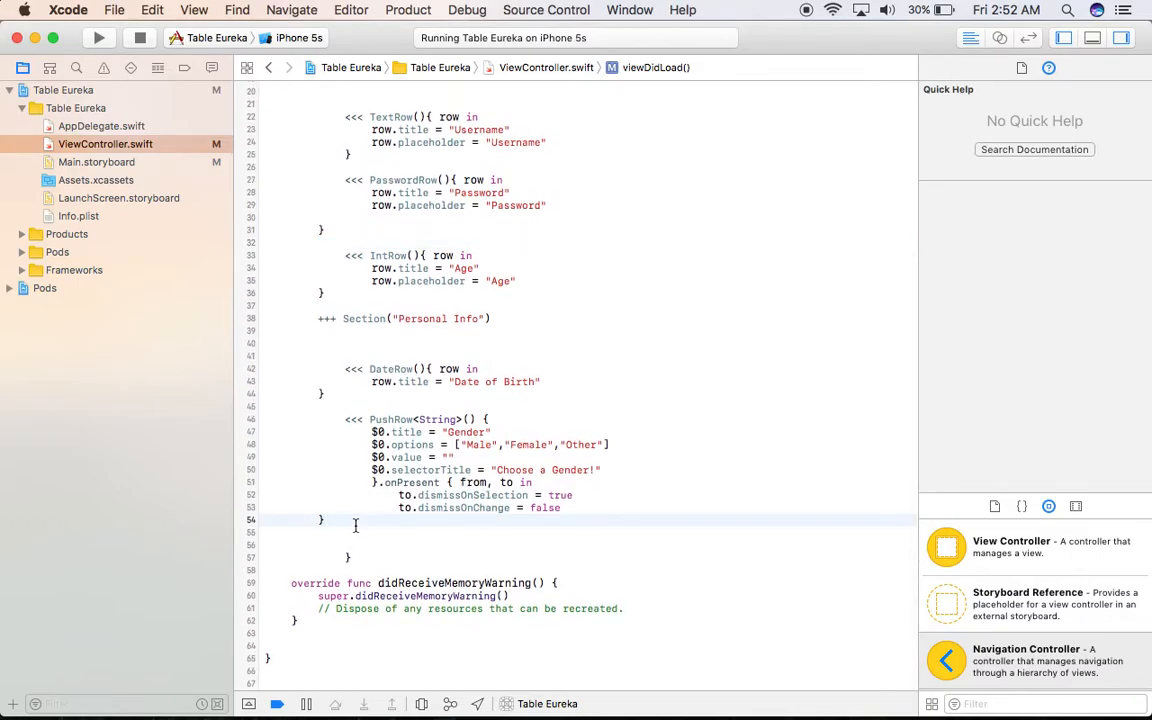
Make the MultipleSelectorRow a String Language row with English, Hindi, Tamil, Urdu, Chinese, French options.
key(return)
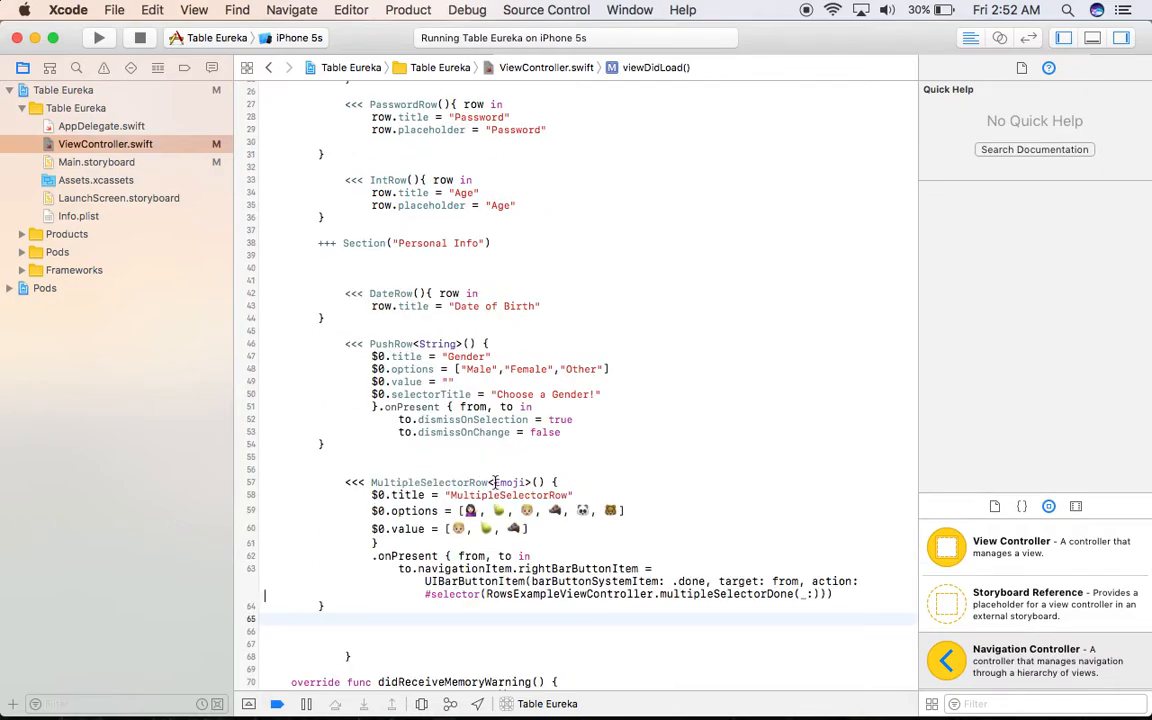
text(String)
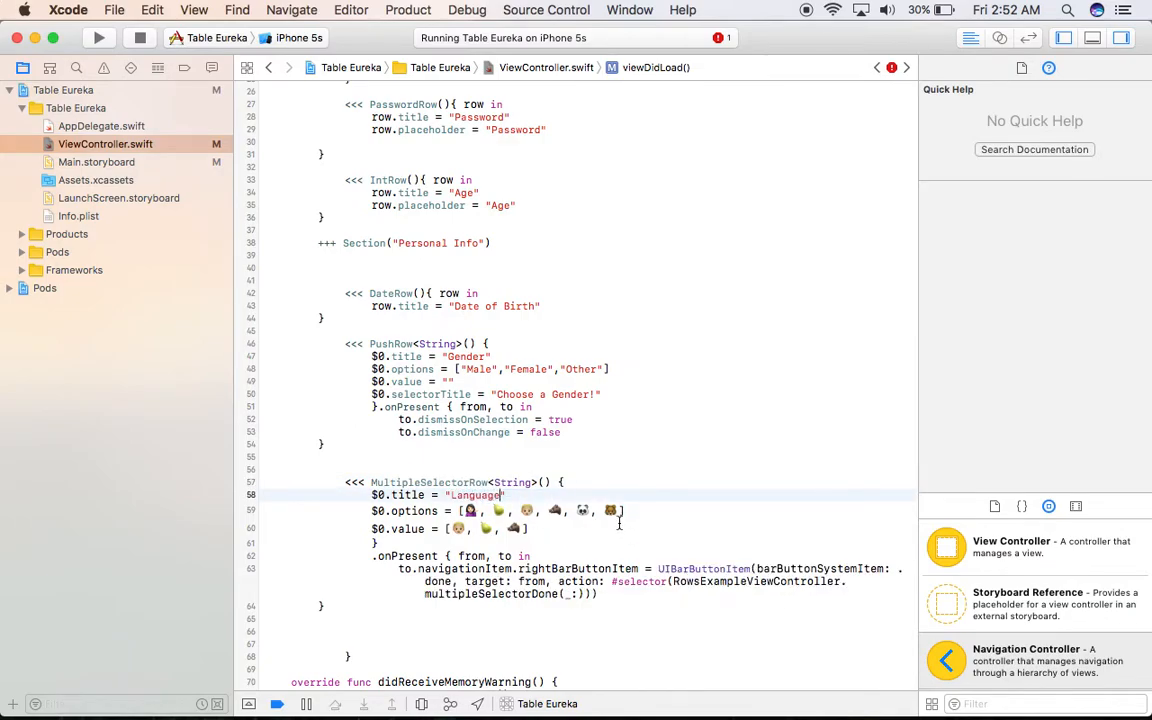
click(468, 510)
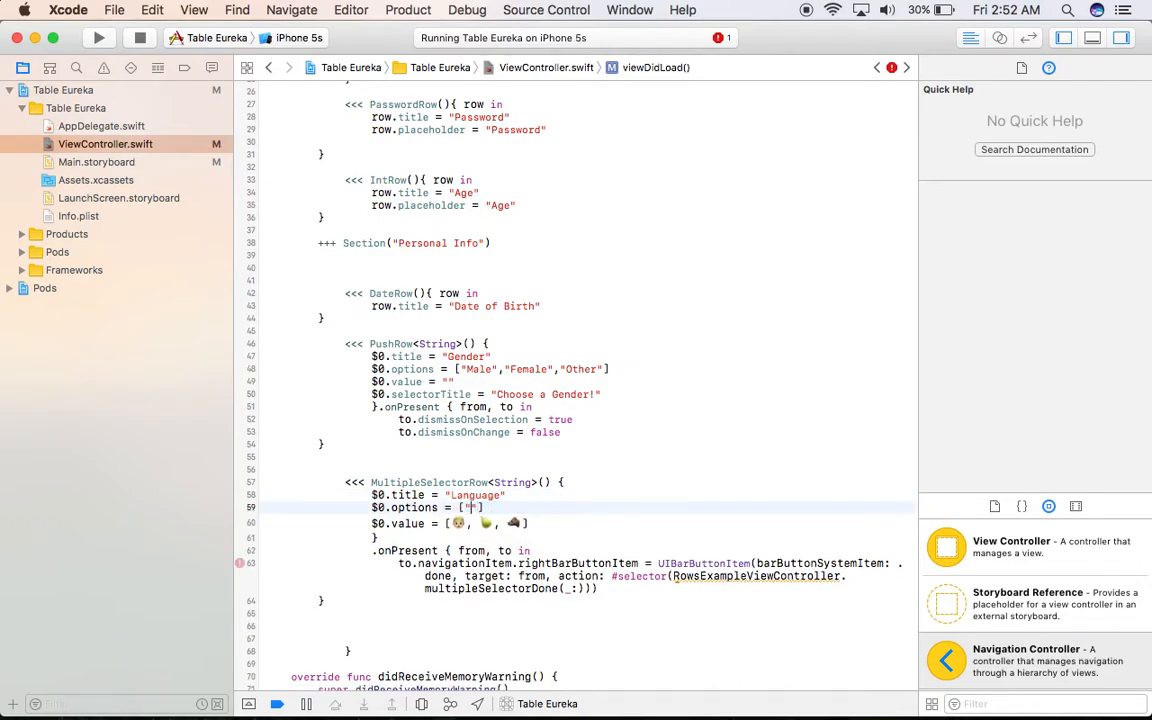
text(English)
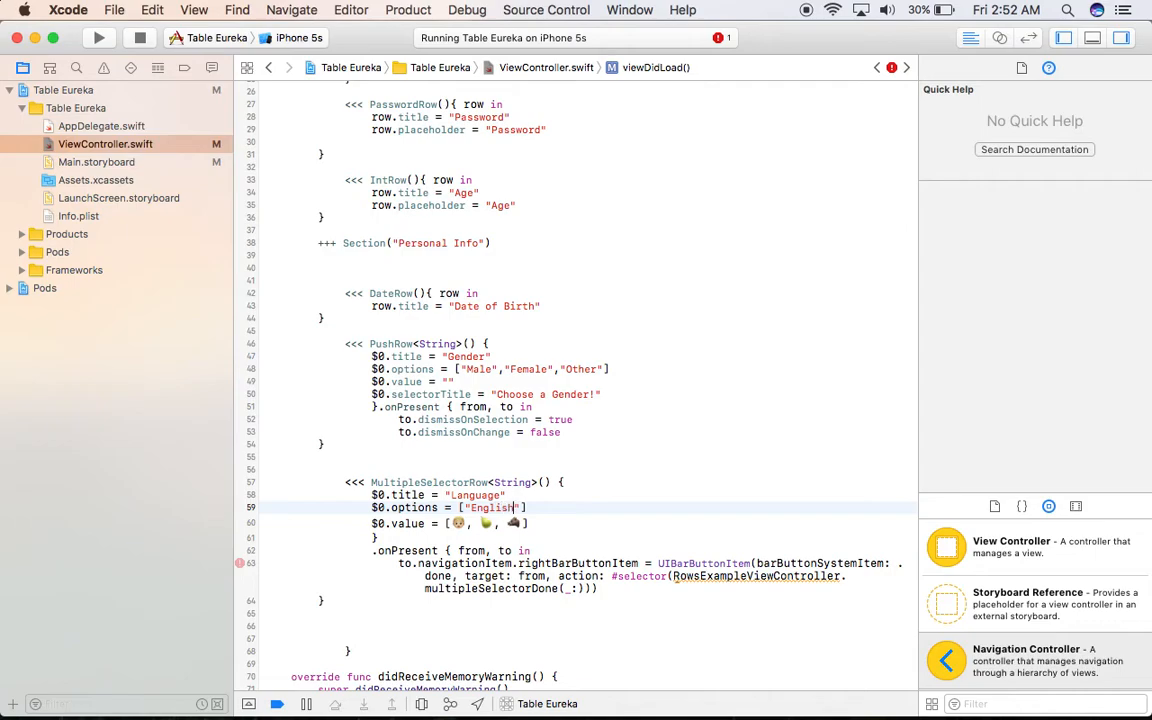
text(,")
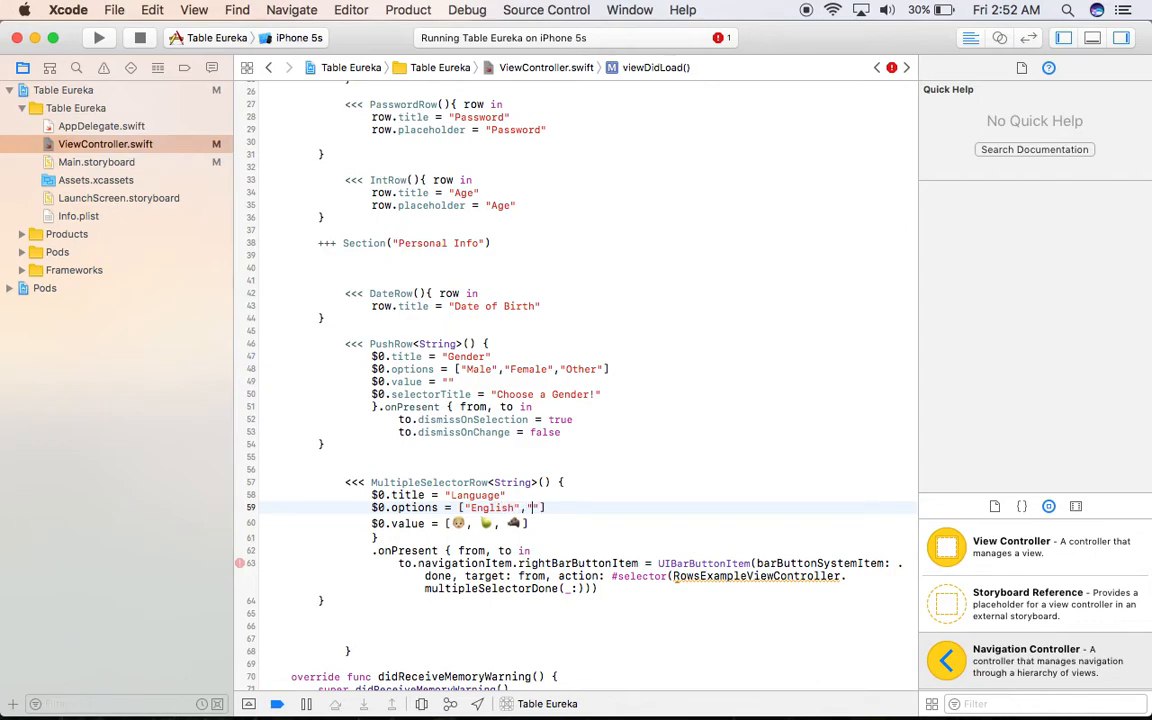
text(Hindi","Tamil)
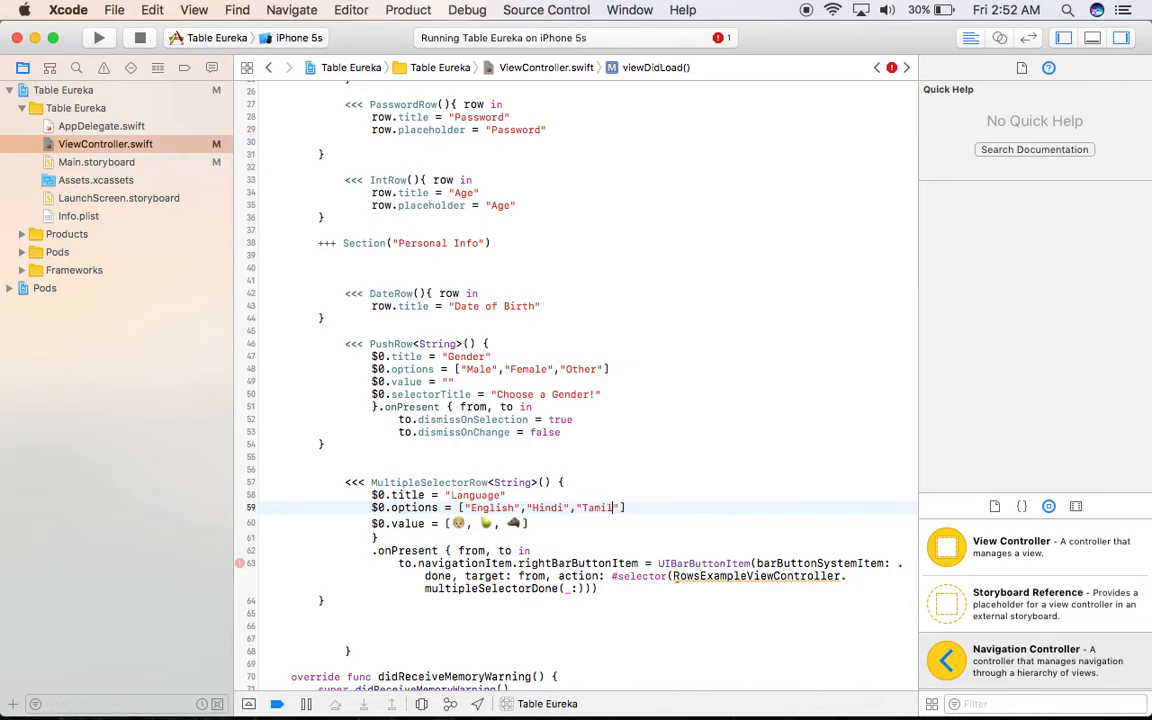
text(,"Urdu")
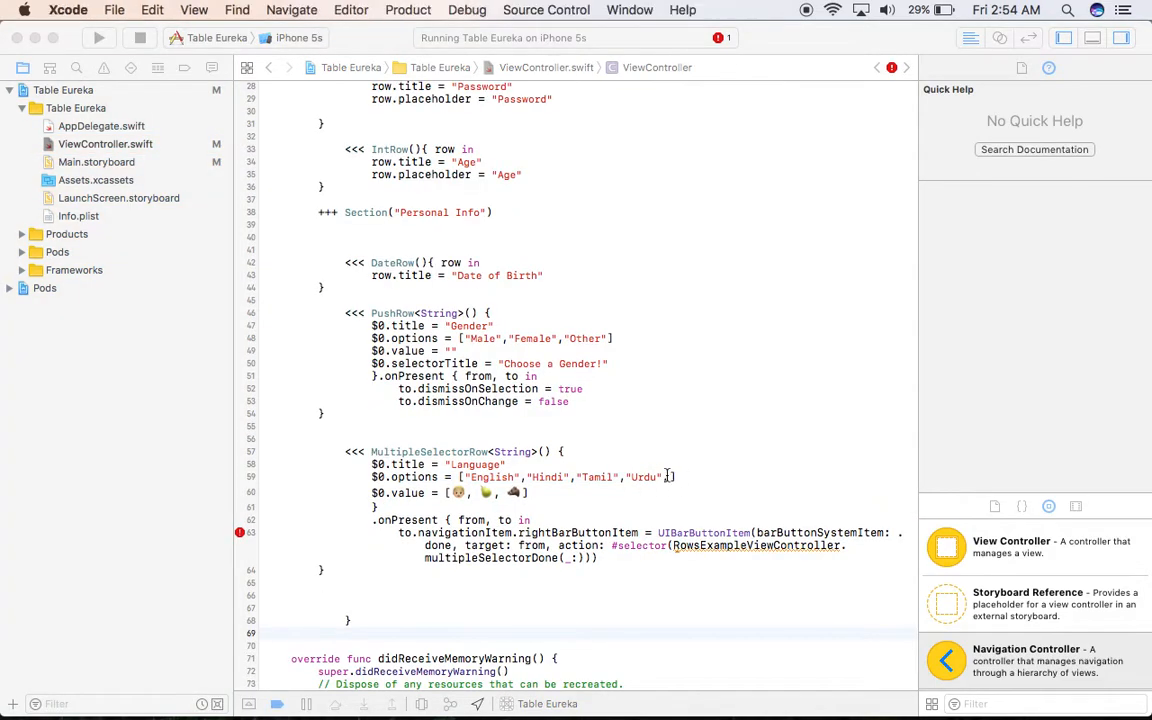
text(,"")
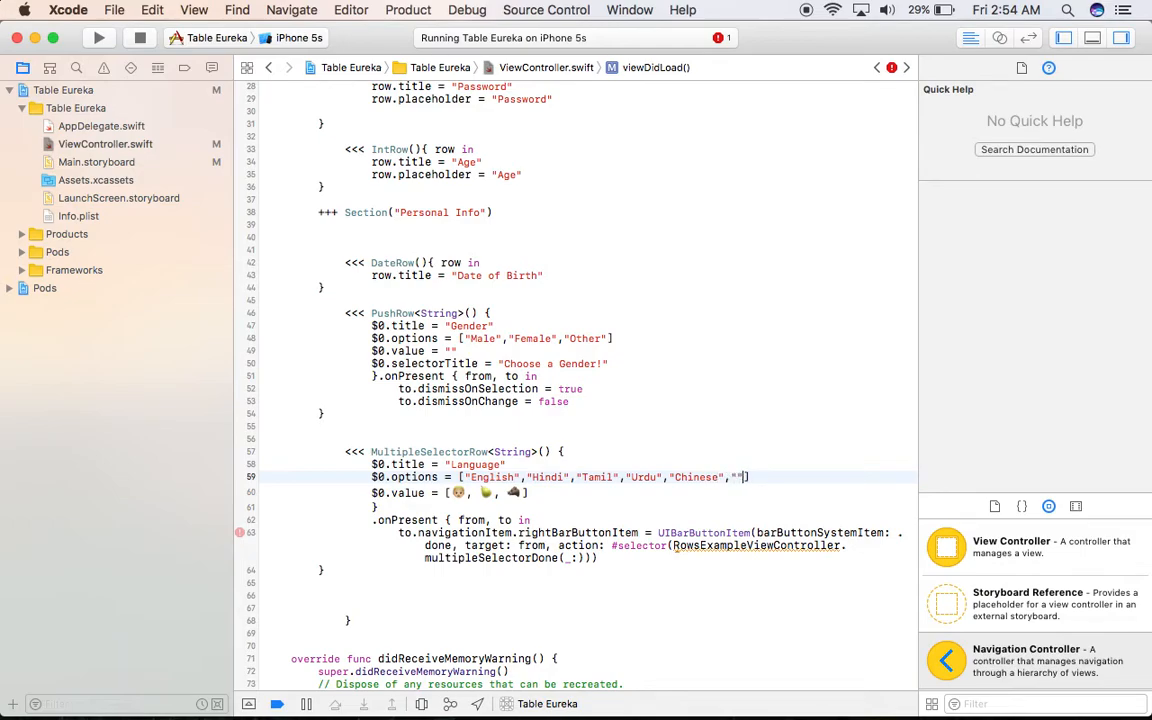
text(French)
click(450, 492)
text("")
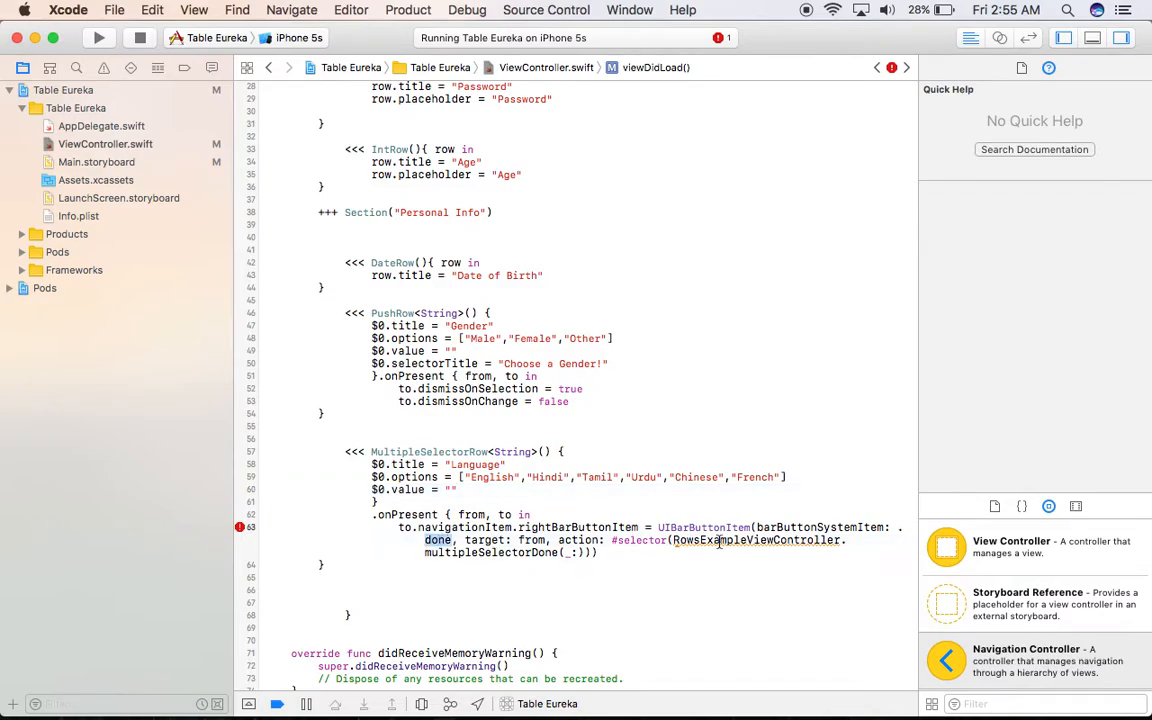
mouse_move(524, 418)
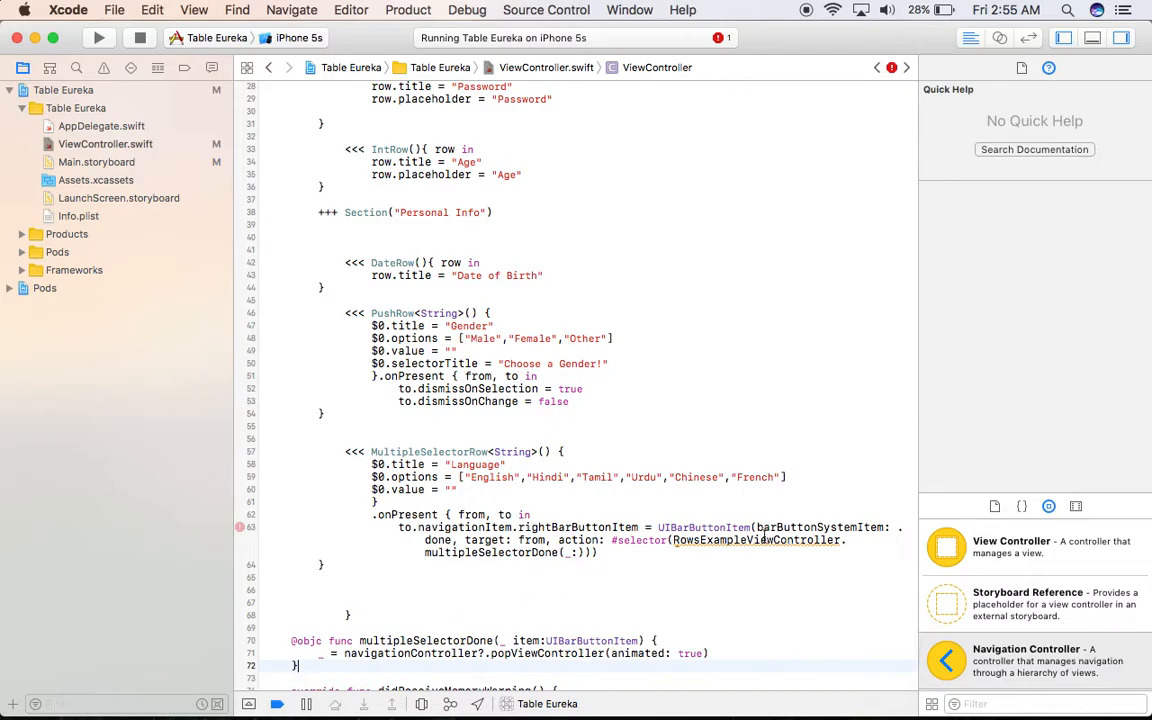
Point the Language row's Done selector at ViewController.multipleSelectorDone(_:).
double_click(756, 540)
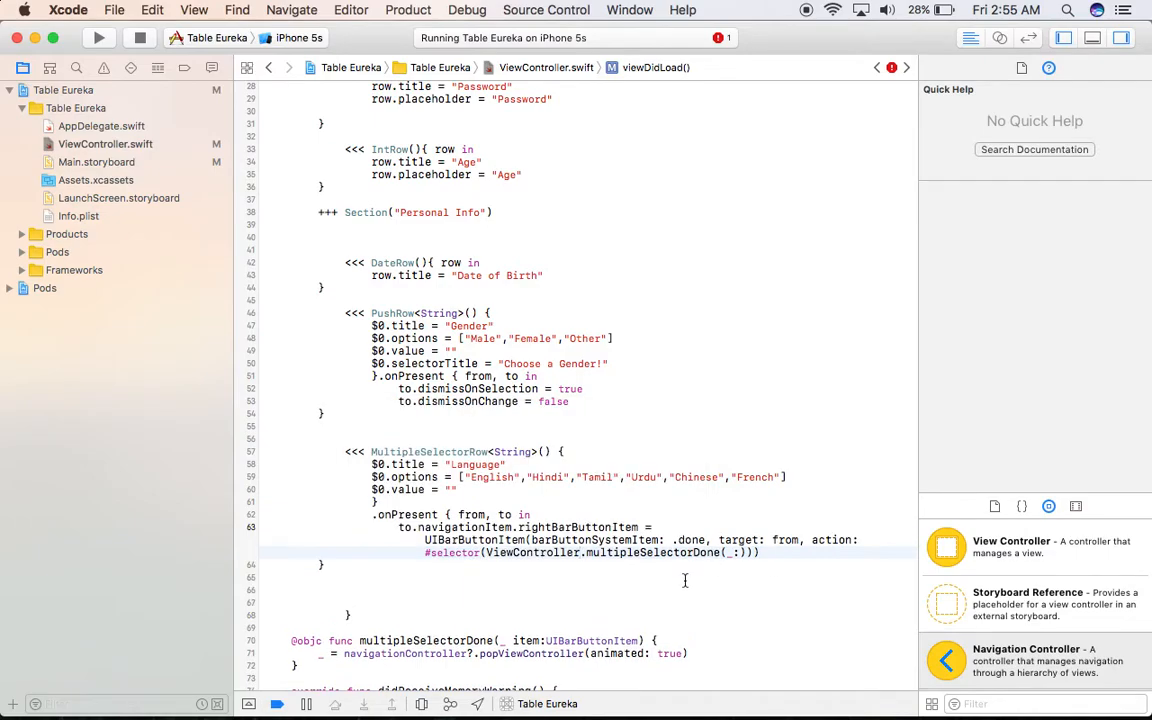
scroll(down, 3)
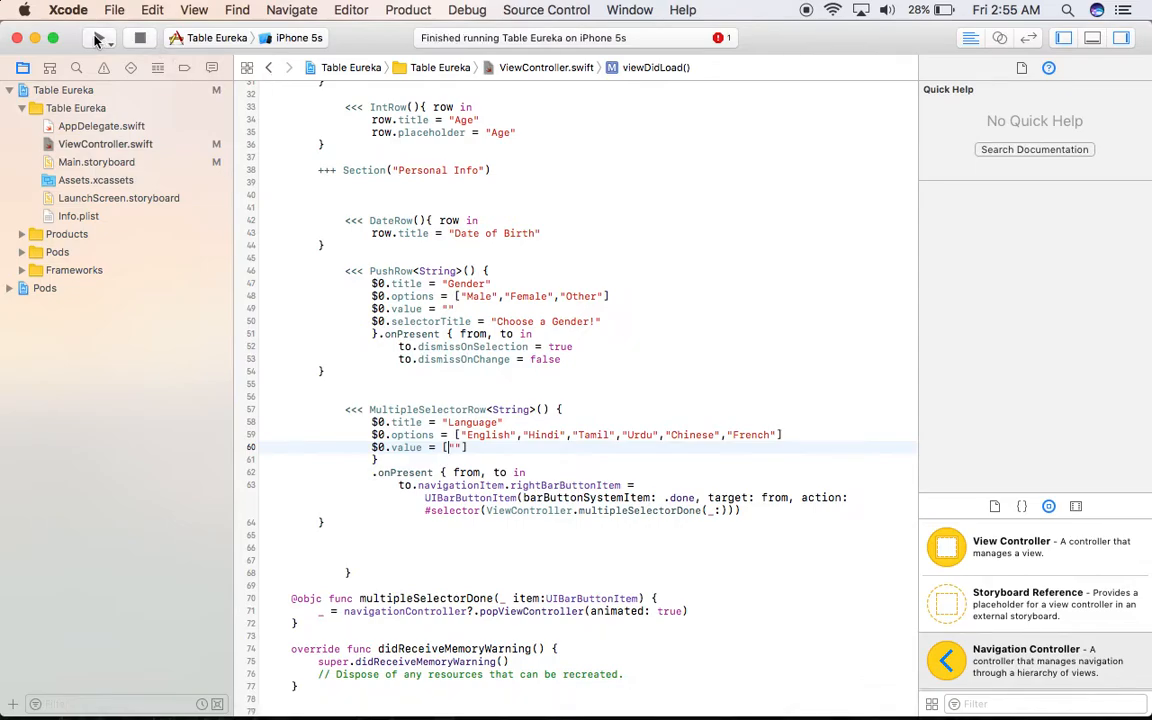
Run the form in Simulator and choose Female as gender.
click(98, 36)
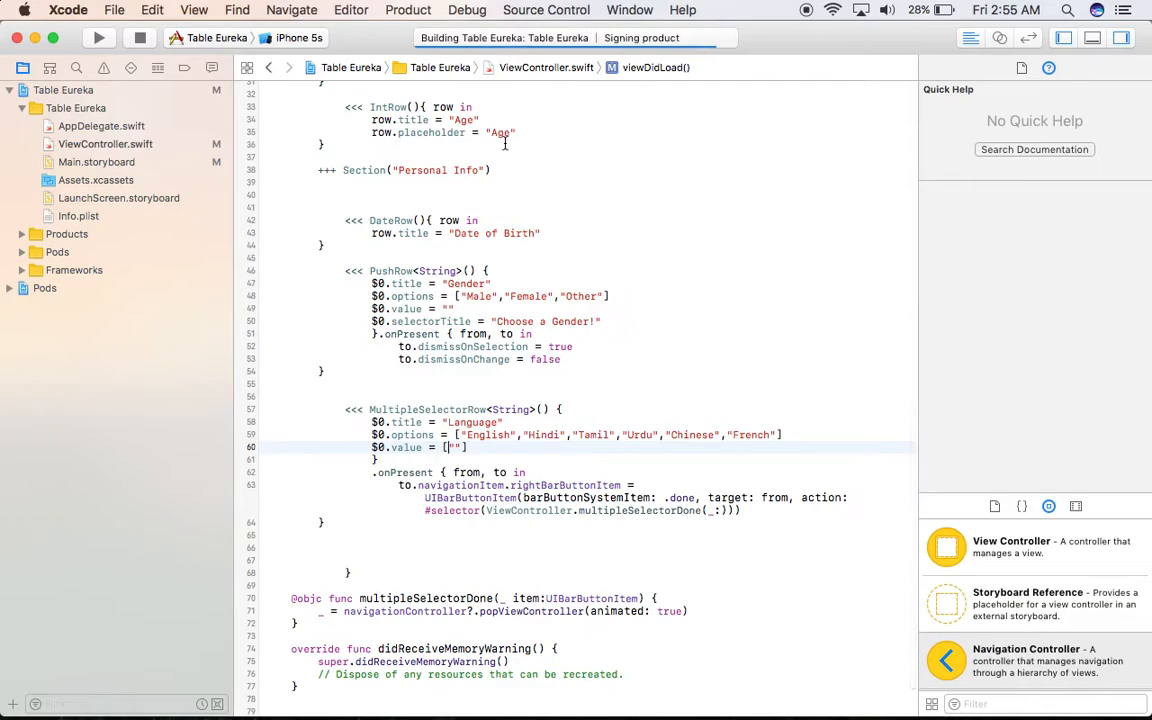
click(98, 36)
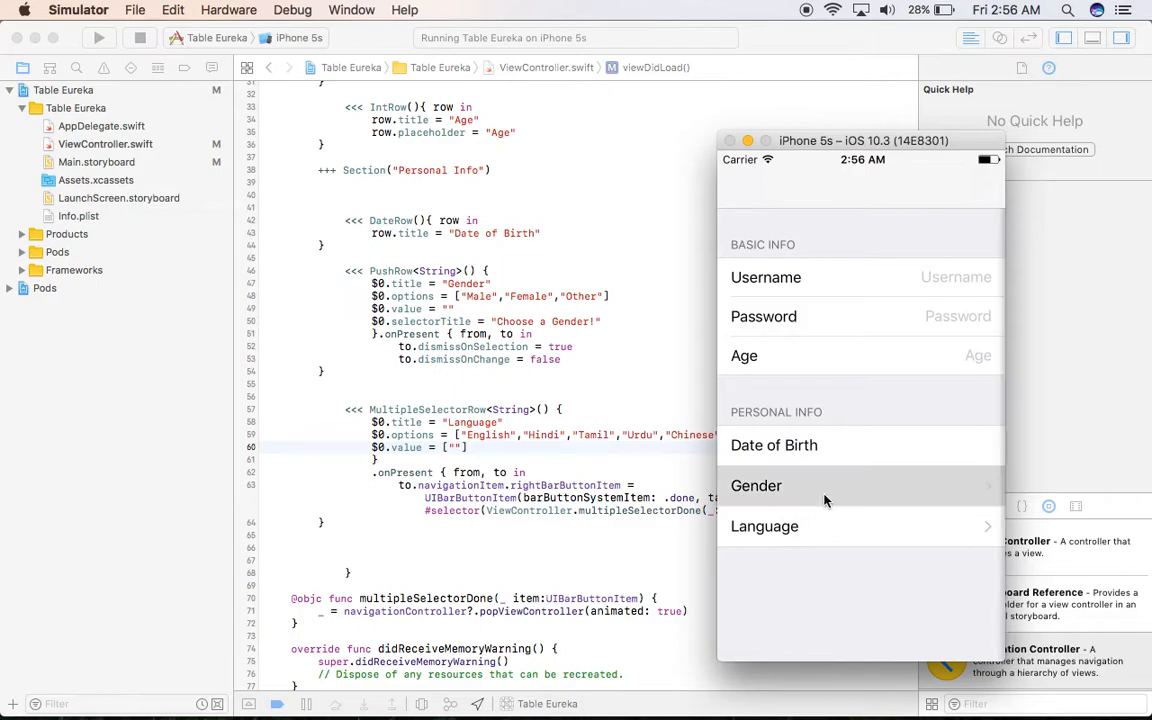
click(756, 486)
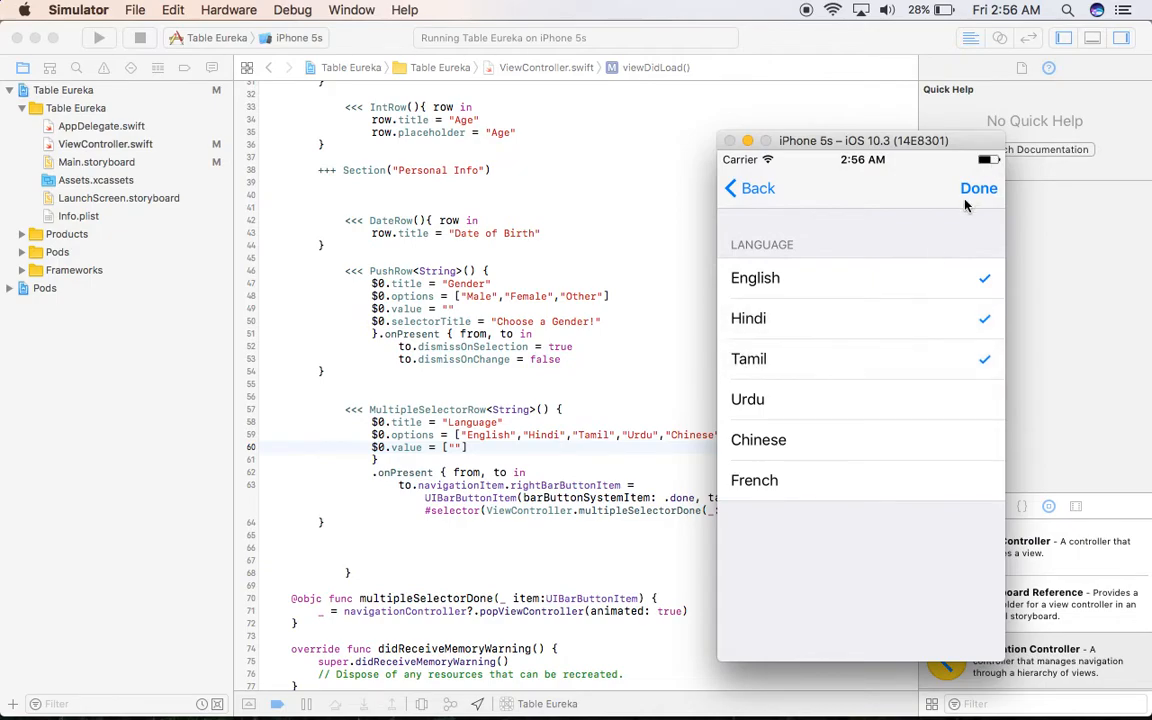
Pick English, Hindi and Tamil as languages and return to the form.
click(978, 188)
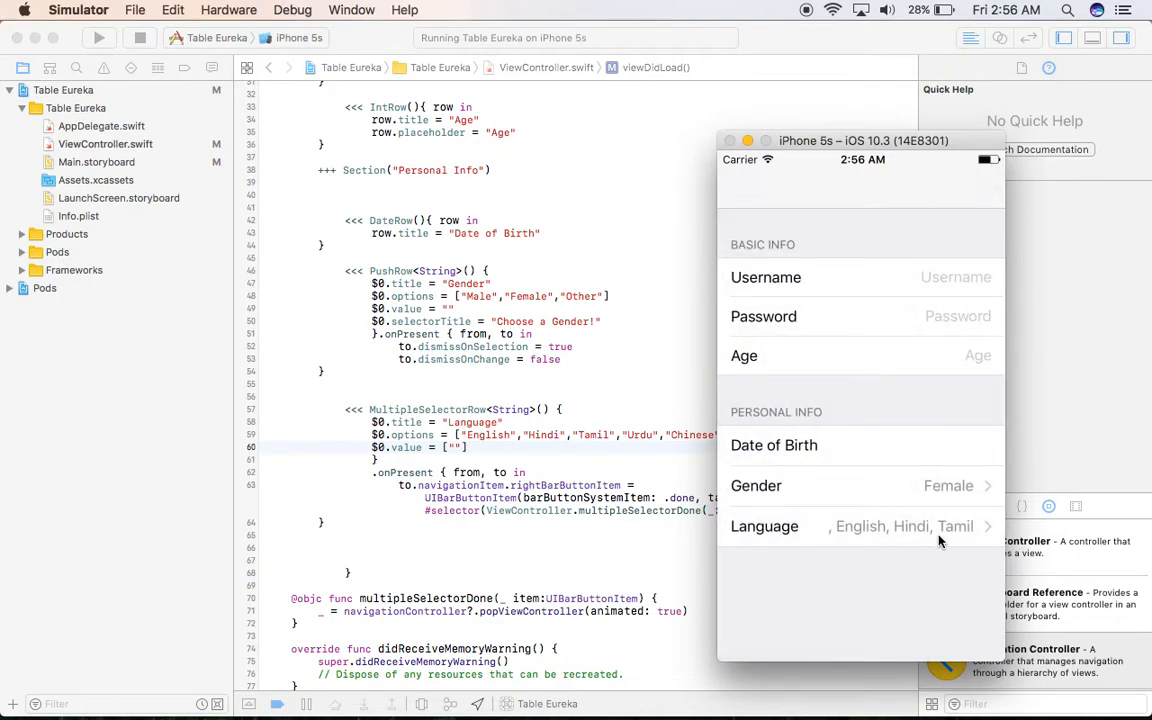
mouse_move(770, 548)
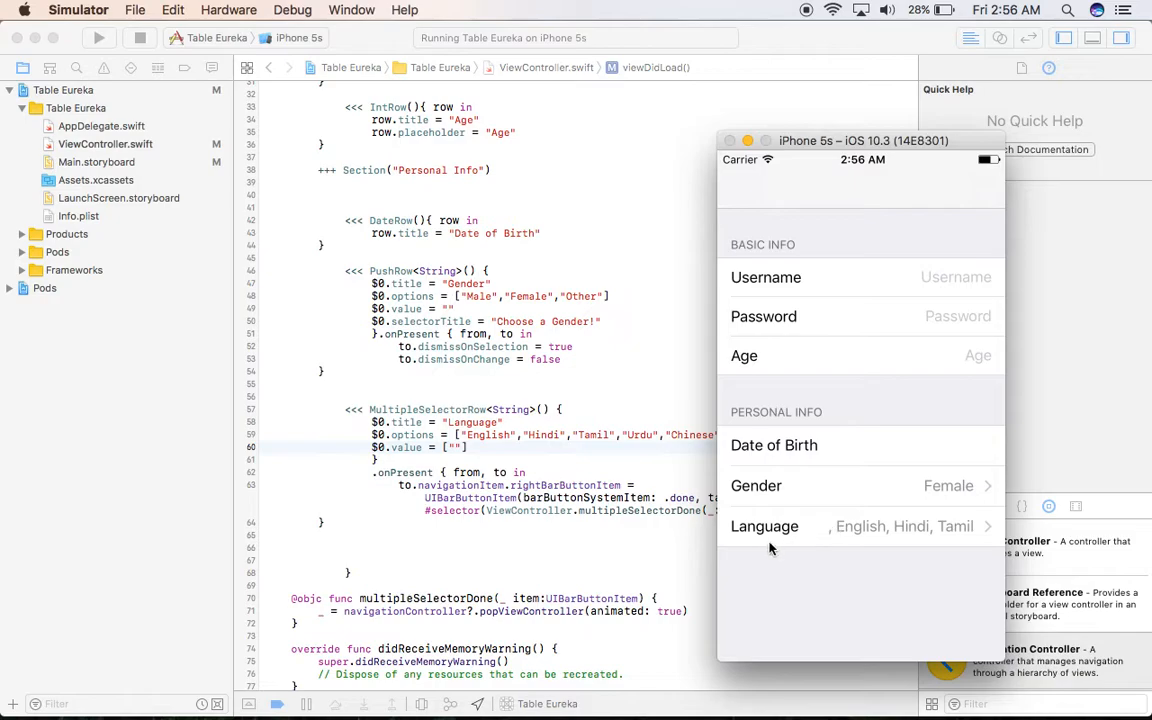
click(764, 526)
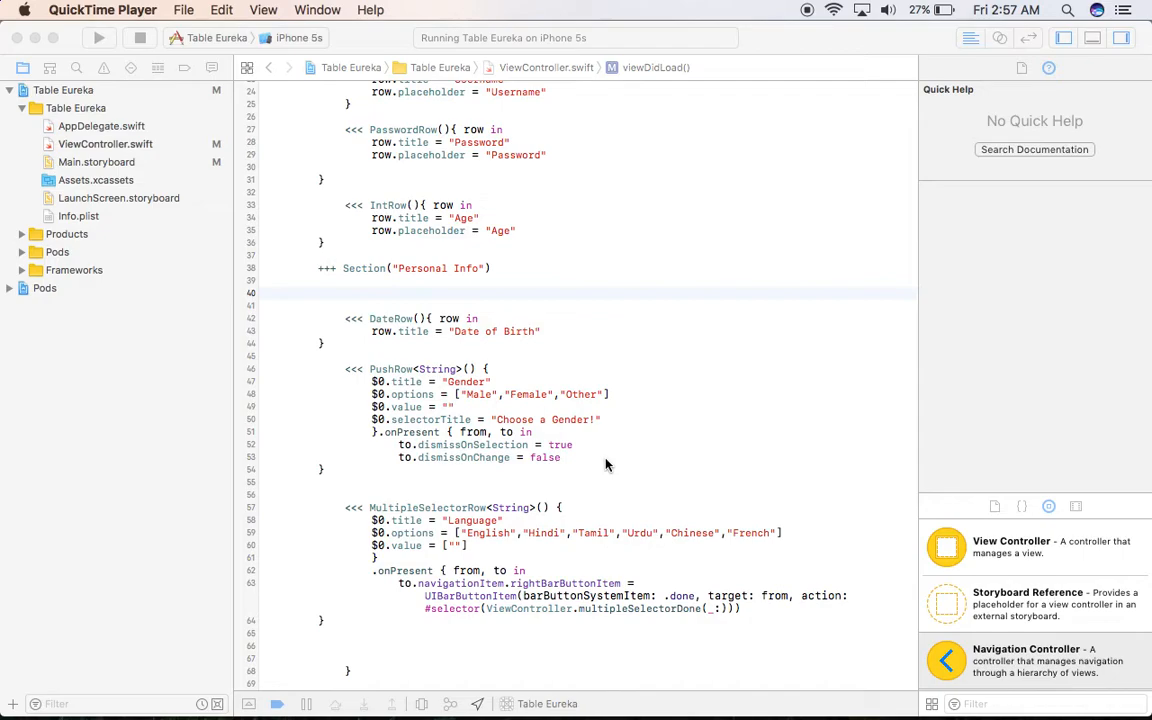
scroll(down, 3)
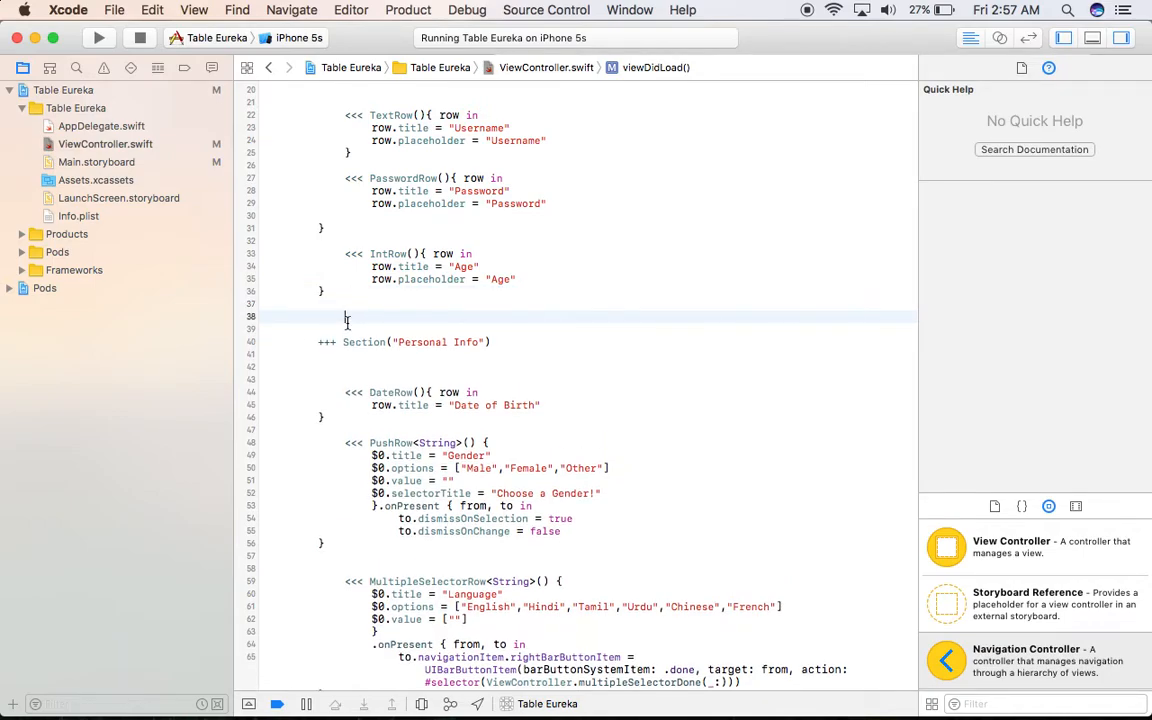
Add a SwitchRow titled 'Wanna Provide Personal Info?' to the Basic Info section.
text(SwitchRow)
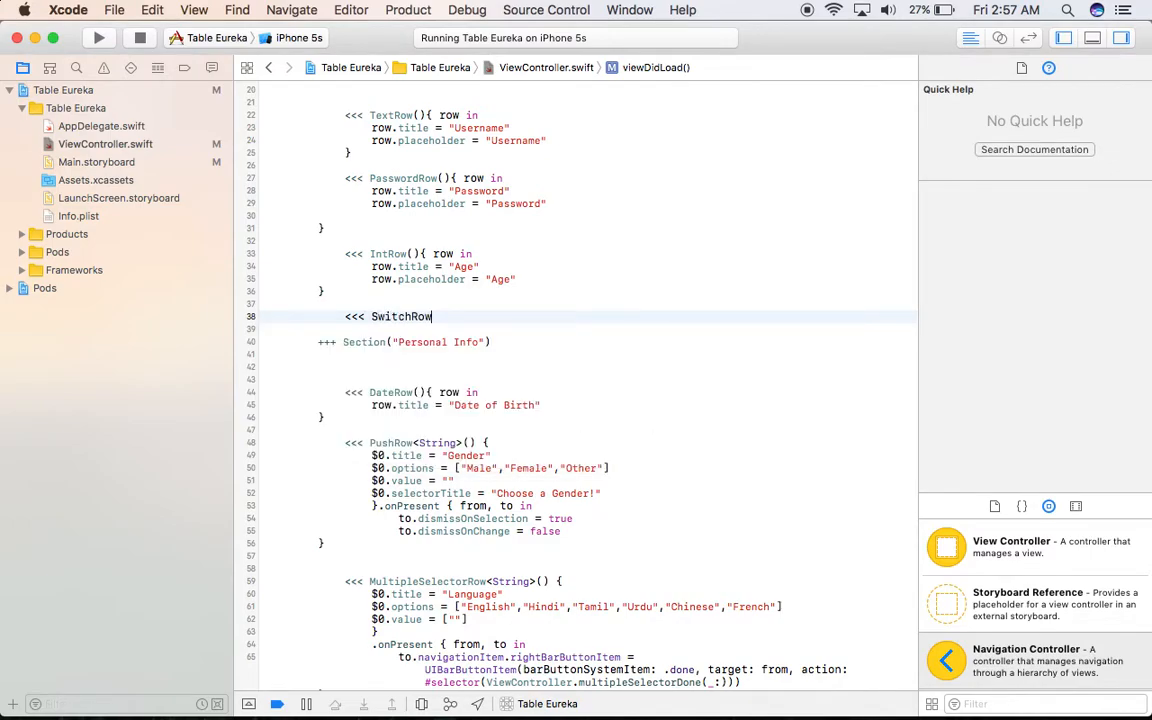
text(())
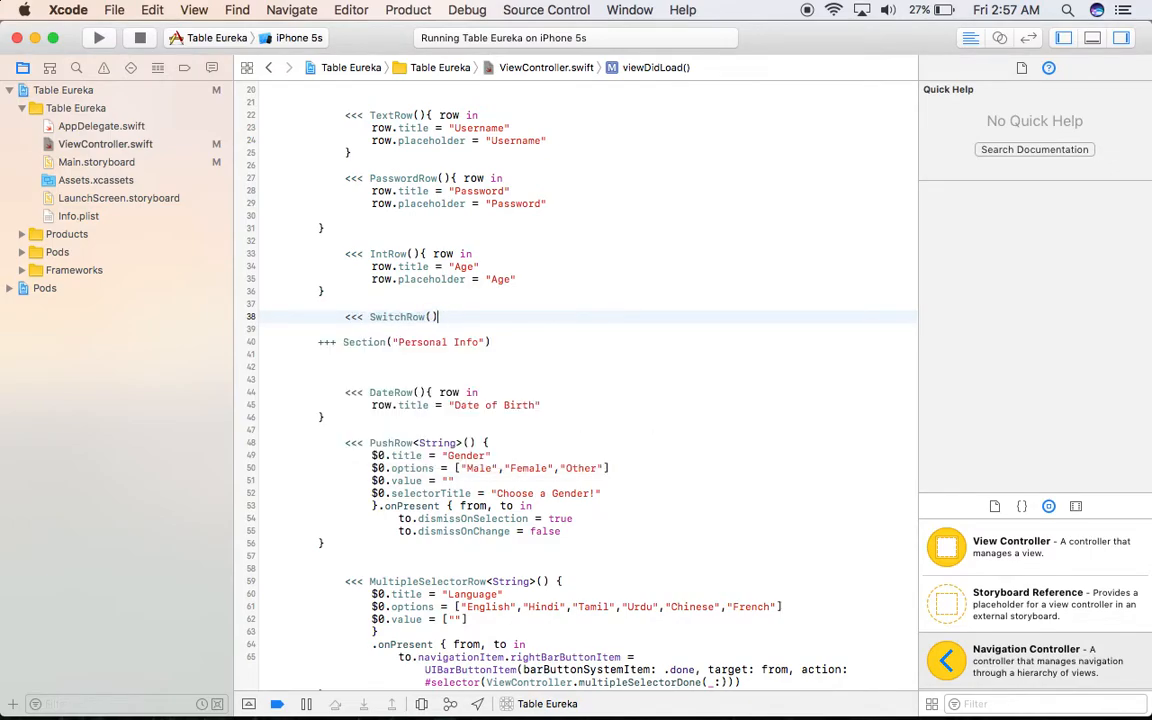
text({)
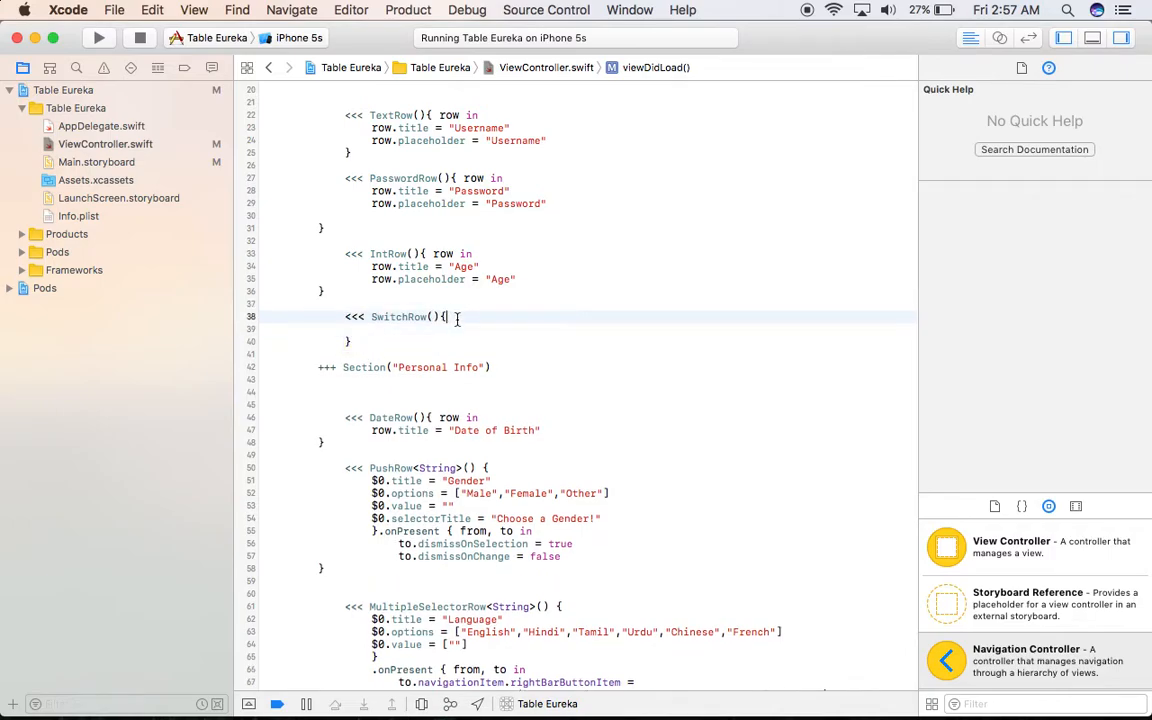
text(row in)
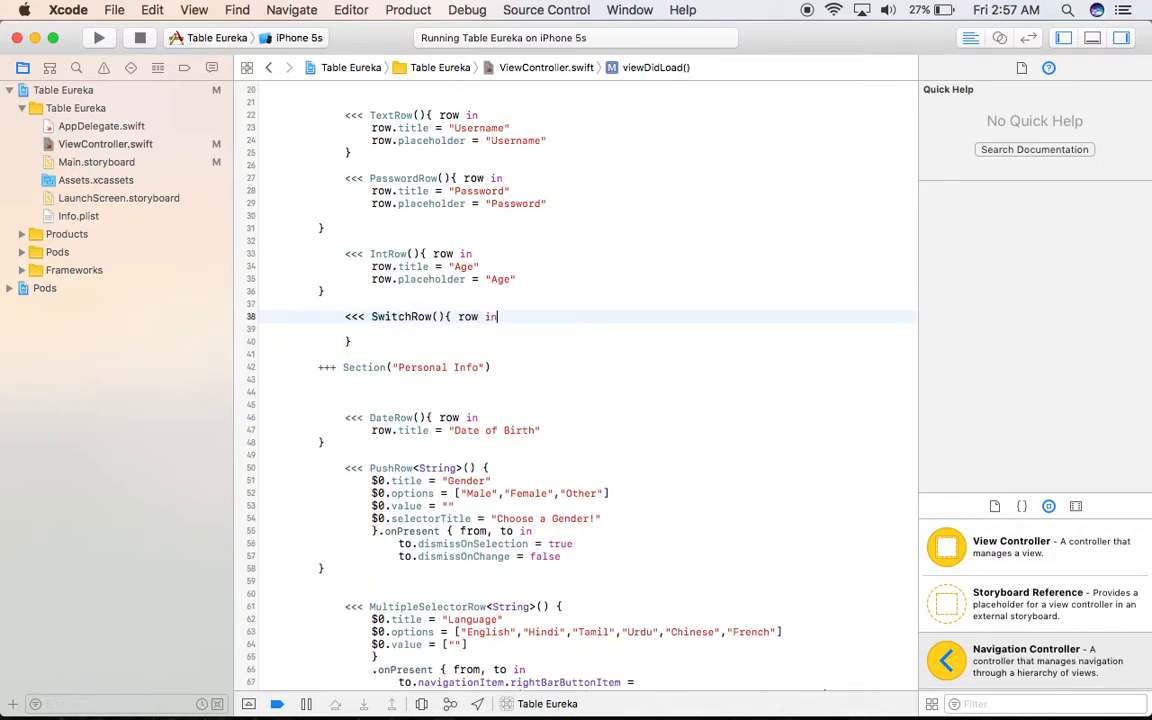
text(row)
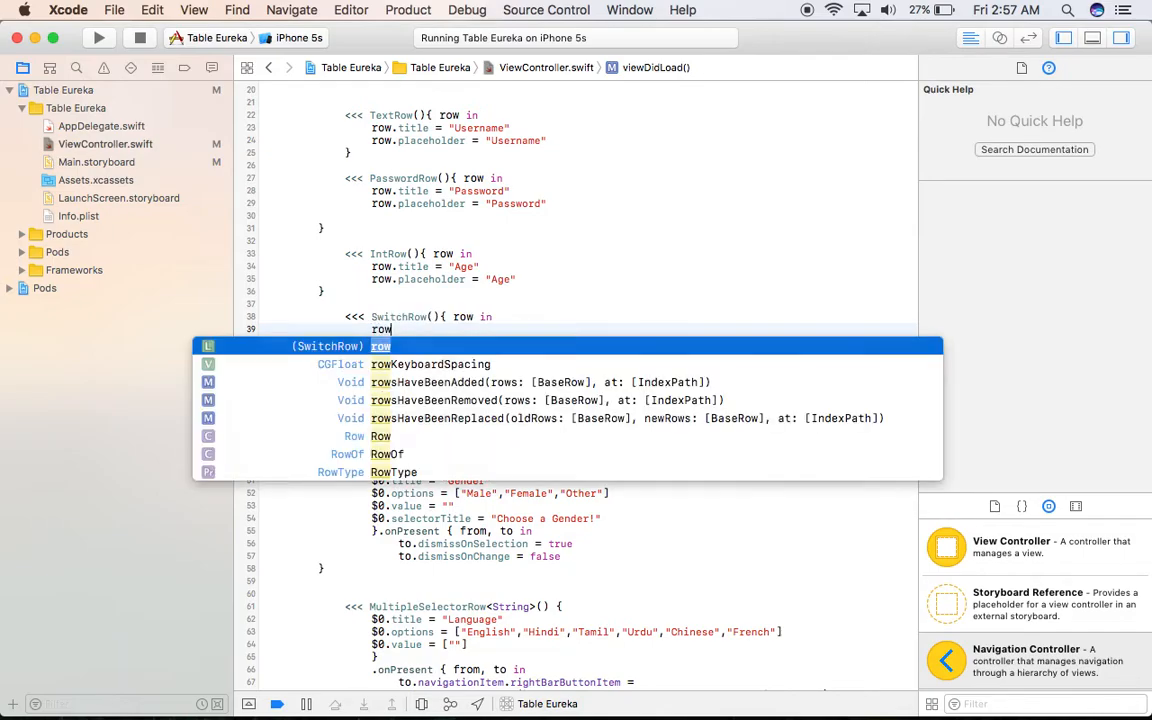
text(.title = ")
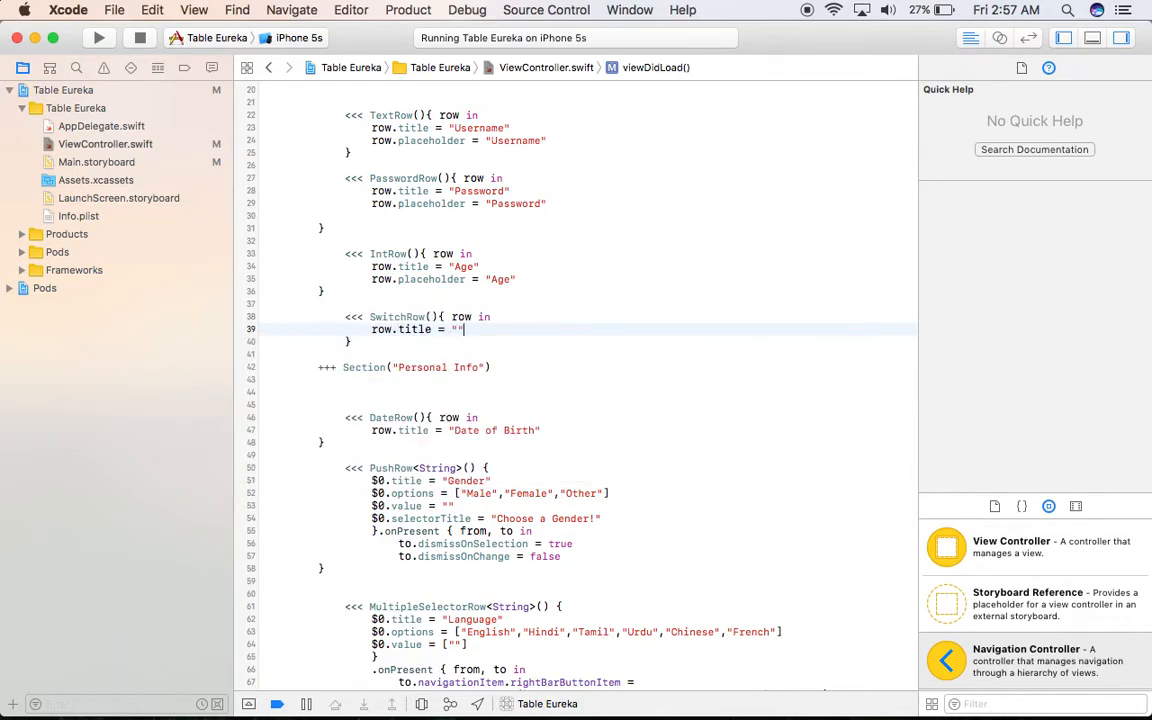
text(Wanna Provide Personal IN)
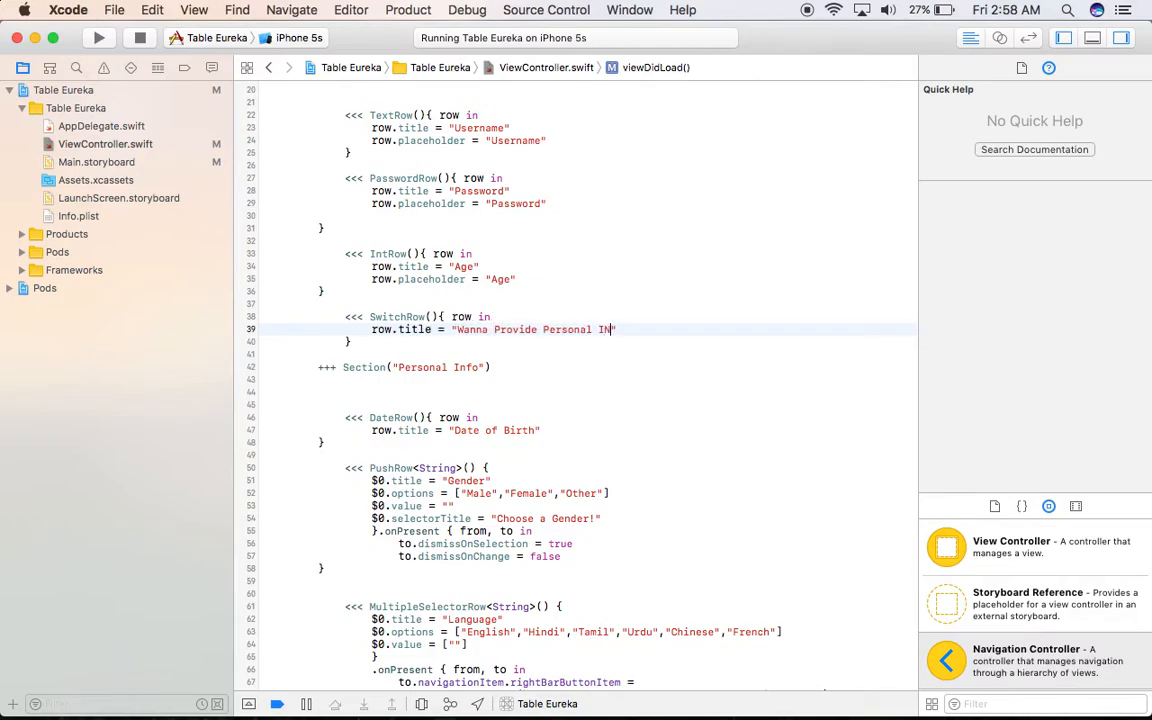
text(fo)
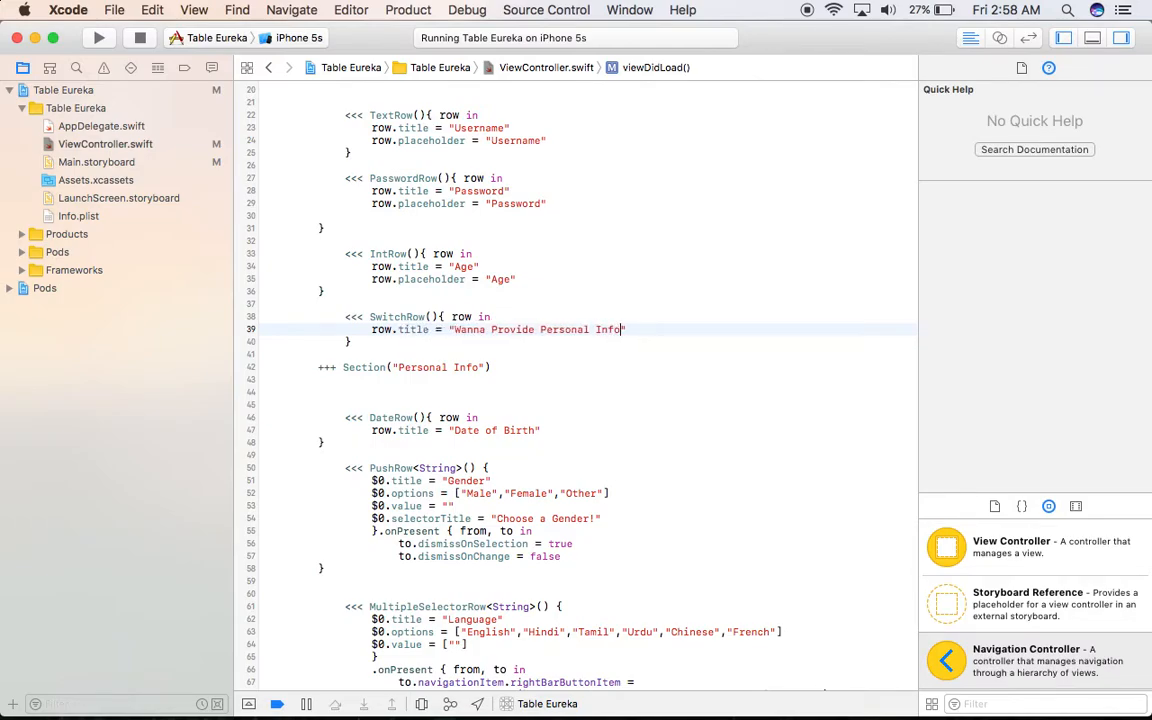
text(?)
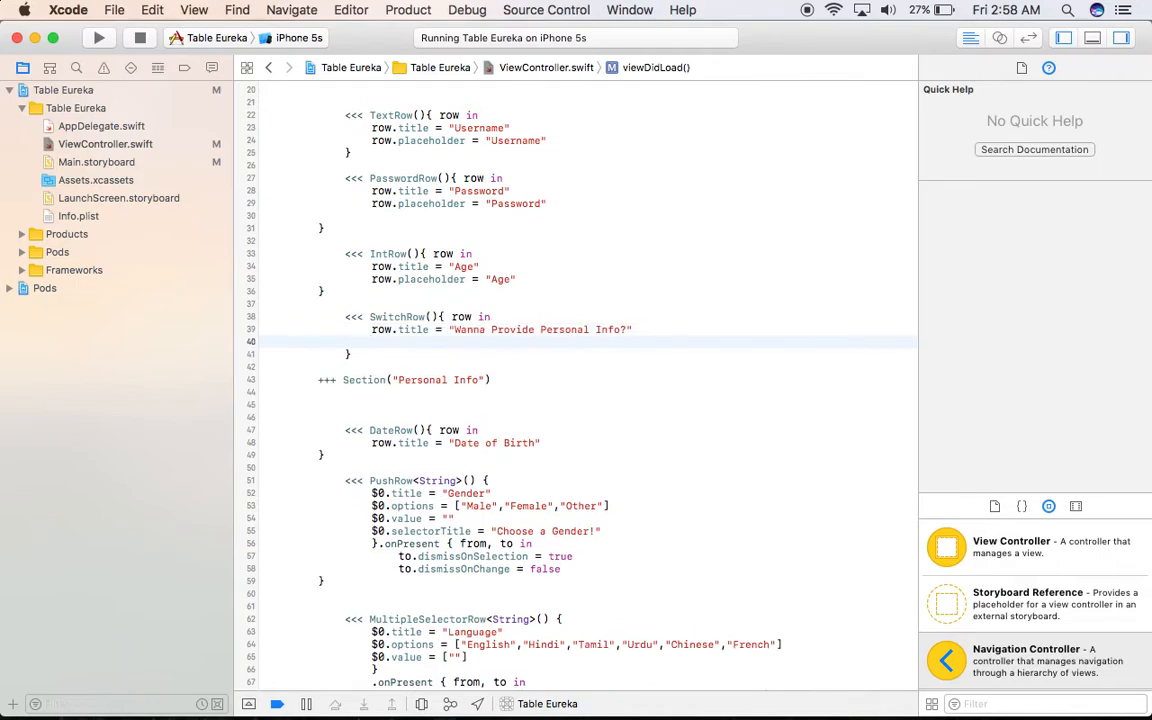
Give the switch row the tag "switch" and stop the running app.
text(row.)
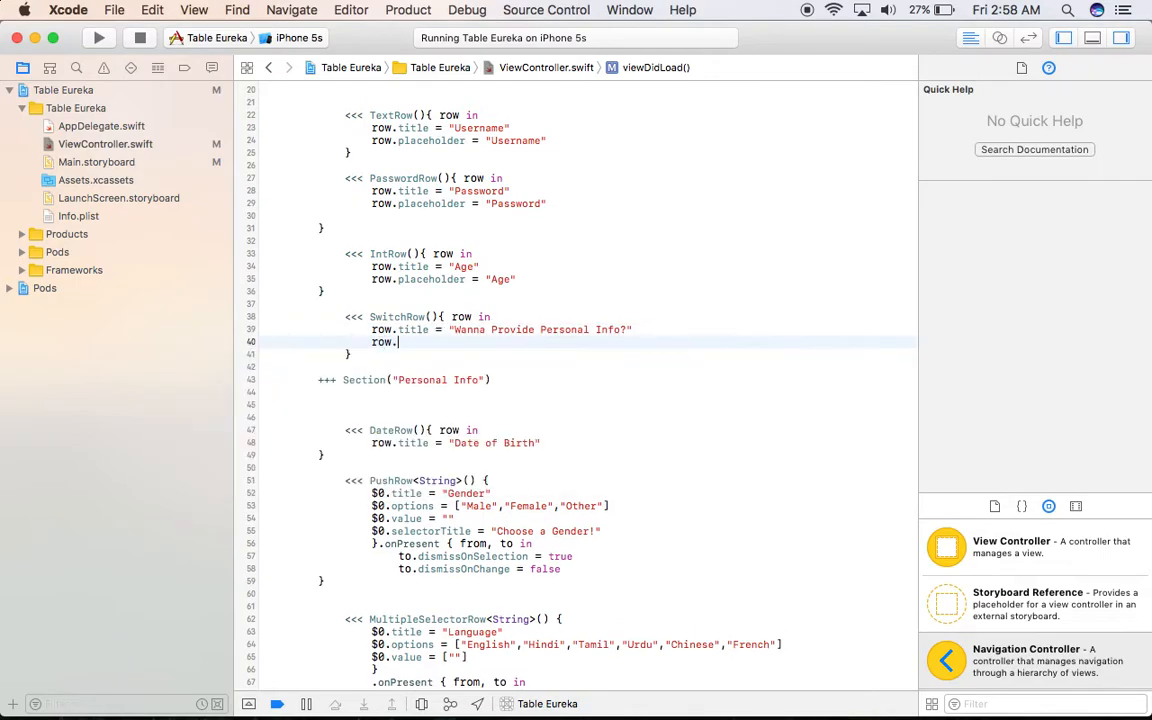
text(tag)
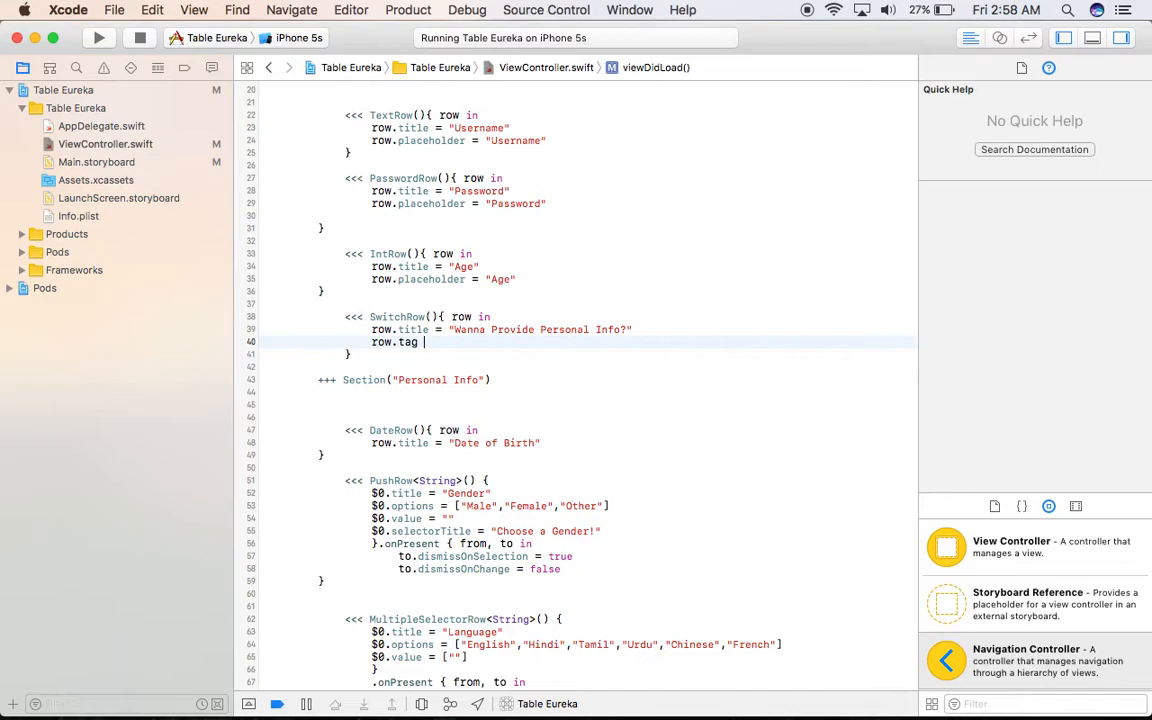
text(= "")
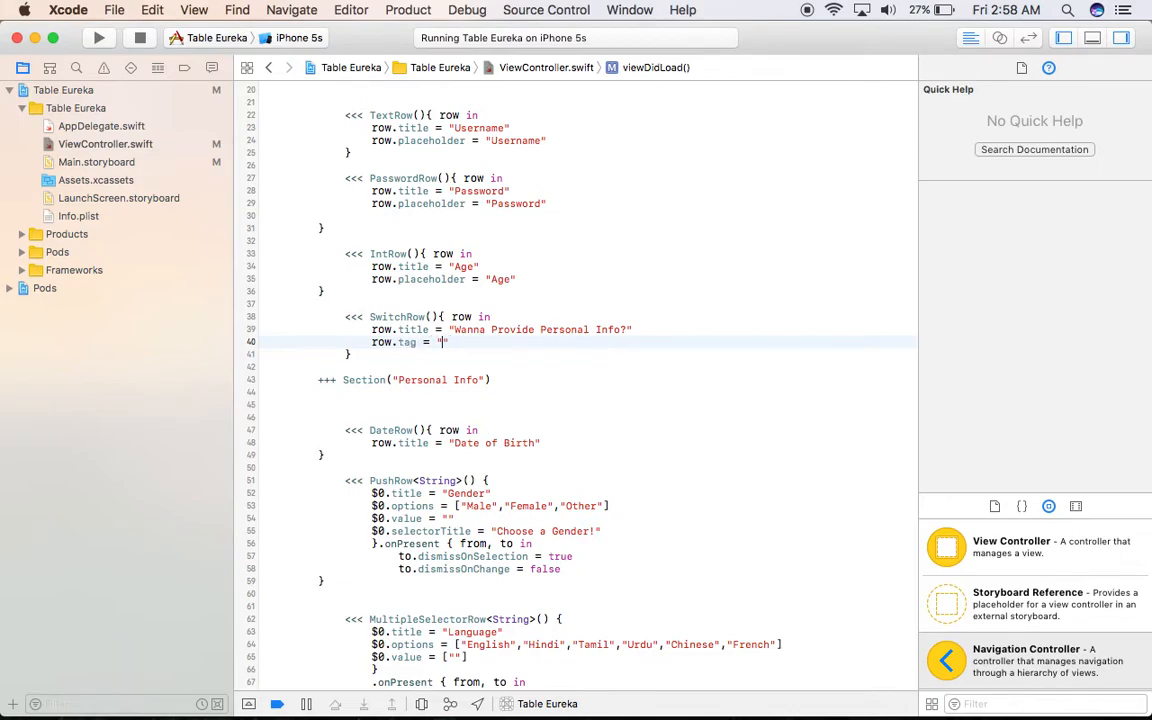
text(swi)
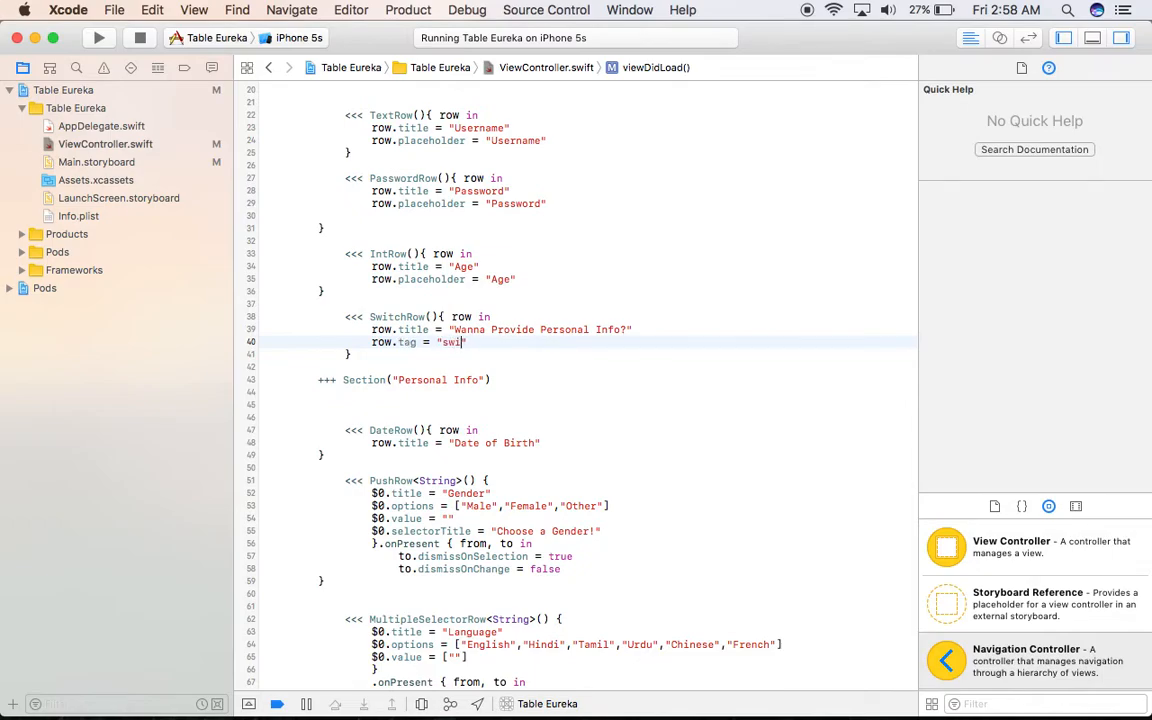
text(tch)
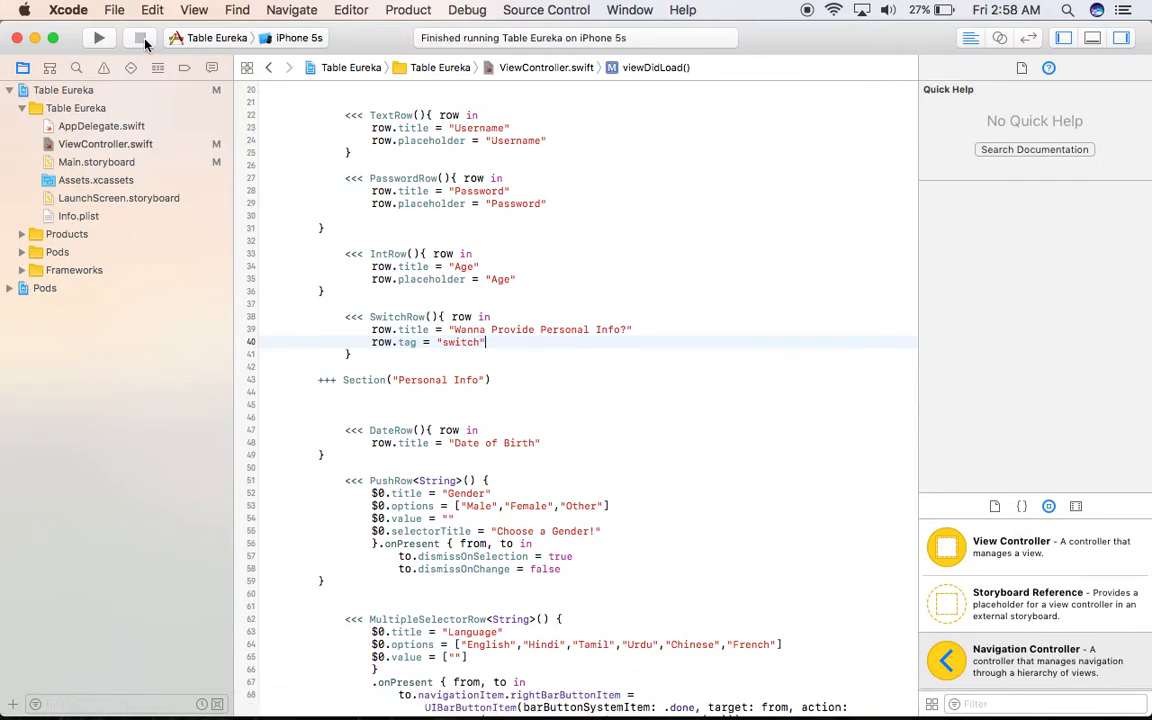
Rerun Table Eureka and toggle the personal info switch on; Personal Info stays visible.
click(98, 36)
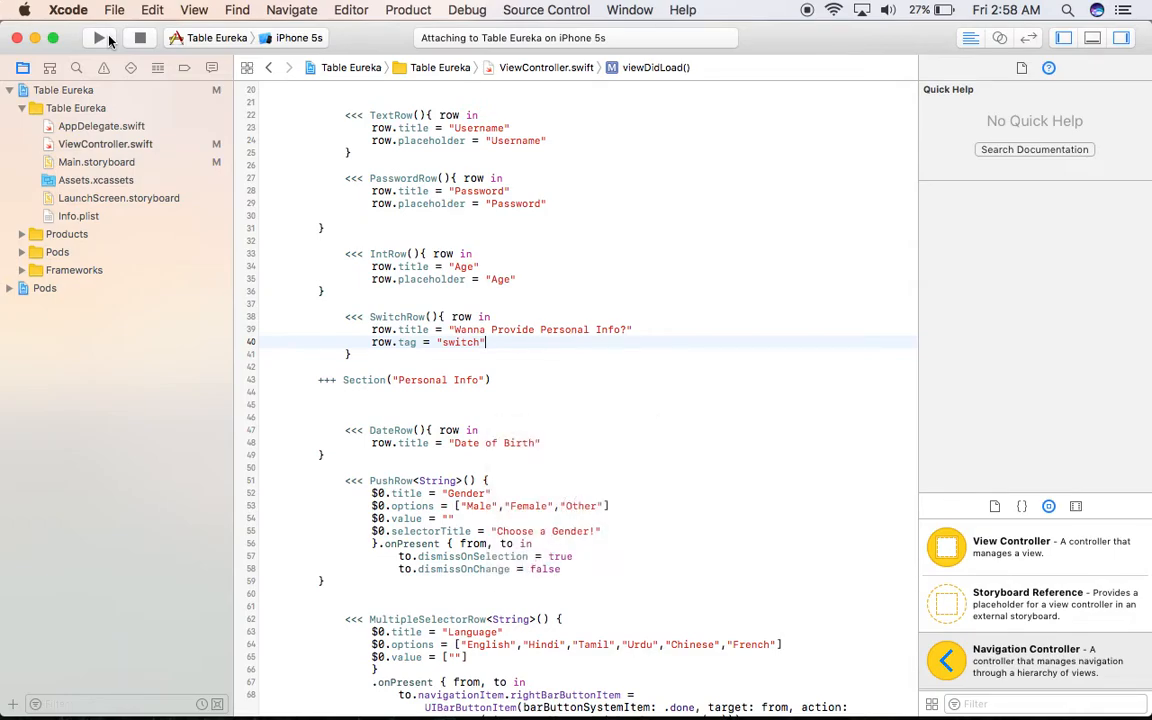
click(98, 36)
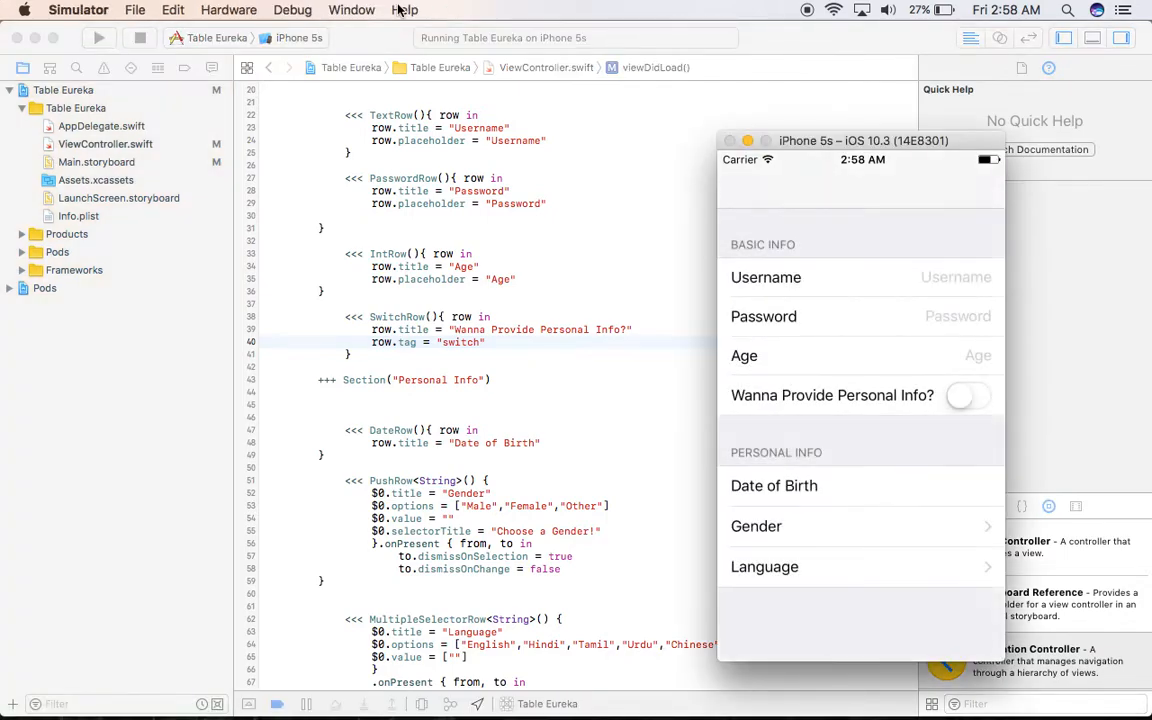
click(968, 396)
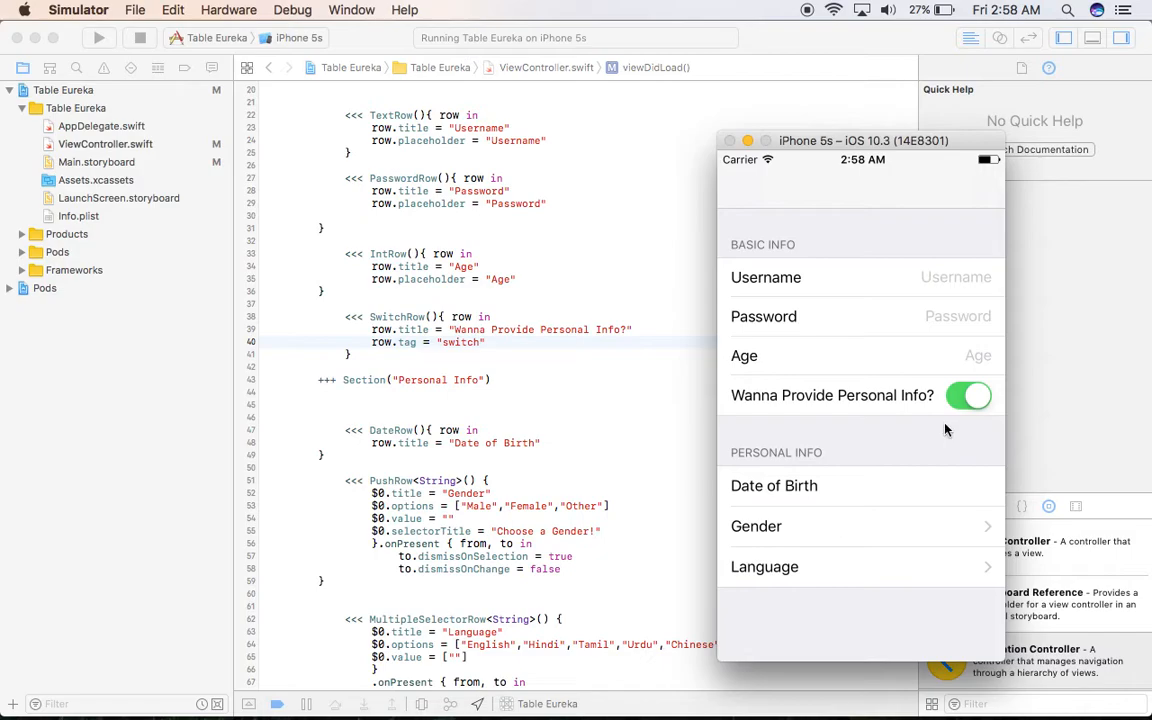
mouse_move(890, 518)
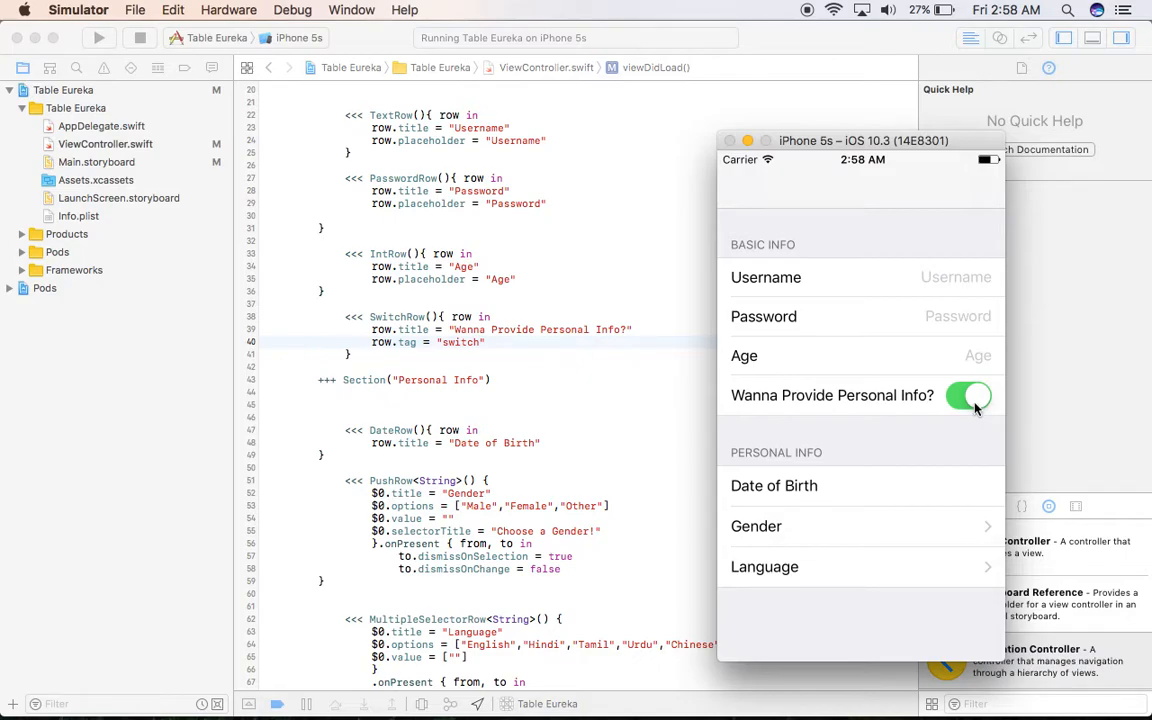
mouse_move(872, 548)
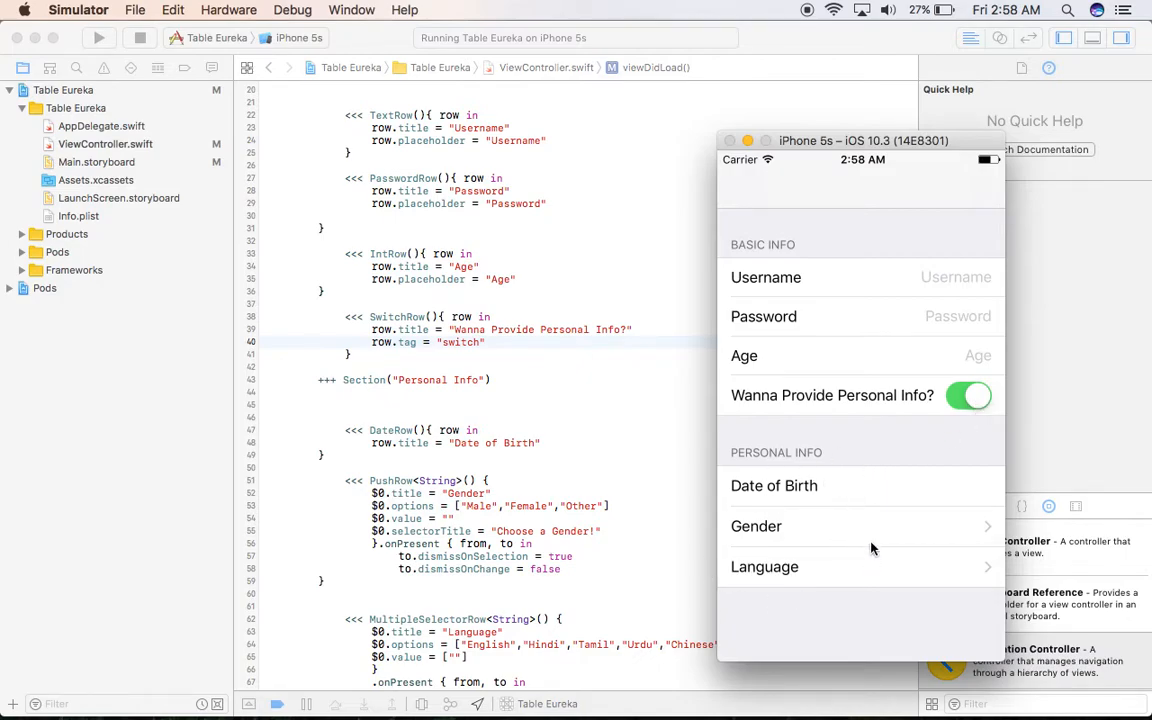
click(968, 396)
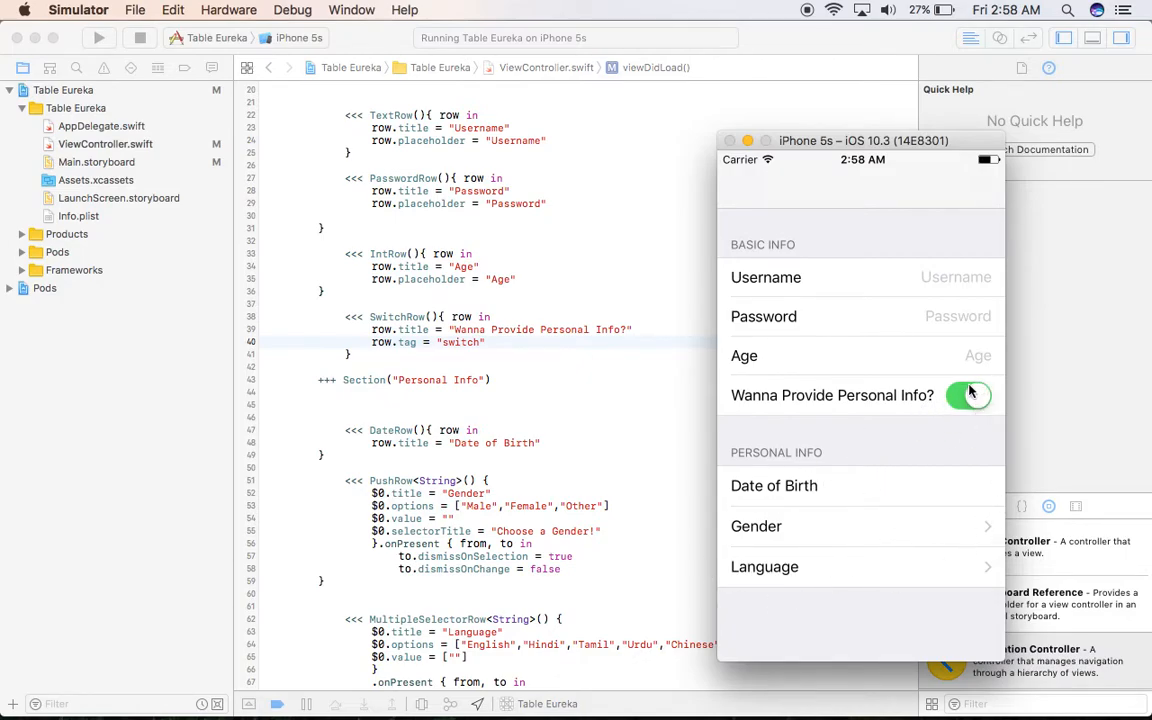
click(968, 394)
text( {)
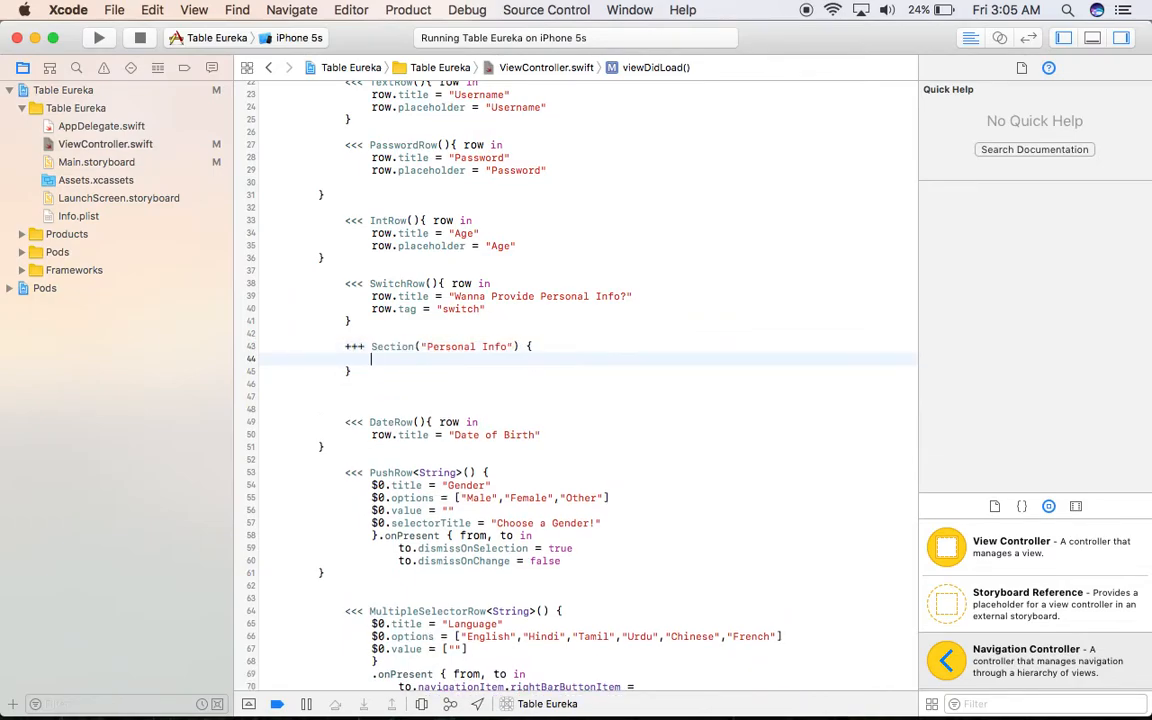
Search the Eureka page for hidden and give Personal Info a `{ section in }` closure.
text(sec)
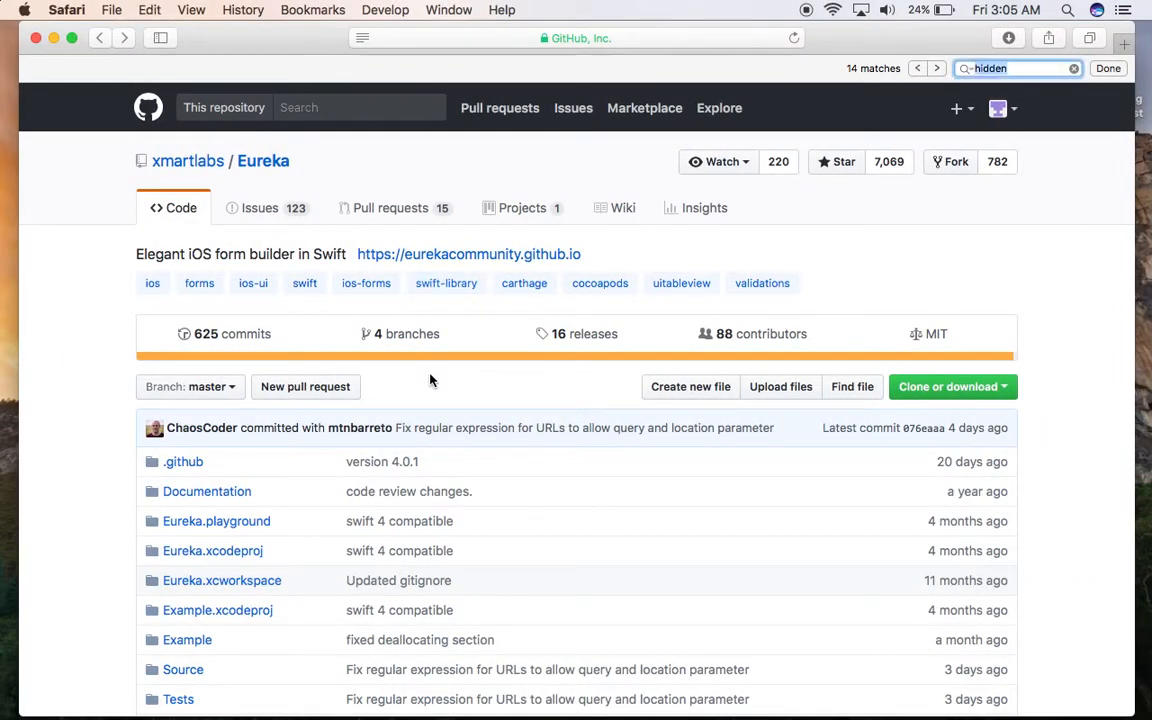
text(hi)
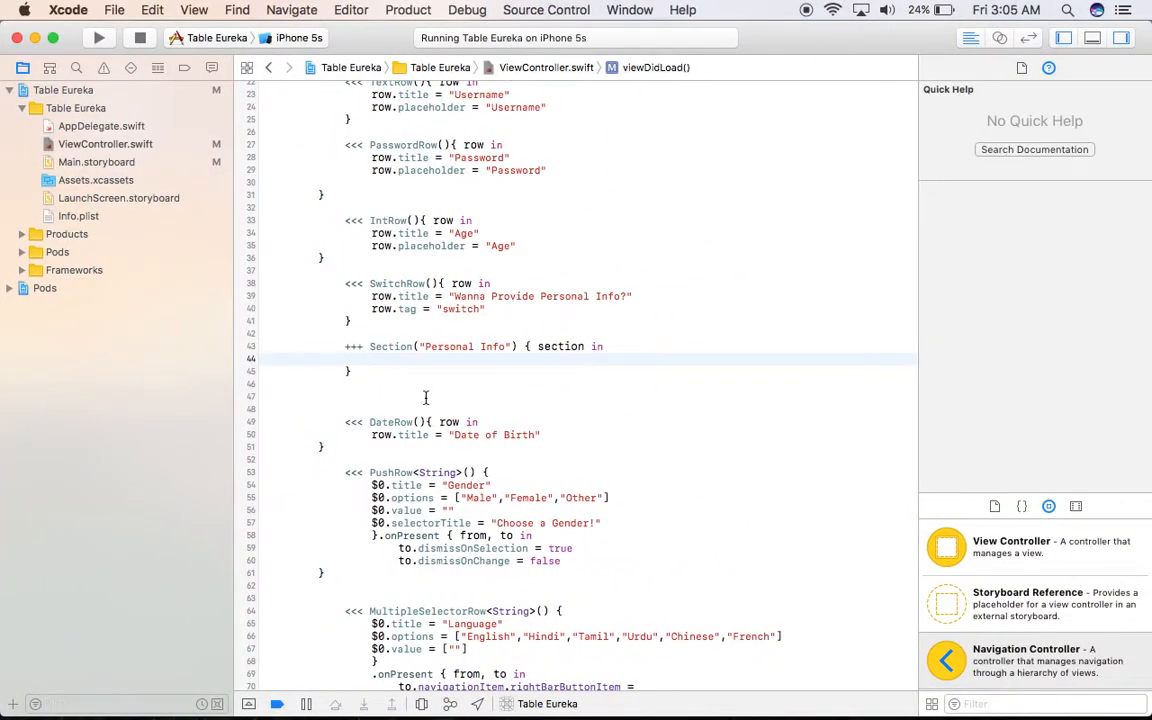
Set section.hidden to a Condition.function negating the "switch" row's value, then rerun.
text($.hidden = Condition.function(["switchRowTag"], { form in)
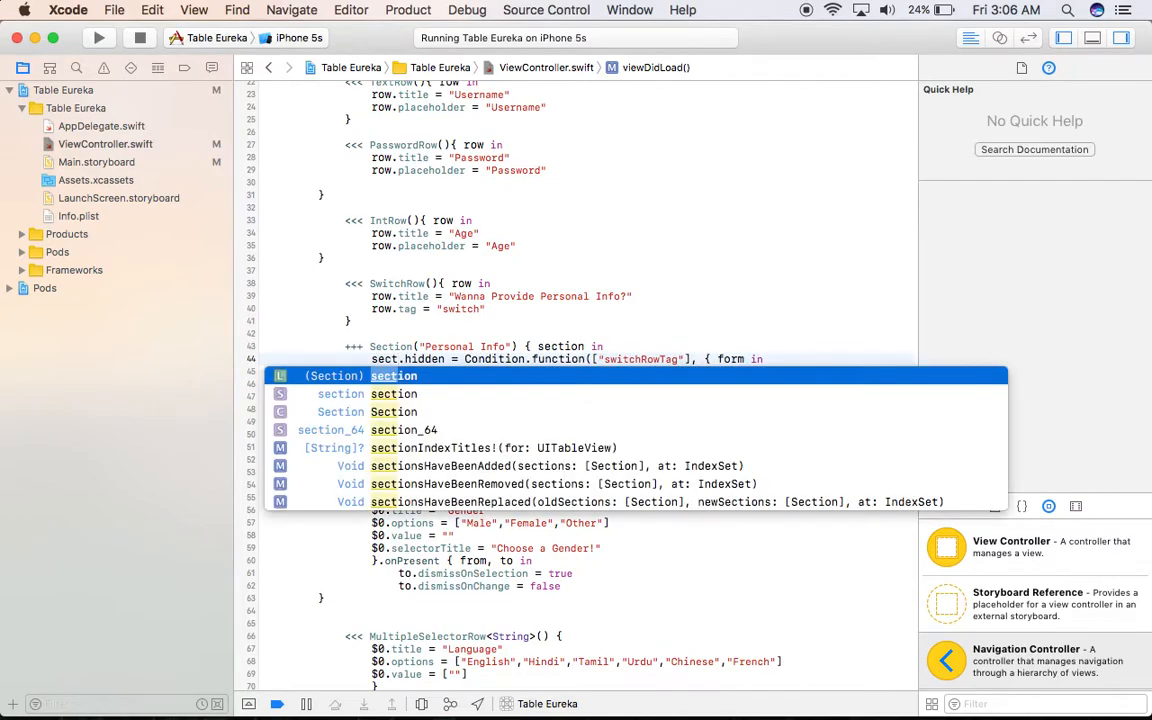
key(return)
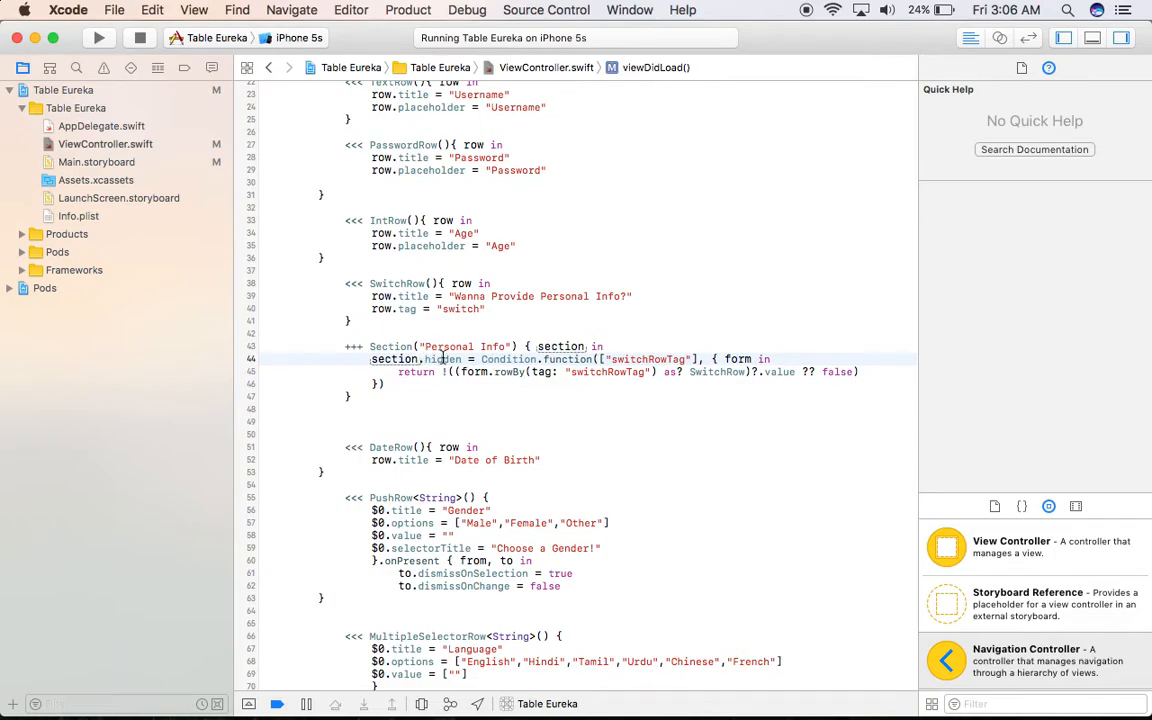
click(444, 360)
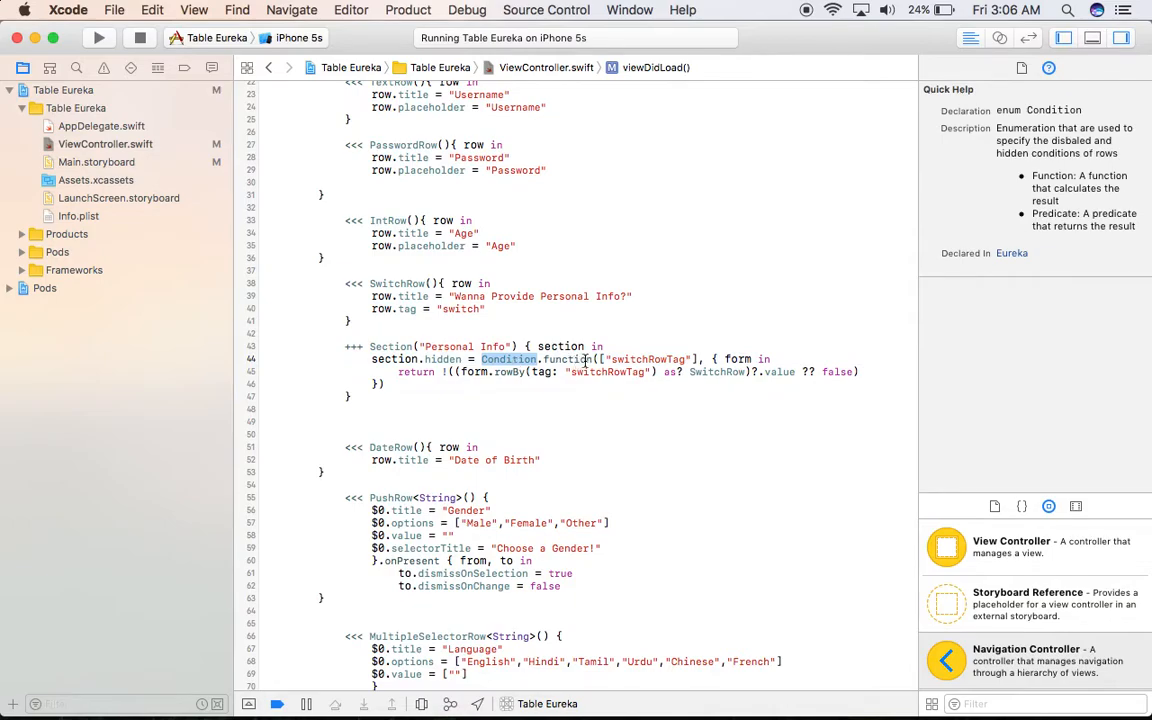
mouse_move(650, 360)
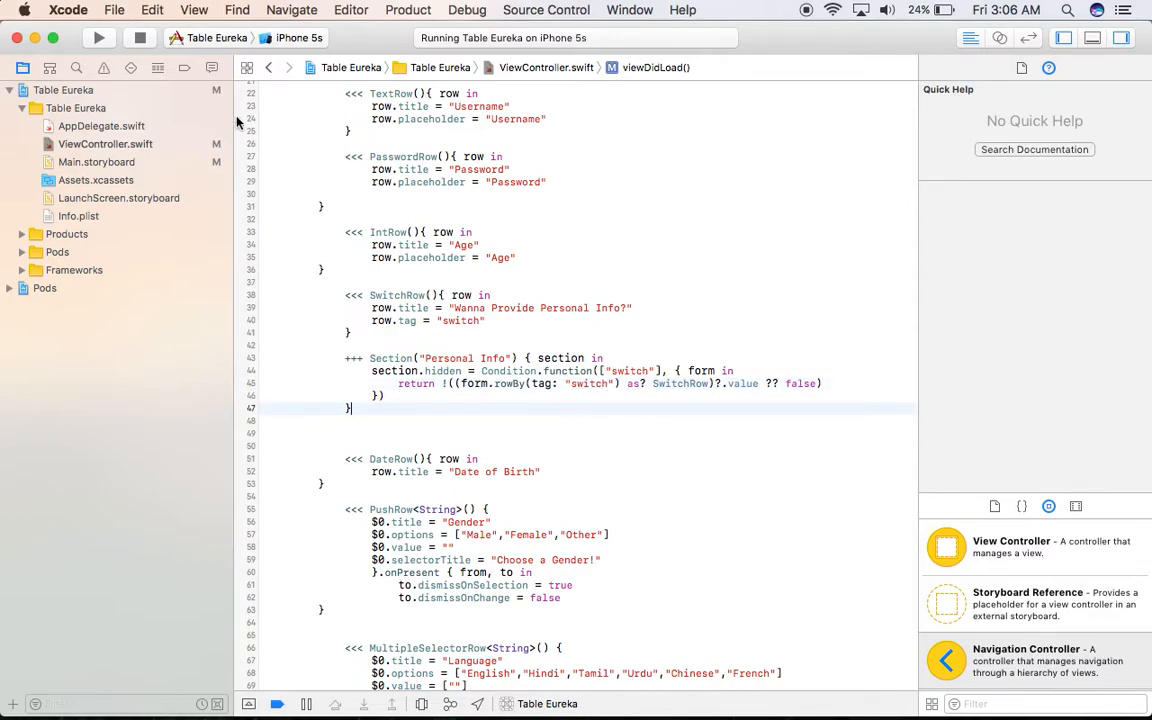
click(98, 36)
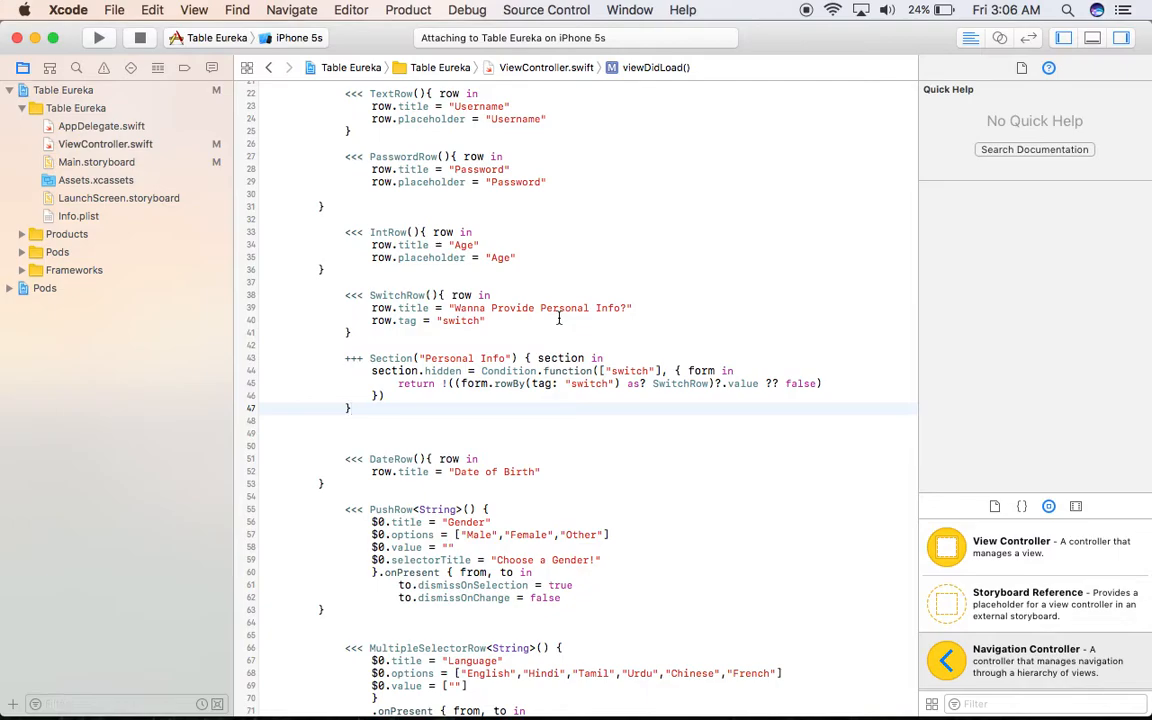
Toggle the switch on, off and on to watch Personal Info show, hide and show.
click(98, 36)
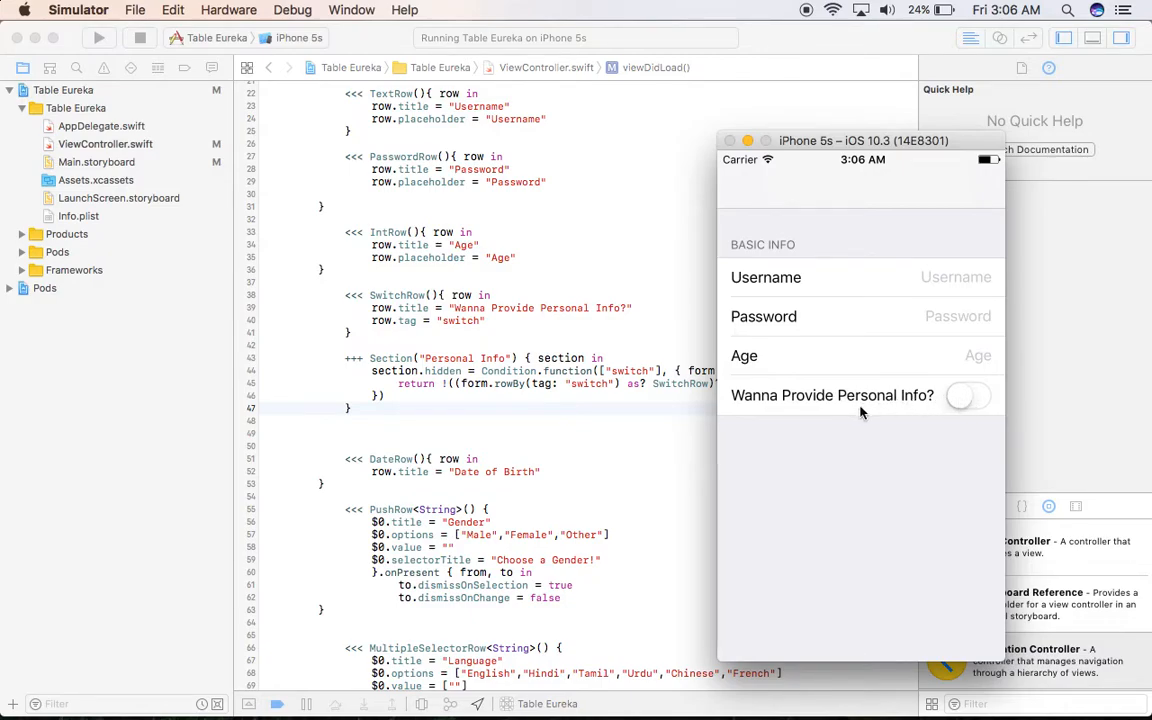
mouse_move(896, 516)
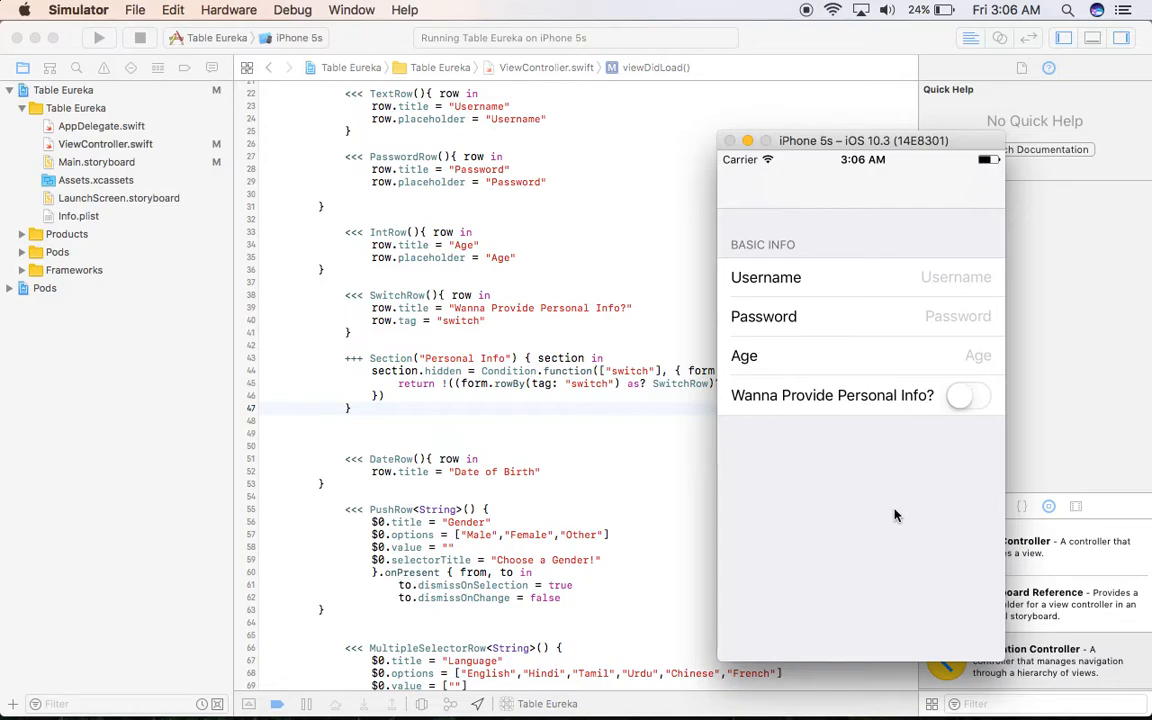
mouse_move(496, 364)
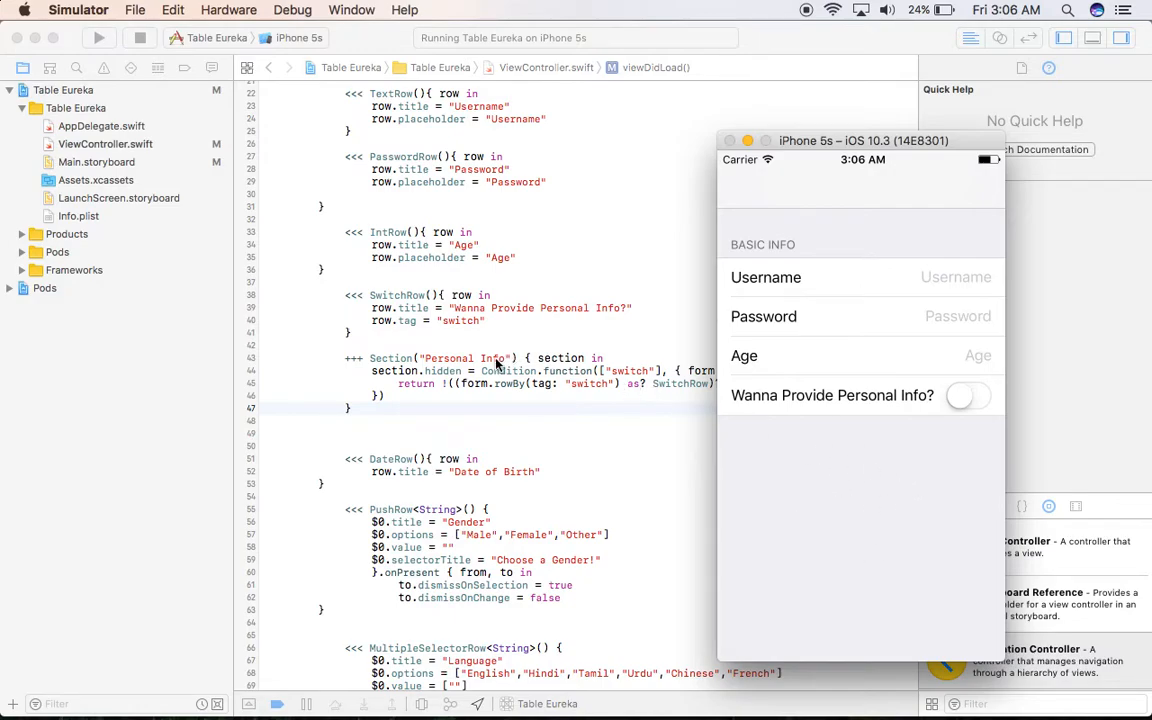
click(966, 396)
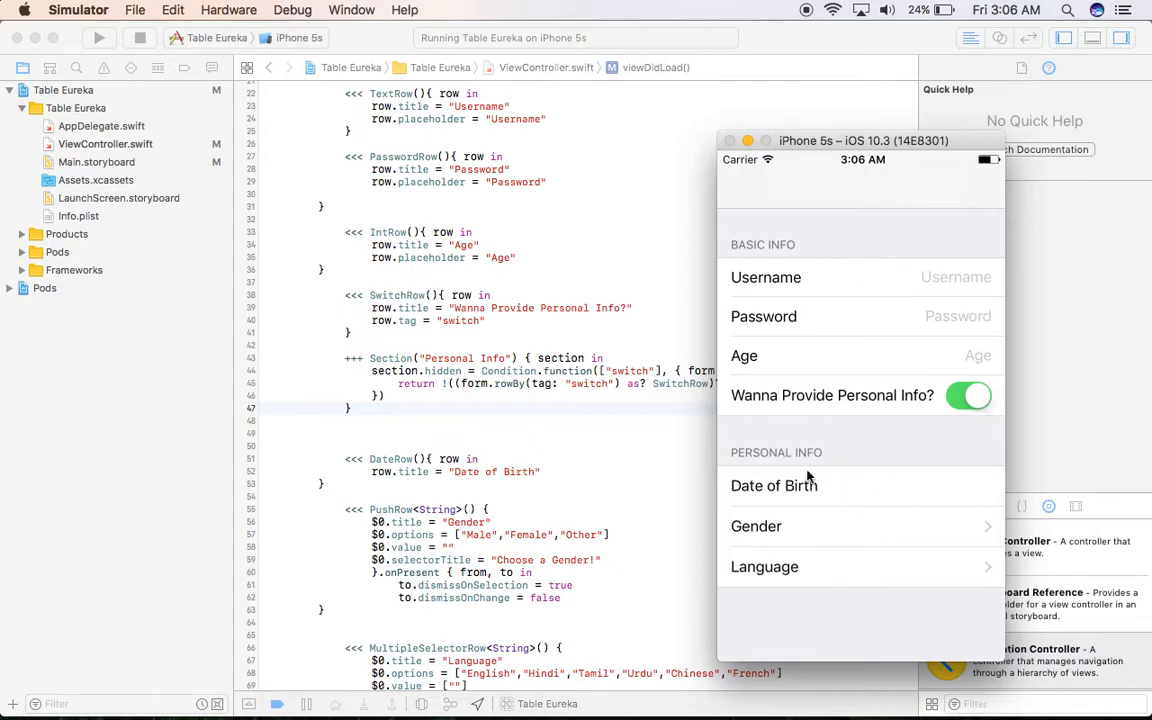
mouse_move(824, 472)
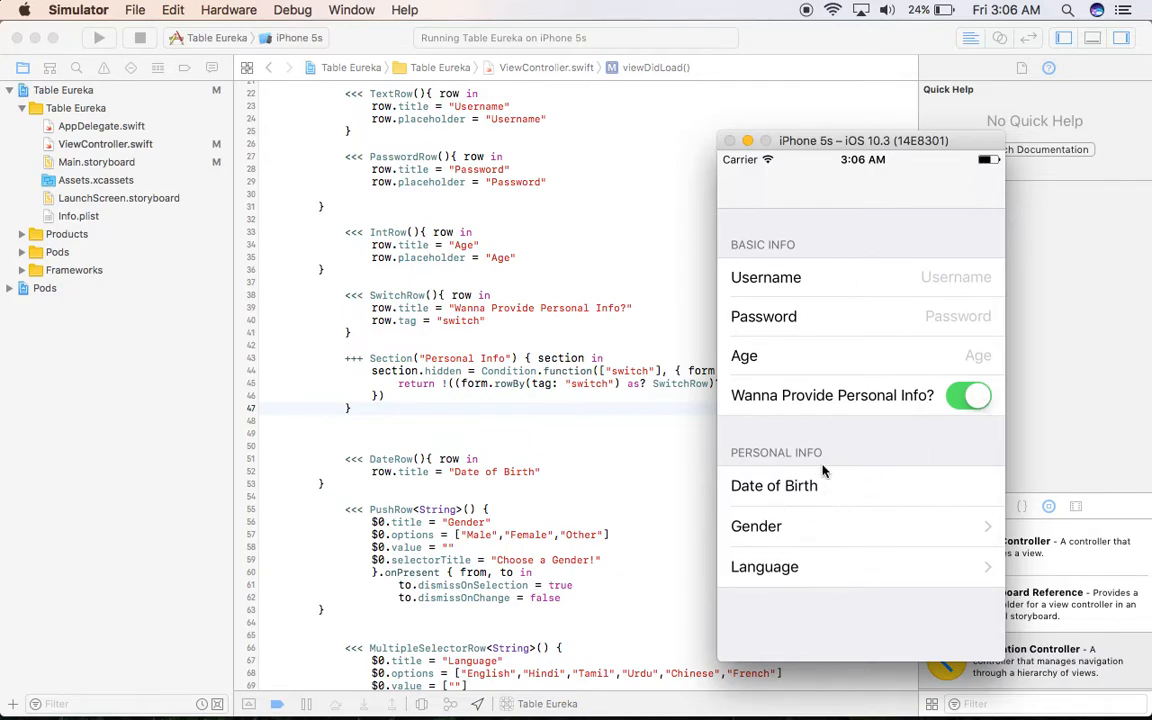
click(968, 396)
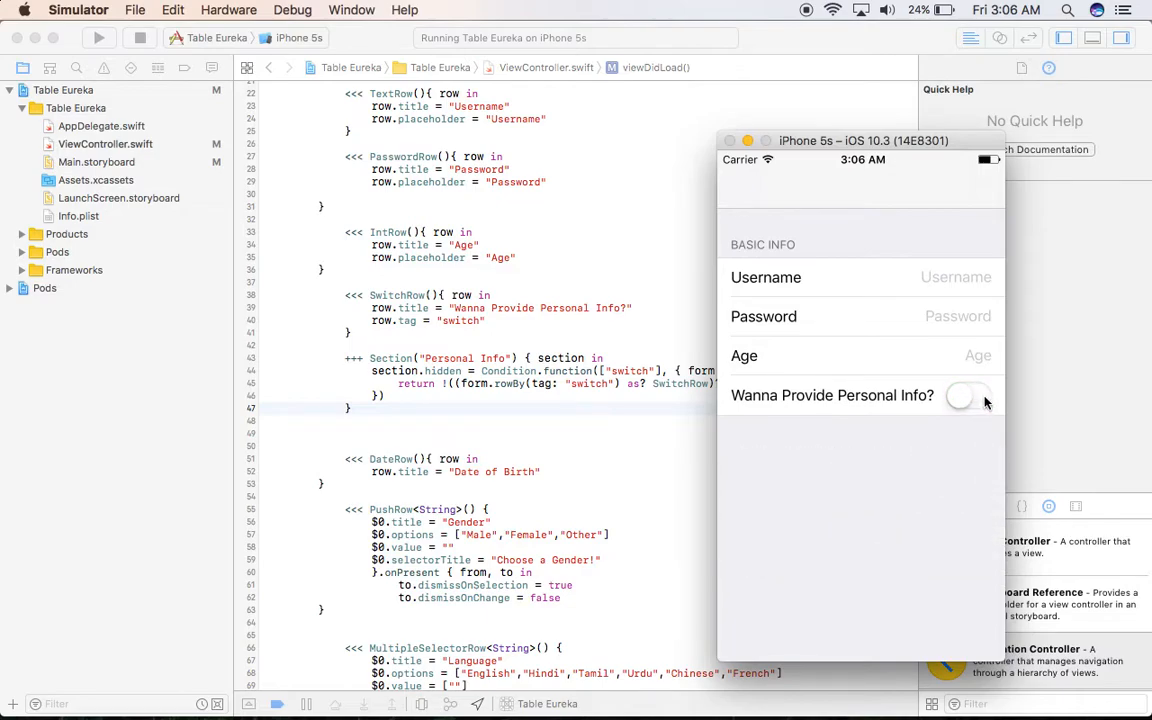
click(968, 396)
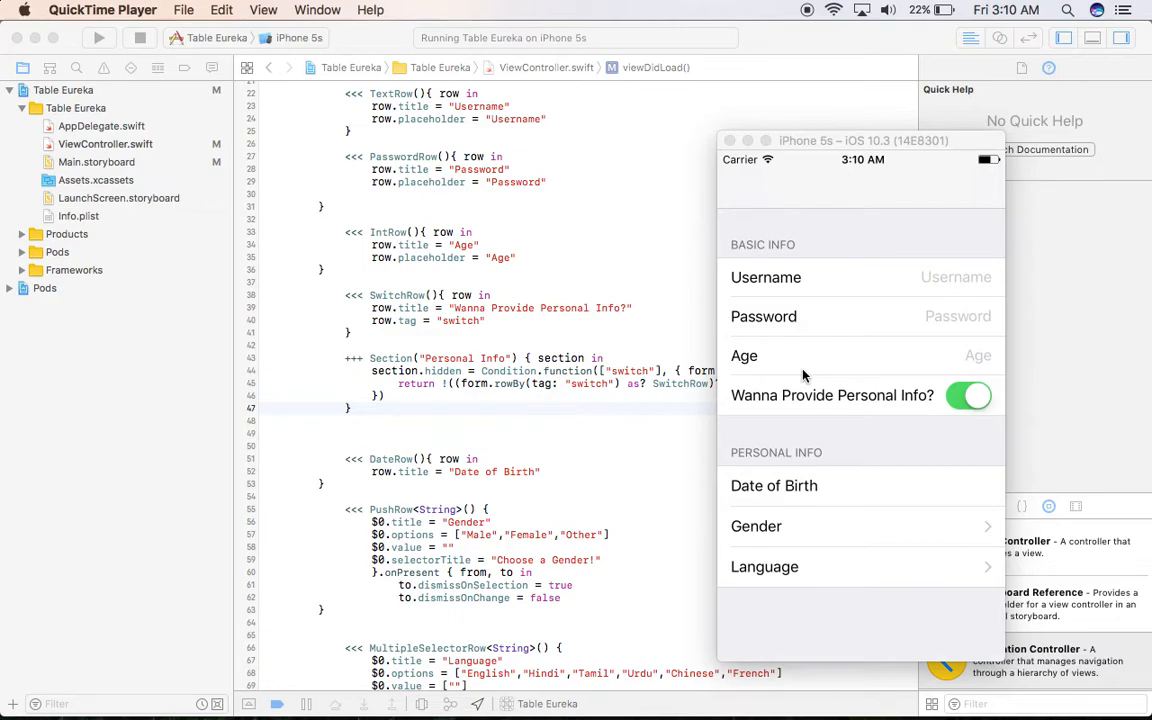
mouse_move(510, 306)
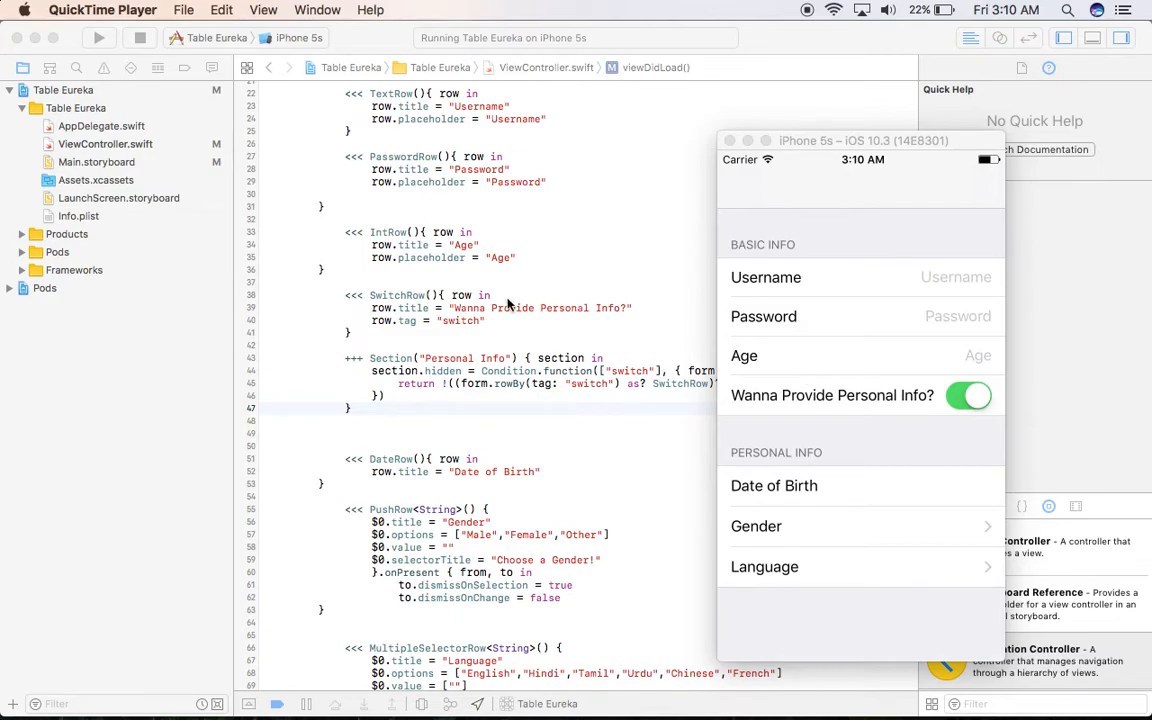
mouse_move(476, 402)
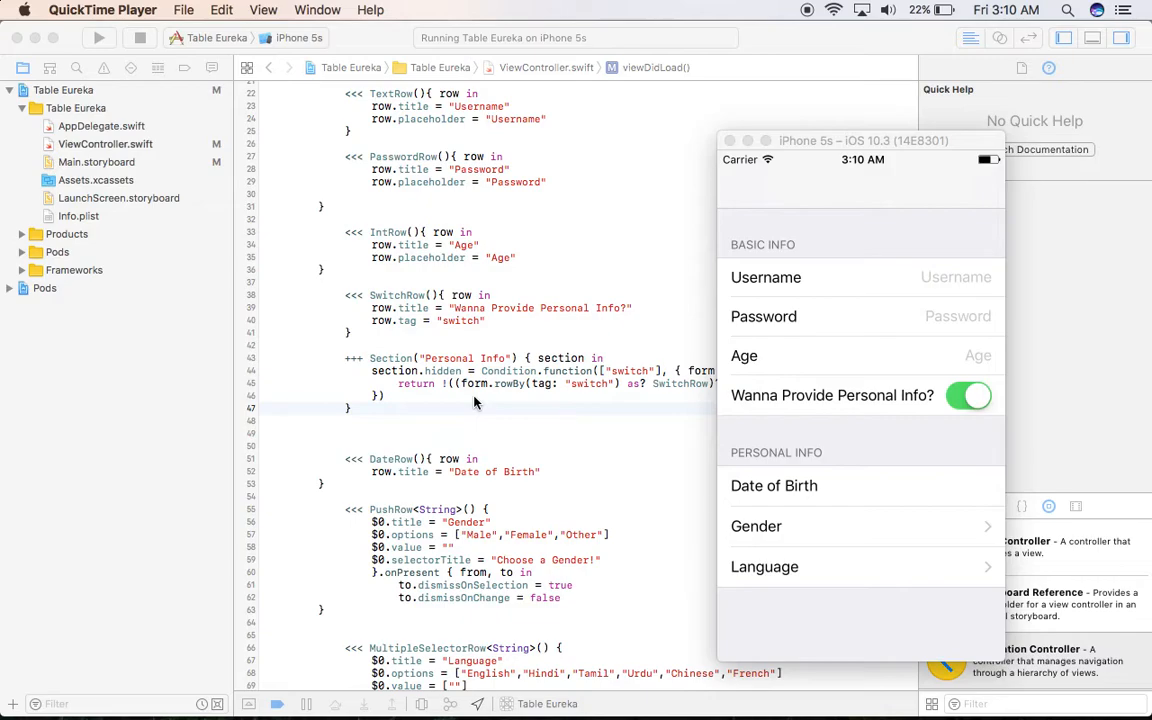
mouse_move(500, 376)
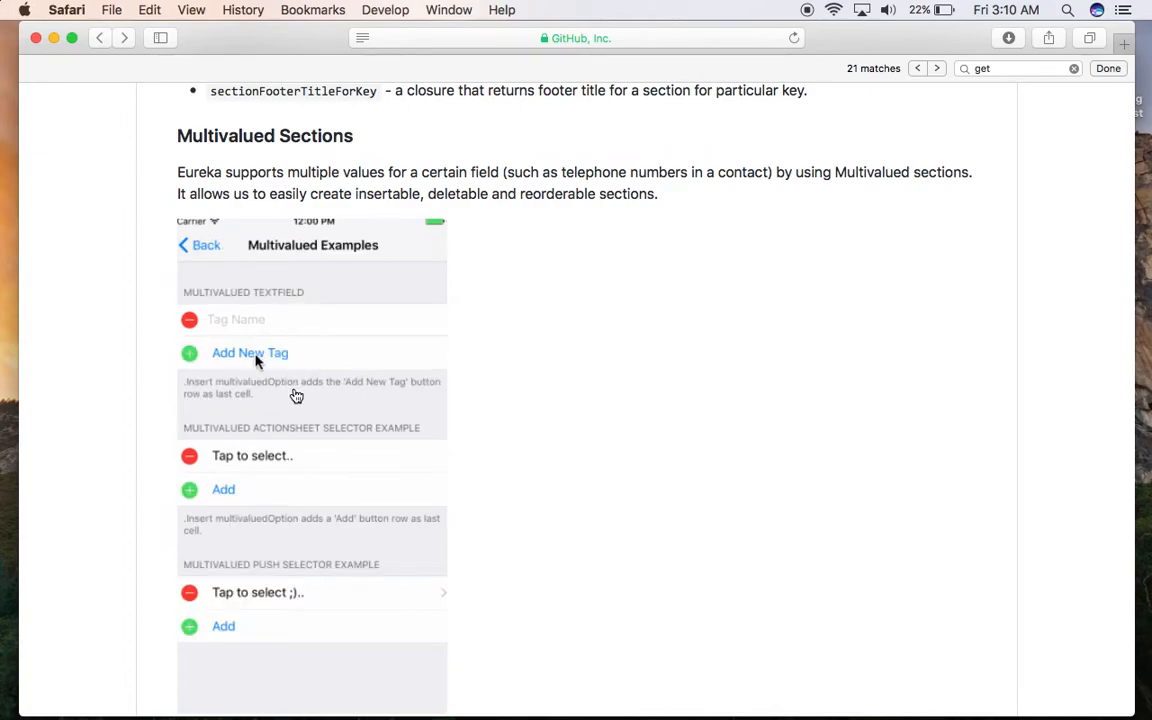
Find "get" on the Eureka README, matching Getting row values in Contents.
click(250, 352)
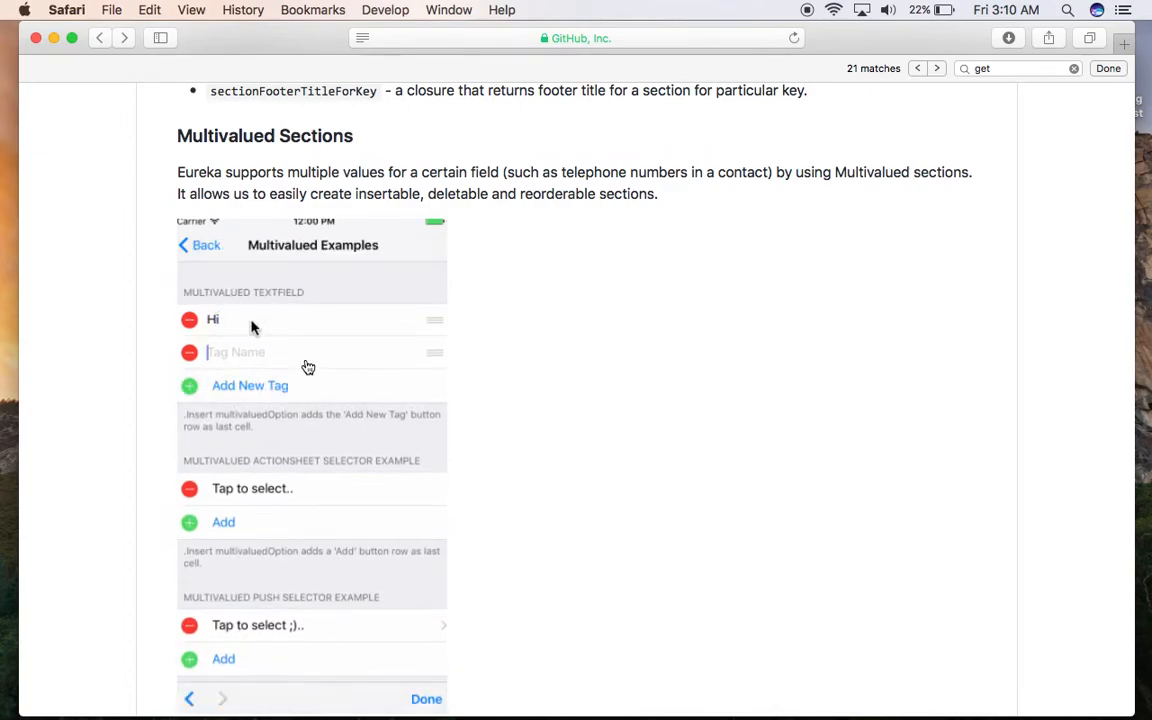
text(Bye)
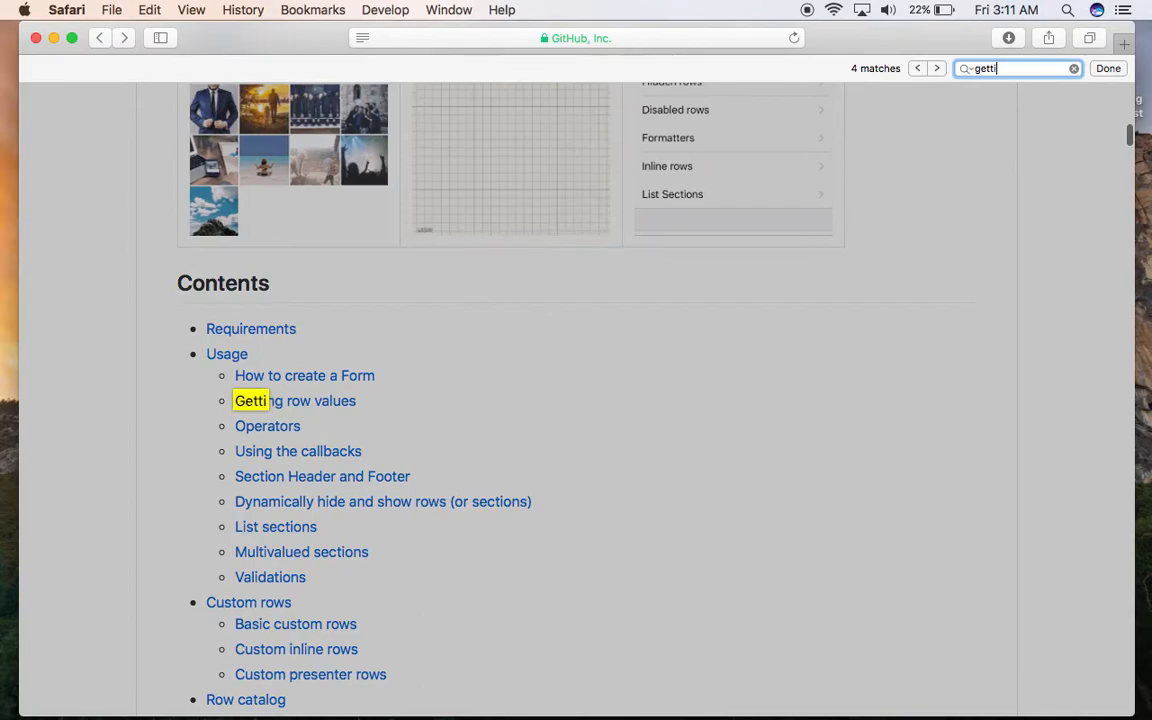
Jump to the Getting row values section and mark "value" in the row.value sample.
text(n)
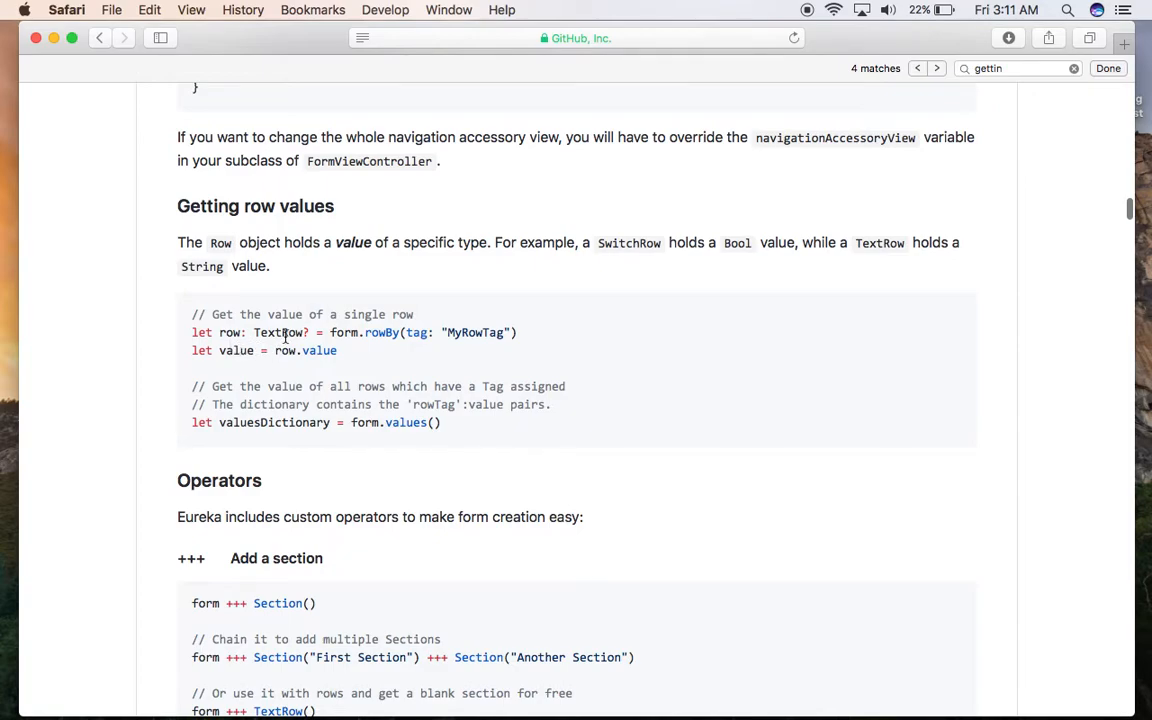
mouse_move(484, 332)
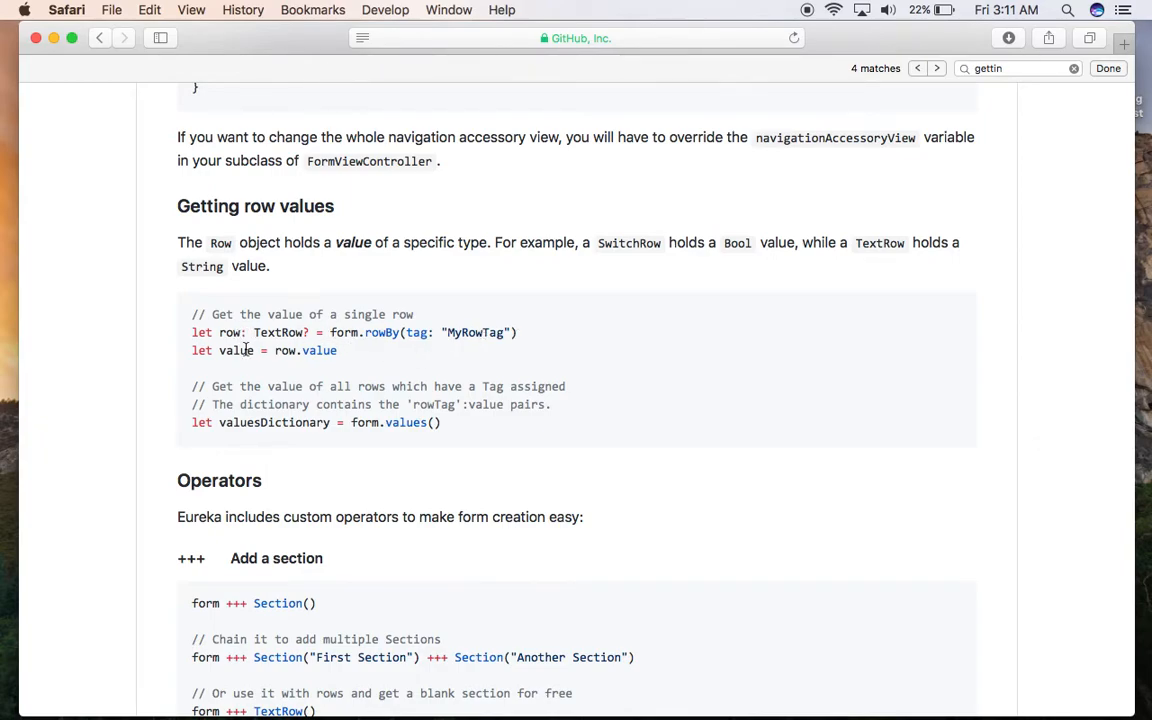
mouse_move(290, 350)
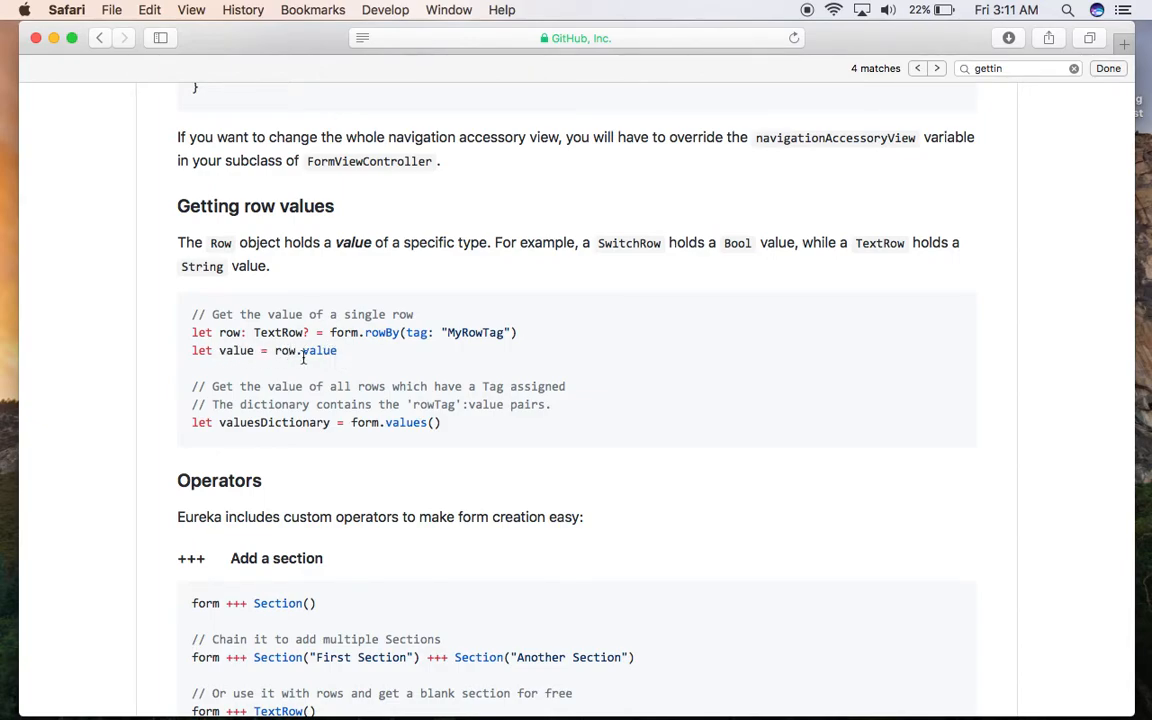
double_click(236, 350)
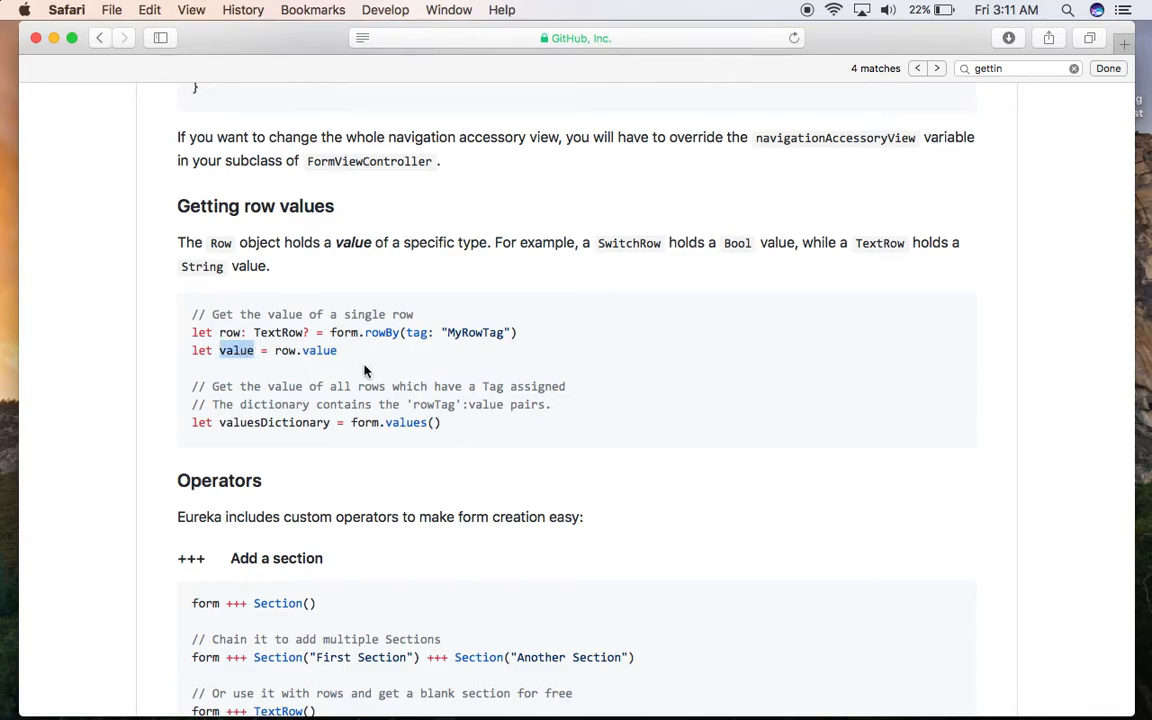